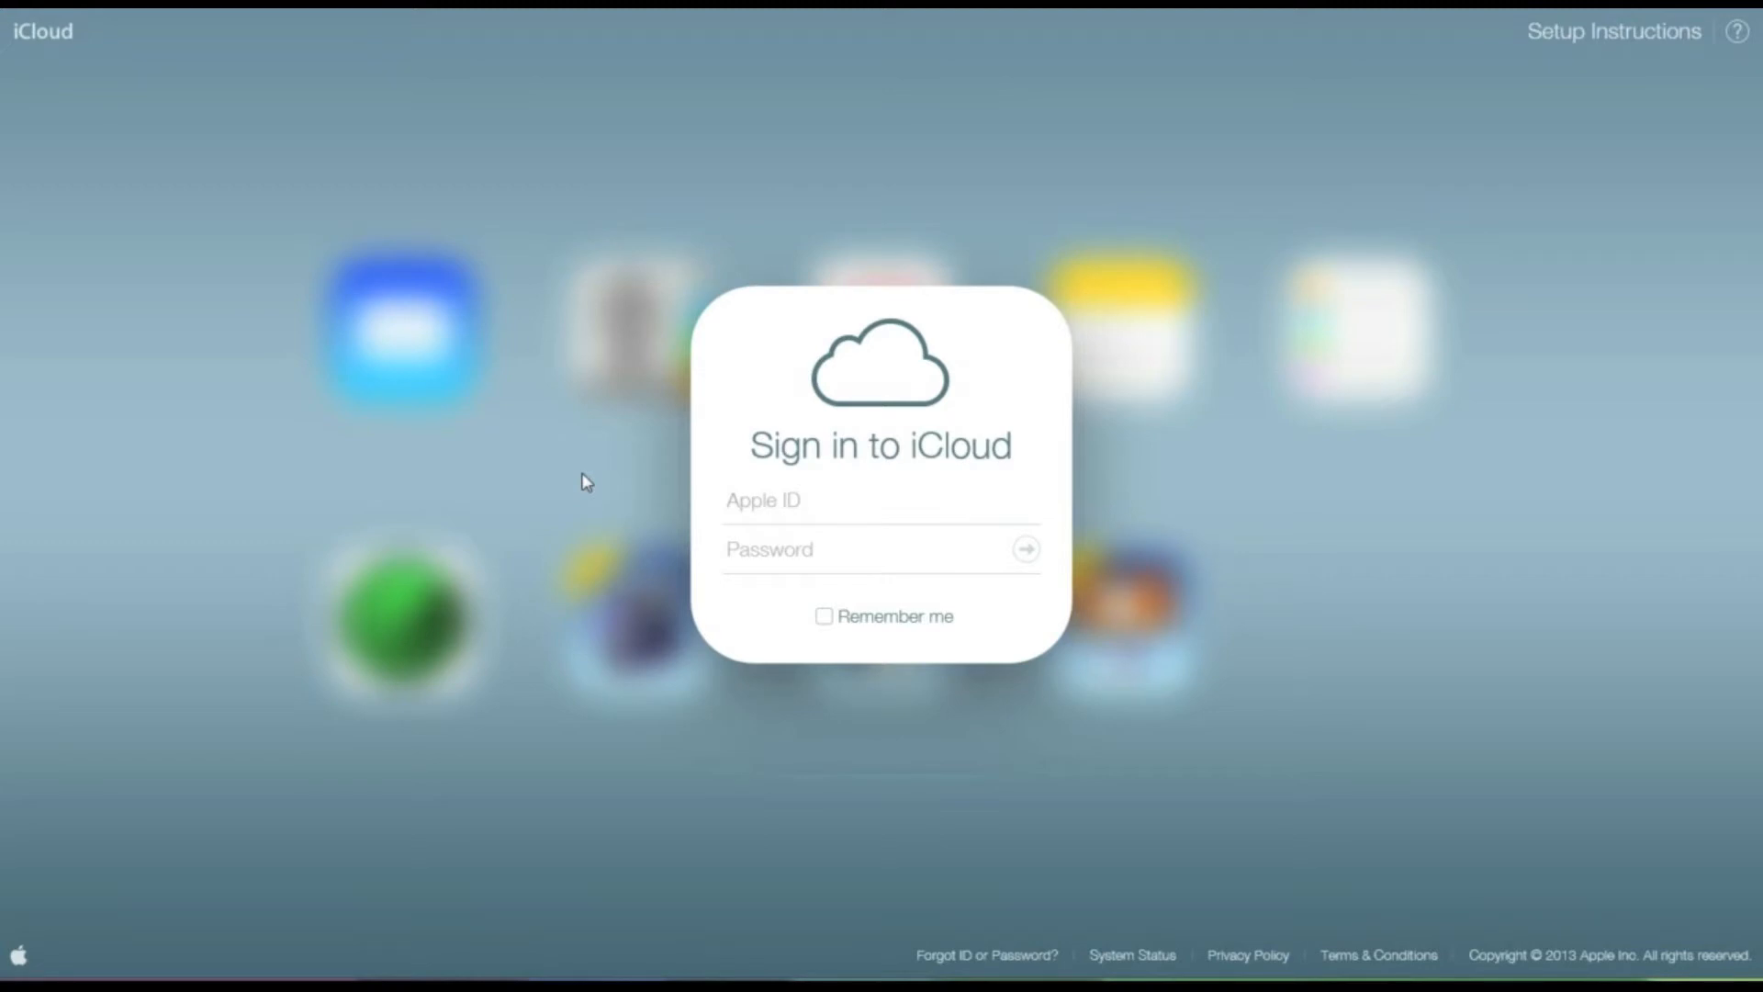
{"action": "mouse_move", "coordinate": [605, 511]}
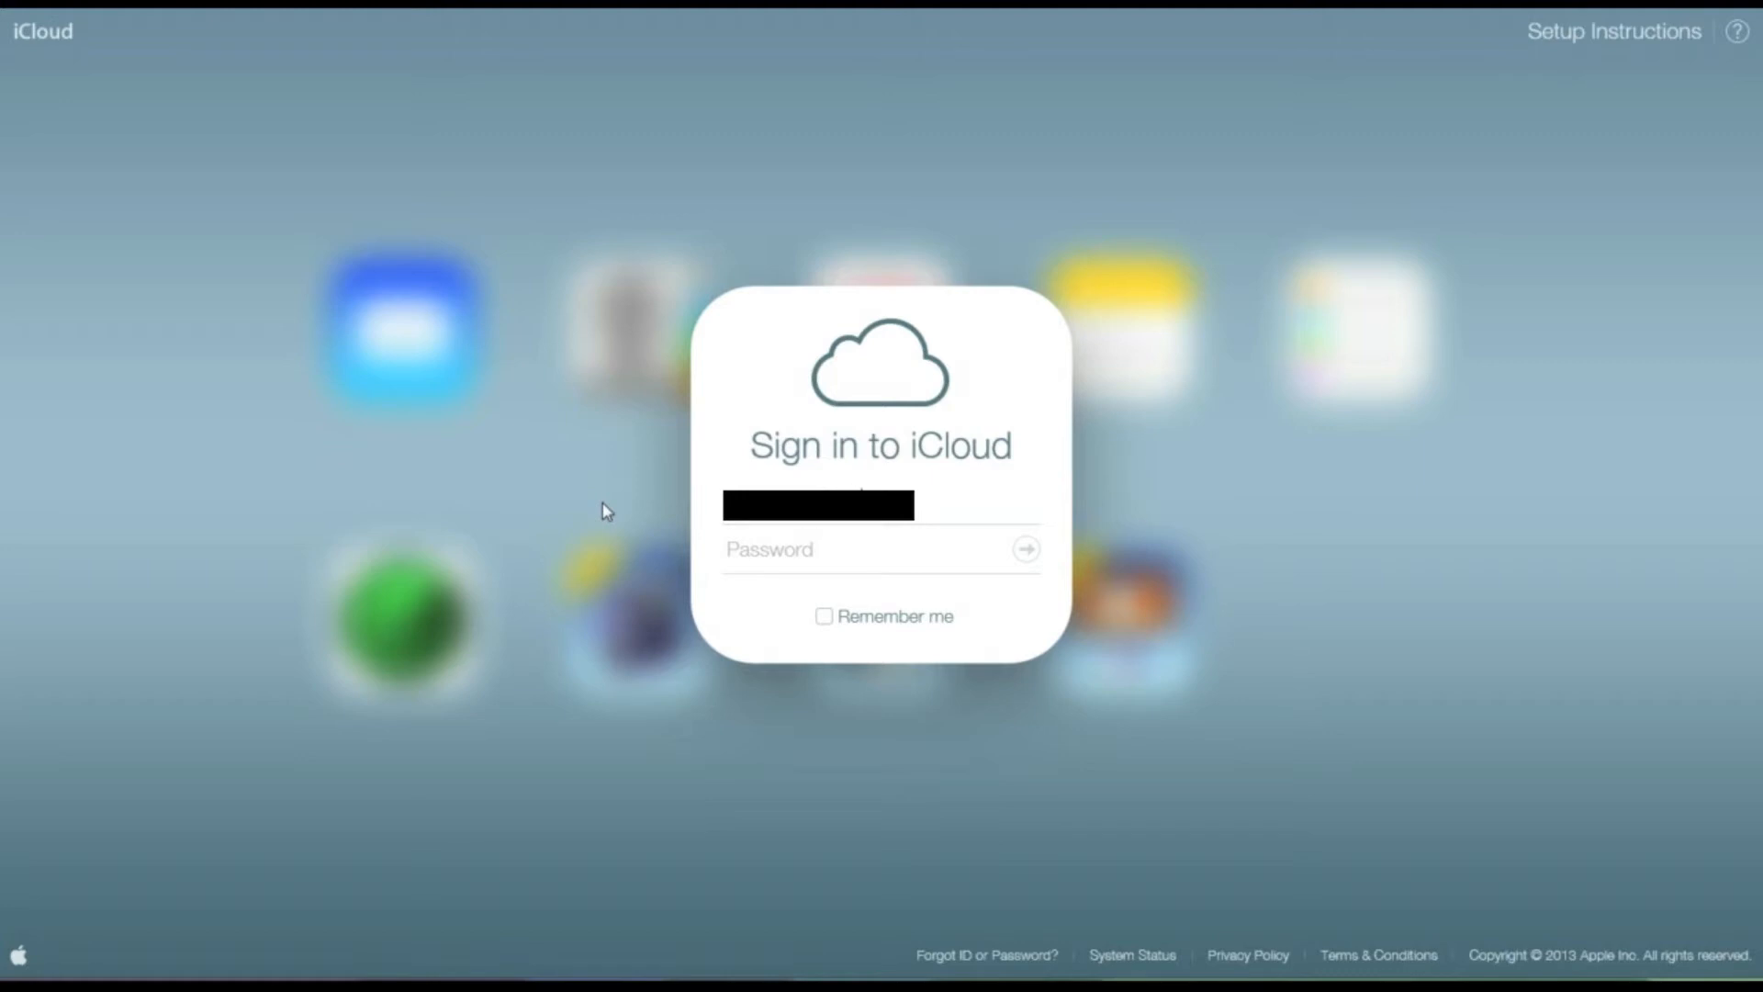
- Sign in with the Apple ID and password, with Remember me ticked
{"action": "type", "text": "•"}
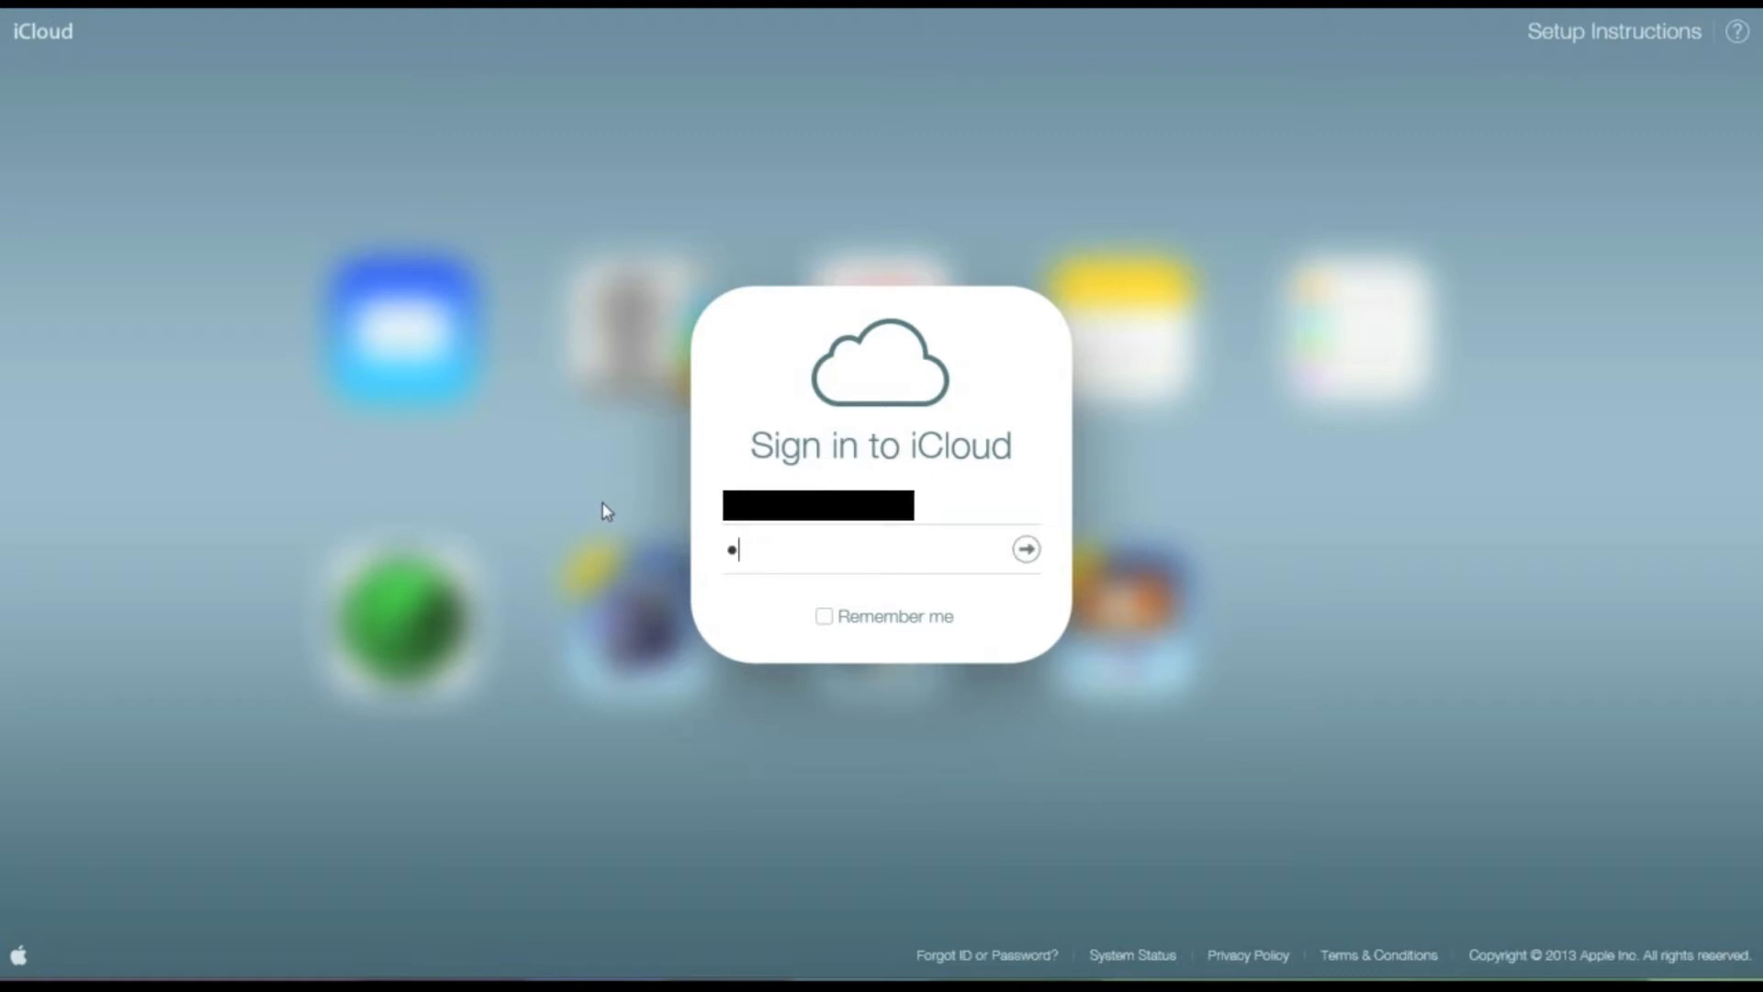
{"action": "type", "text": "password"}
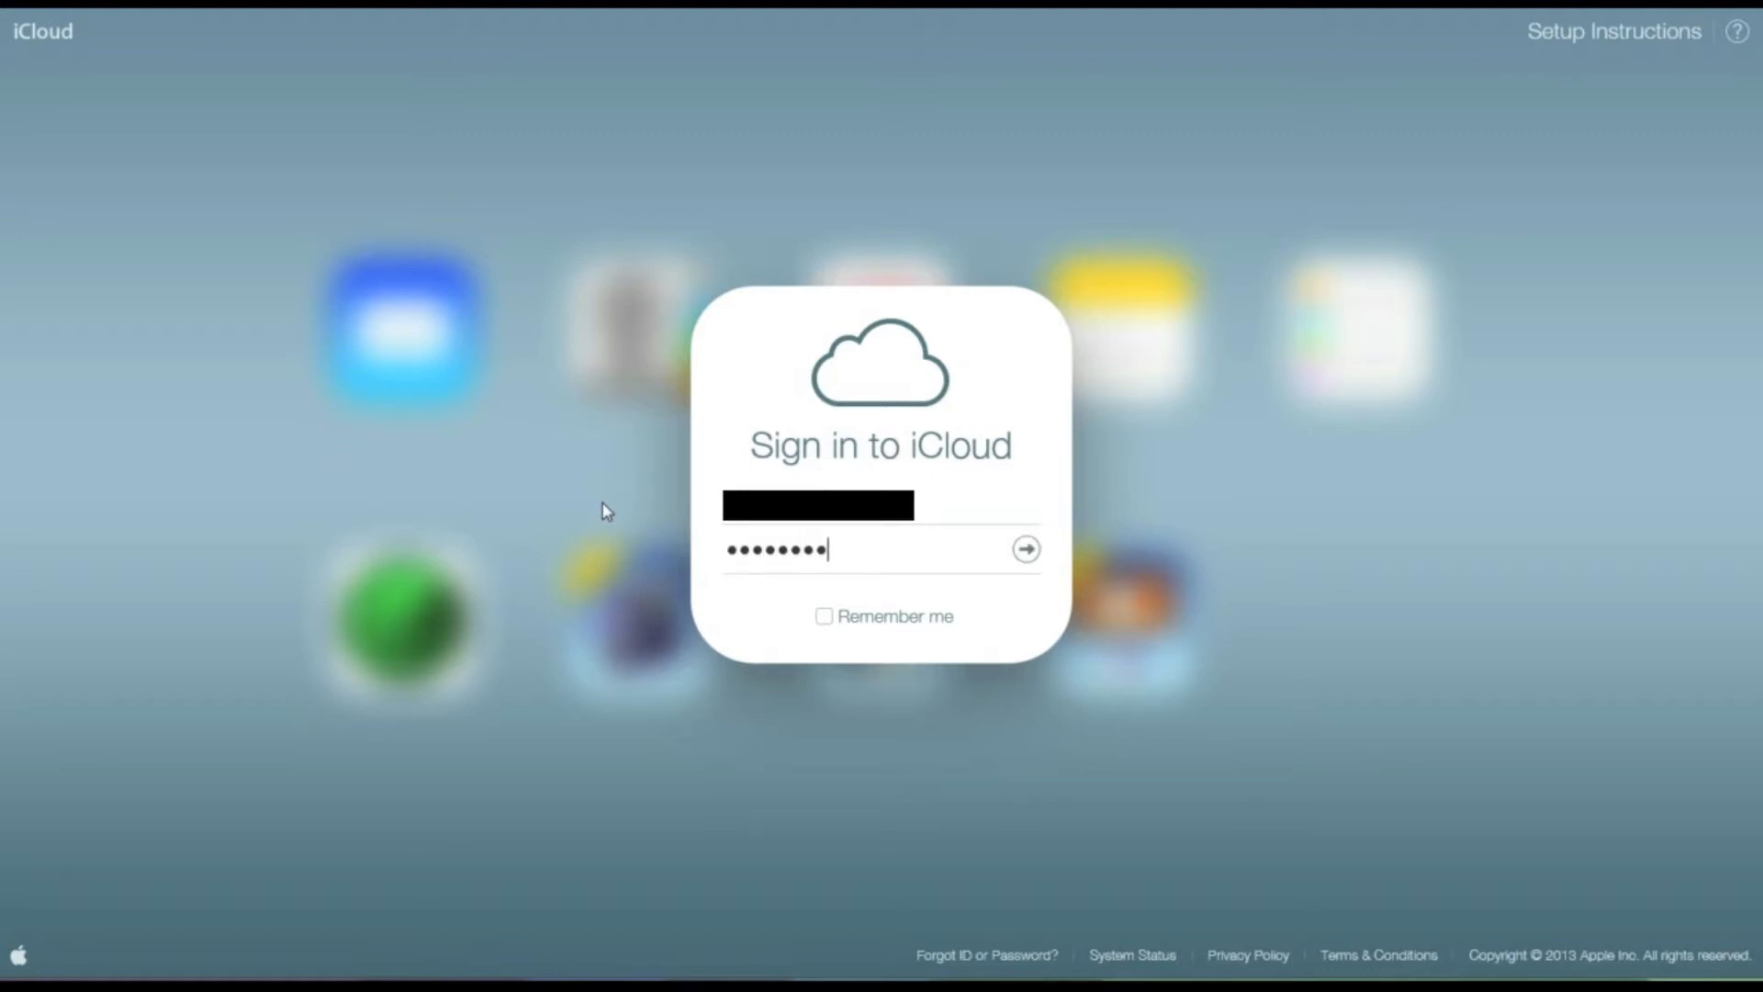
{"action": "left_click", "coordinate": [825, 615]}
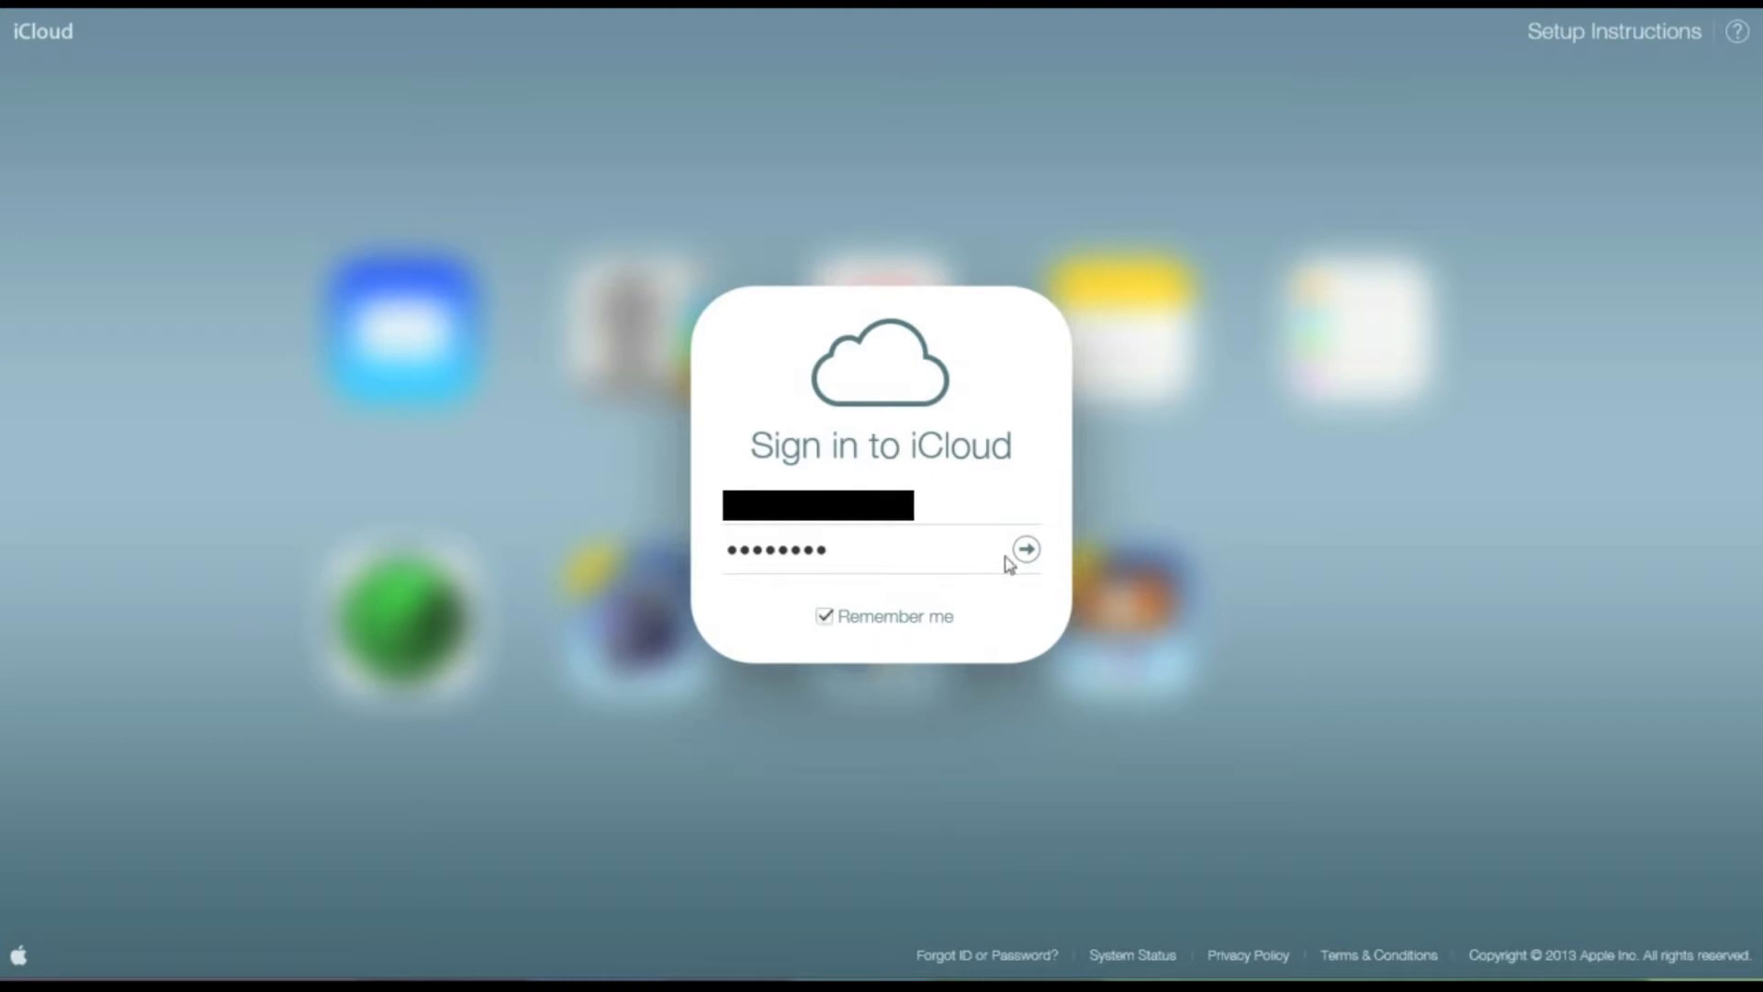
{"action": "left_click", "coordinate": [1025, 550]}
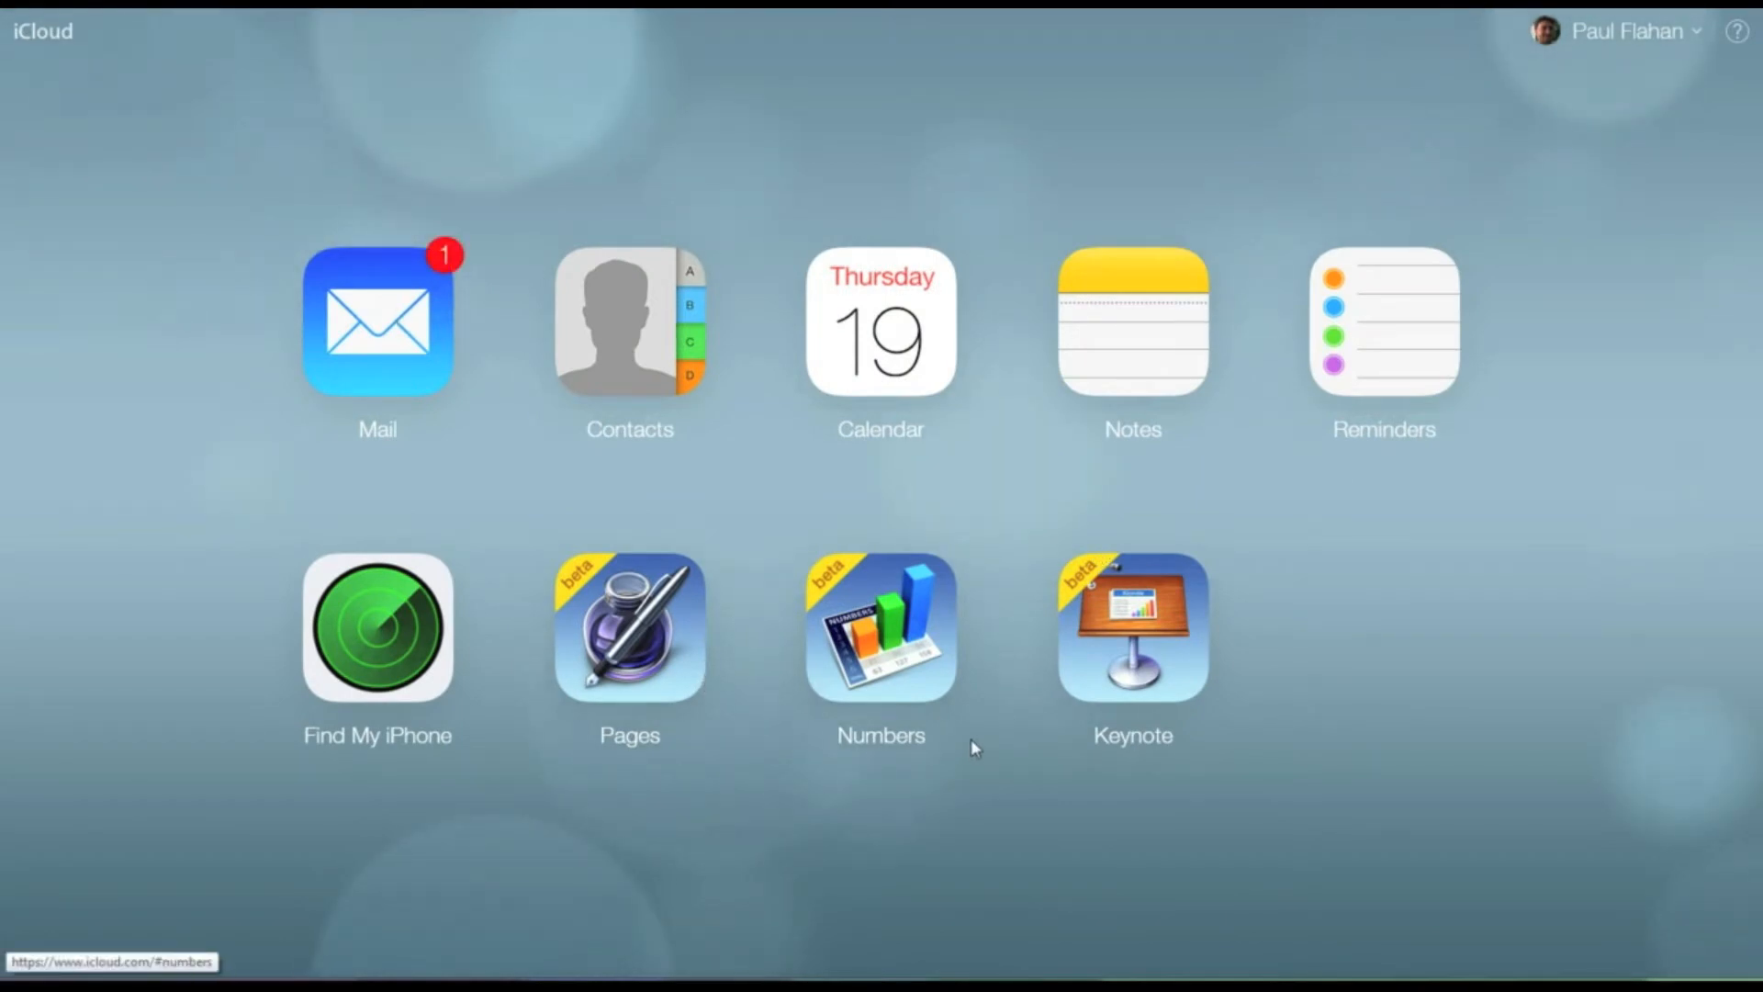
{"action": "mouse_move", "coordinate": [1341, 216]}
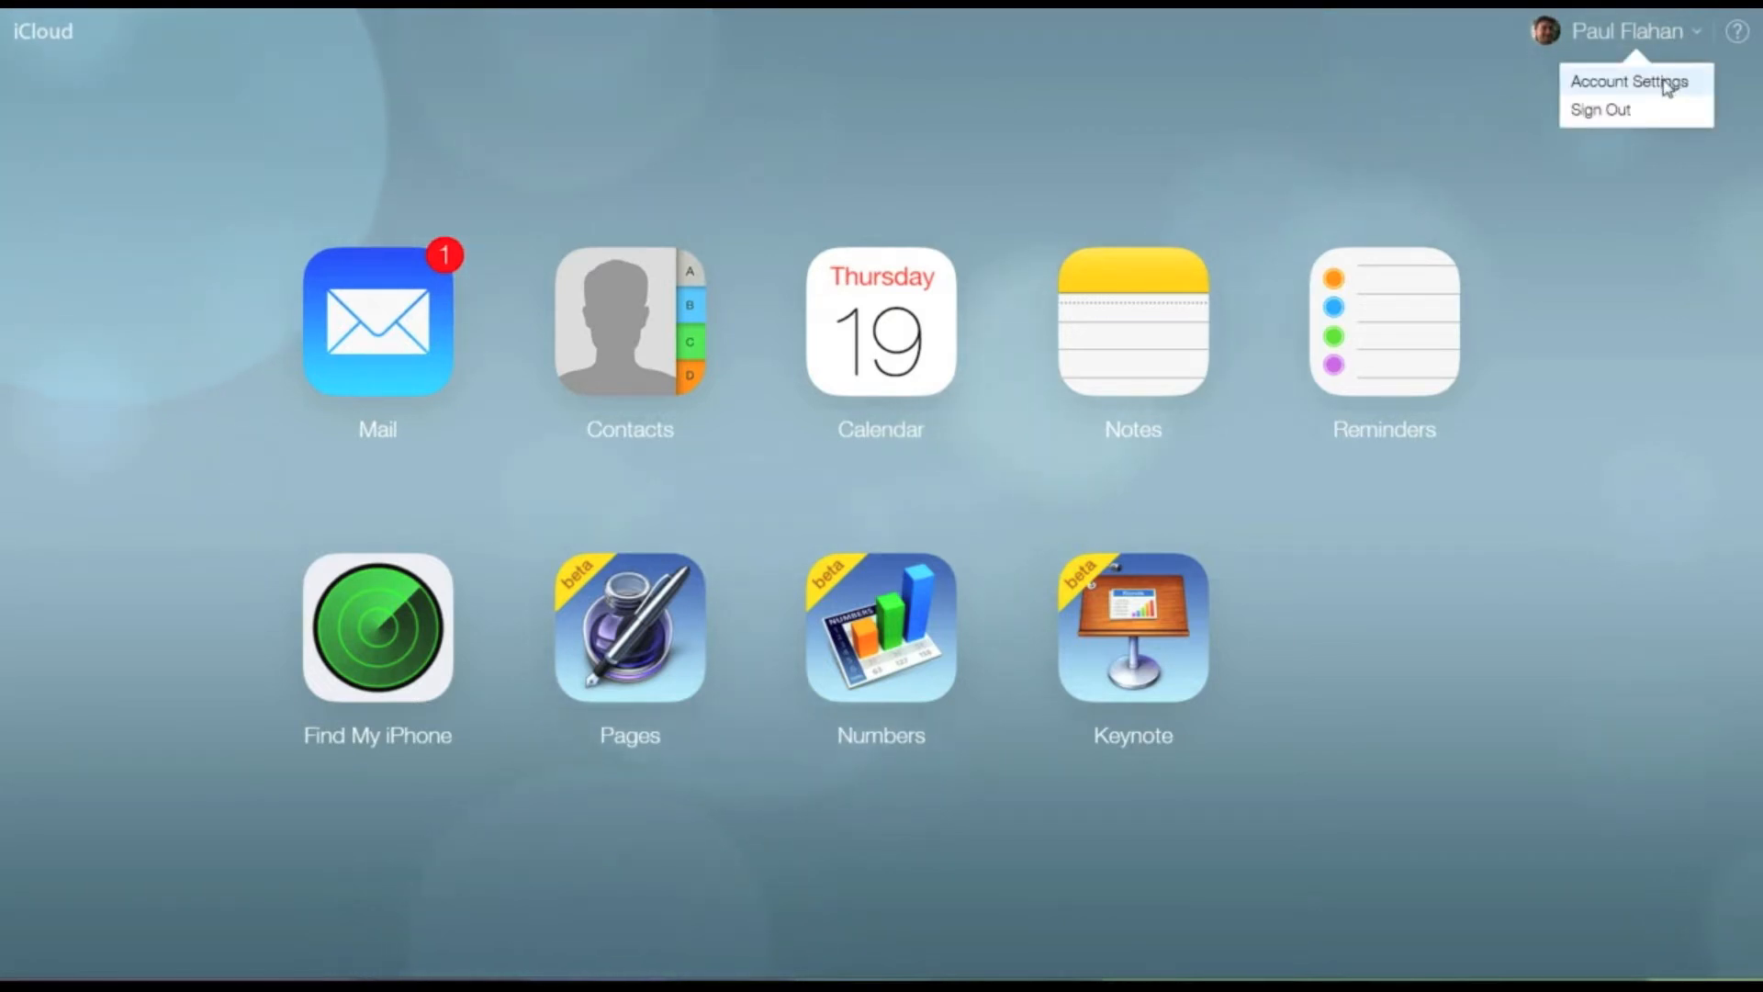
- Open Account Settings from the account name menu at top right
{"action": "left_click", "coordinate": [1630, 81]}
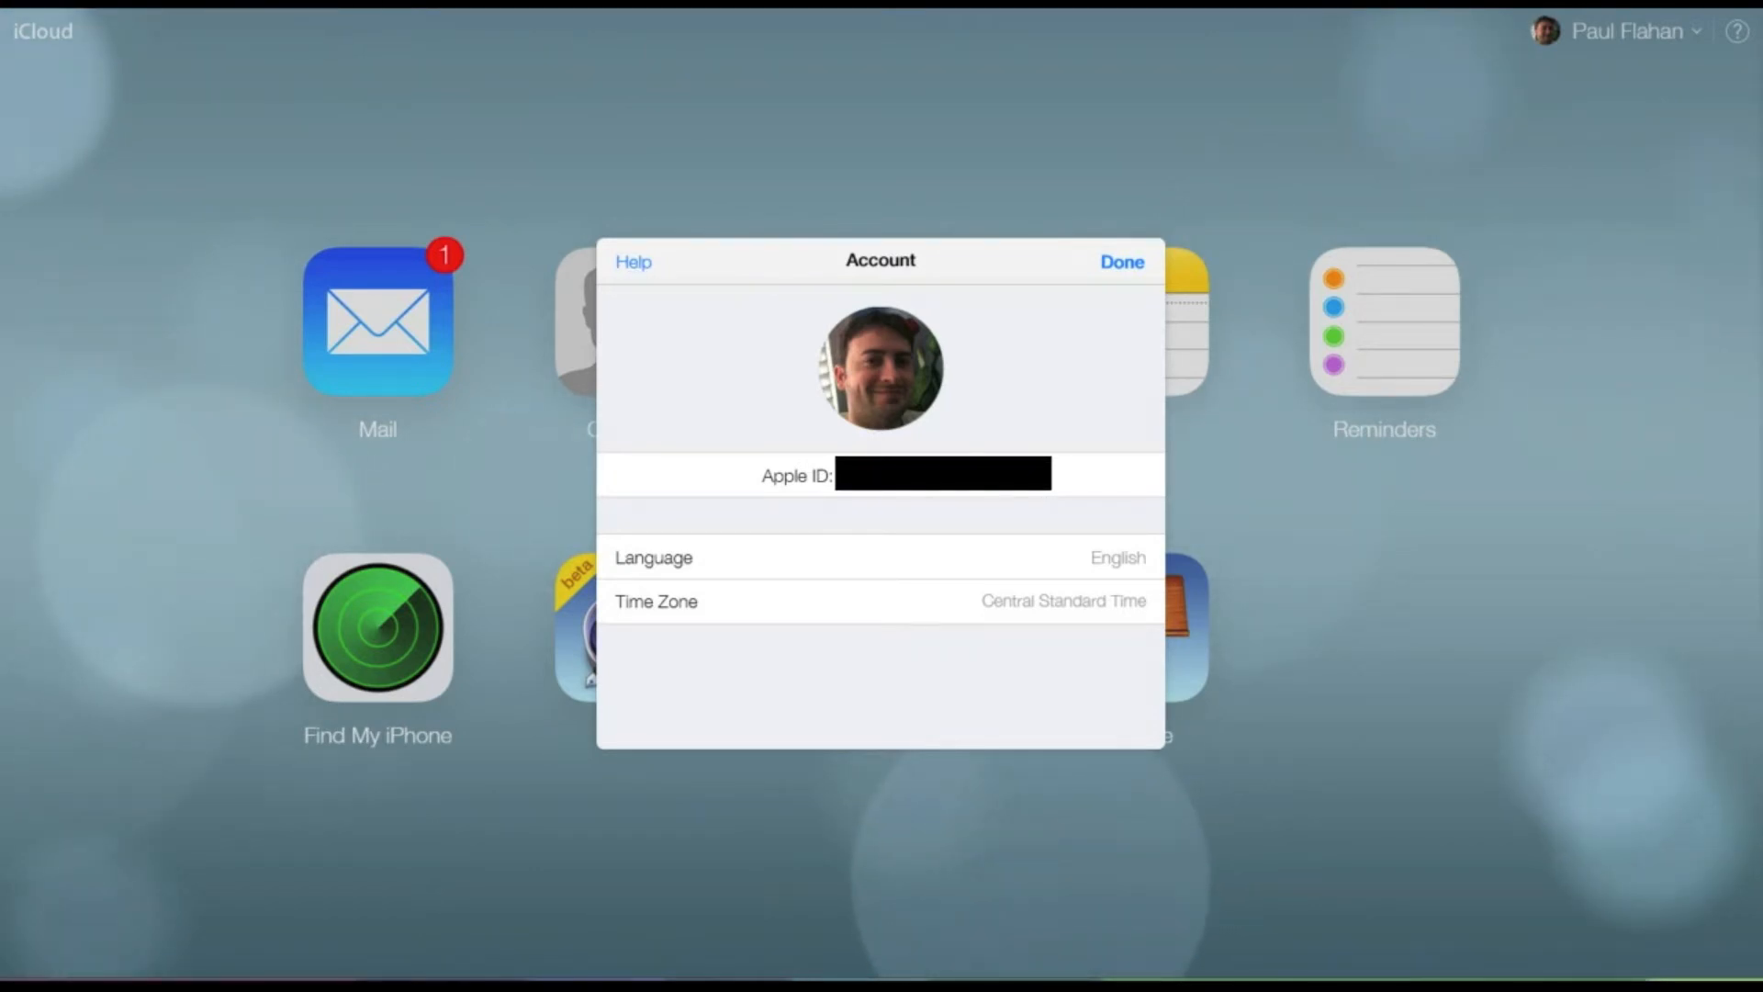
{"action": "left_click", "coordinate": [633, 261]}
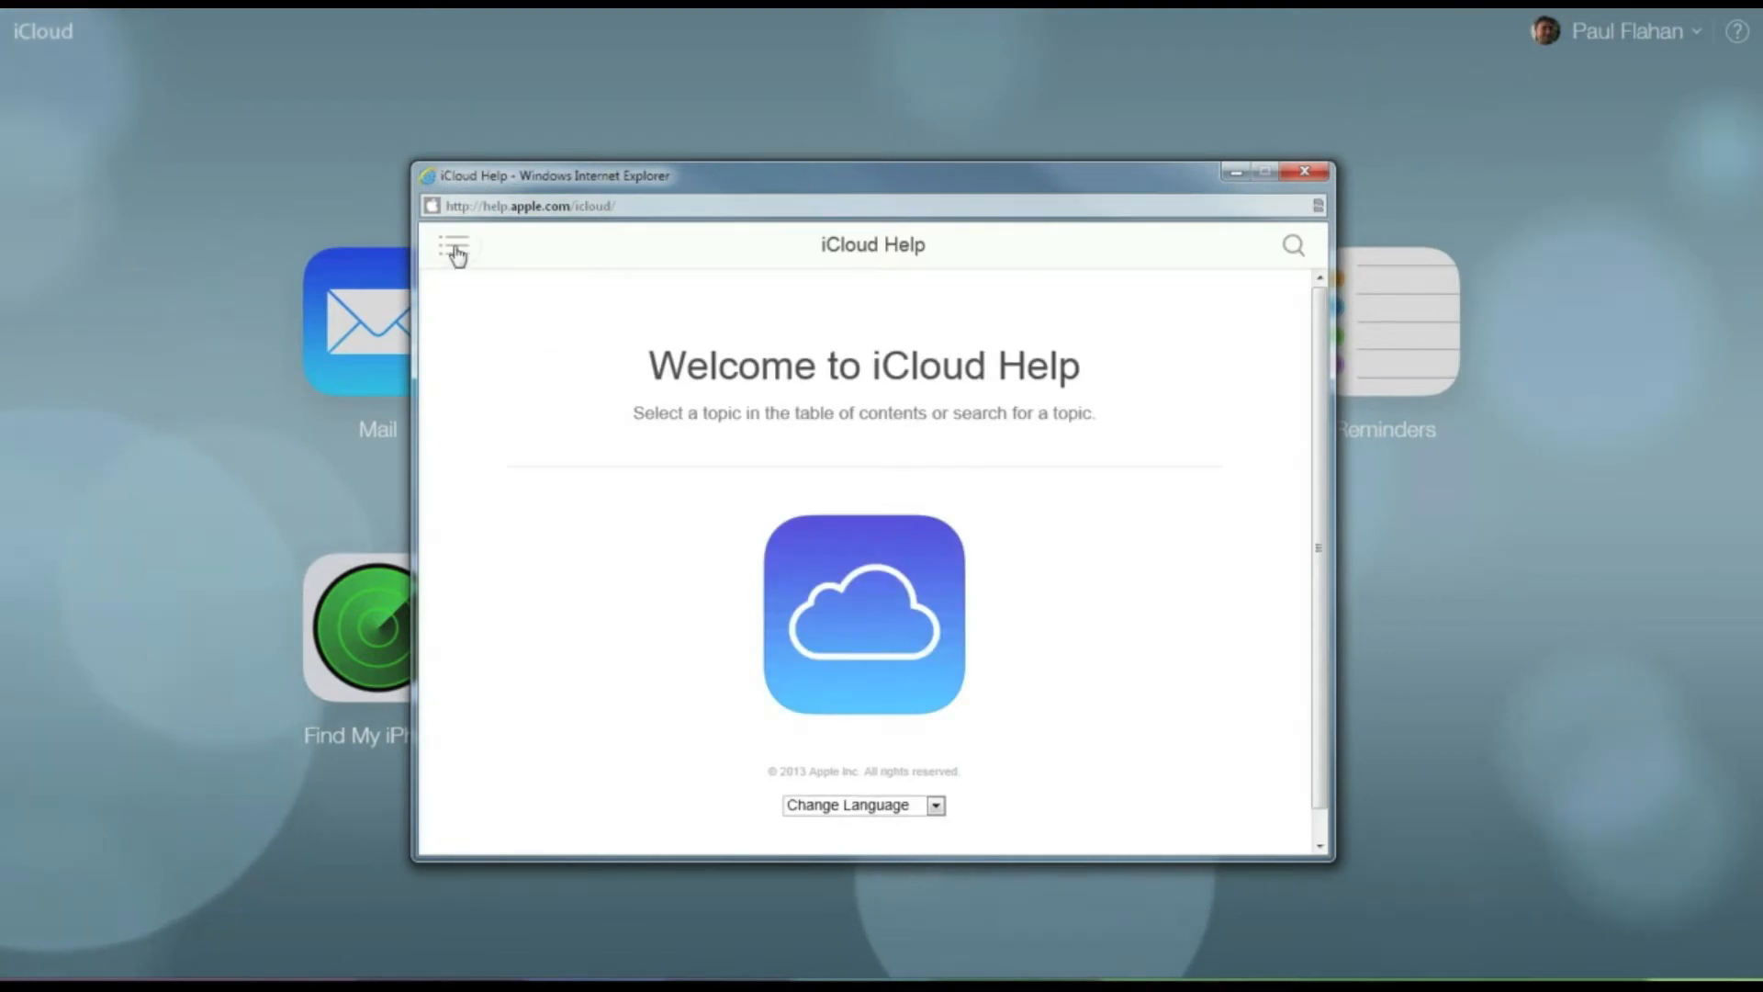
{"action": "left_click", "coordinate": [454, 246]}
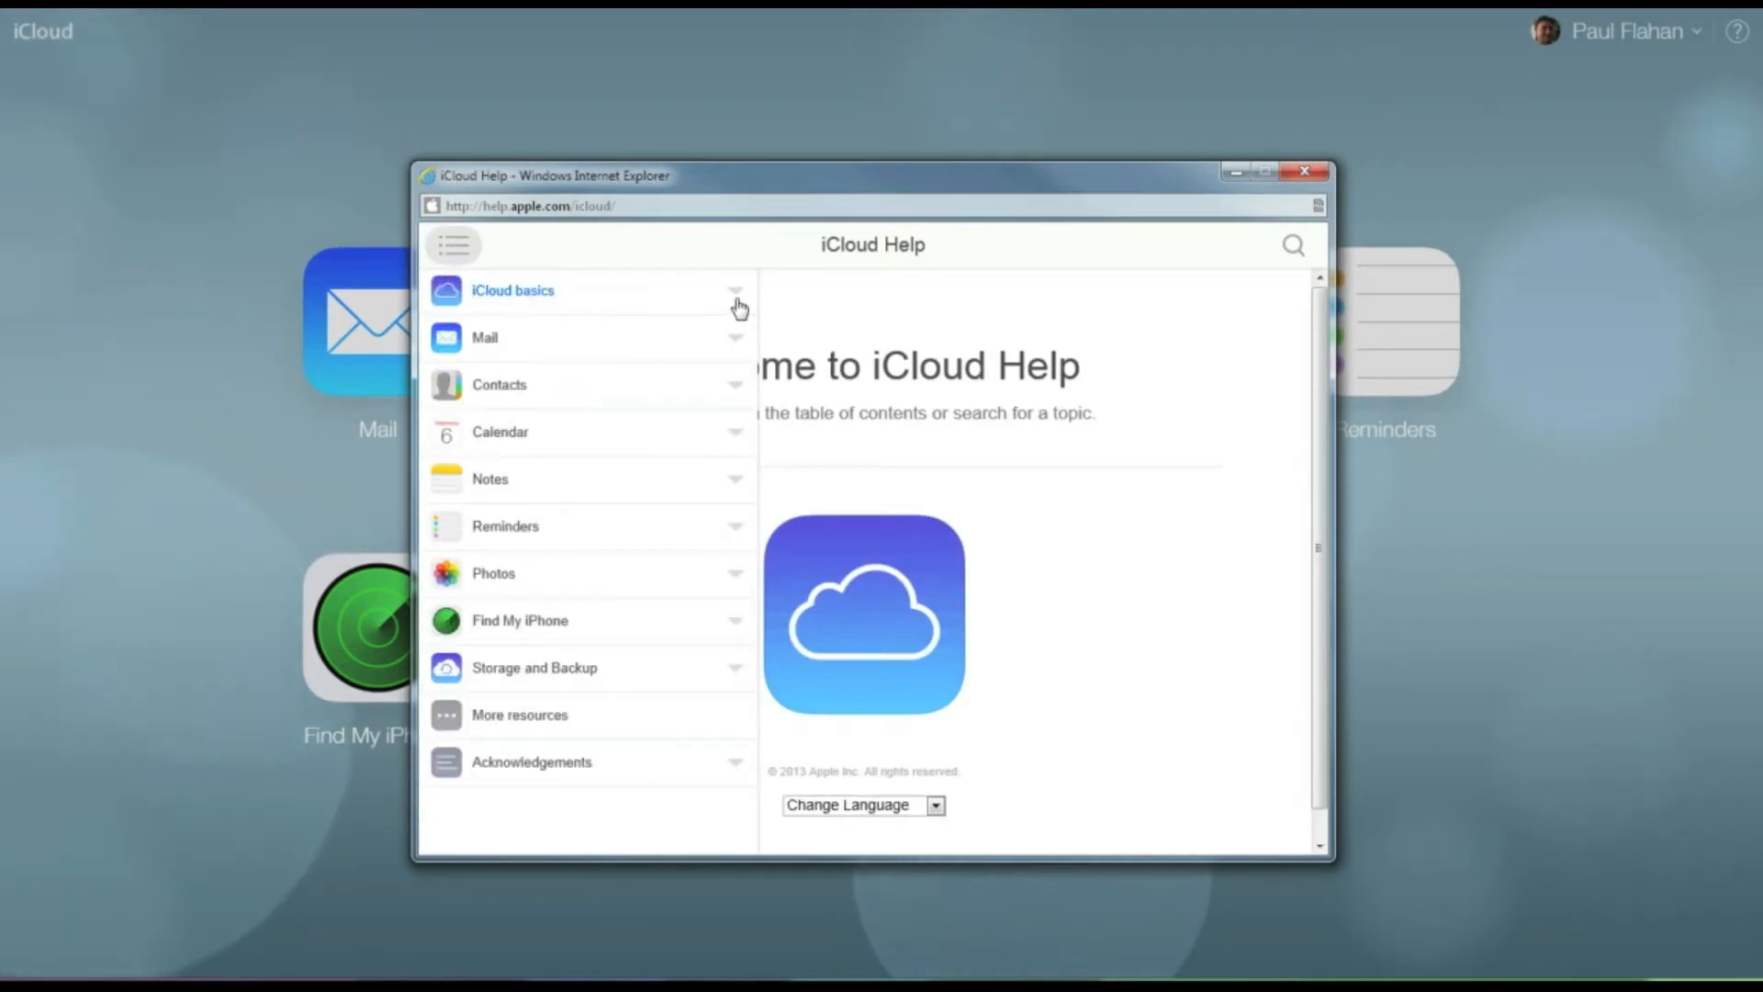
{"action": "left_click", "coordinate": [735, 290]}
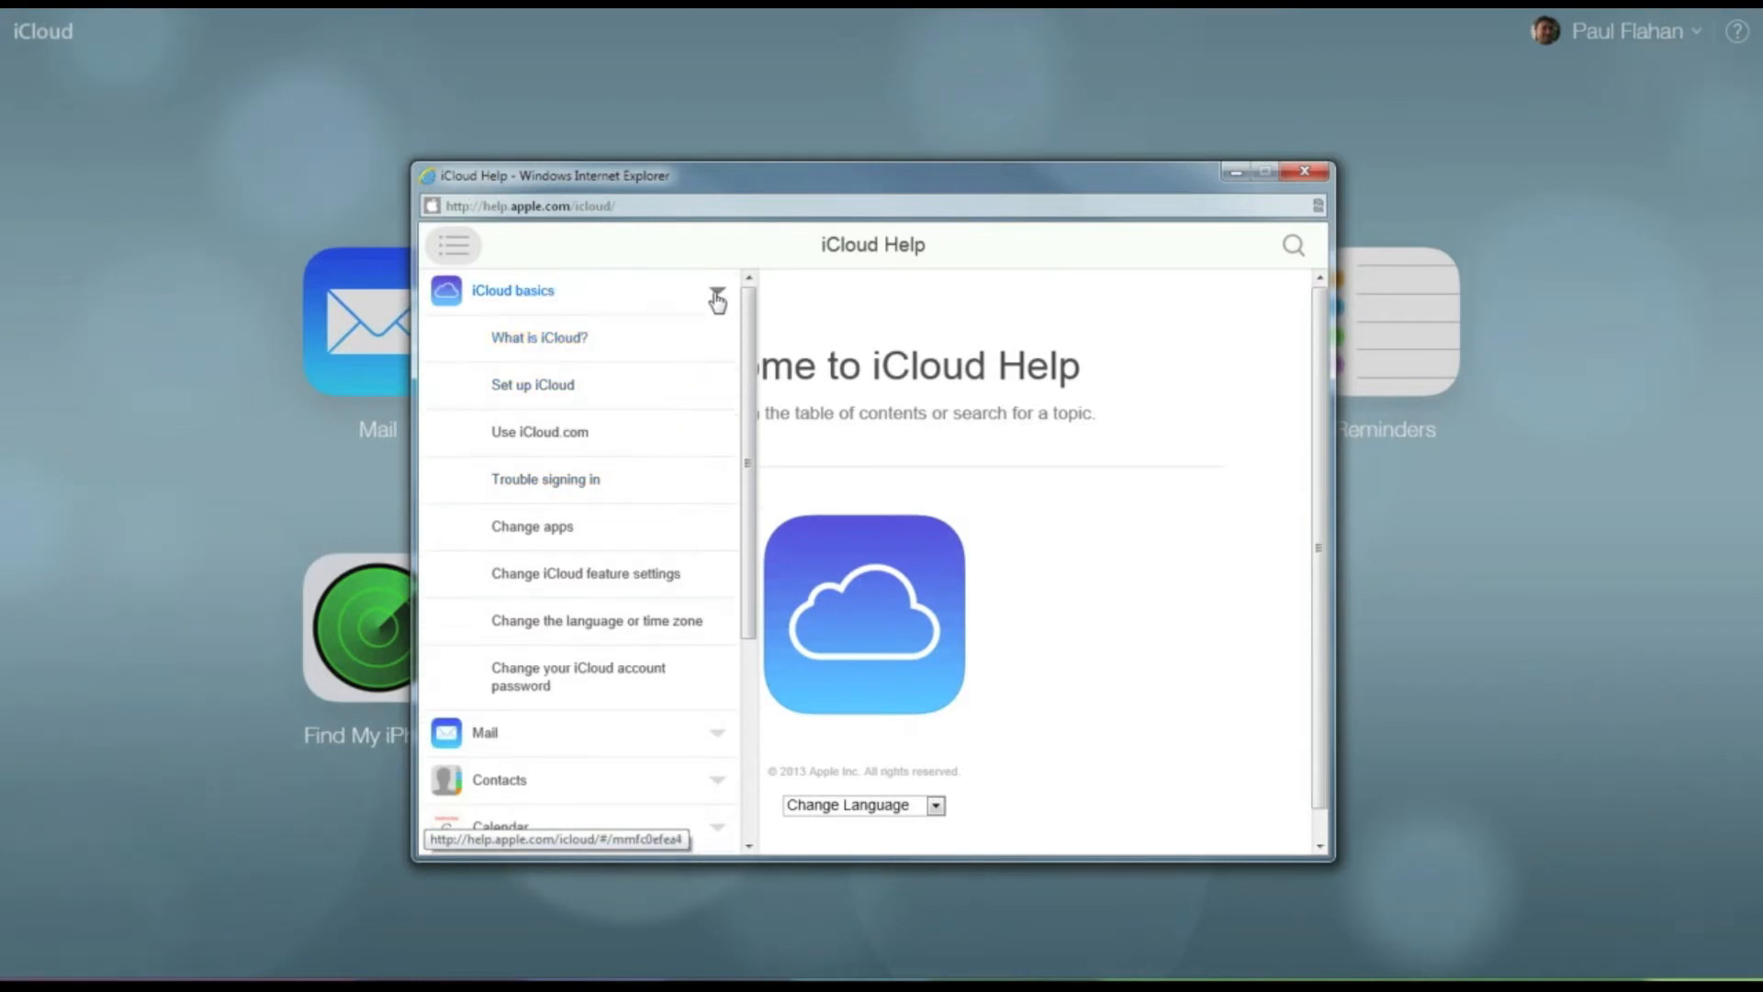
{"action": "left_click", "coordinate": [717, 291]}
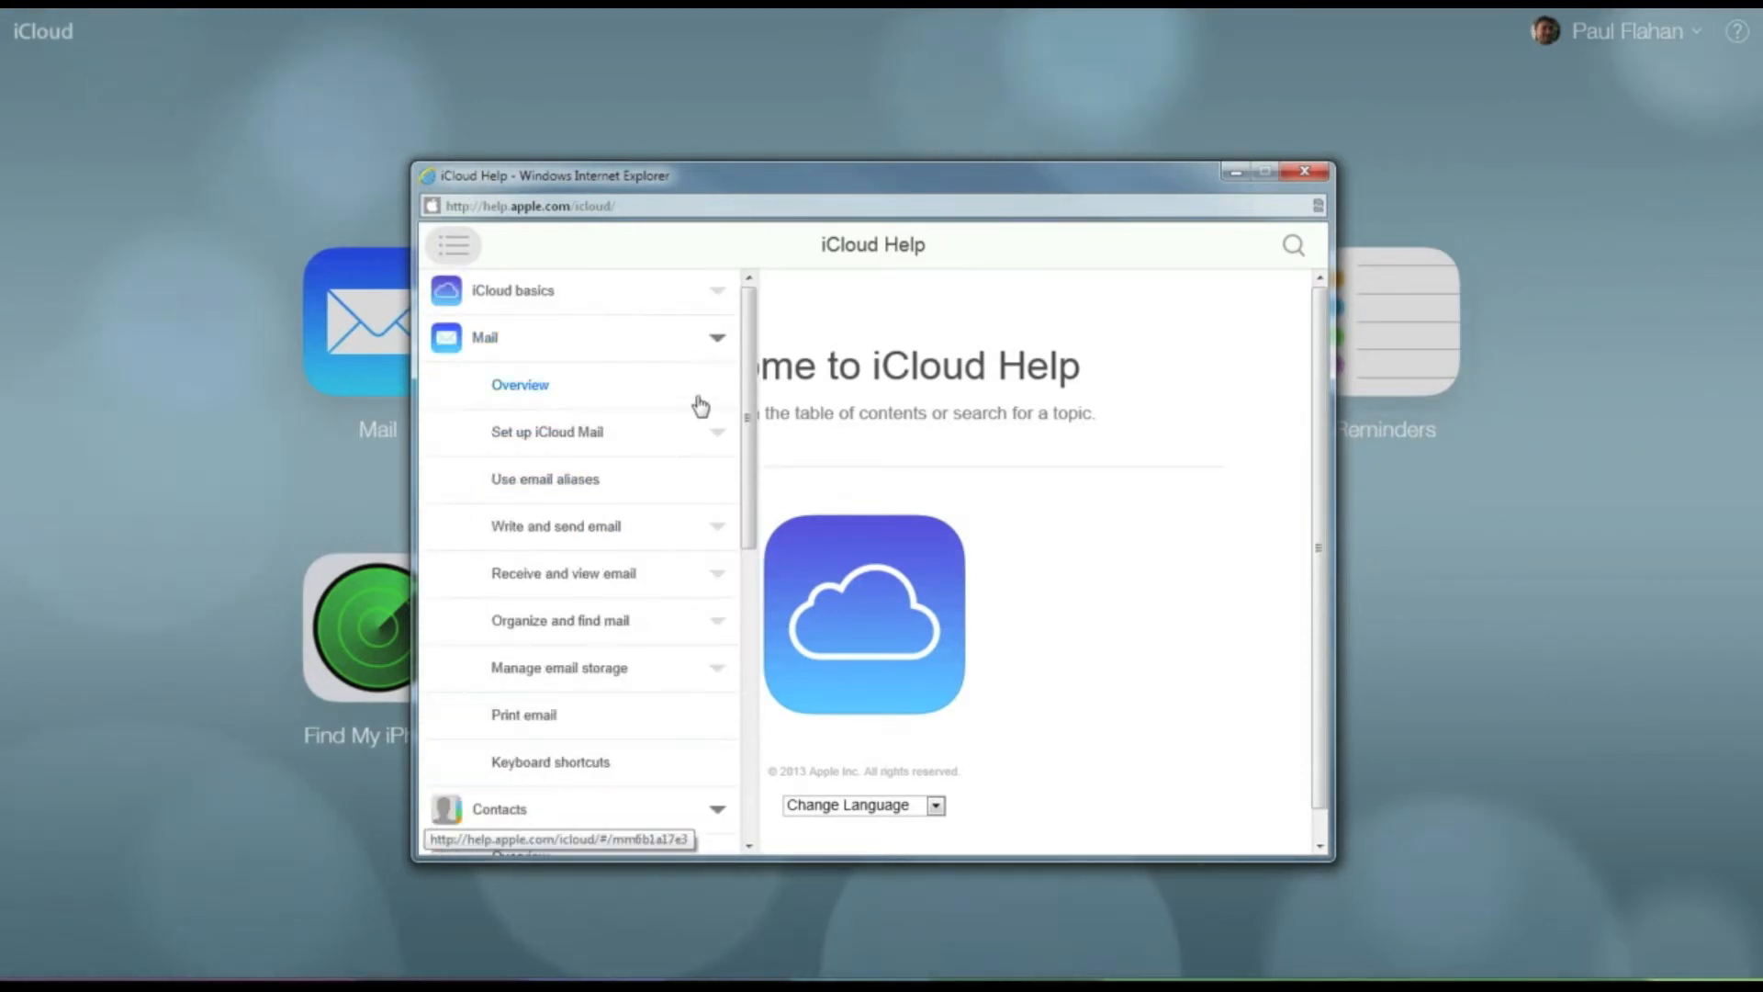
{"action": "left_click", "coordinate": [451, 246]}
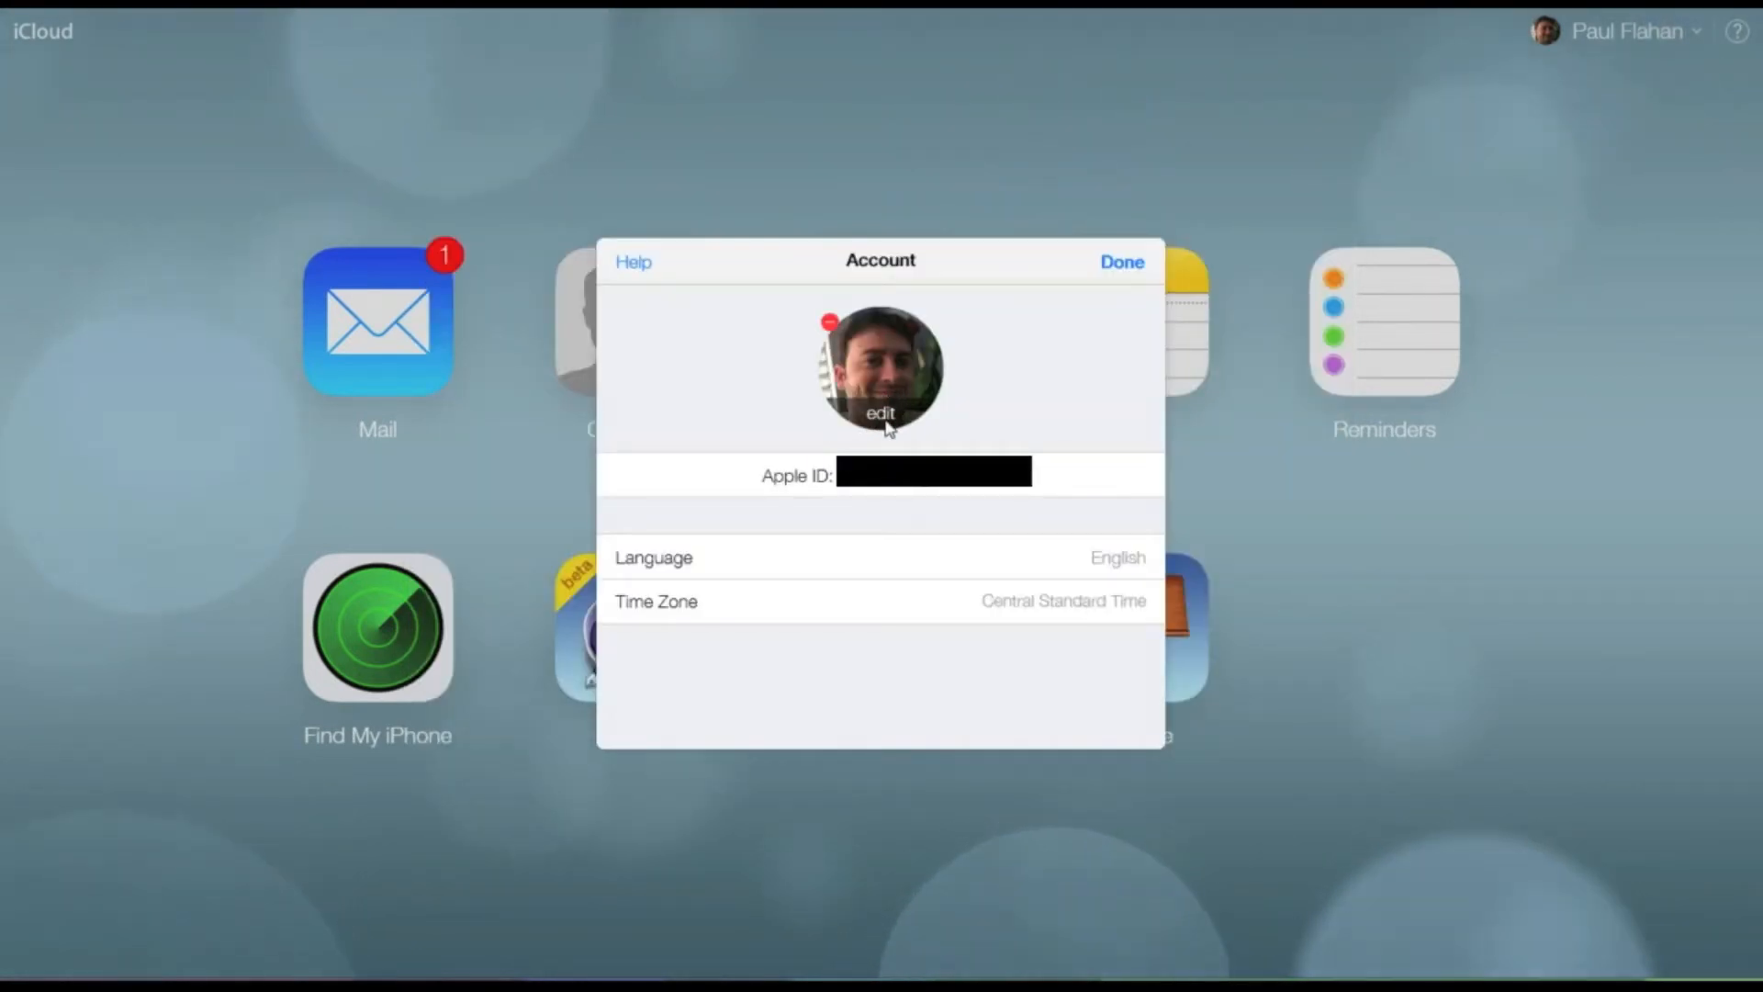
- Browse the language list without changes, then close settings with Done
{"action": "left_click", "coordinate": [1116, 557]}
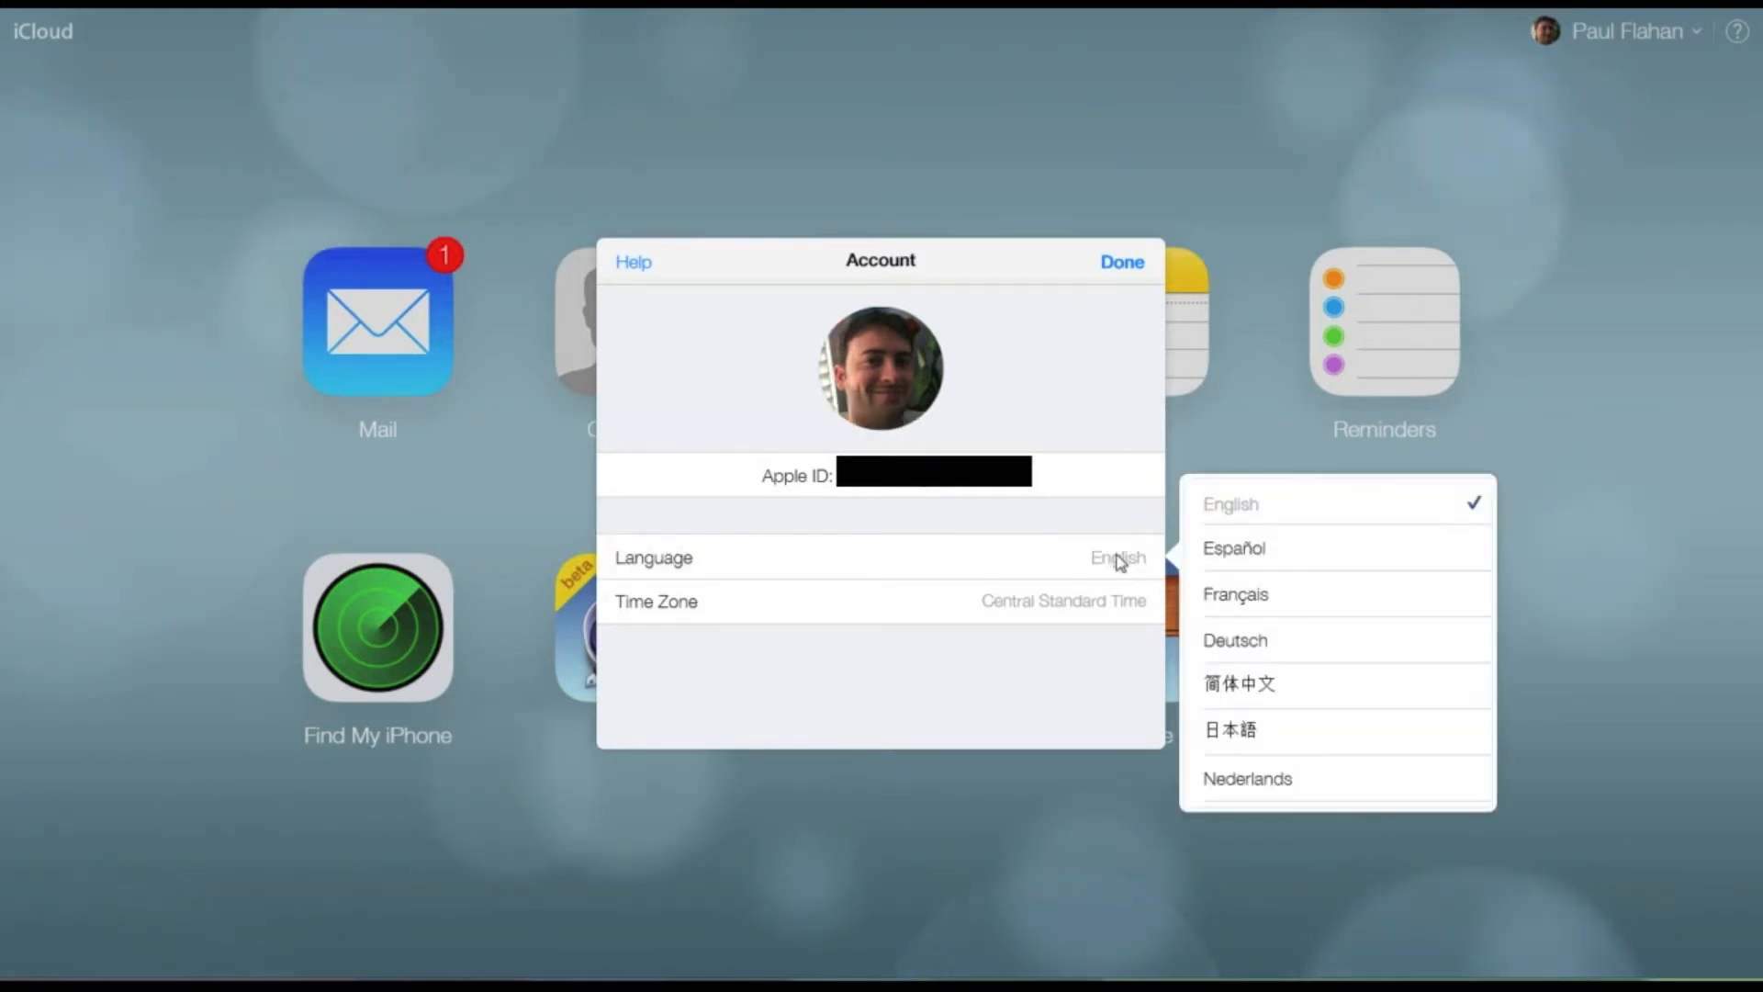
{"action": "scroll", "scroll_direction": "down", "scroll_amount": 3}
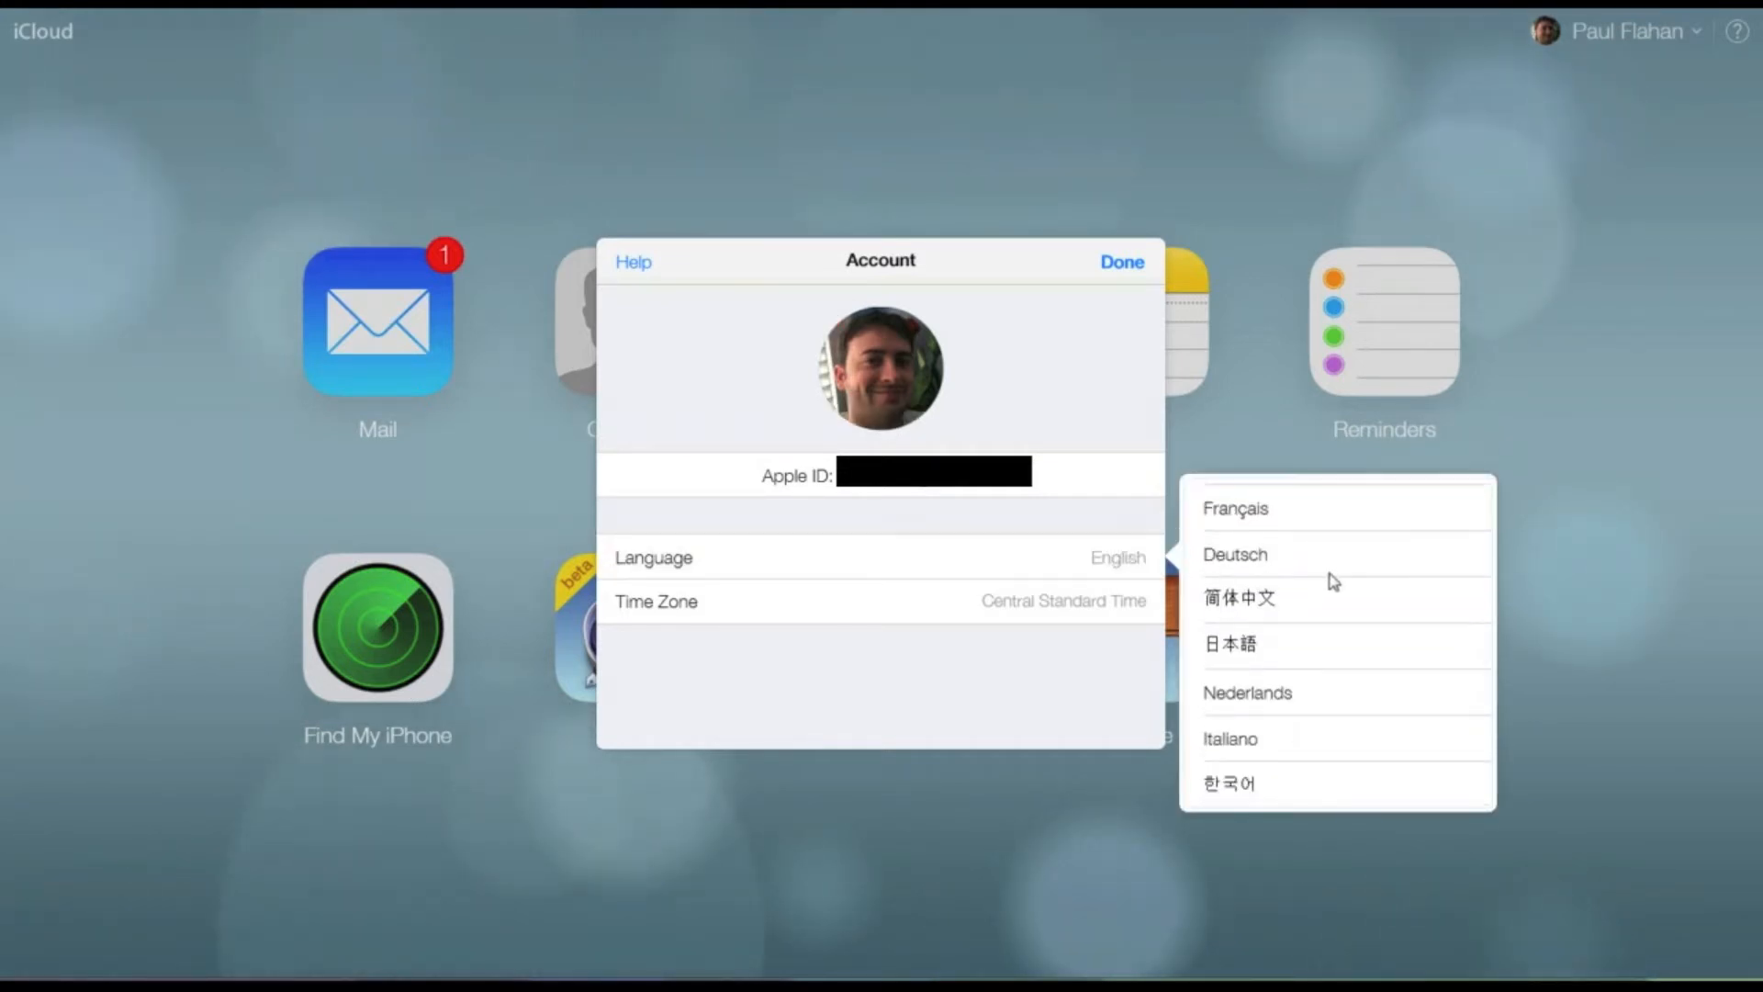
{"action": "scroll", "scroll_direction": "down", "scroll_amount": 3}
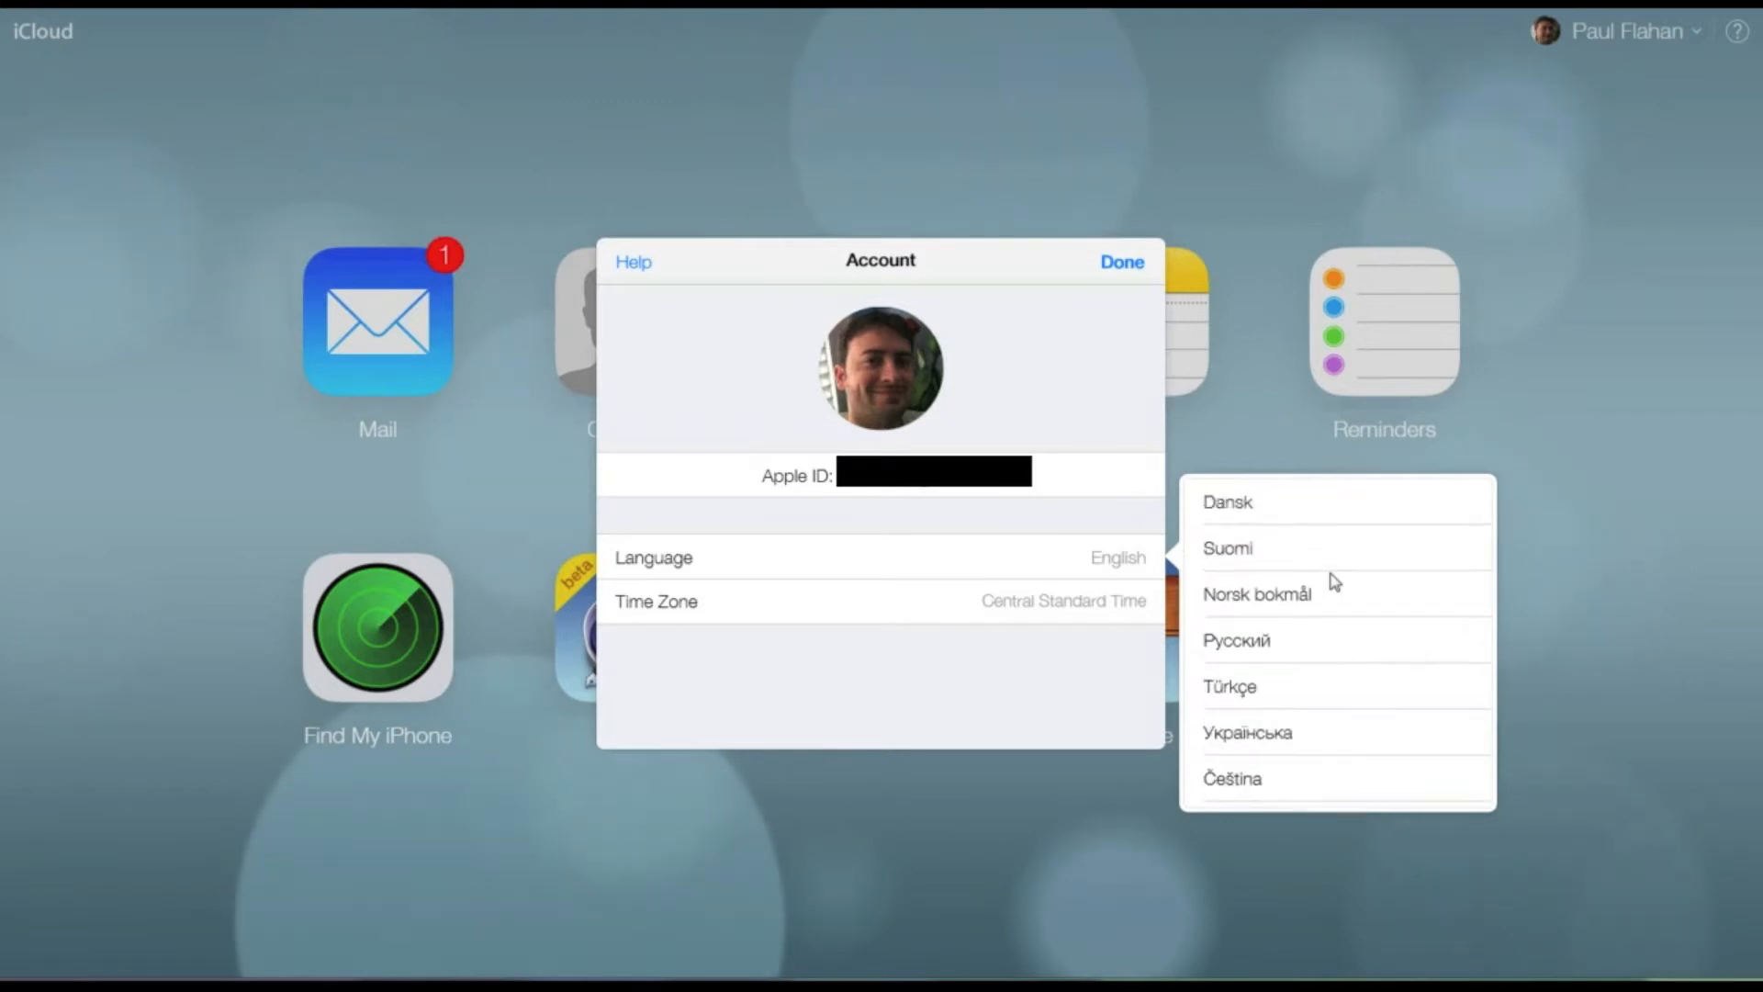
{"action": "scroll", "scroll_direction": "down", "scroll_amount": 3}
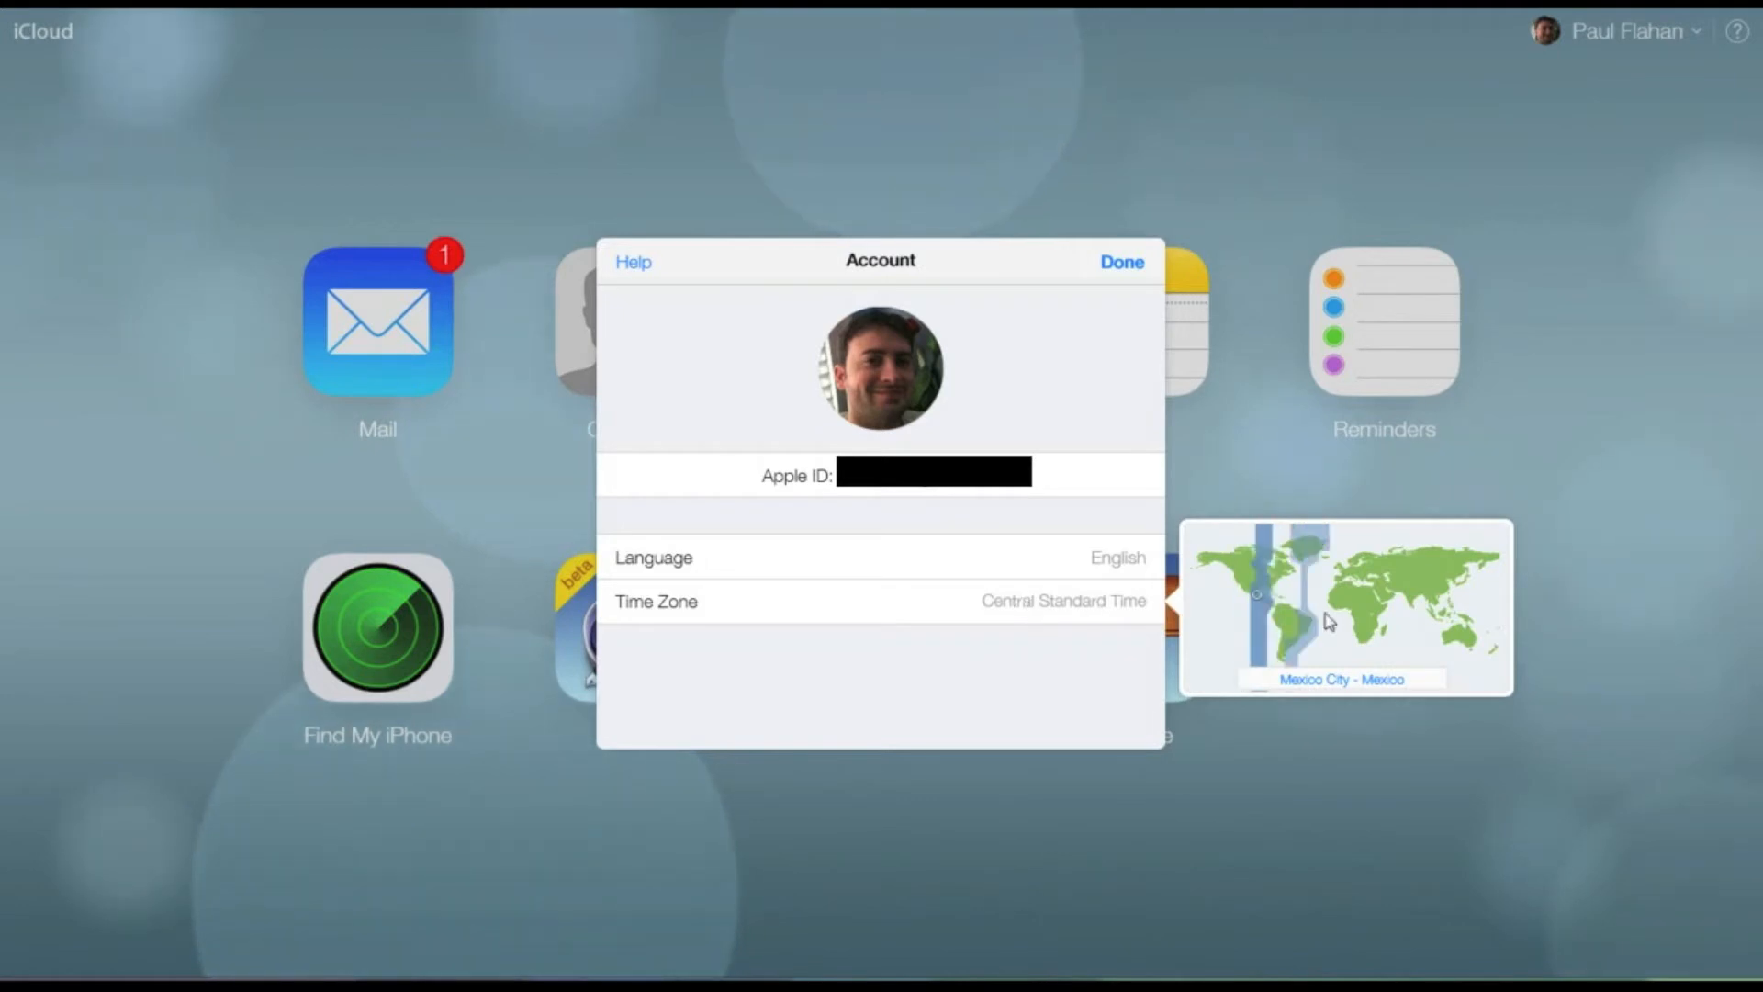
{"action": "mouse_move", "coordinate": [1246, 510]}
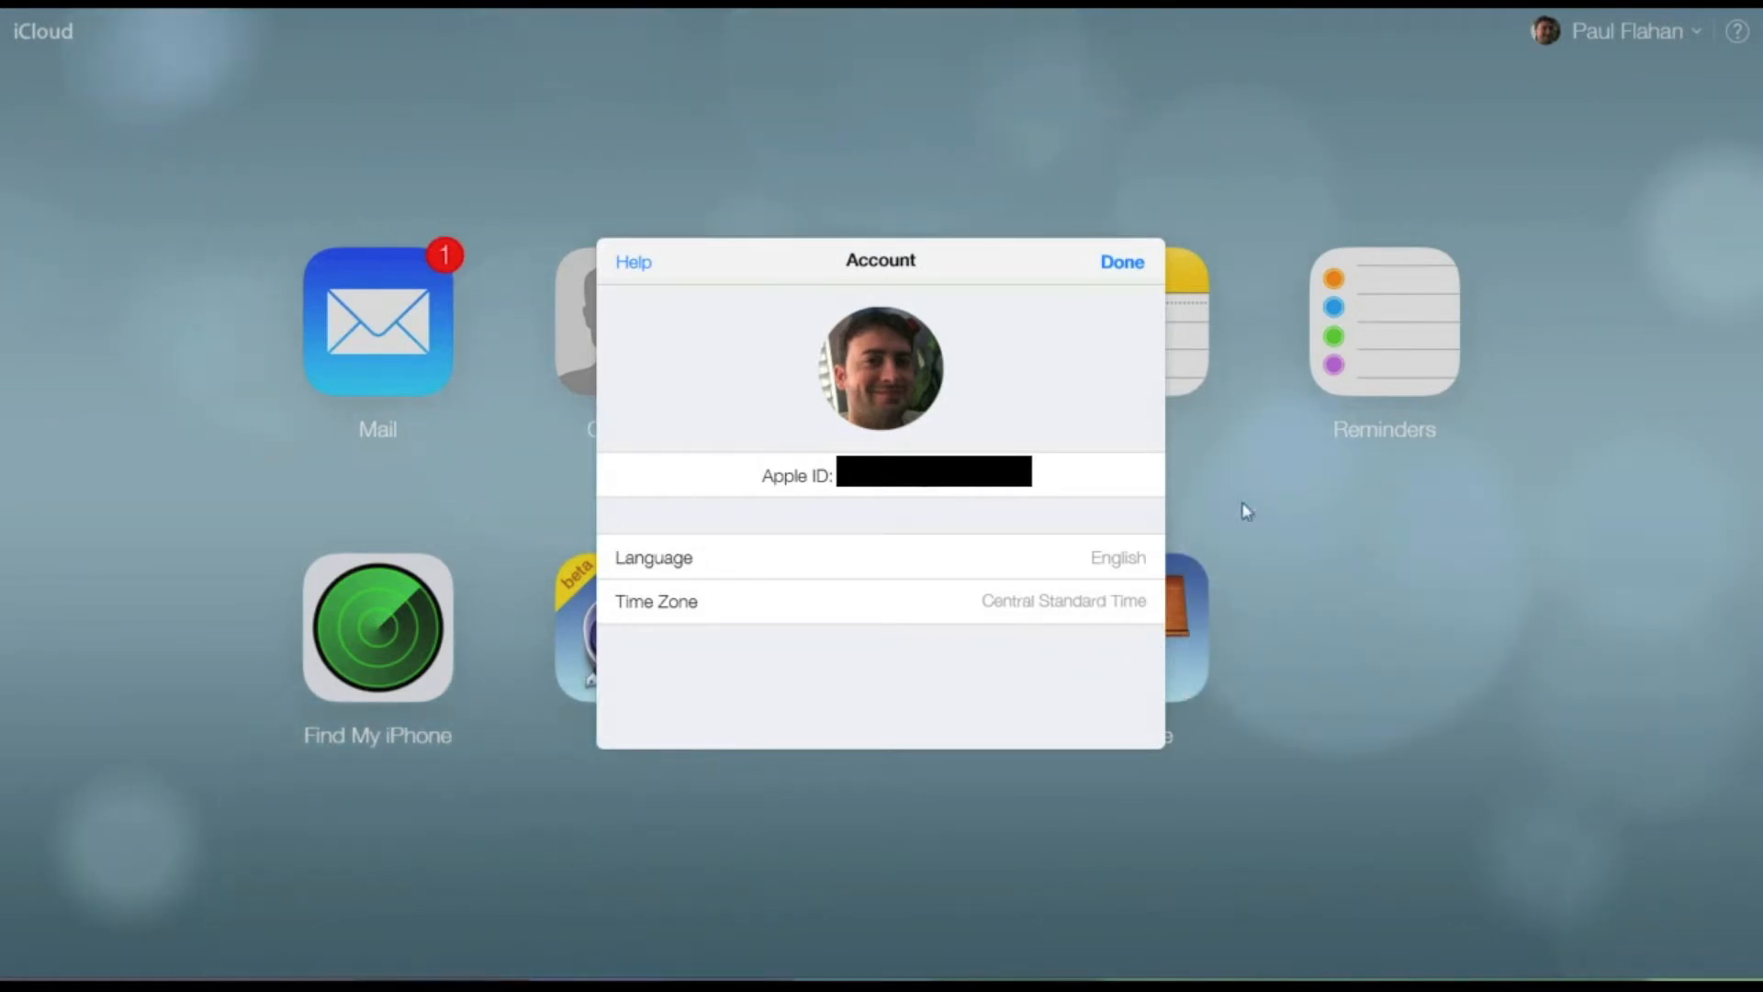
{"action": "left_click", "coordinate": [1120, 261]}
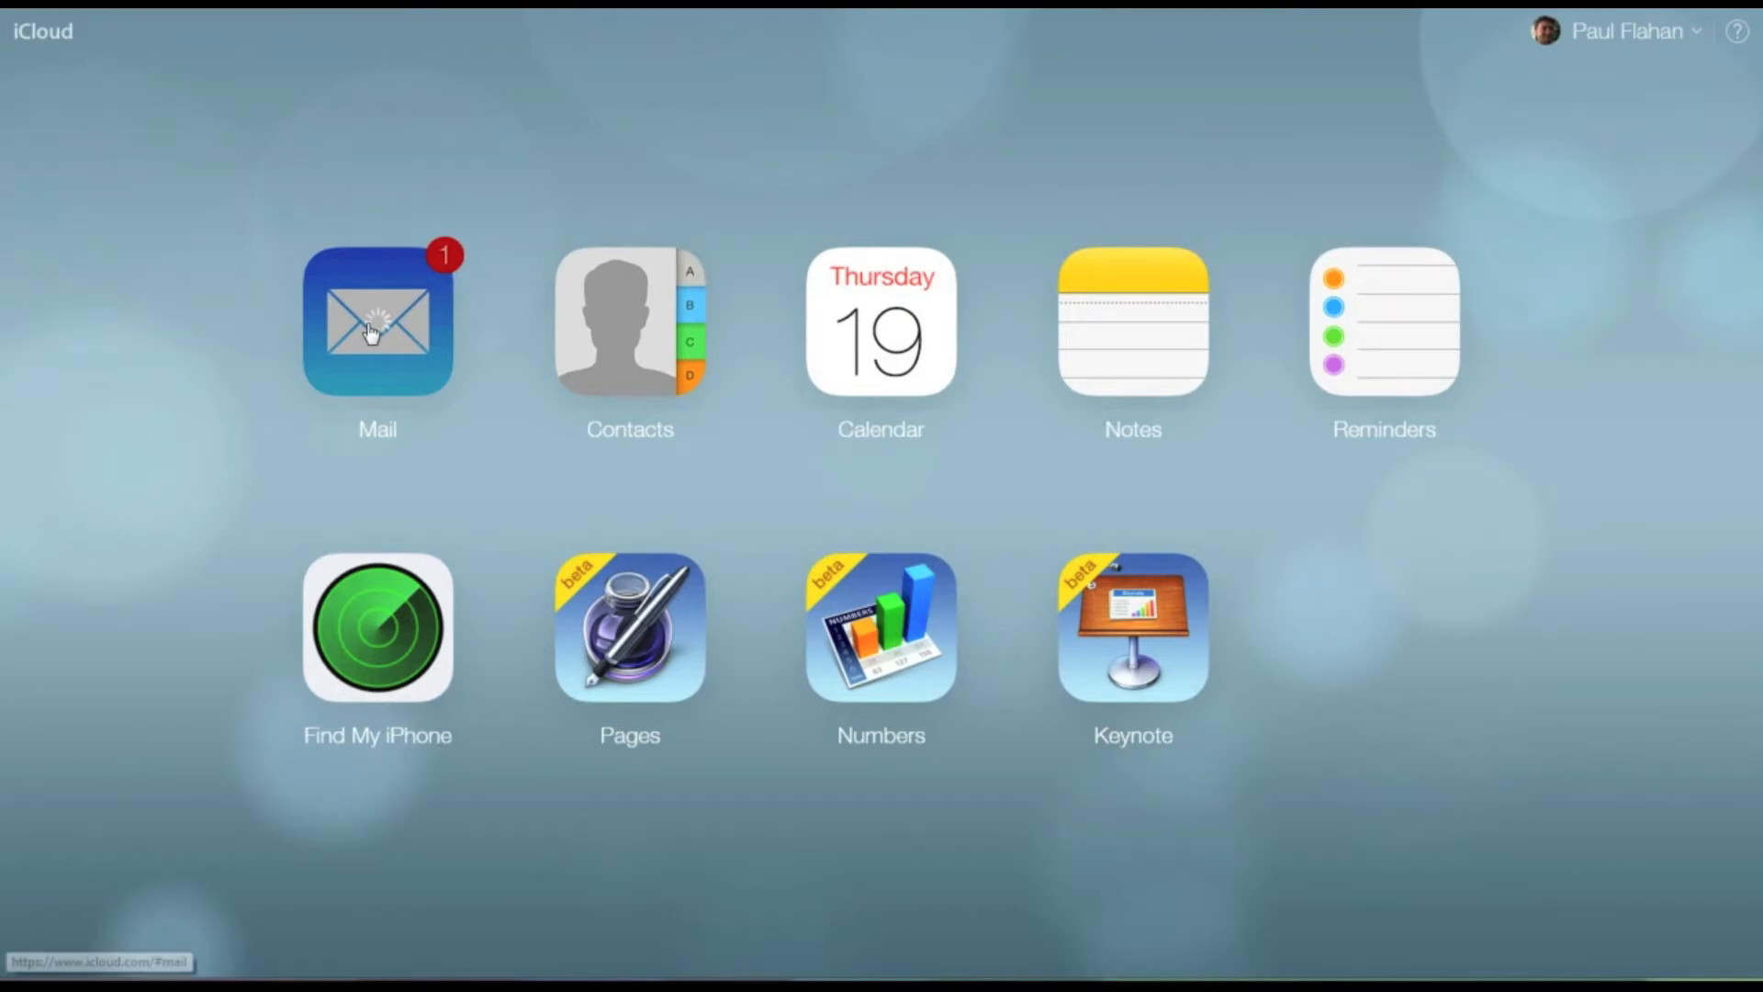
{"action": "left_click", "coordinate": [377, 322]}
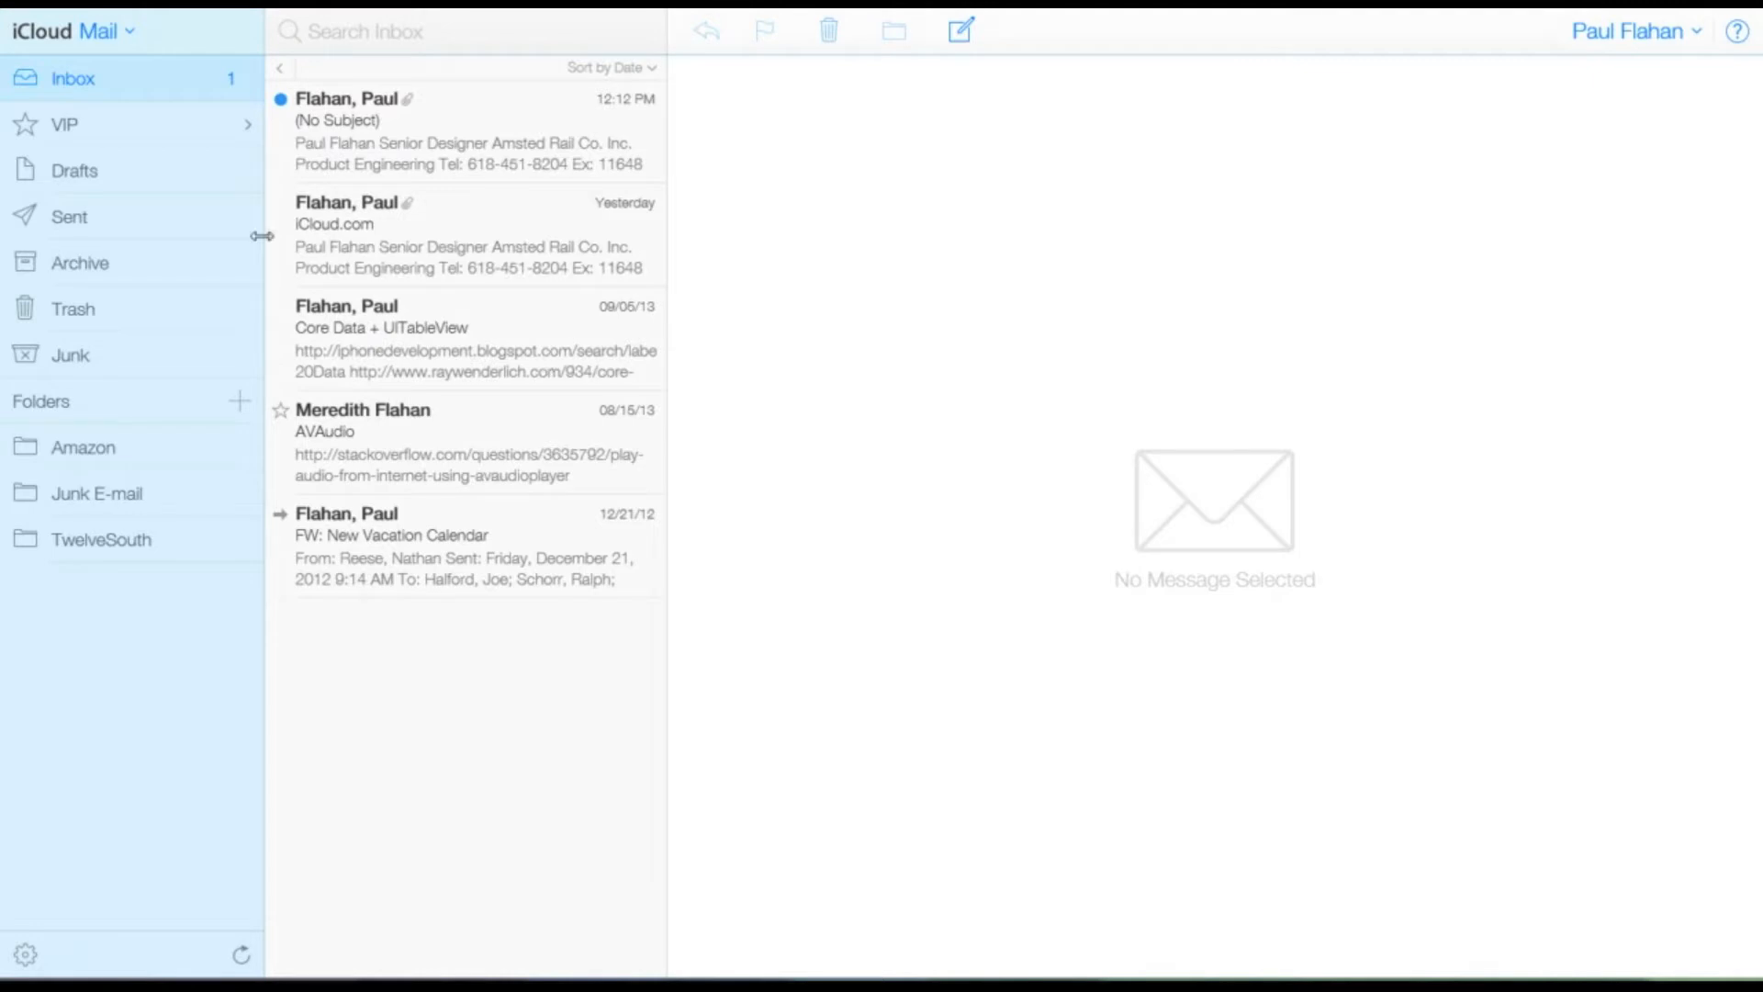
{"action": "left_click", "coordinate": [63, 124]}
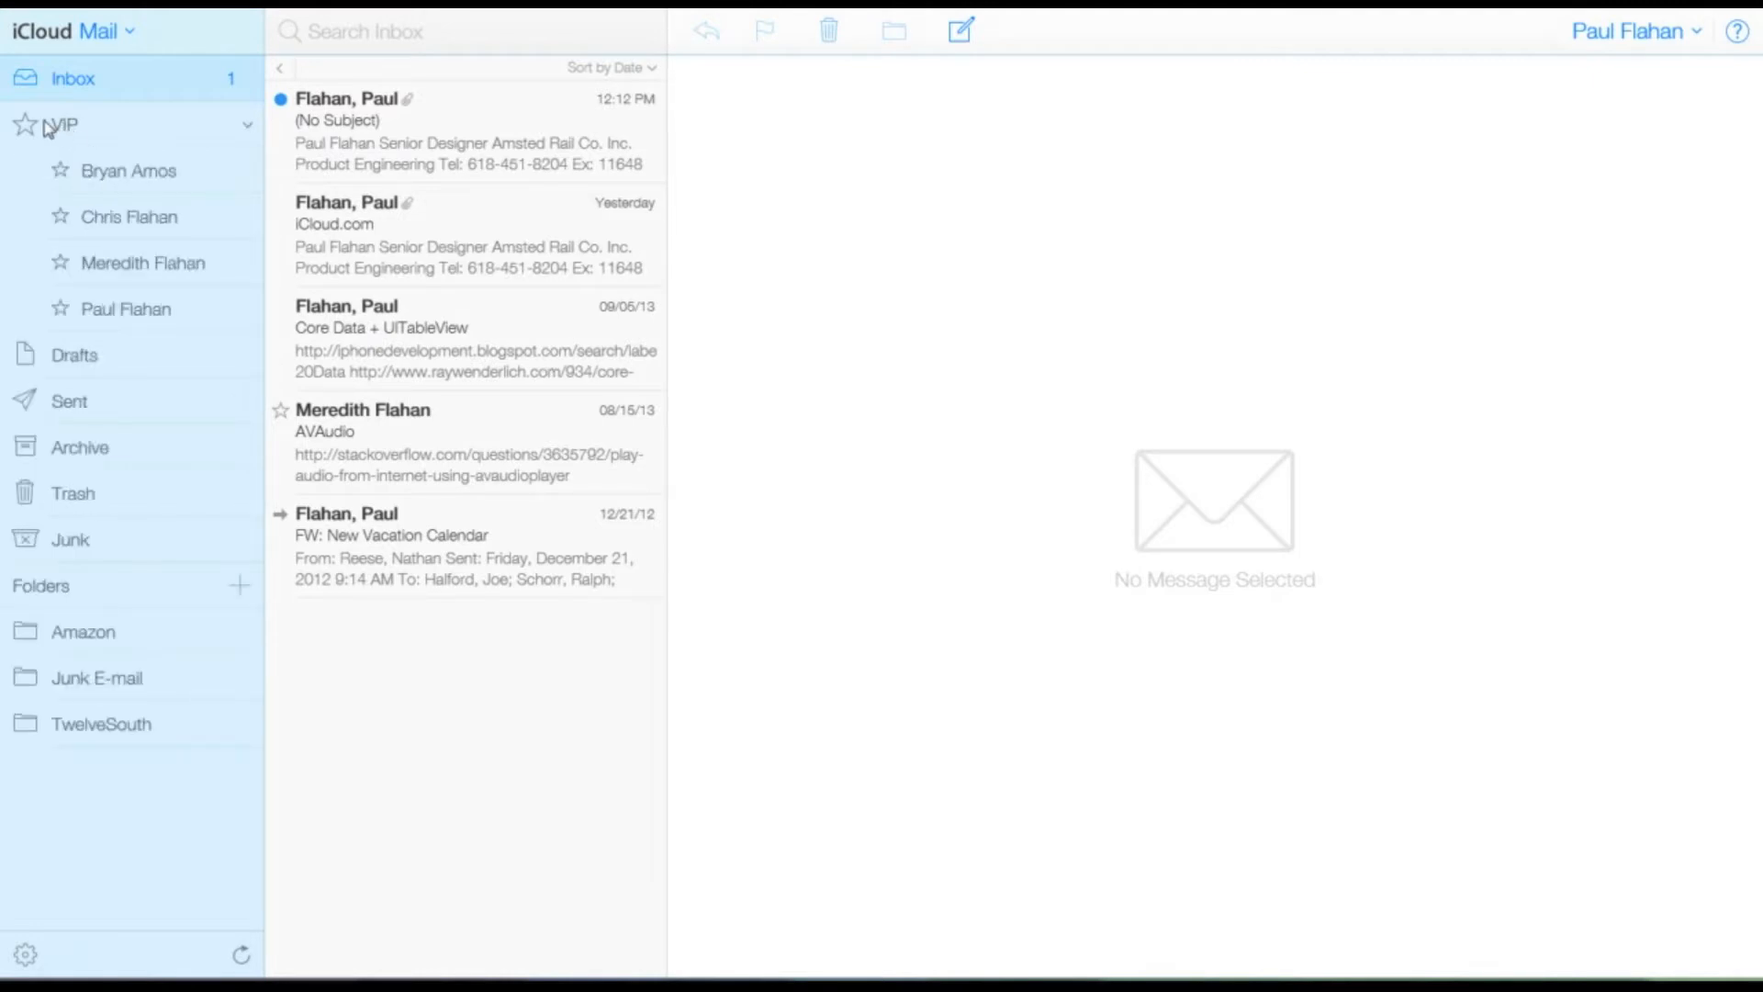
{"action": "left_click", "coordinate": [246, 125]}
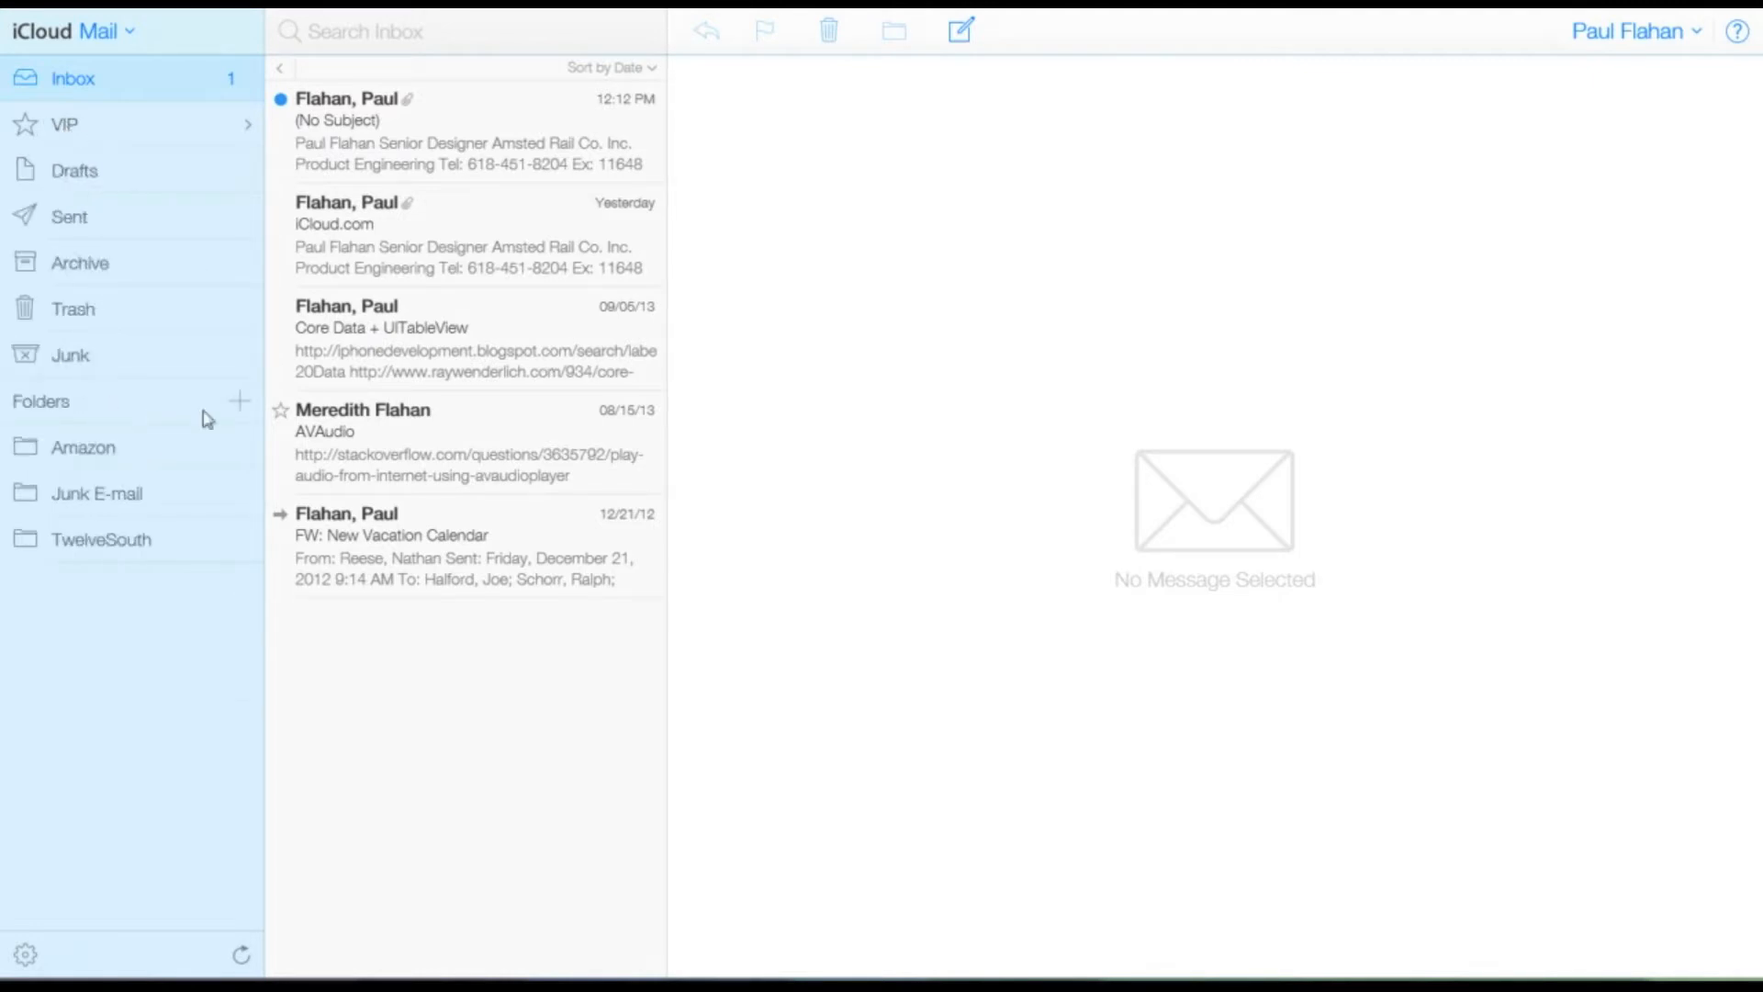
{"action": "left_click", "coordinate": [237, 400]}
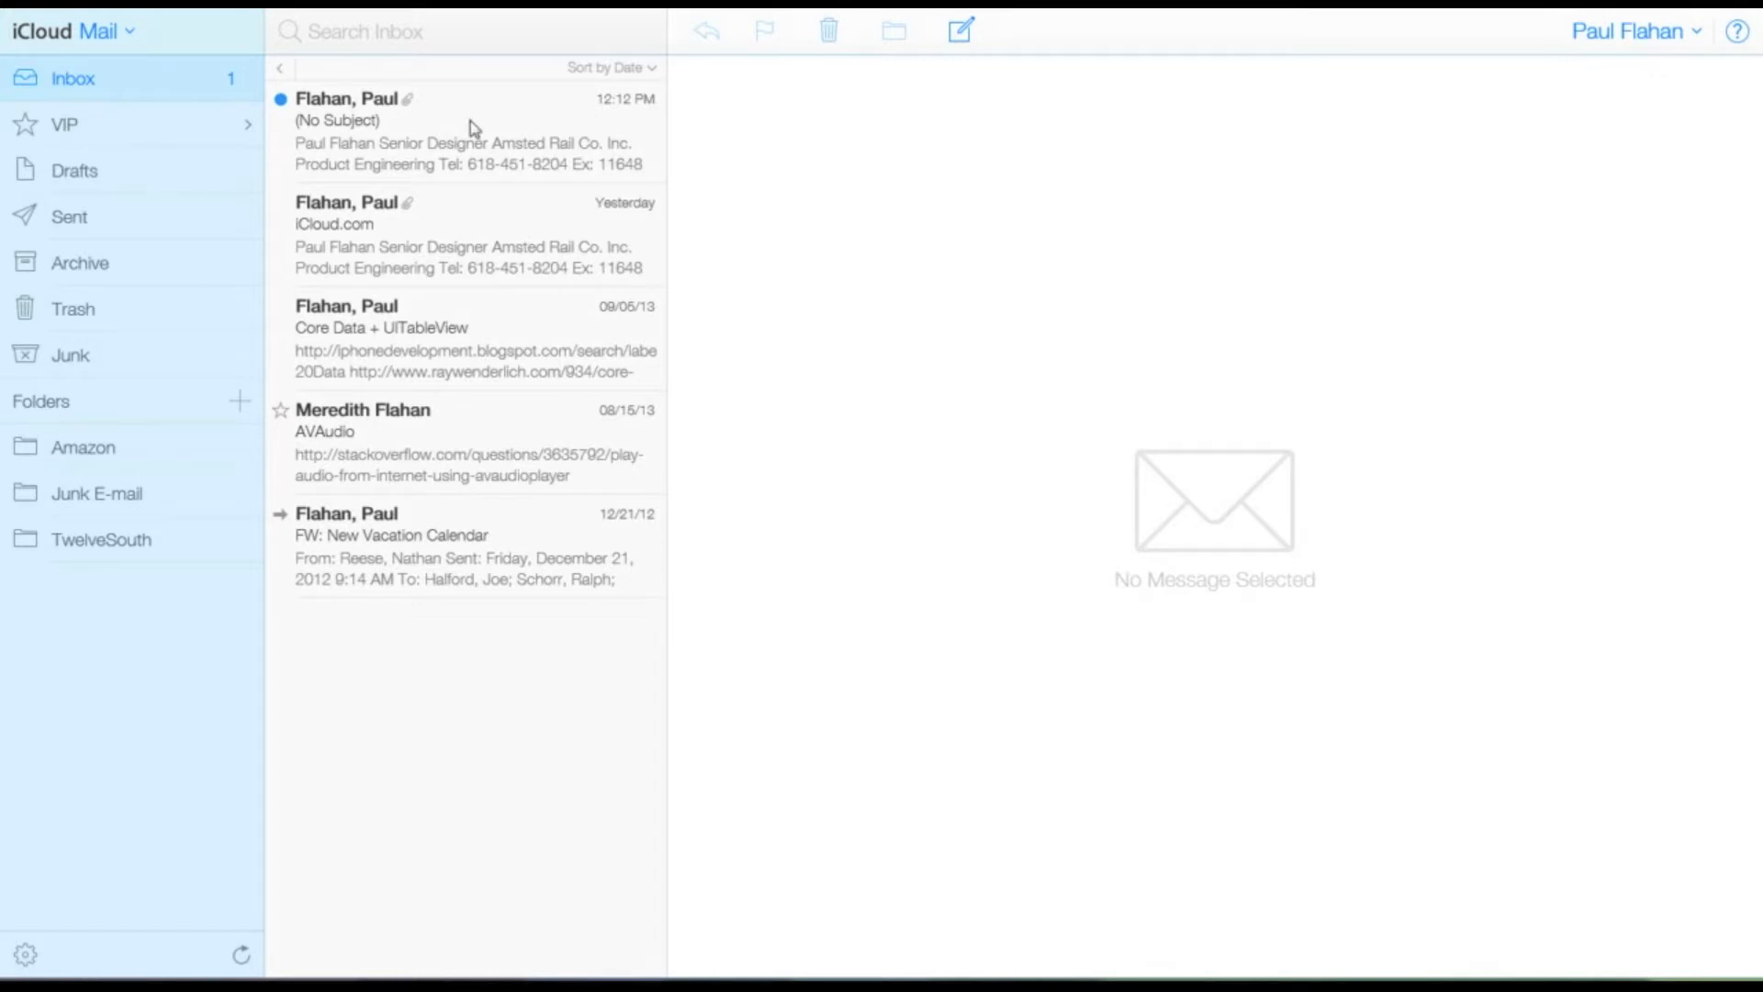
{"action": "left_click", "coordinate": [101, 30]}
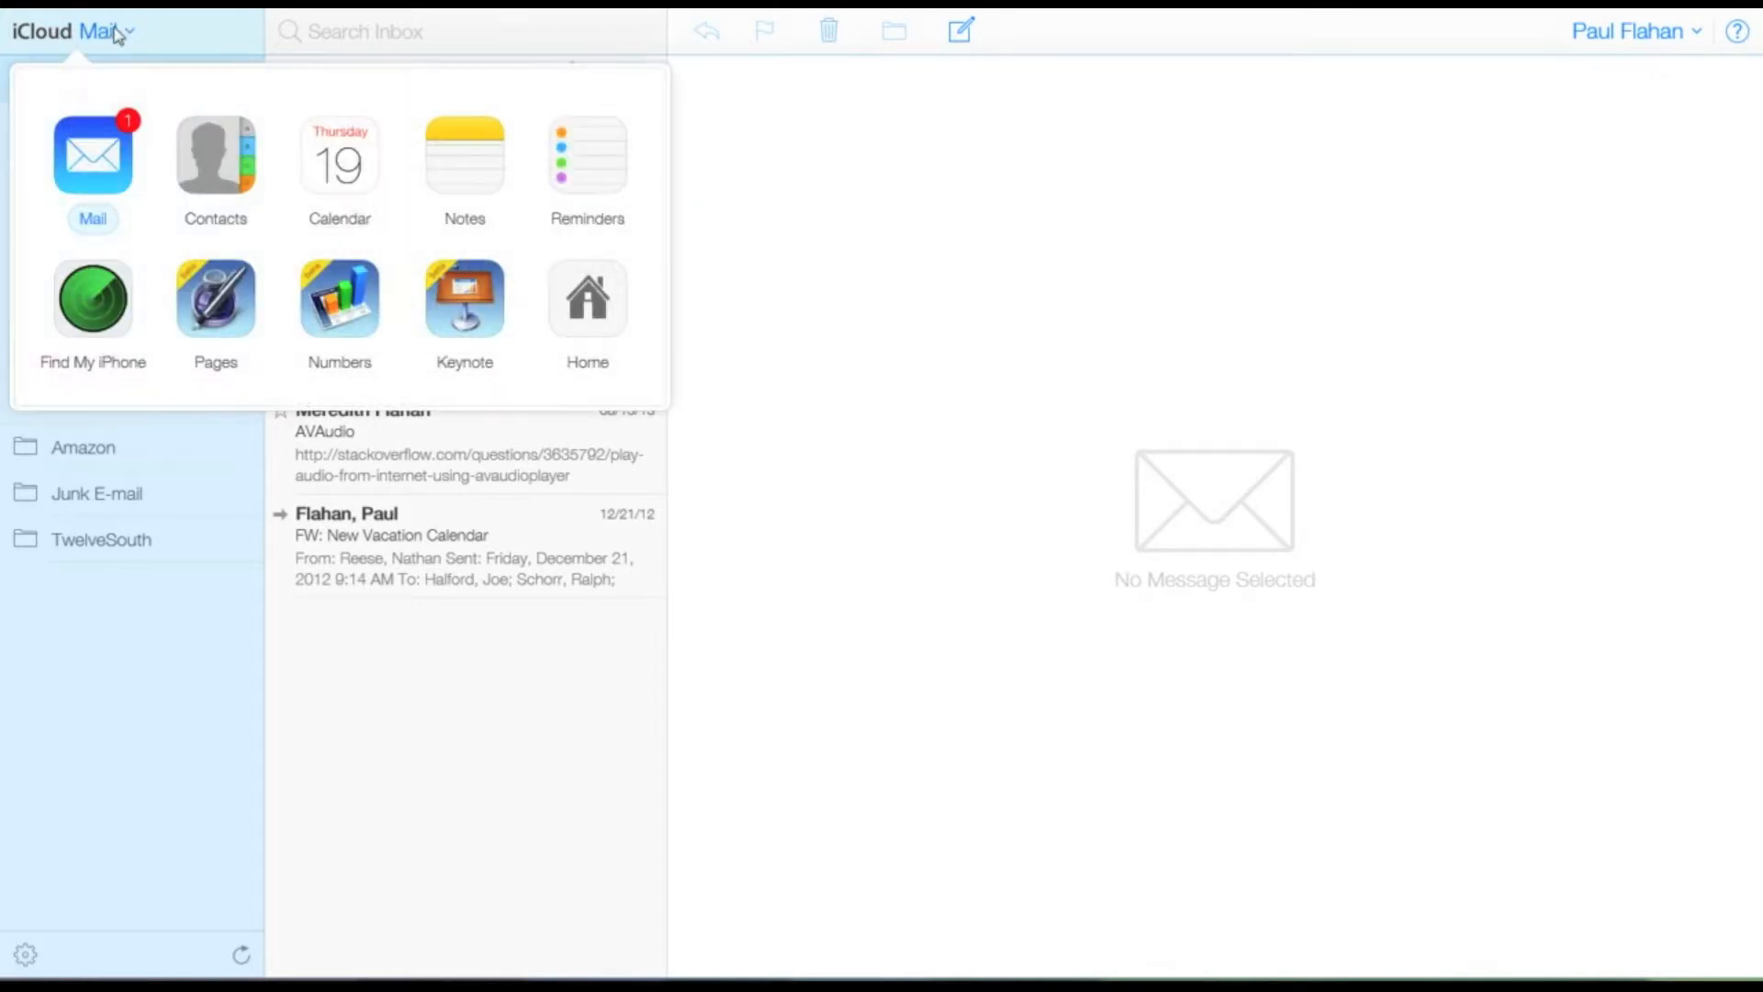
{"action": "mouse_move", "coordinate": [216, 174]}
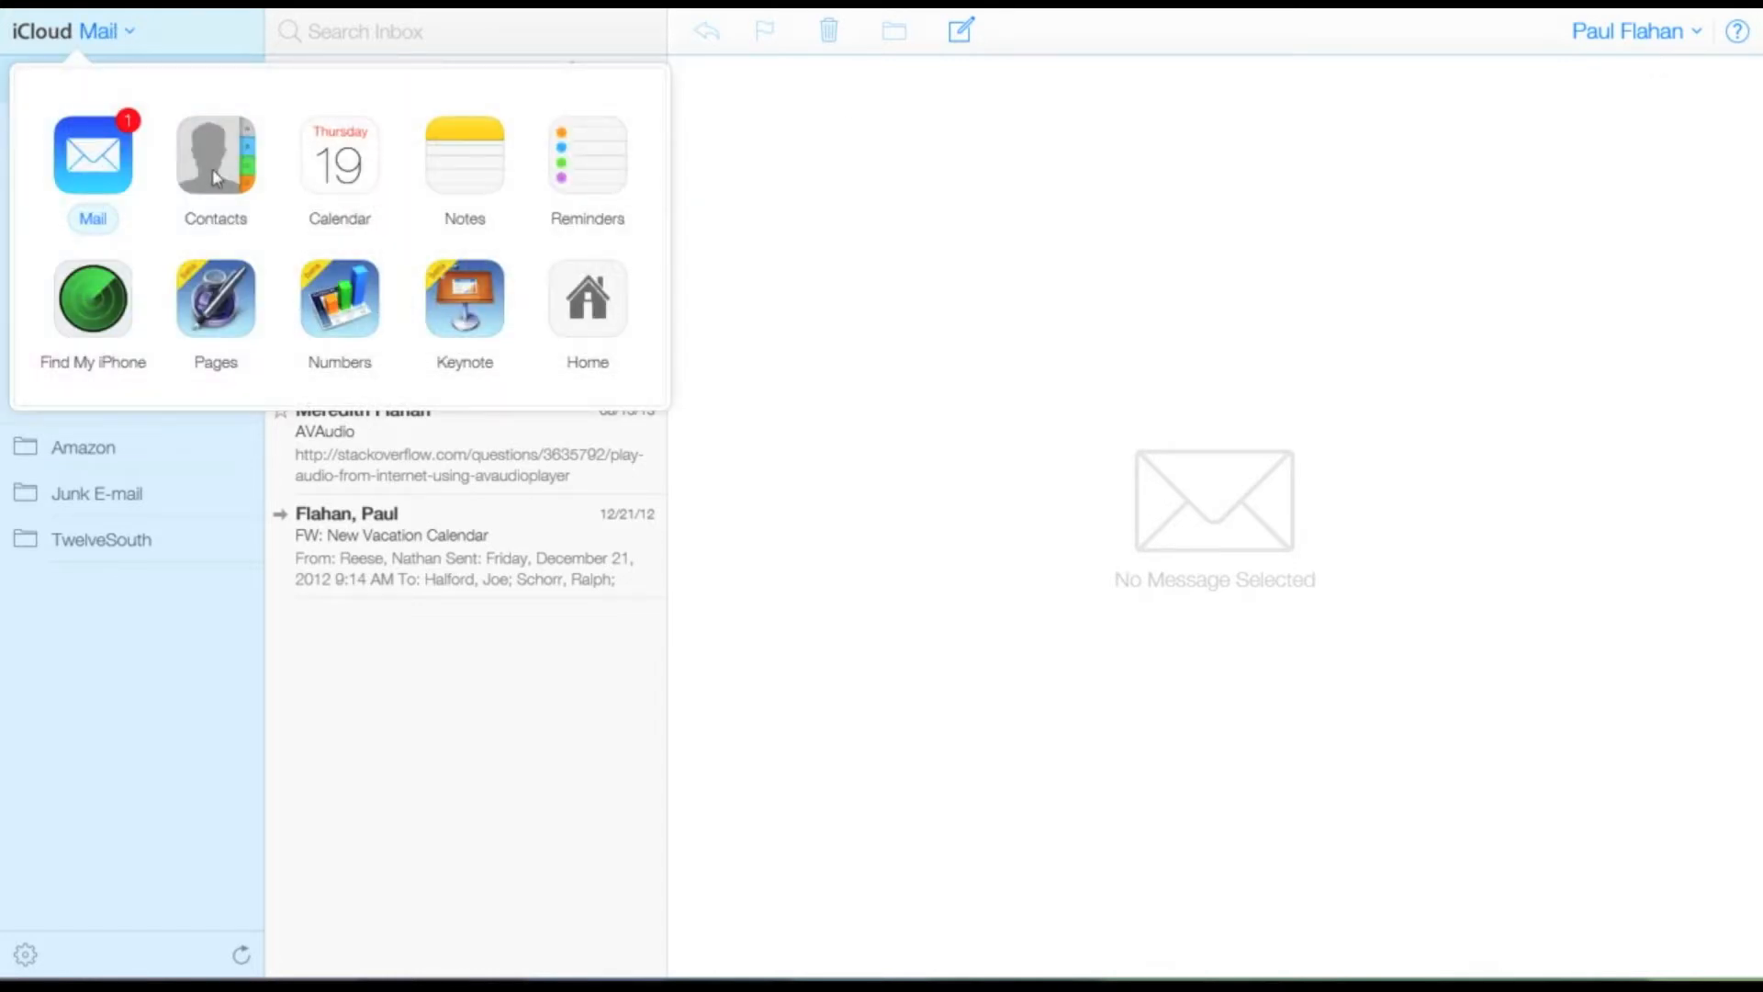
{"action": "mouse_move", "coordinate": [585, 309]}
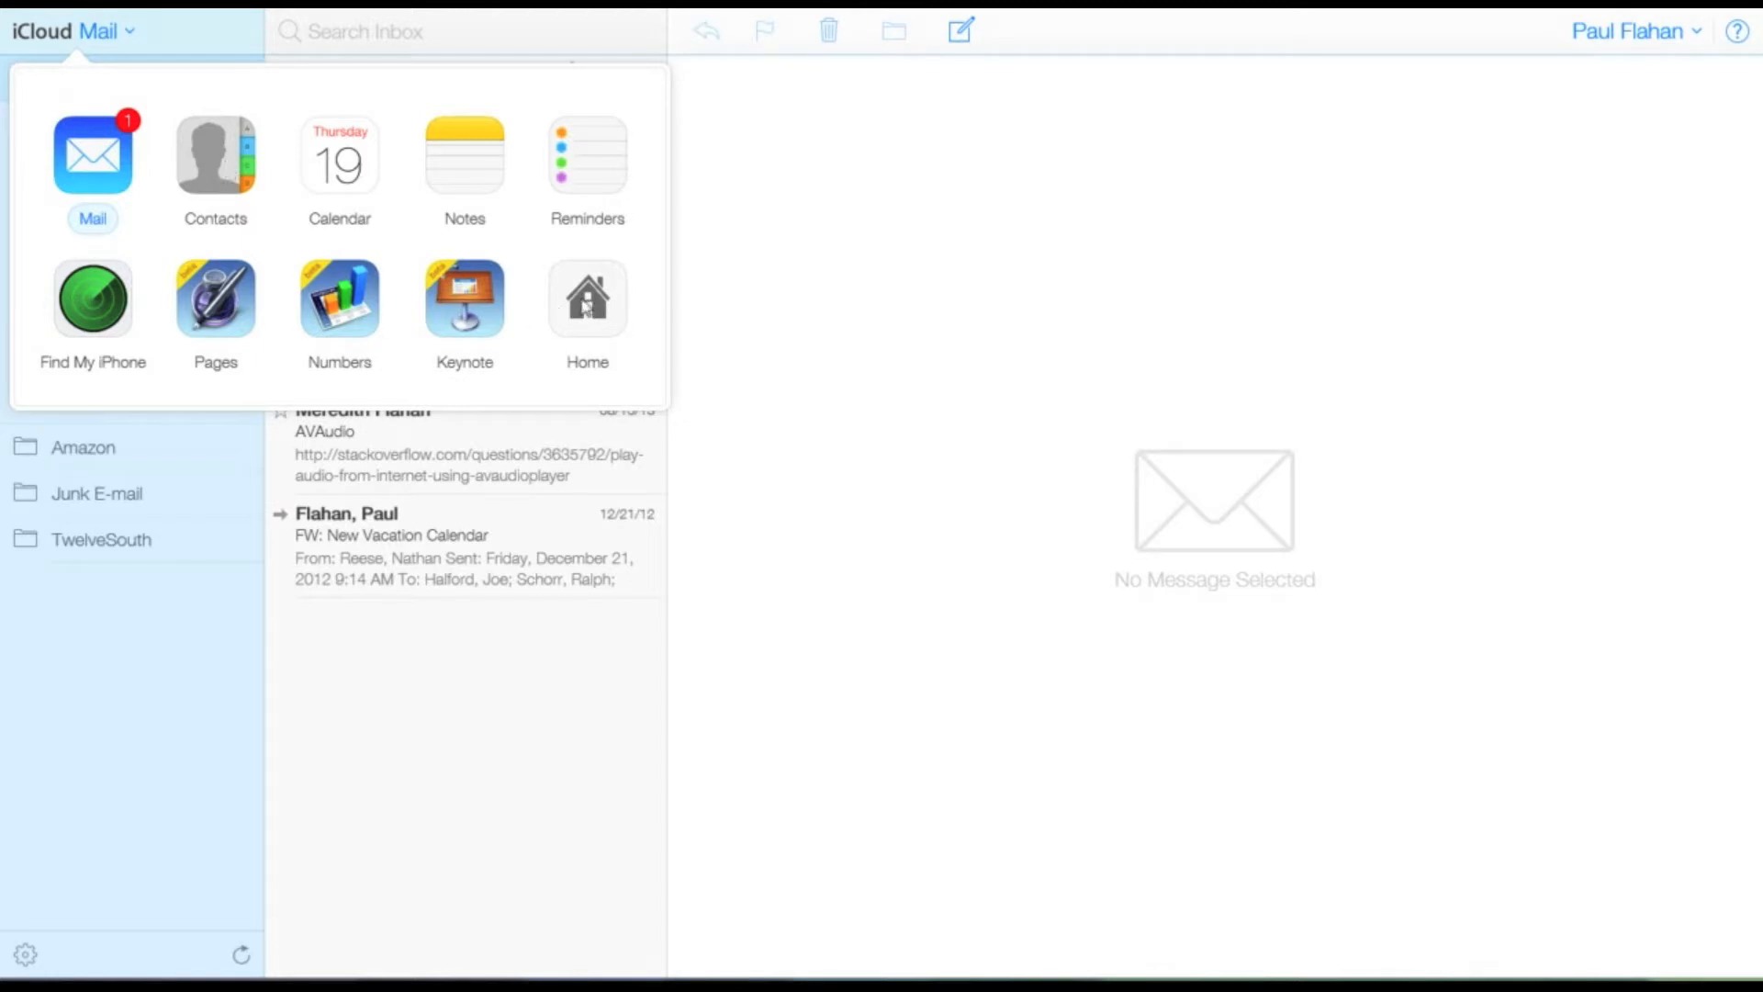
{"action": "left_click", "coordinate": [74, 31]}
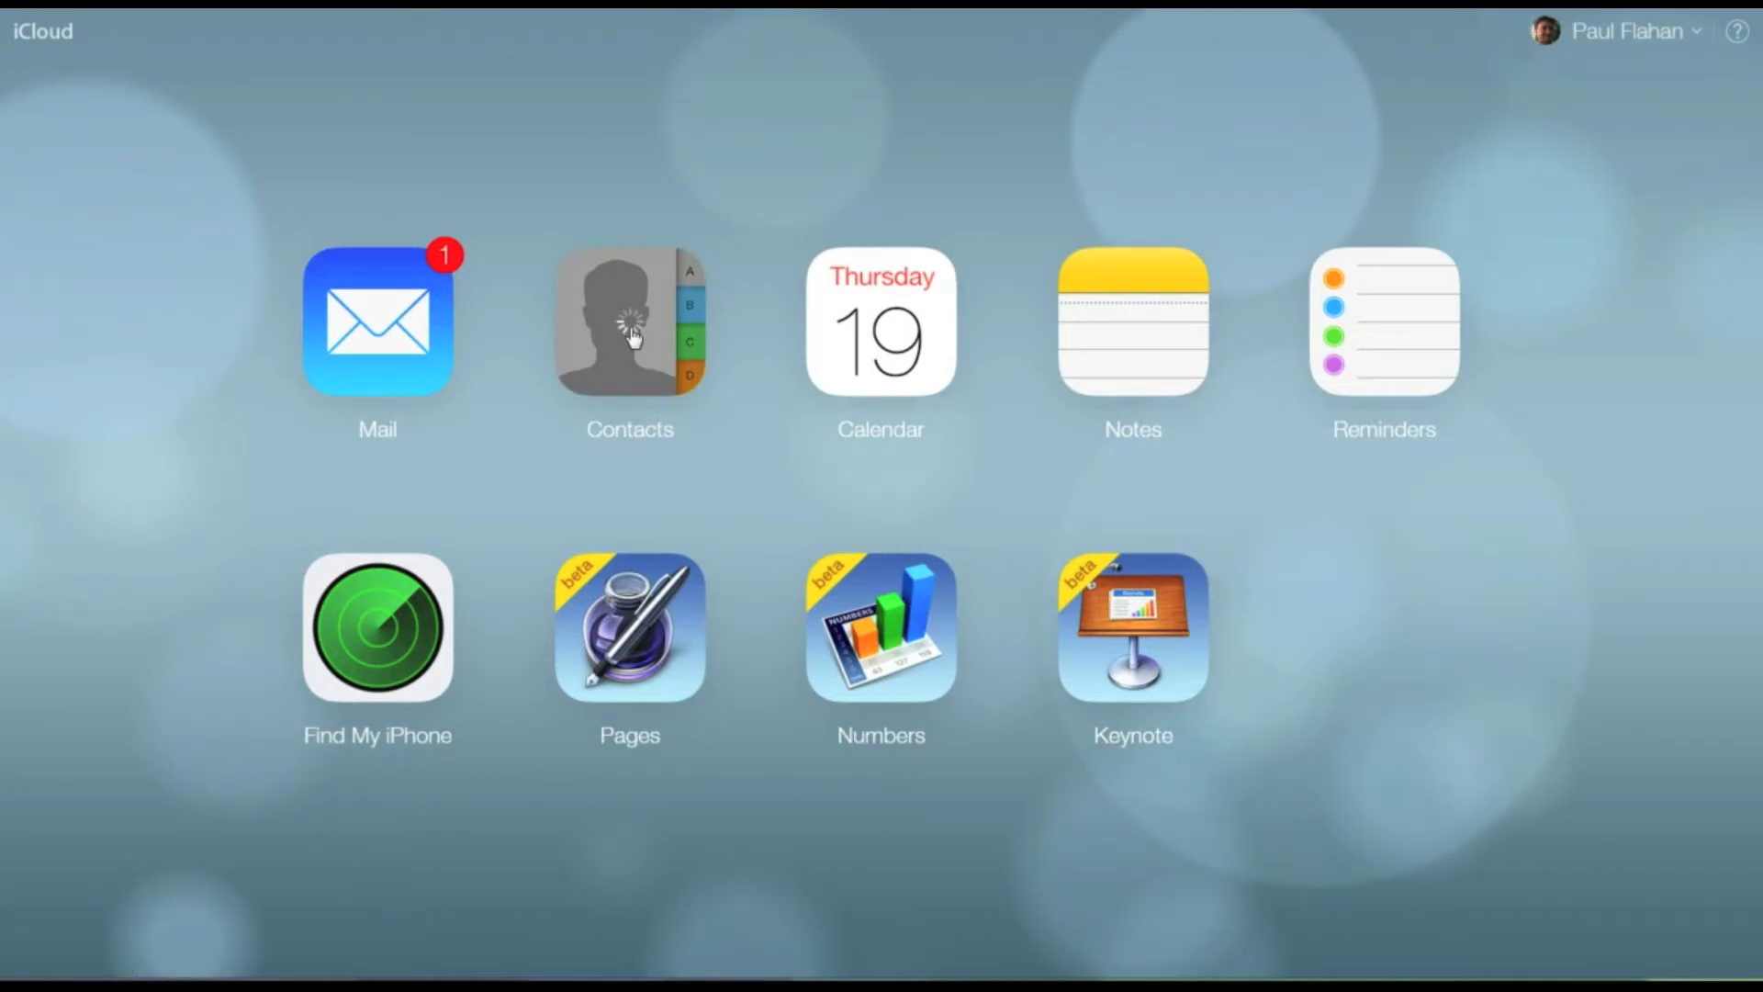
- Browse the Contacts gear and + menus, then switch to Calendar via the app switcher
{"action": "left_click", "coordinate": [628, 324]}
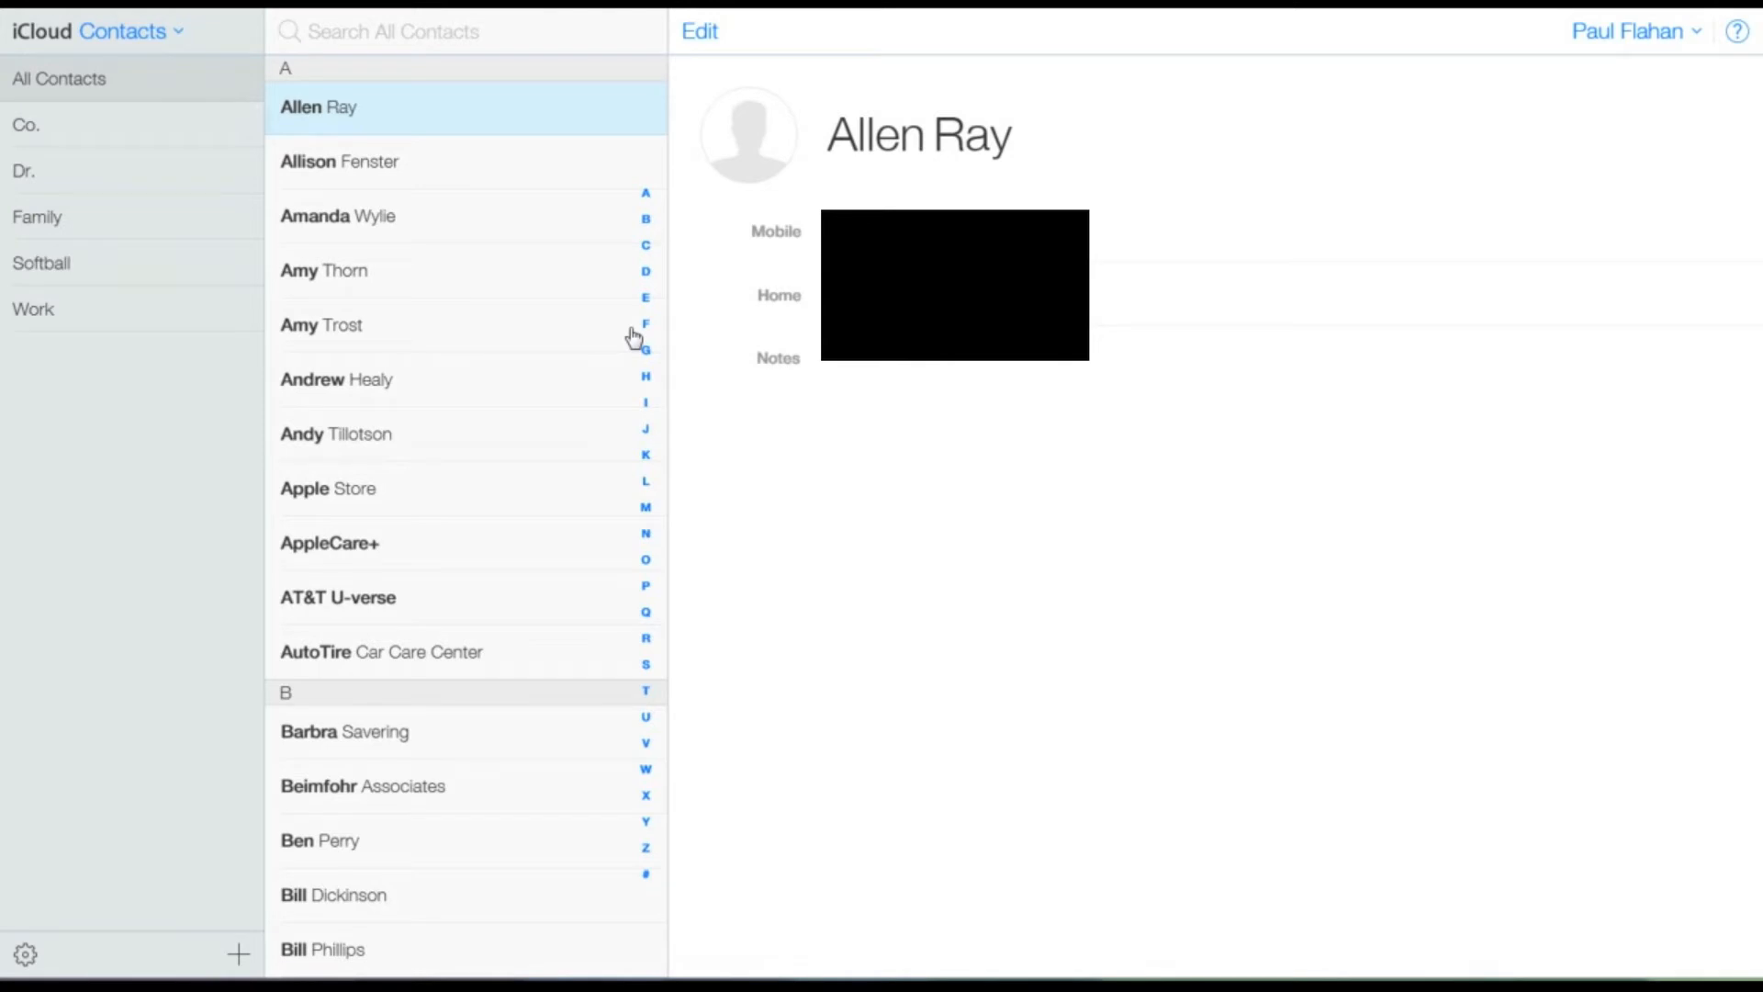
{"action": "mouse_move", "coordinate": [96, 183]}
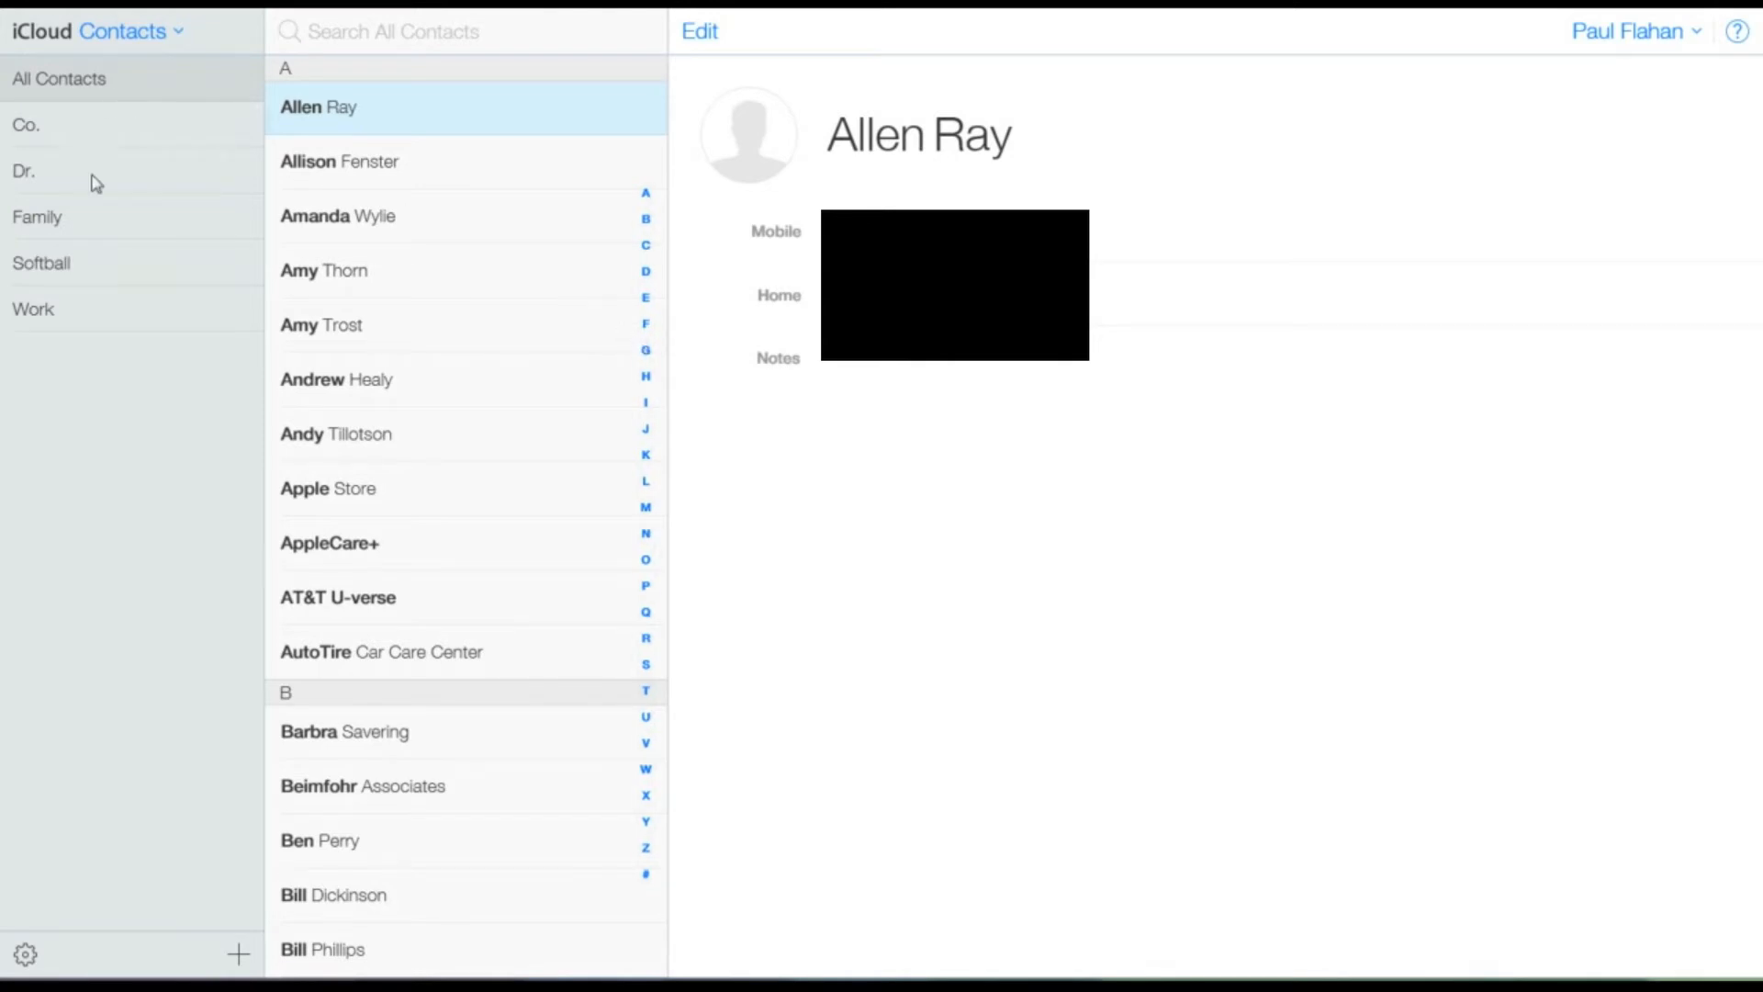
{"action": "mouse_move", "coordinate": [25, 953]}
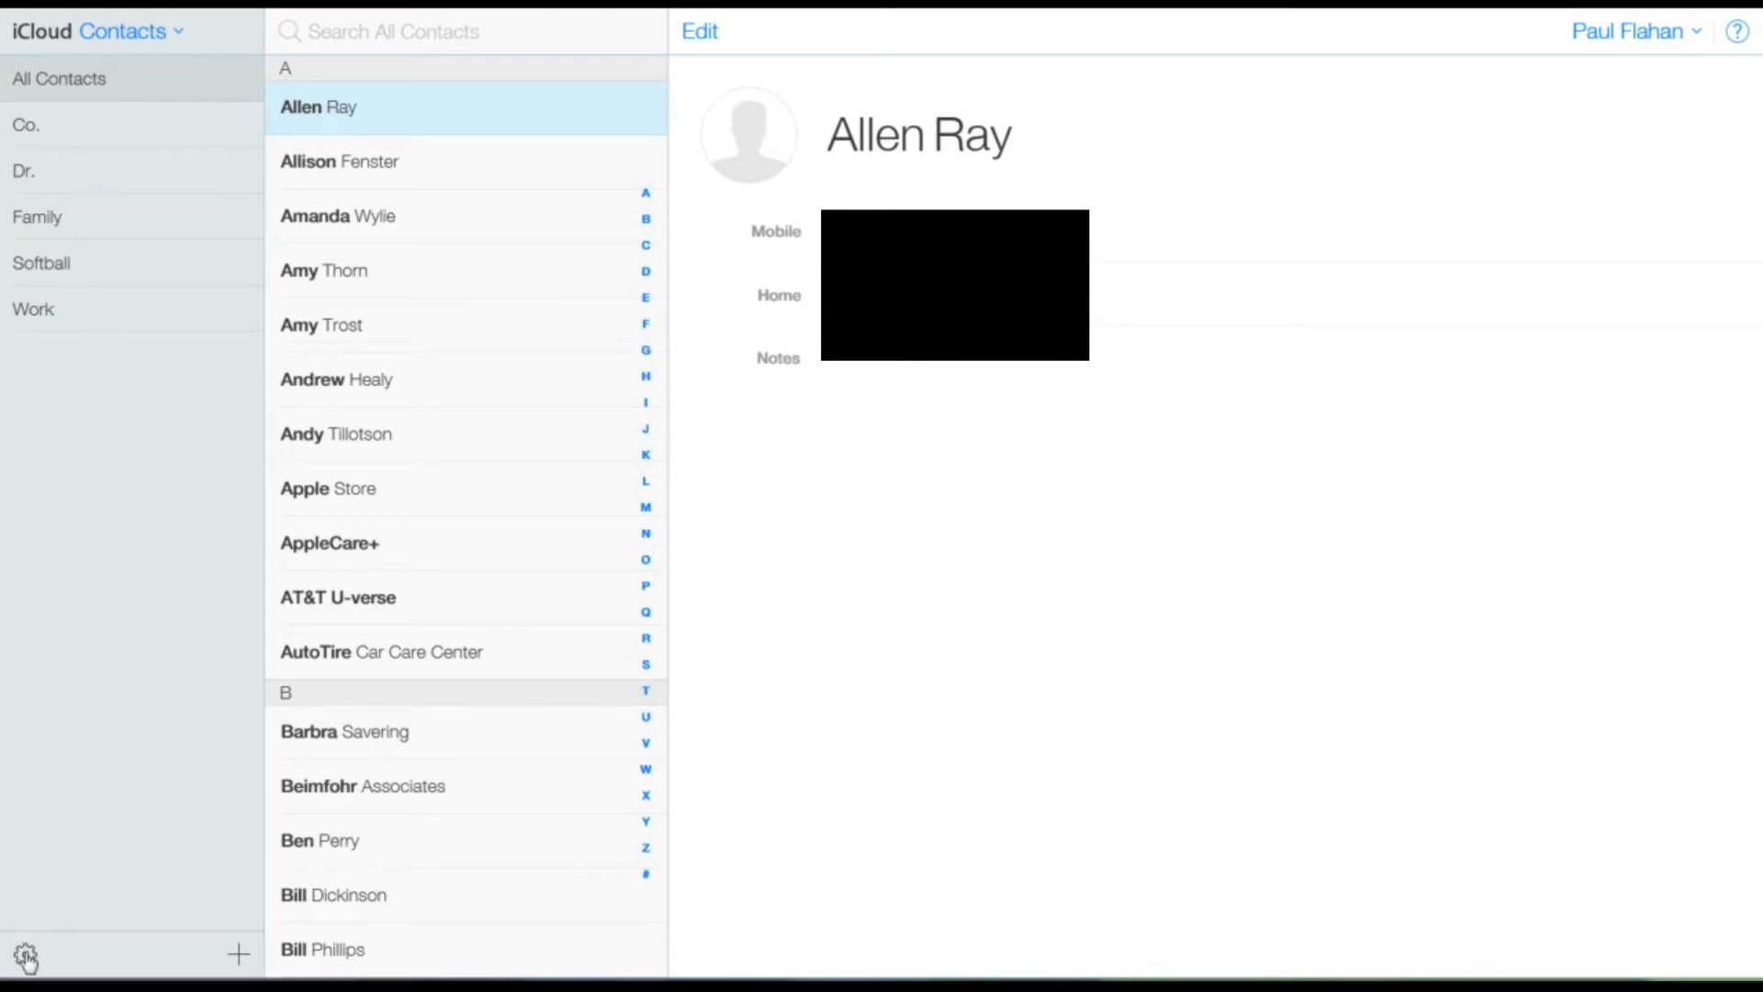
{"action": "left_click", "coordinate": [24, 956]}
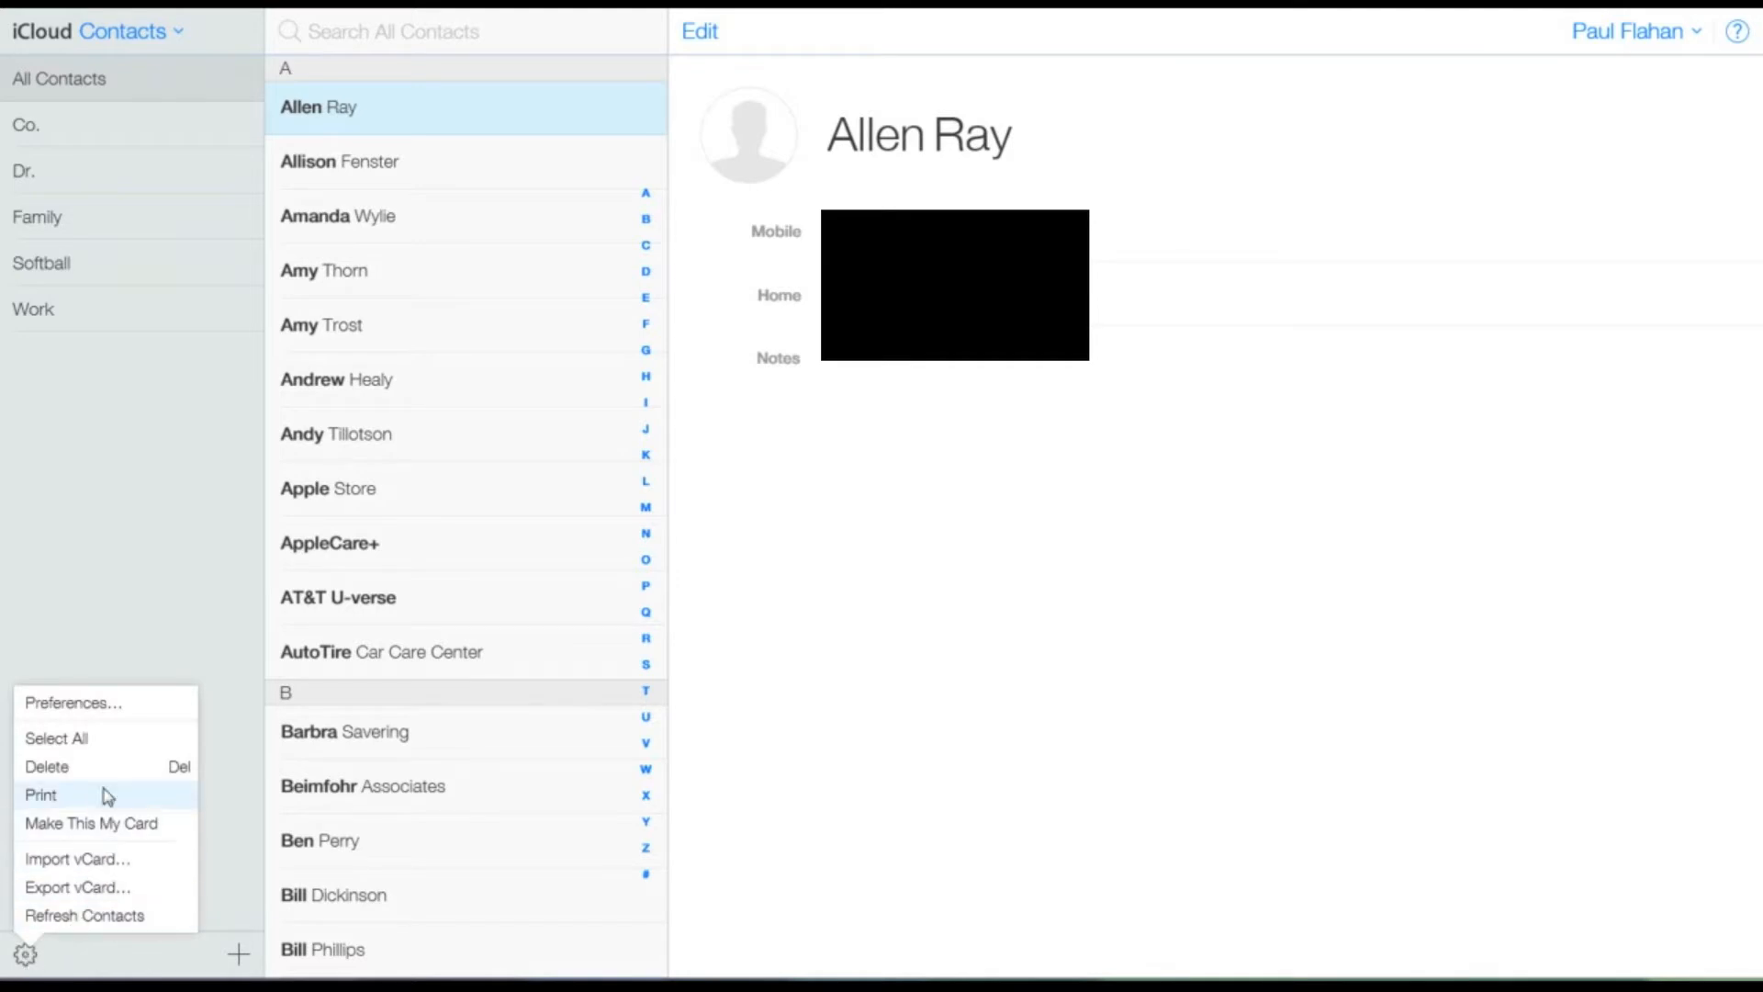
{"action": "mouse_move", "coordinate": [110, 953]}
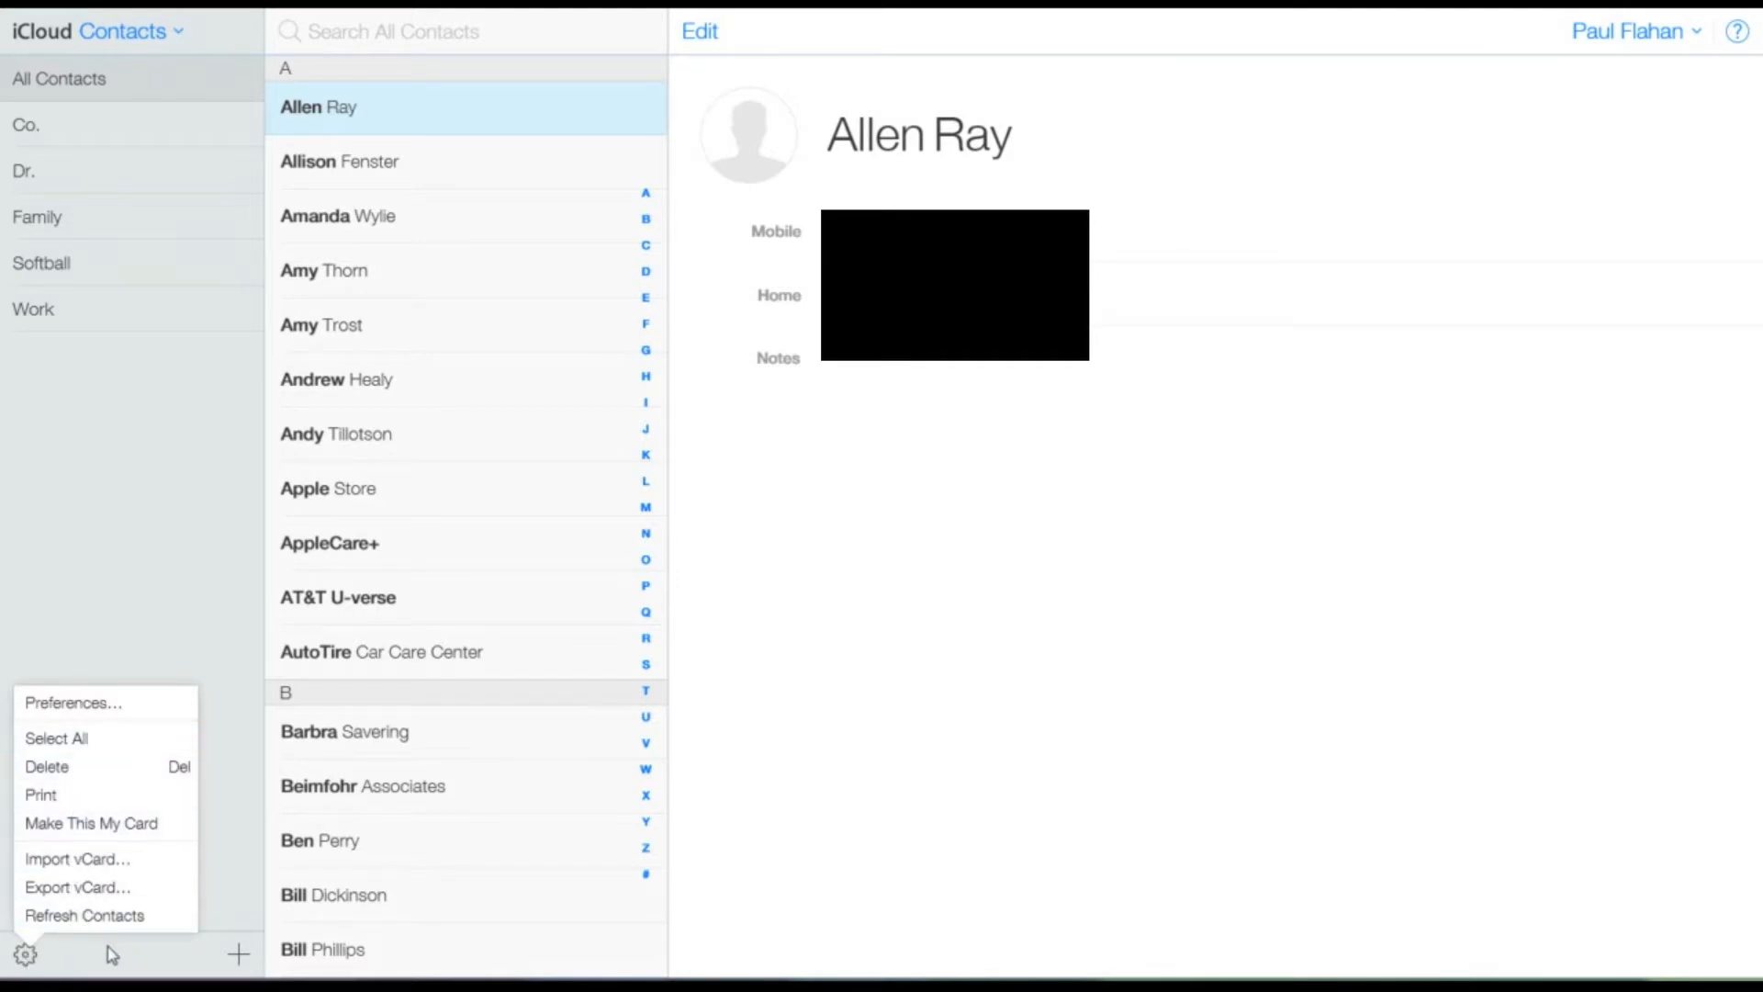
{"action": "left_click", "coordinate": [237, 955]}
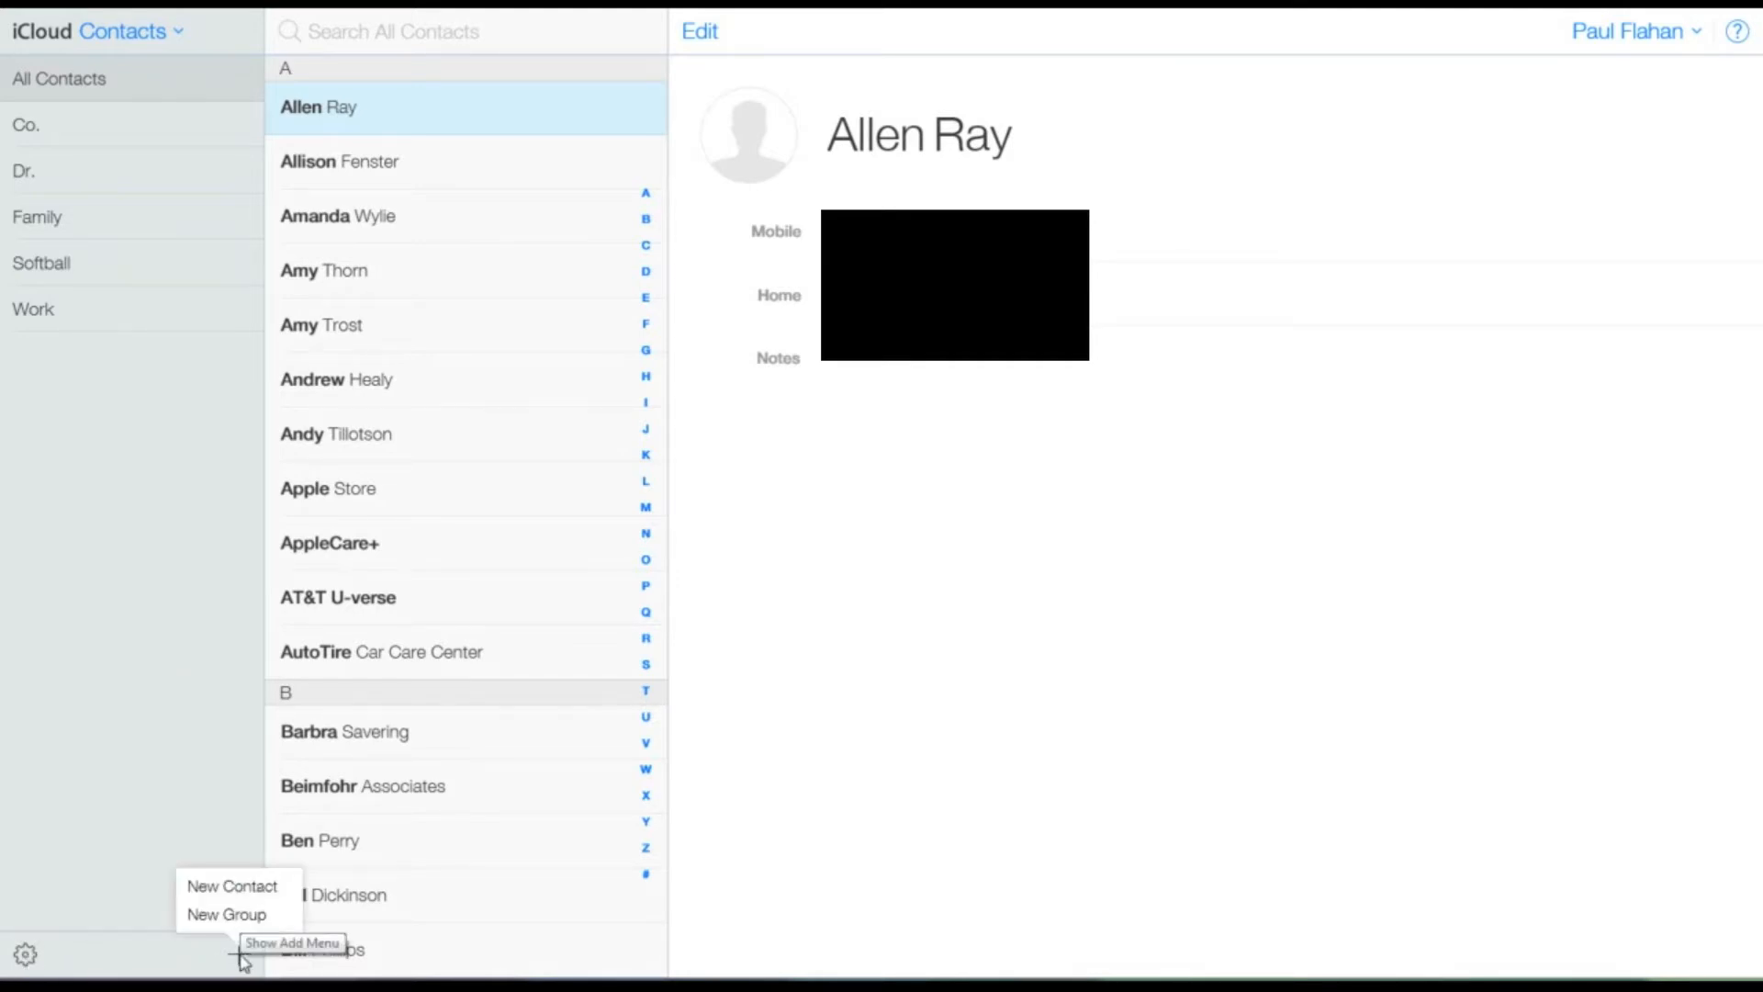
{"action": "mouse_move", "coordinate": [225, 915]}
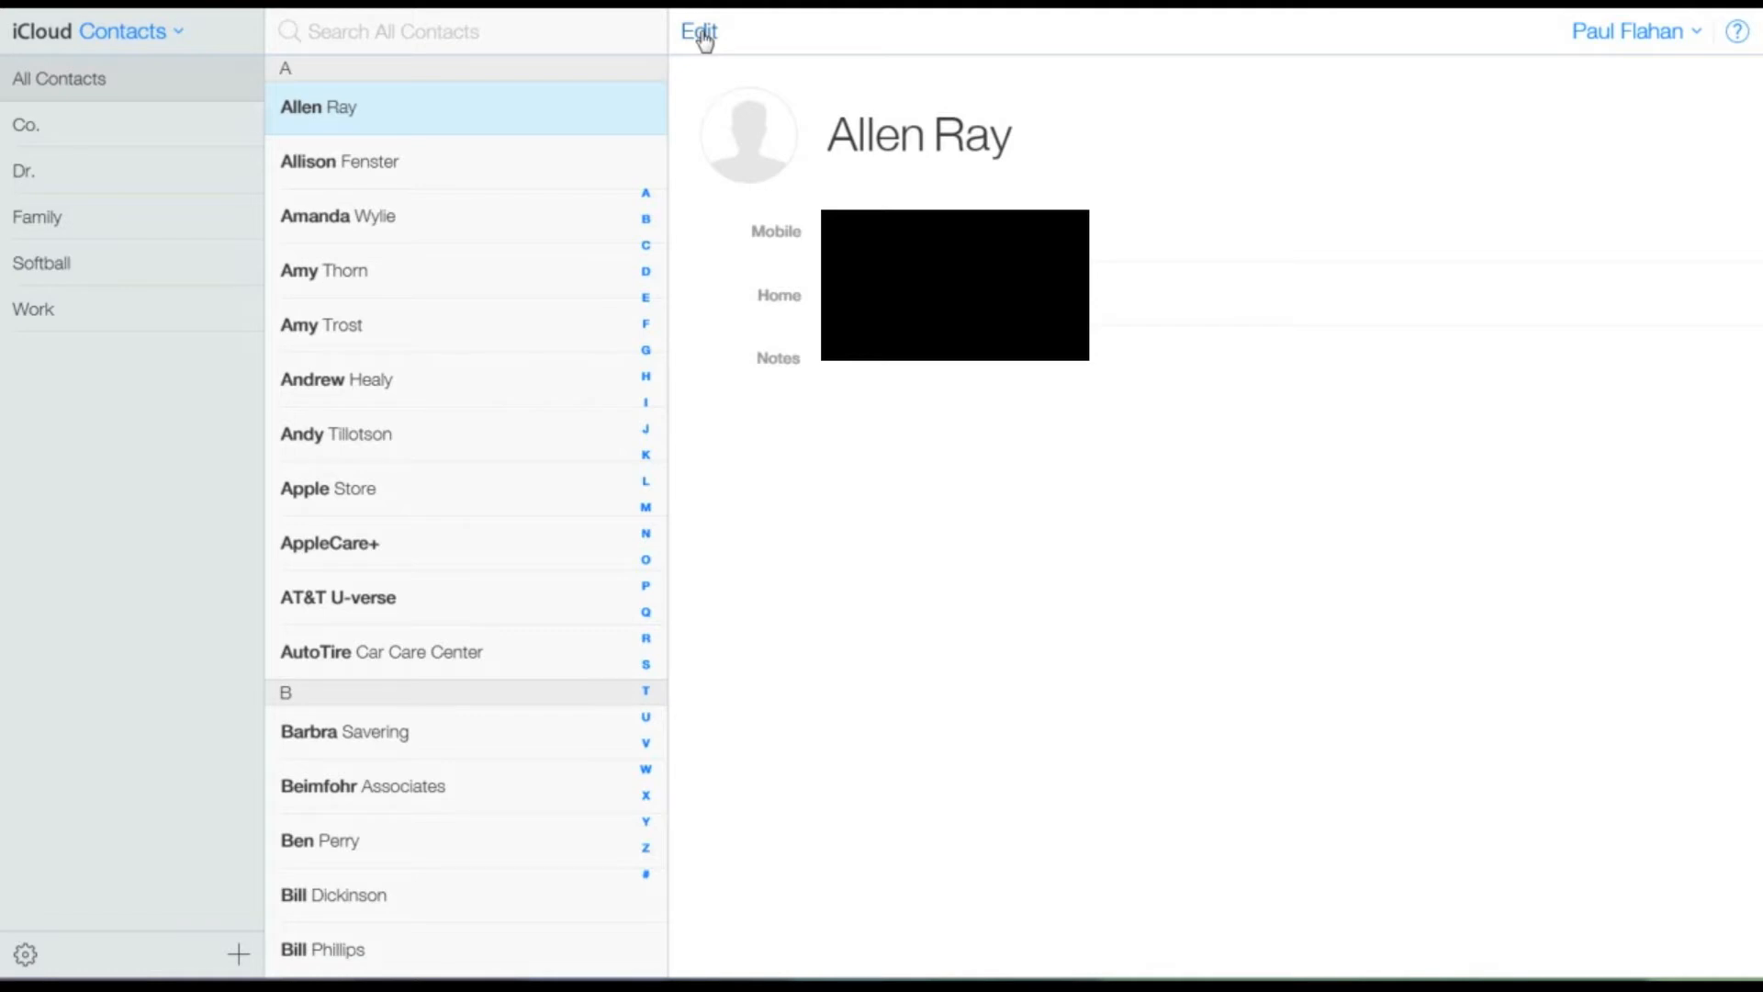
{"action": "left_click", "coordinate": [124, 30]}
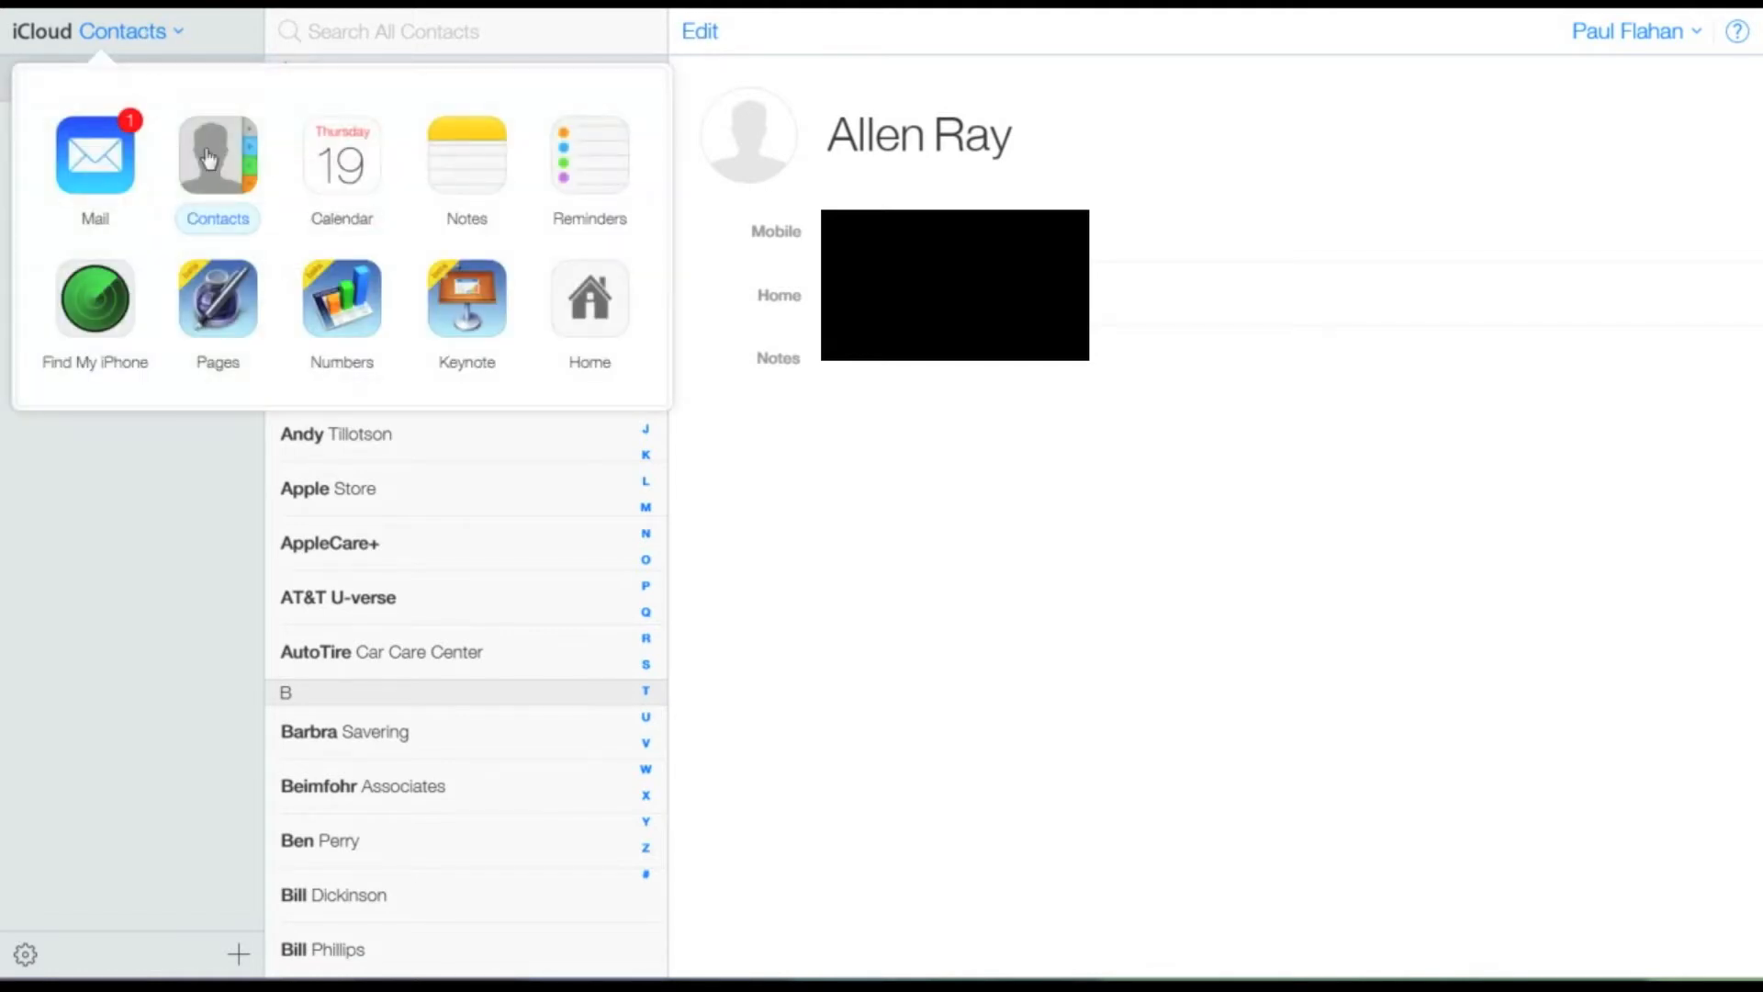
{"action": "mouse_move", "coordinate": [341, 155]}
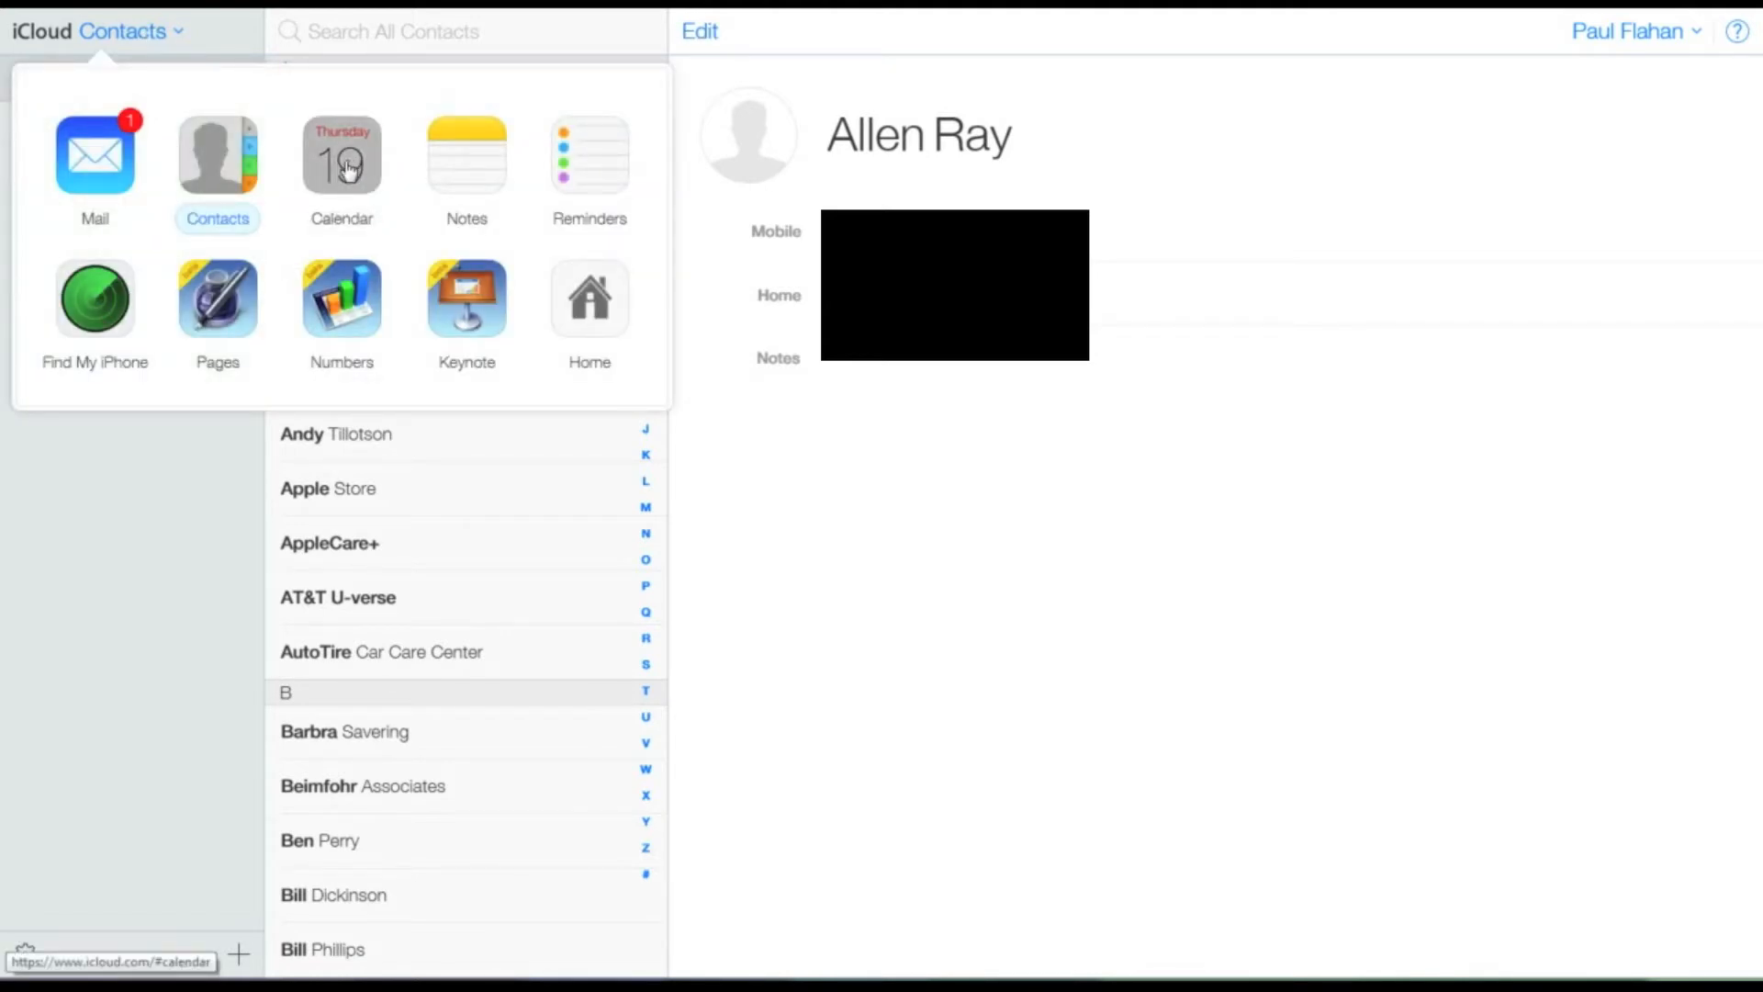
{"action": "left_click", "coordinate": [340, 156]}
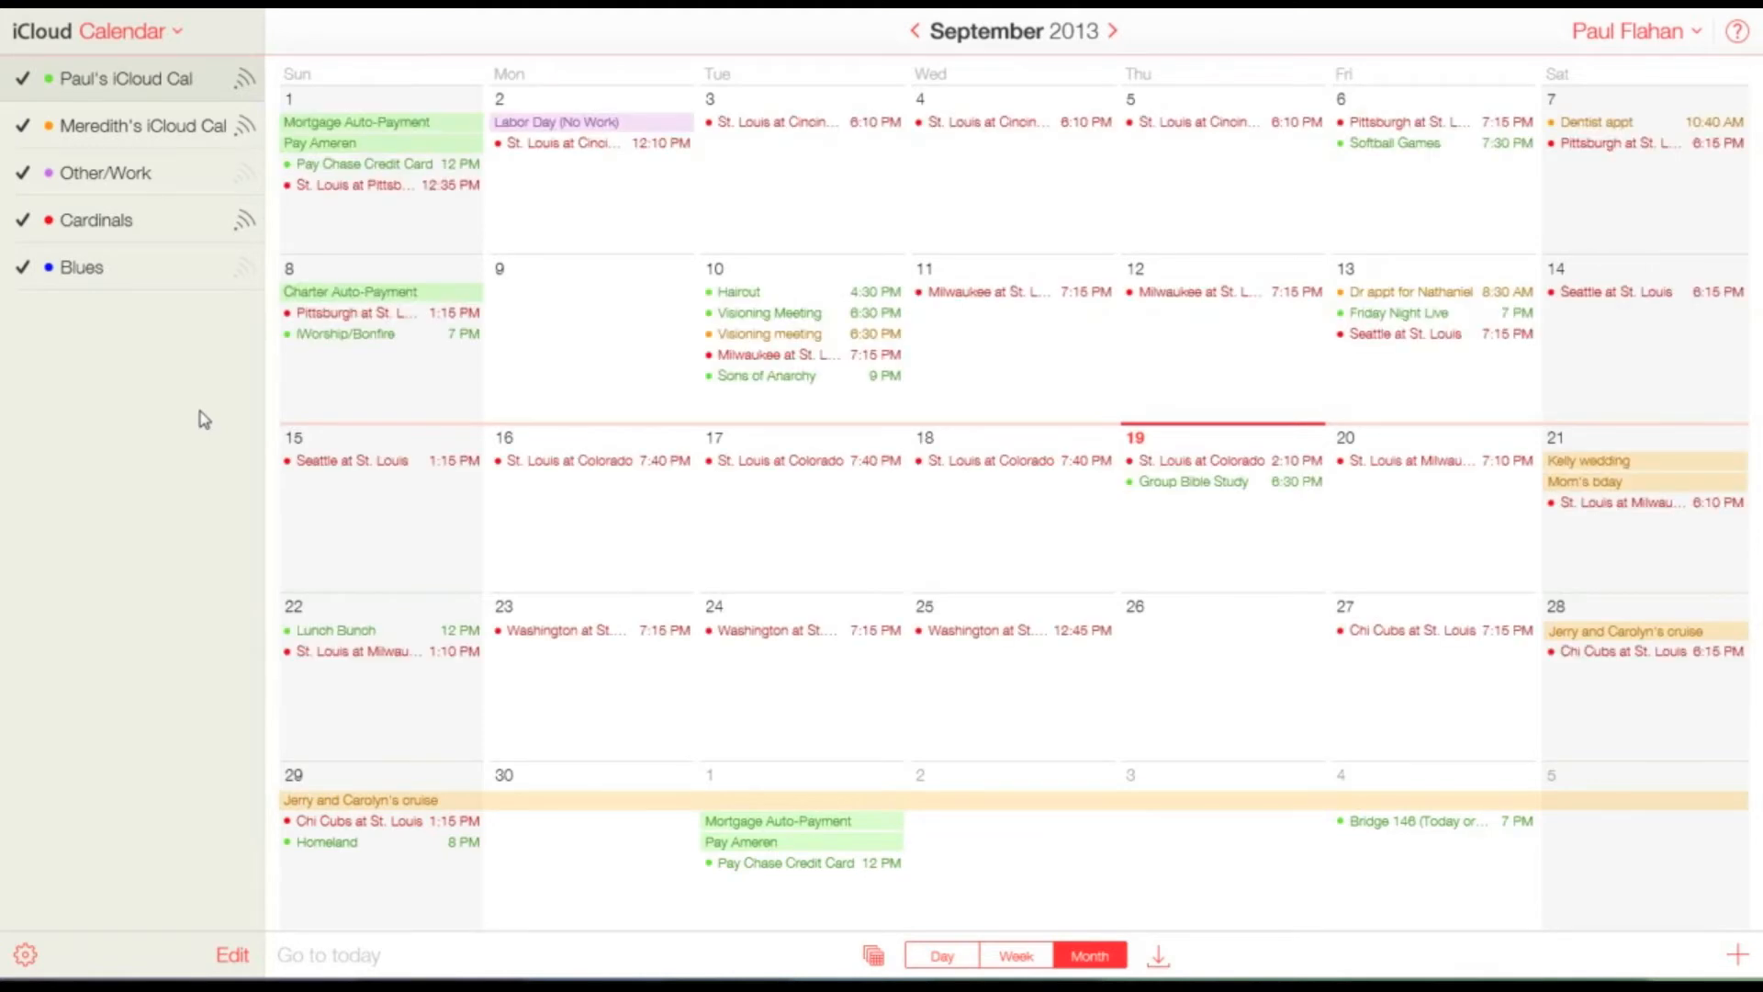
{"action": "mouse_move", "coordinate": [145, 353]}
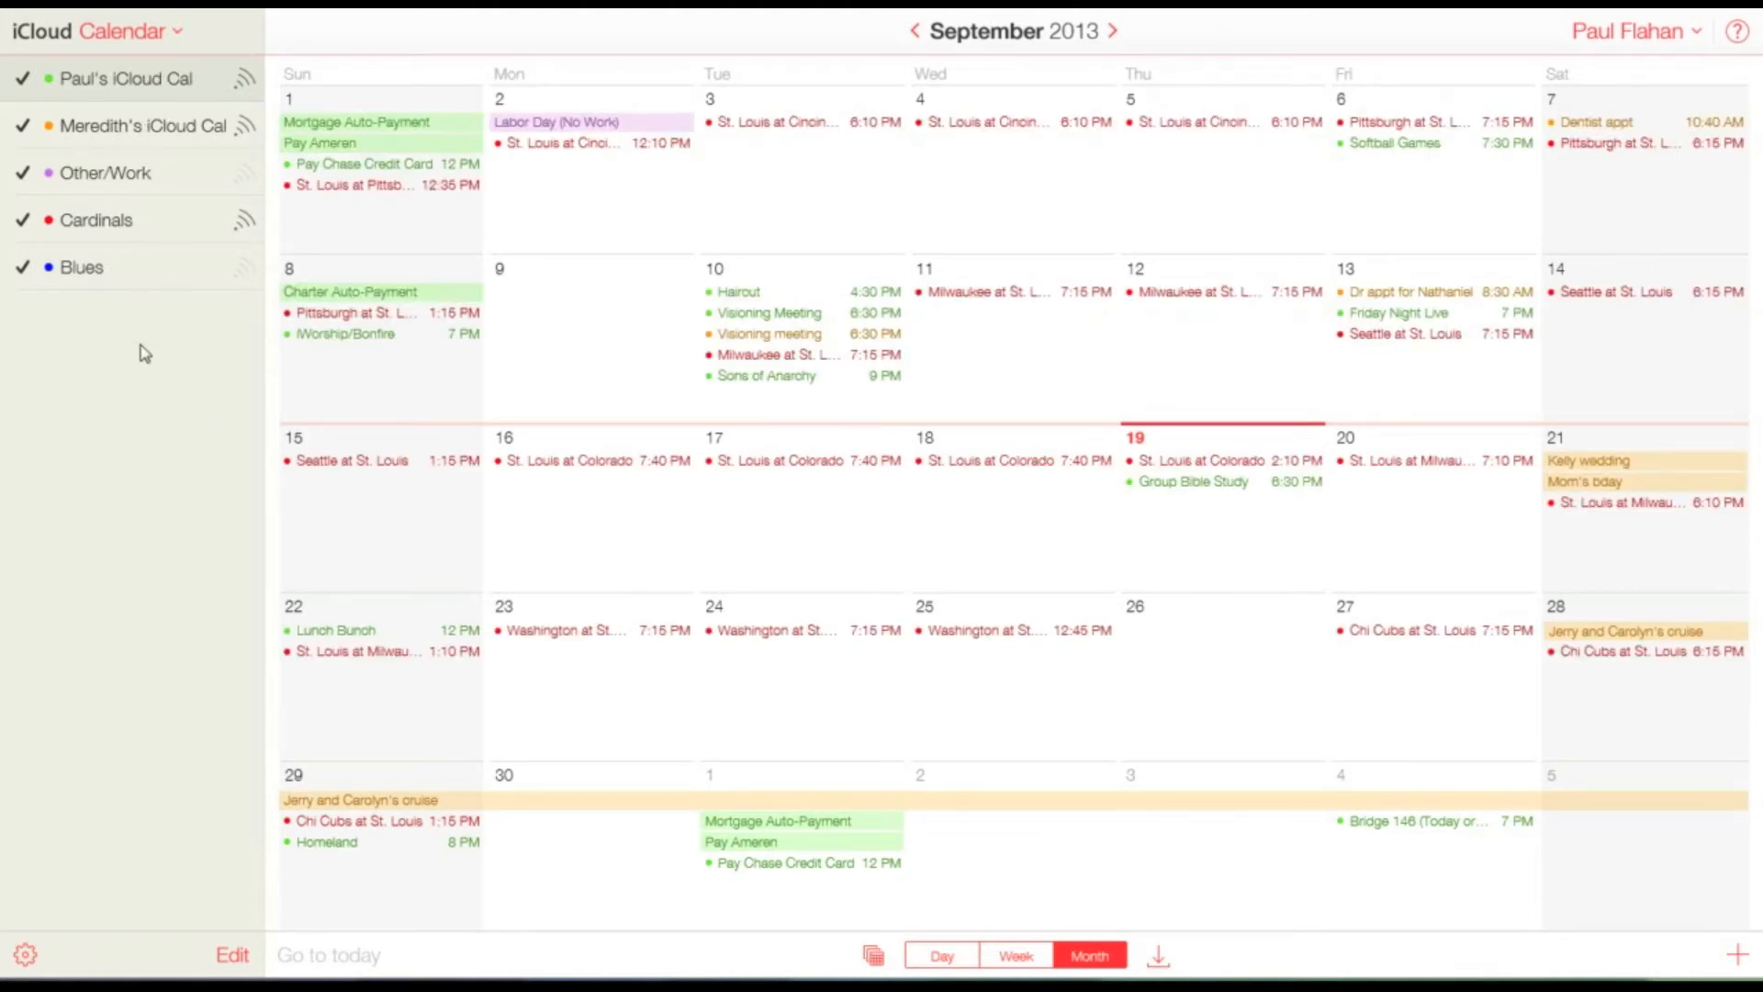
{"action": "mouse_move", "coordinate": [242, 220]}
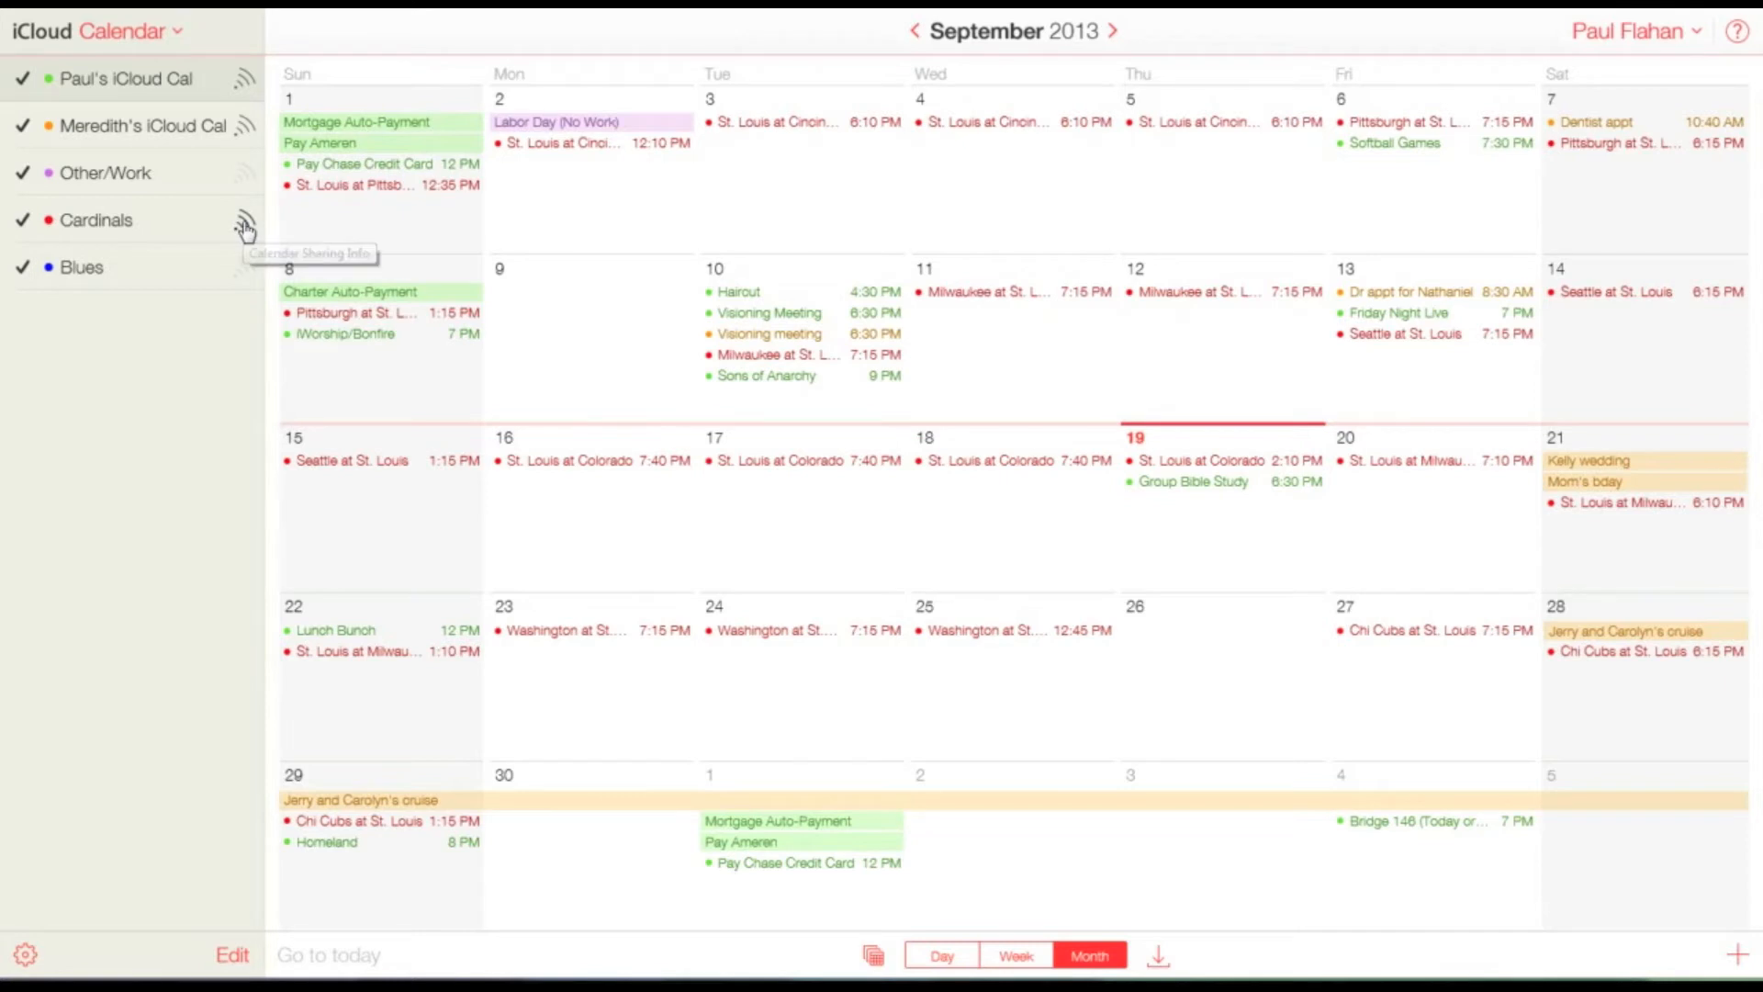
- Review Cardinals sharing, then set the Blues calendar to Private Calendar
{"action": "left_click", "coordinate": [244, 220]}
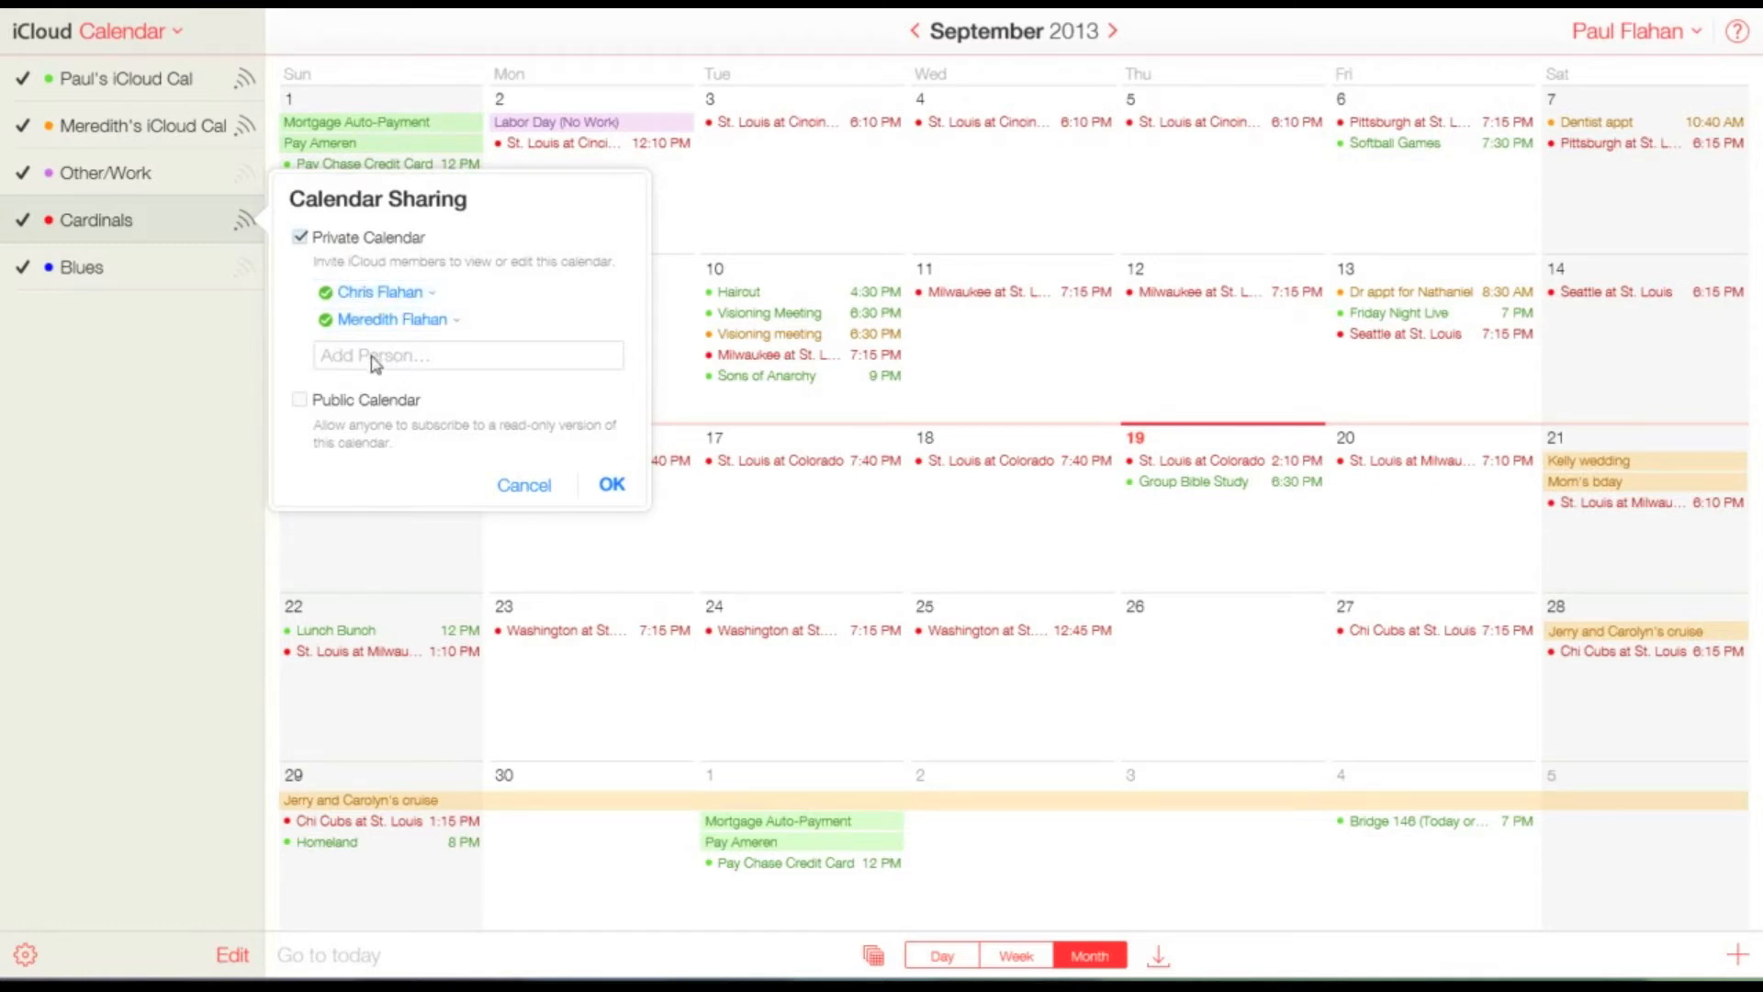
{"action": "mouse_move", "coordinate": [247, 279]}
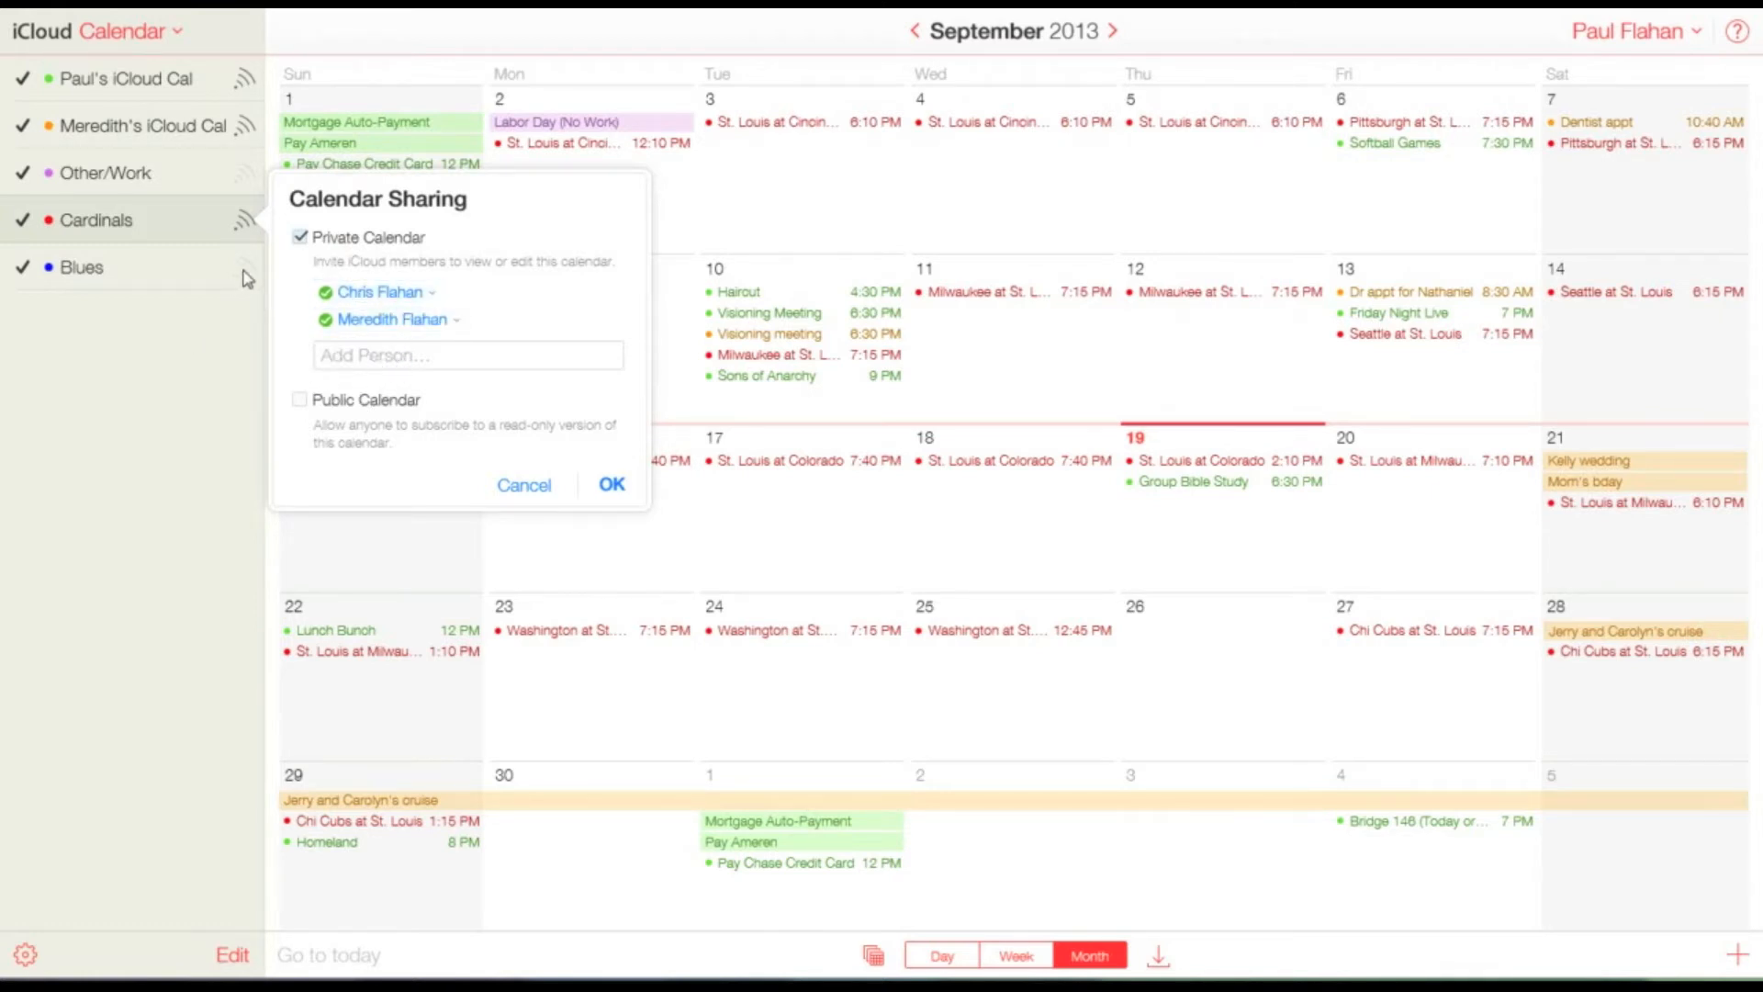
{"action": "mouse_move", "coordinate": [252, 292]}
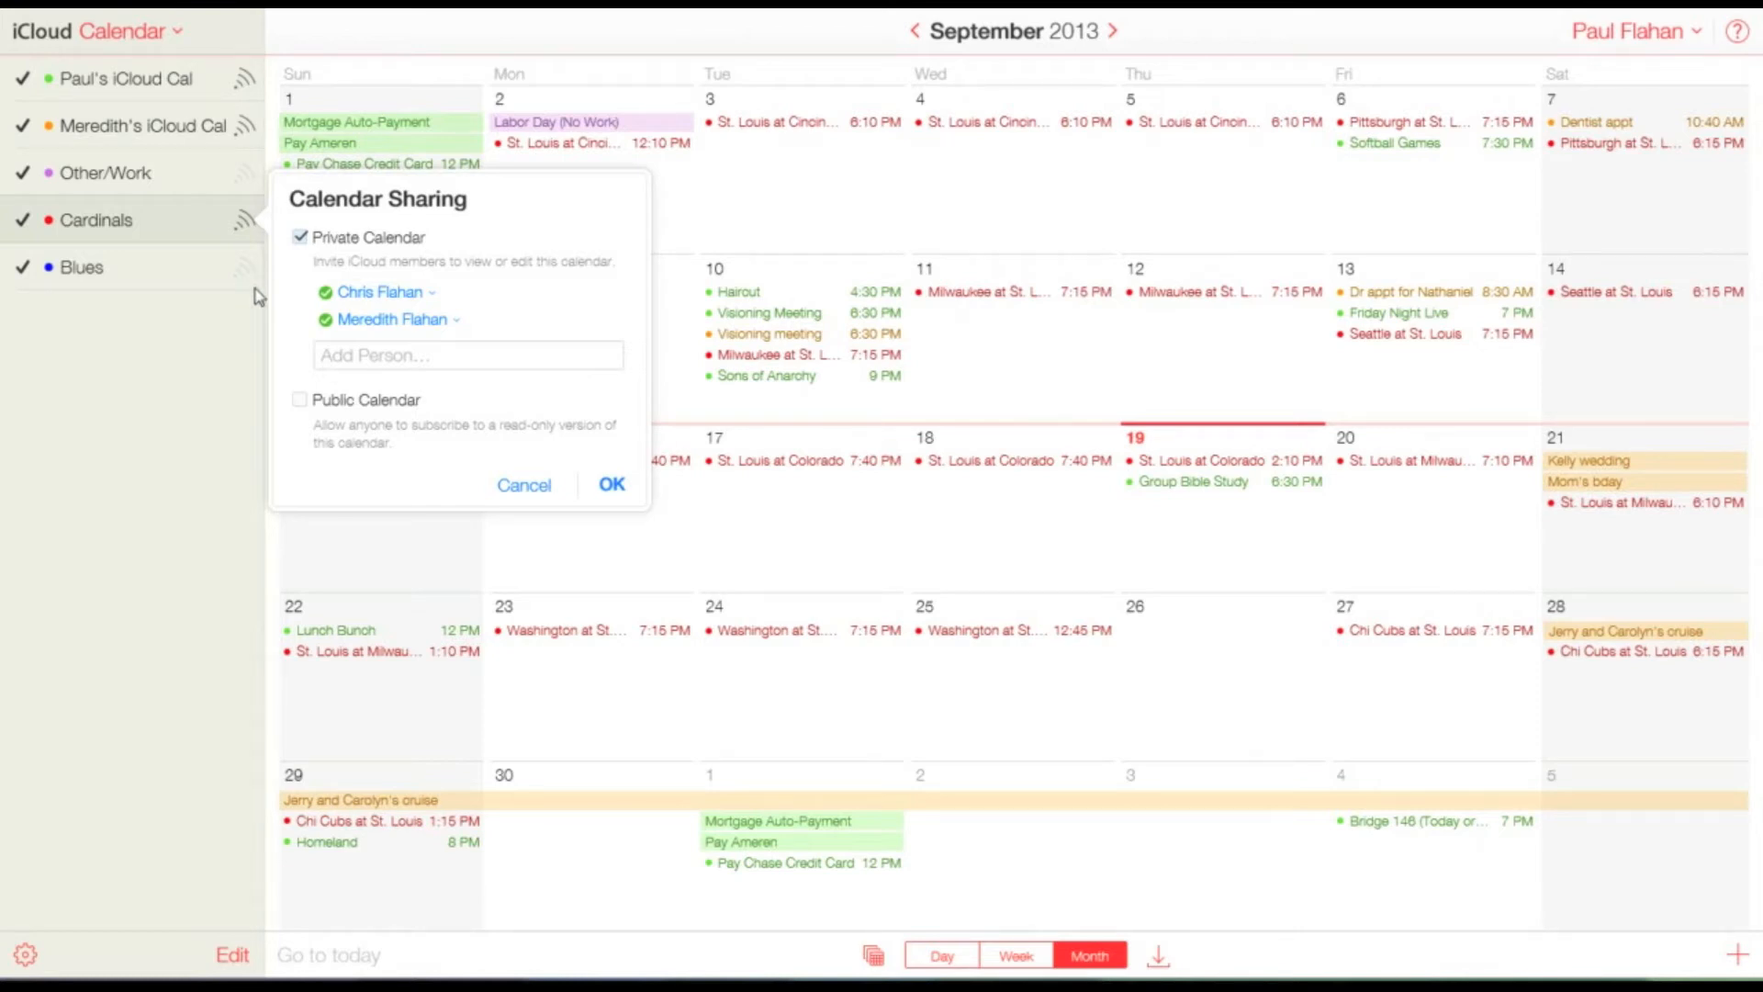
{"action": "left_click", "coordinate": [610, 484]}
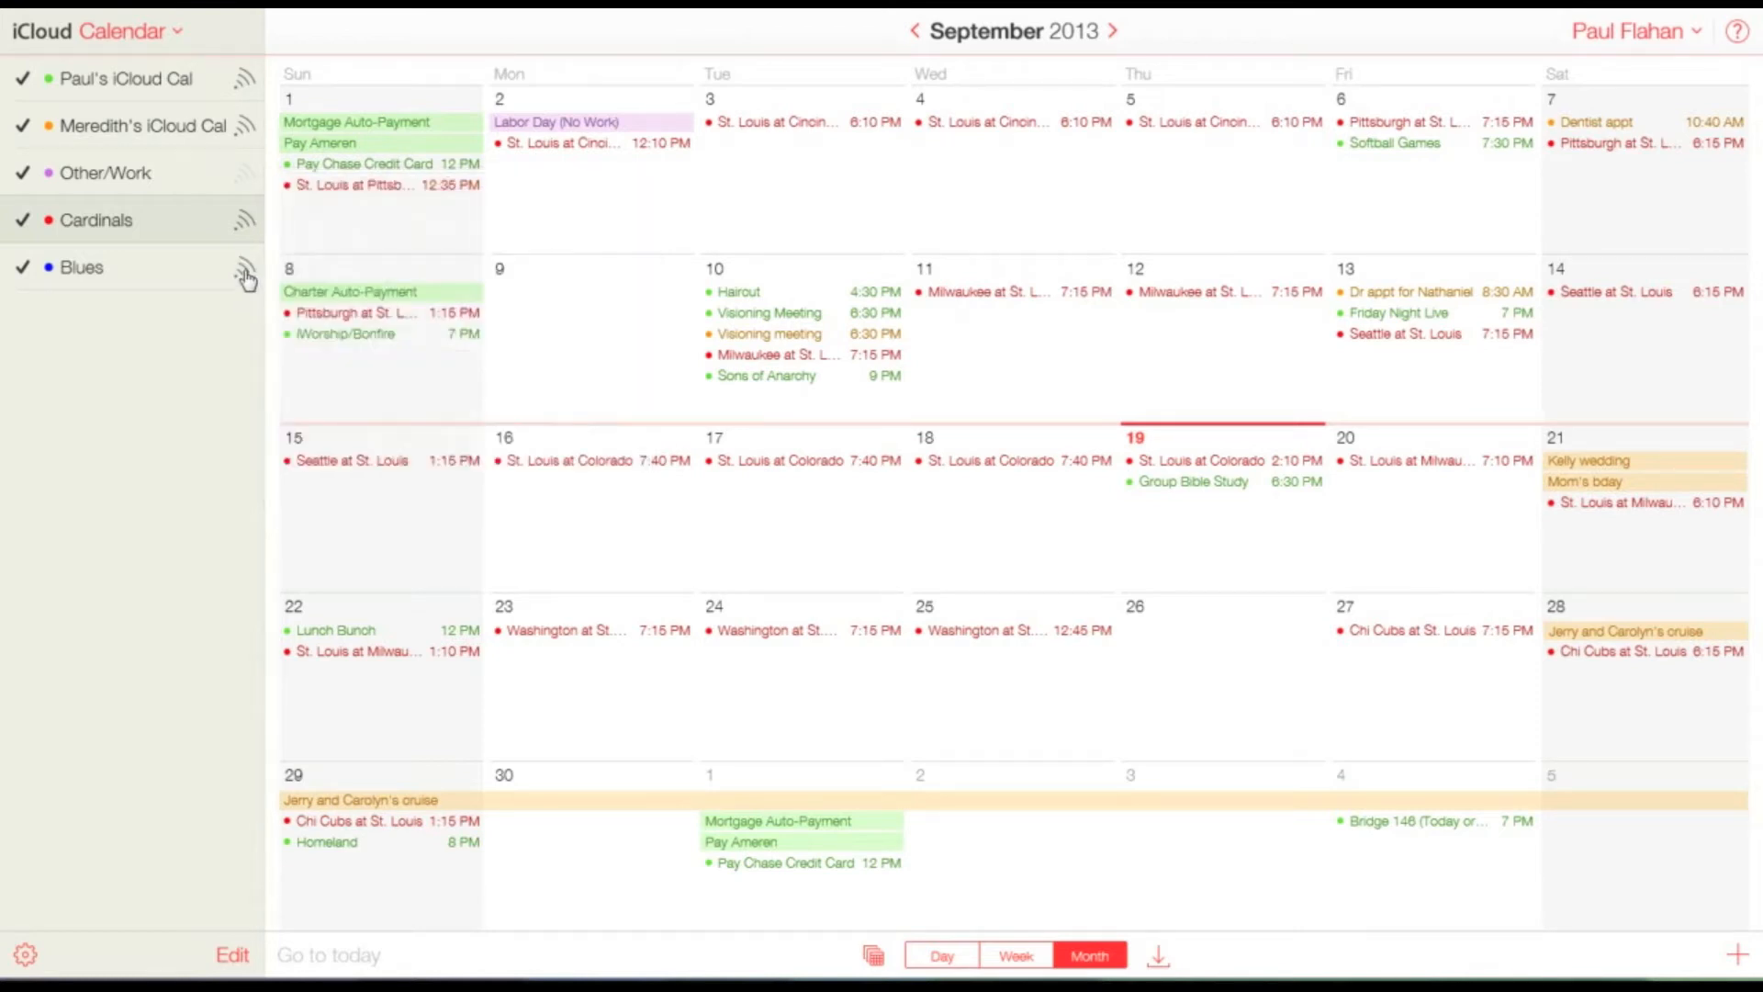
{"action": "left_click", "coordinate": [246, 267]}
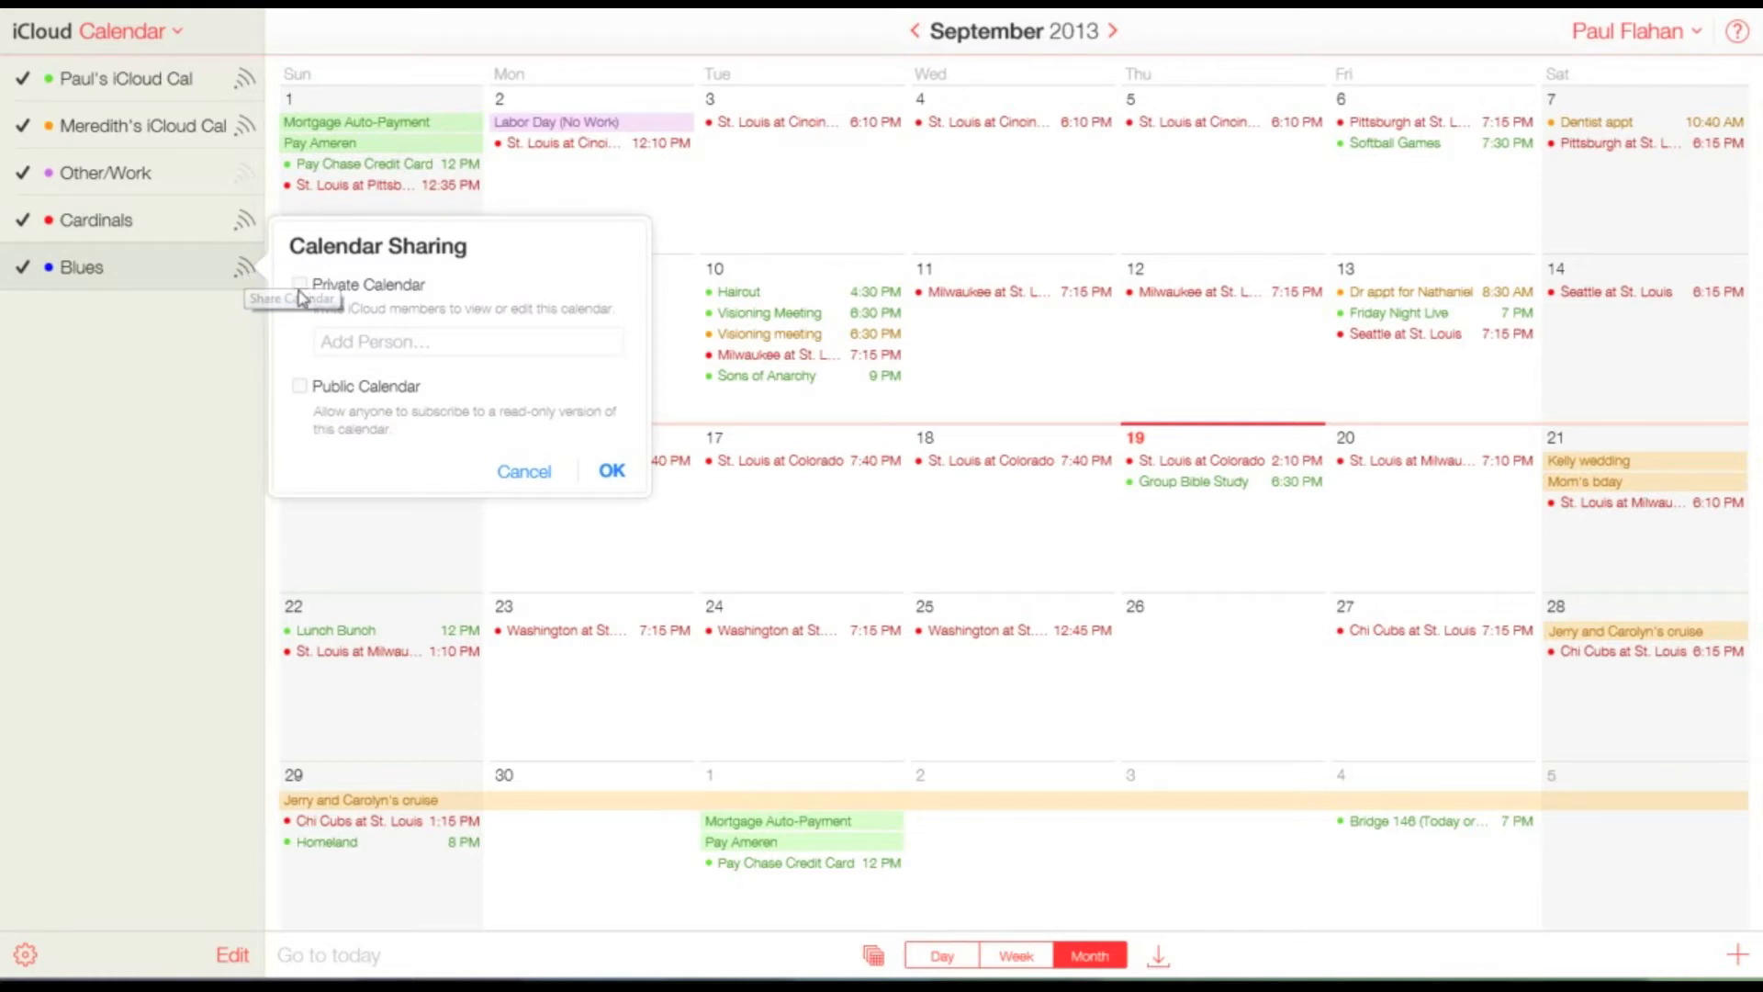
{"action": "left_click", "coordinate": [299, 285]}
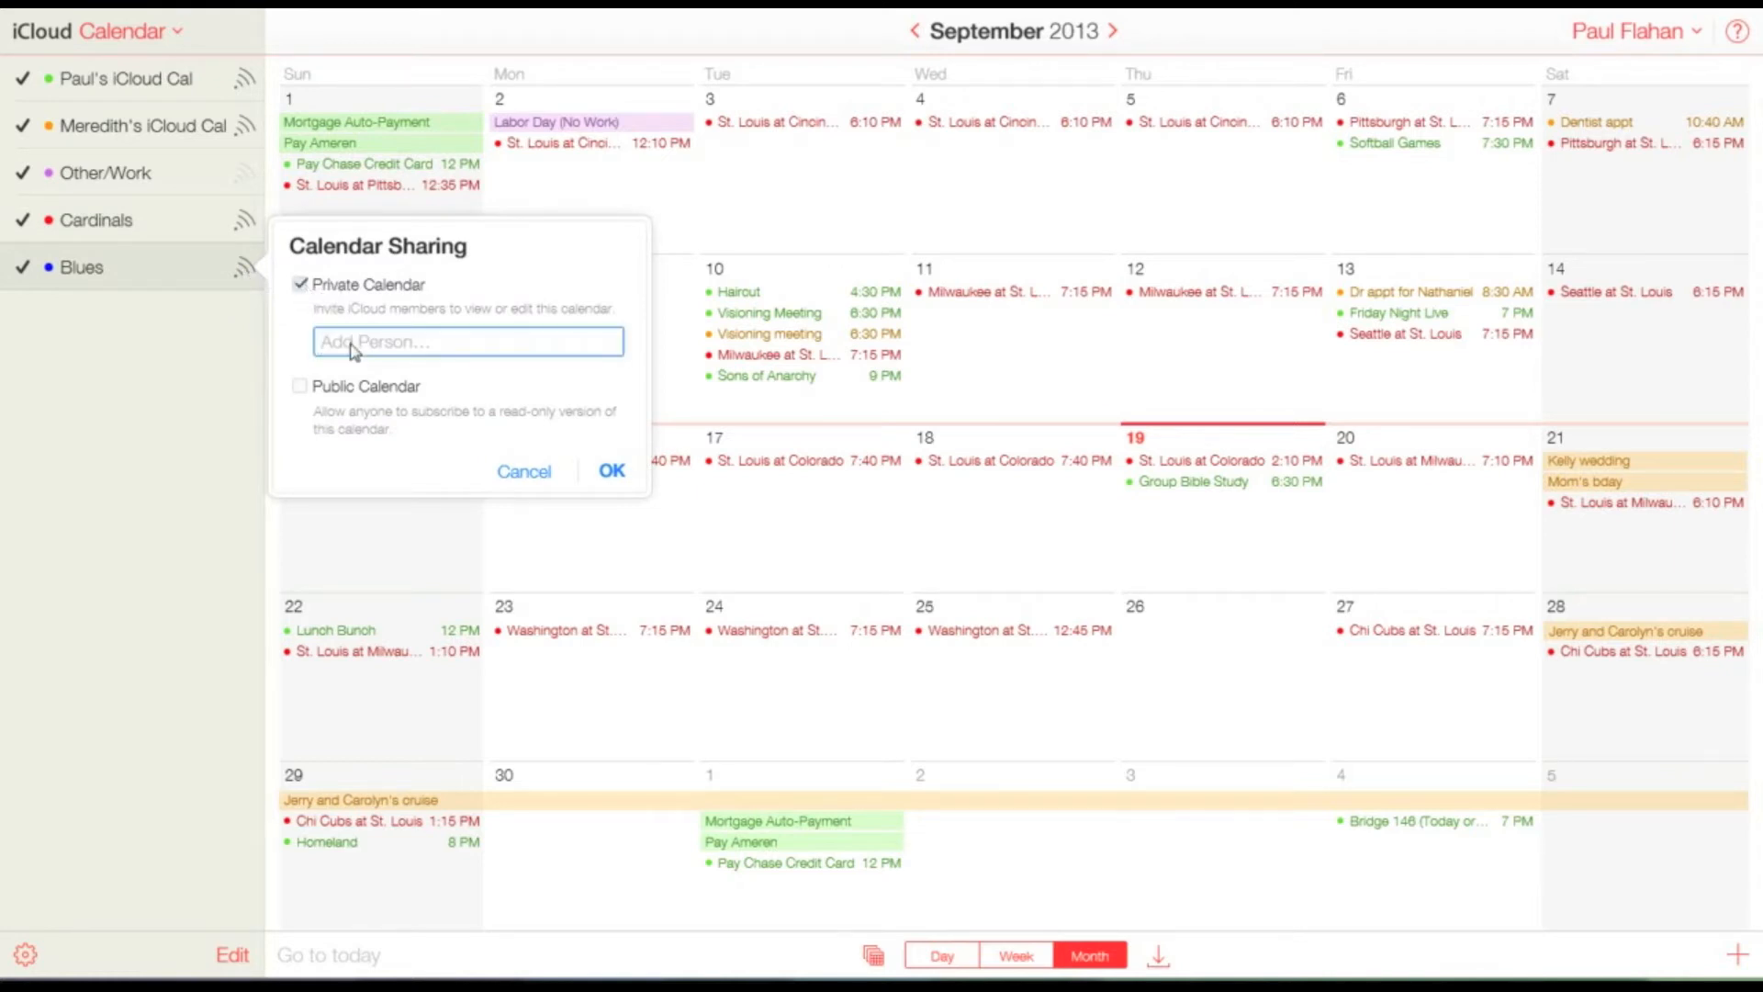
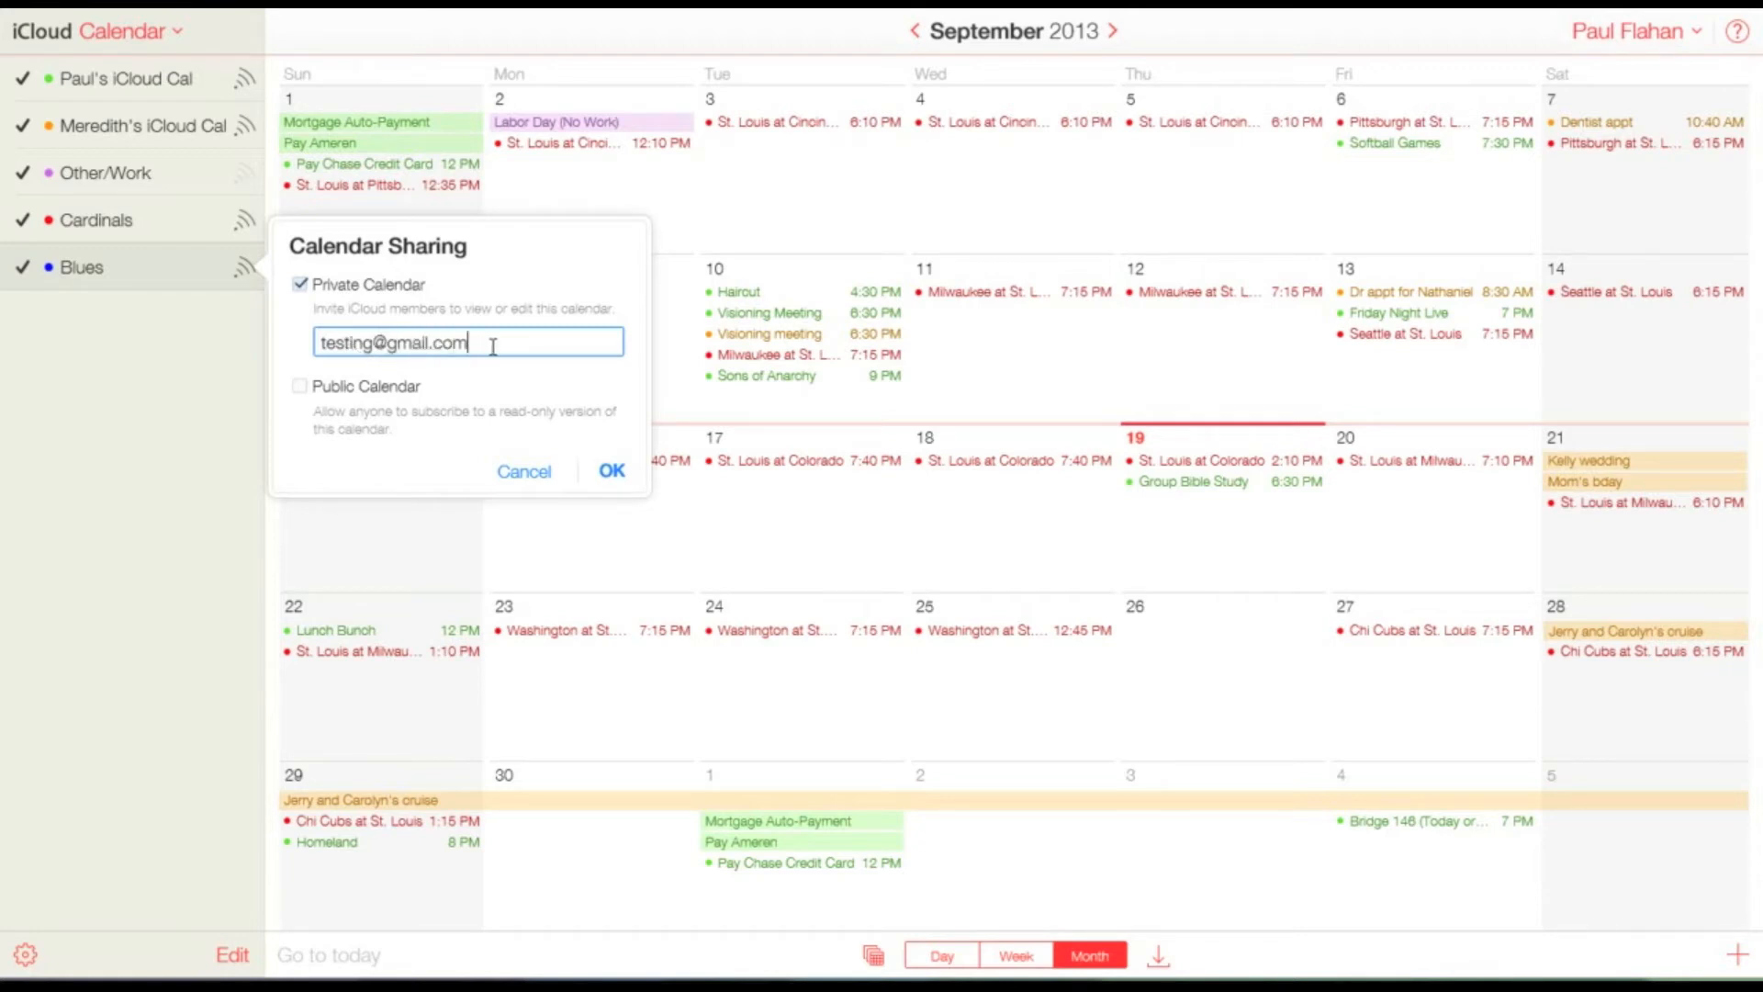
{"action": "double_click", "coordinate": [450, 343]}
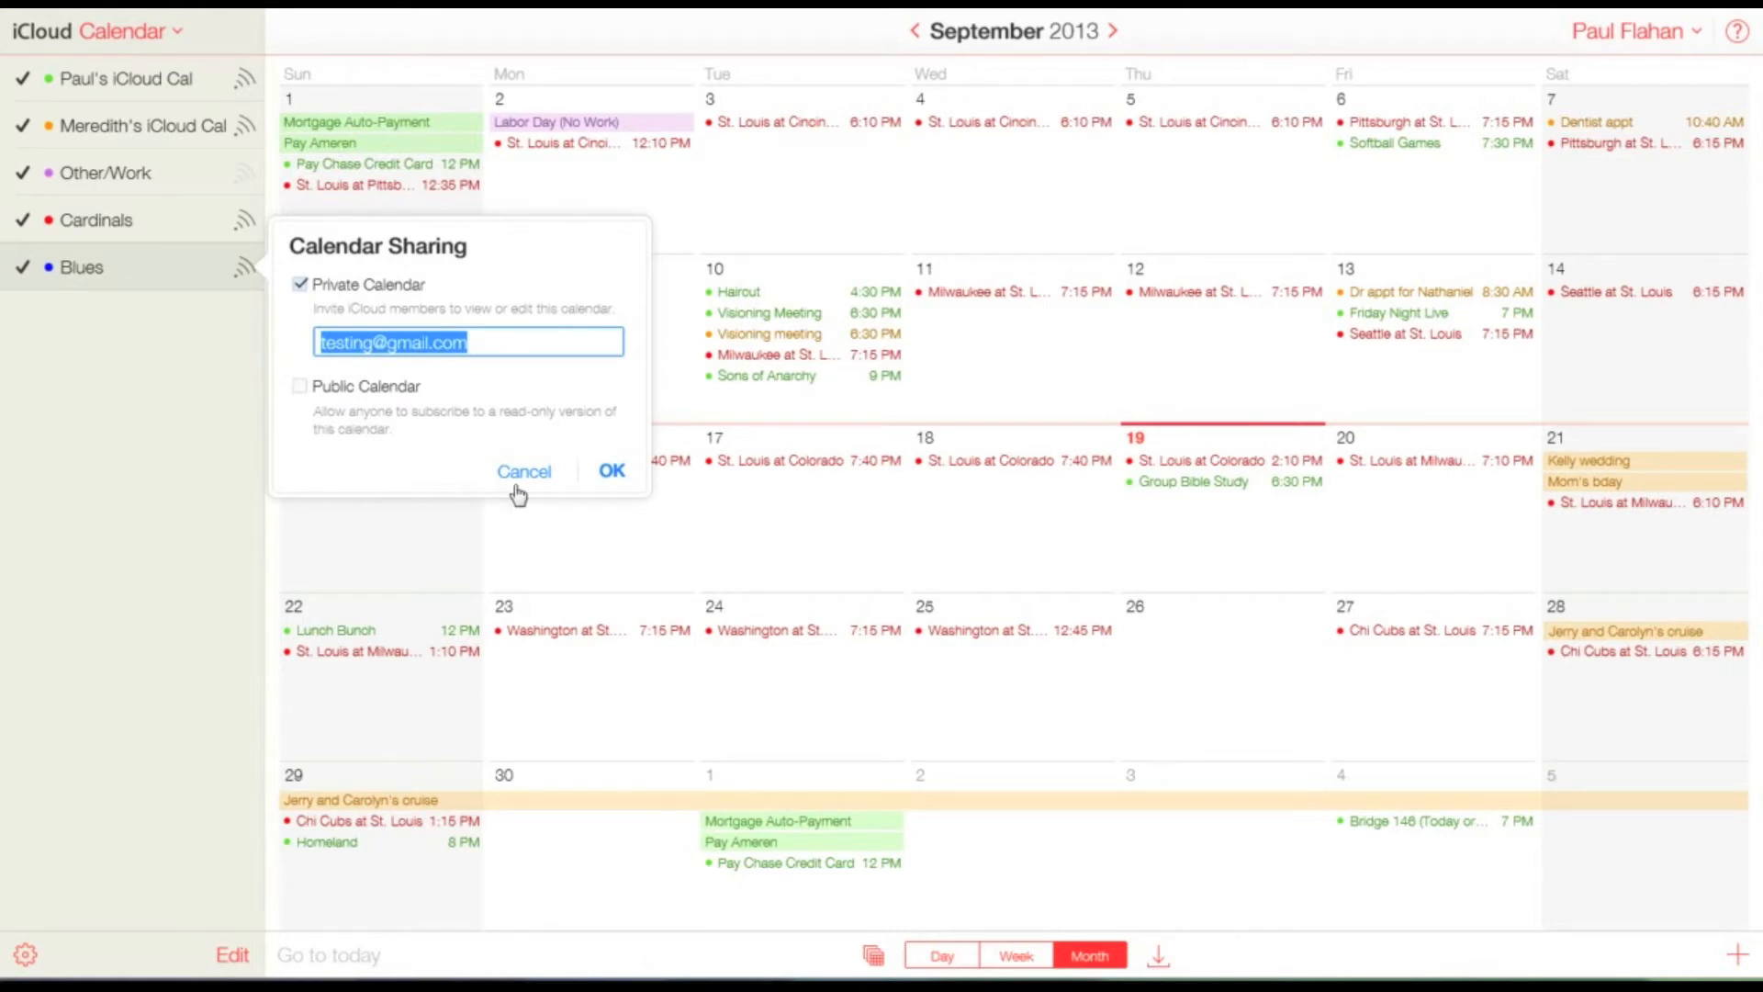
{"action": "left_click", "coordinate": [524, 471]}
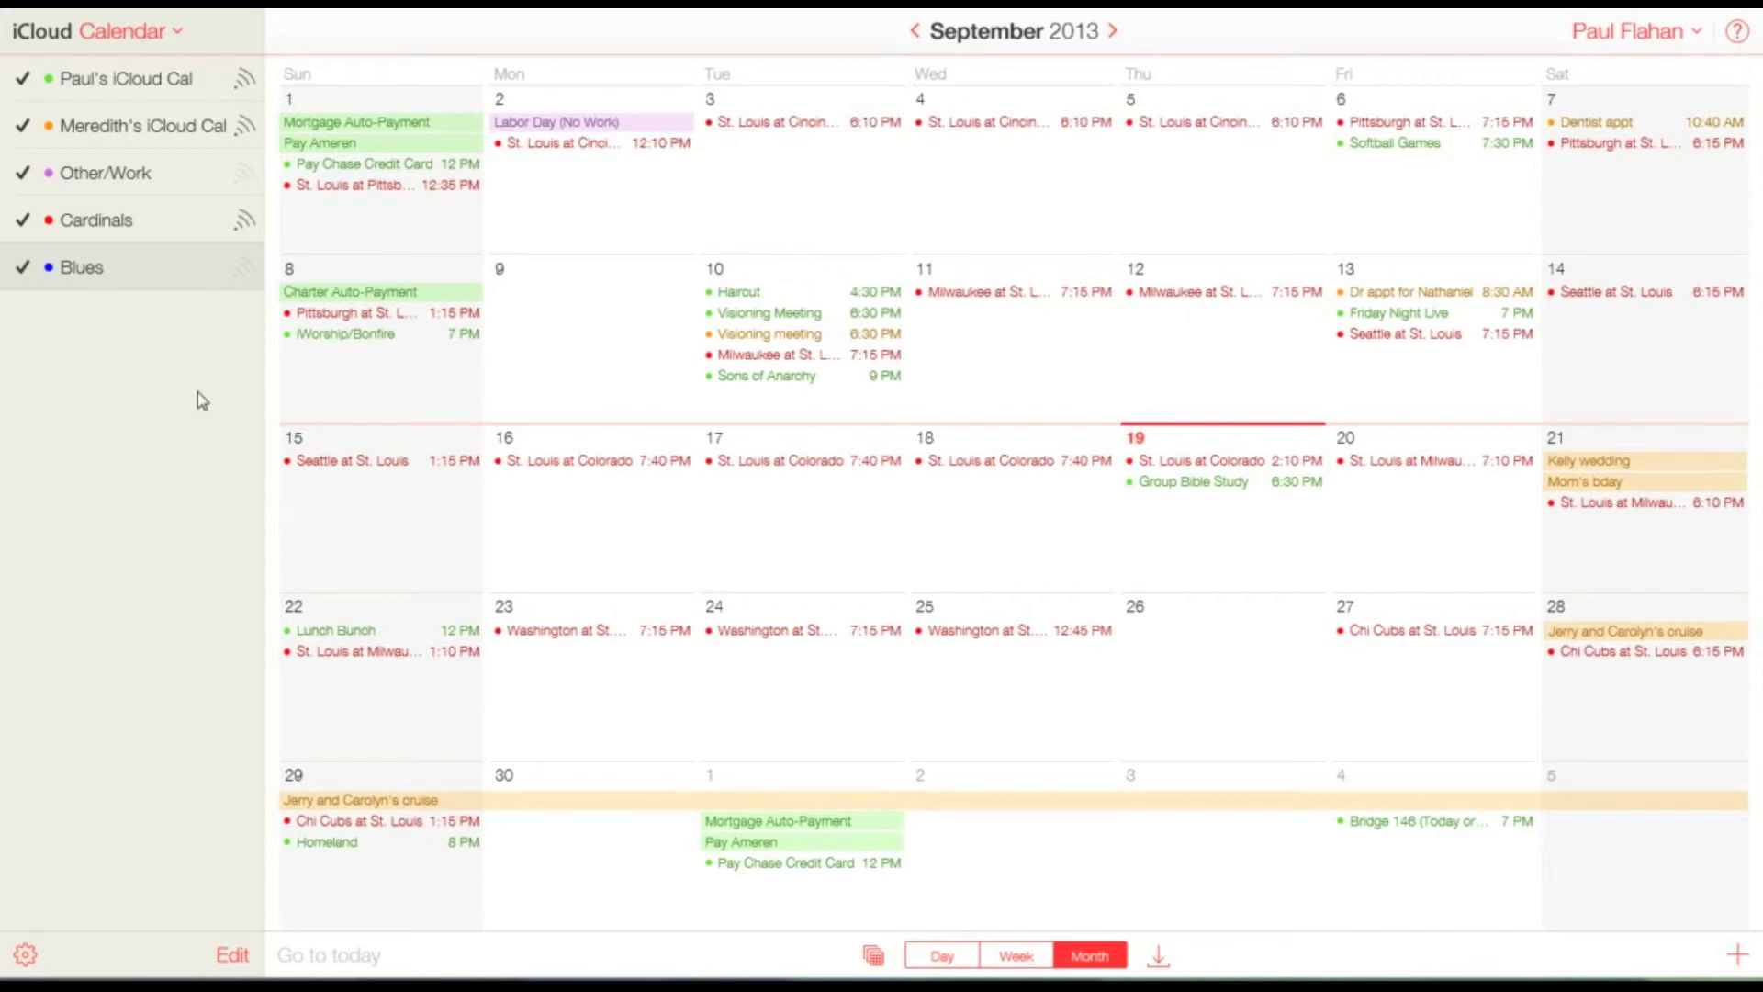
{"action": "left_click", "coordinate": [942, 955]}
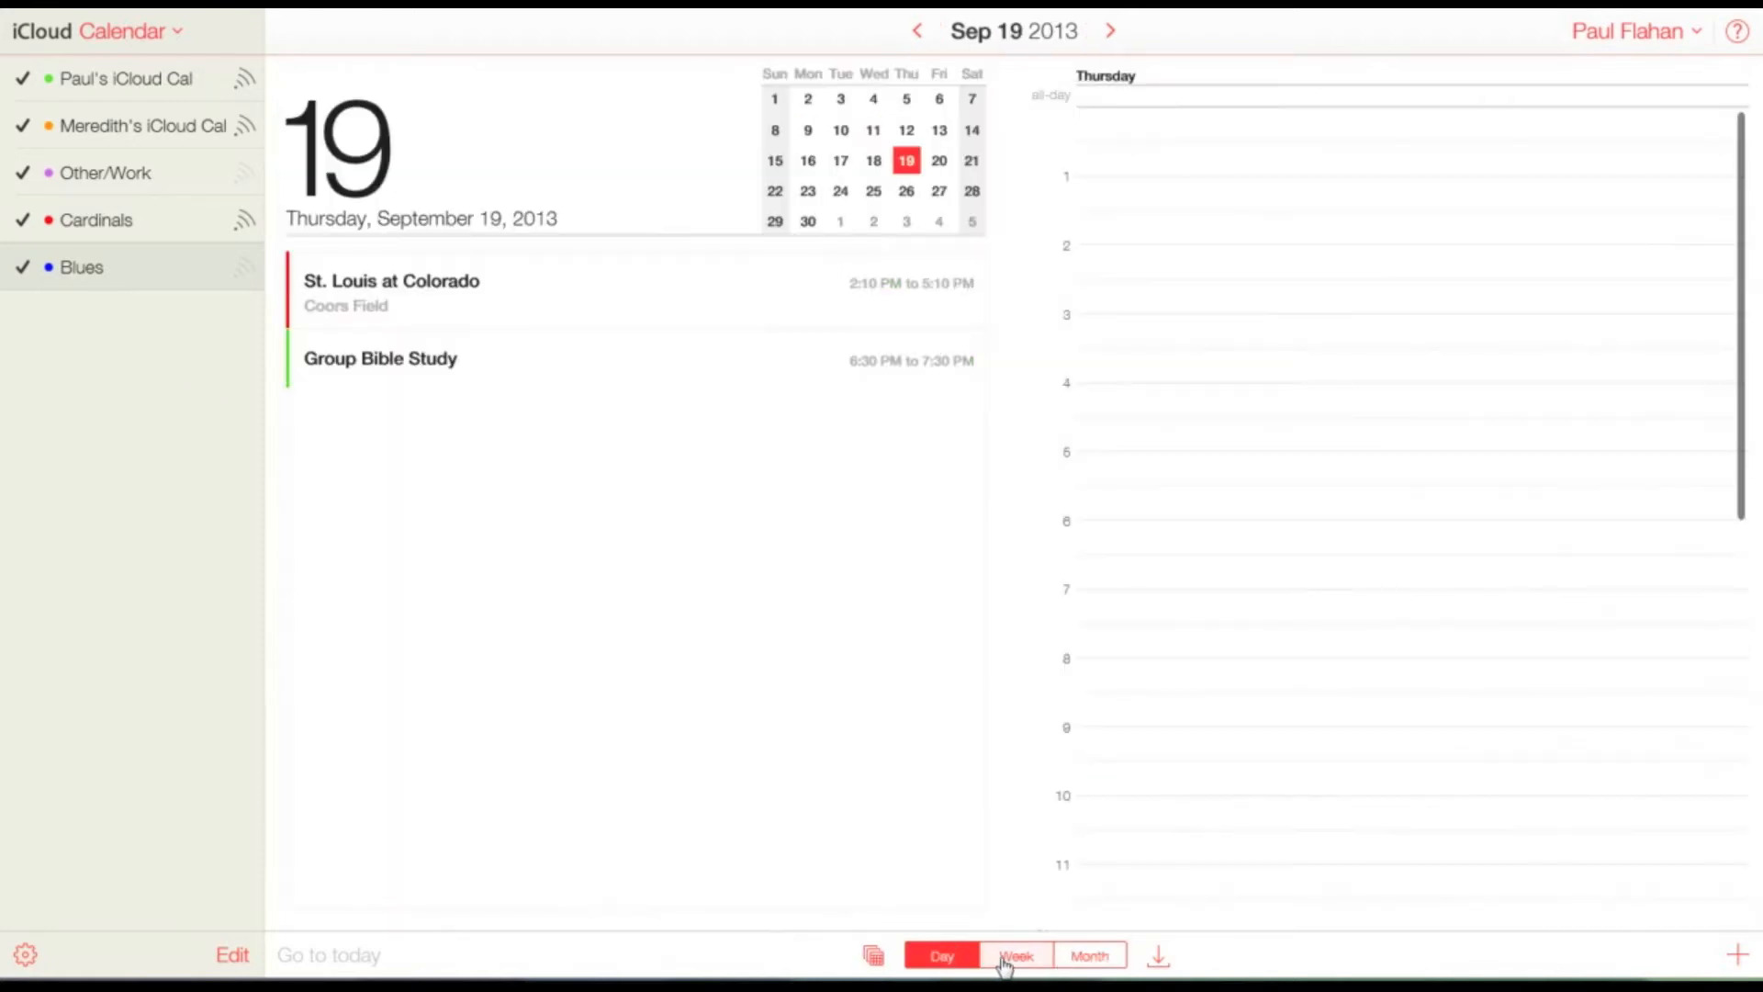
- Return to Month view and add a new event on September 19
{"action": "left_click", "coordinate": [1017, 955]}
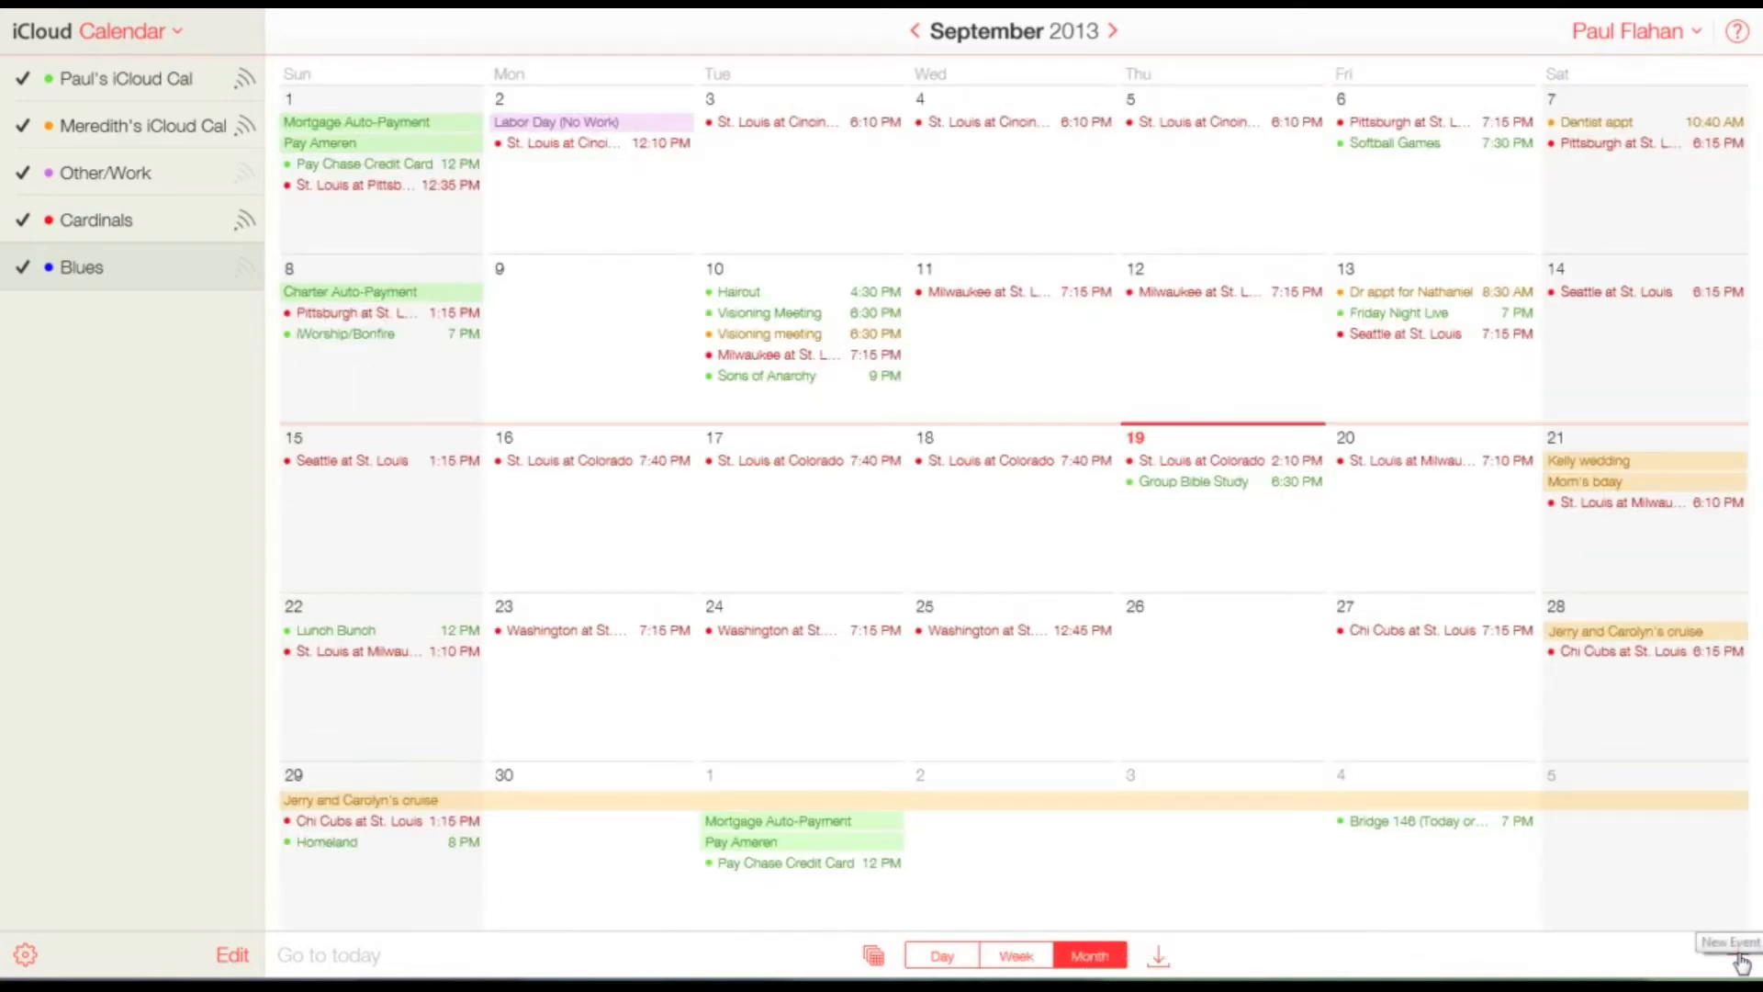
{"action": "left_click", "coordinate": [1730, 941]}
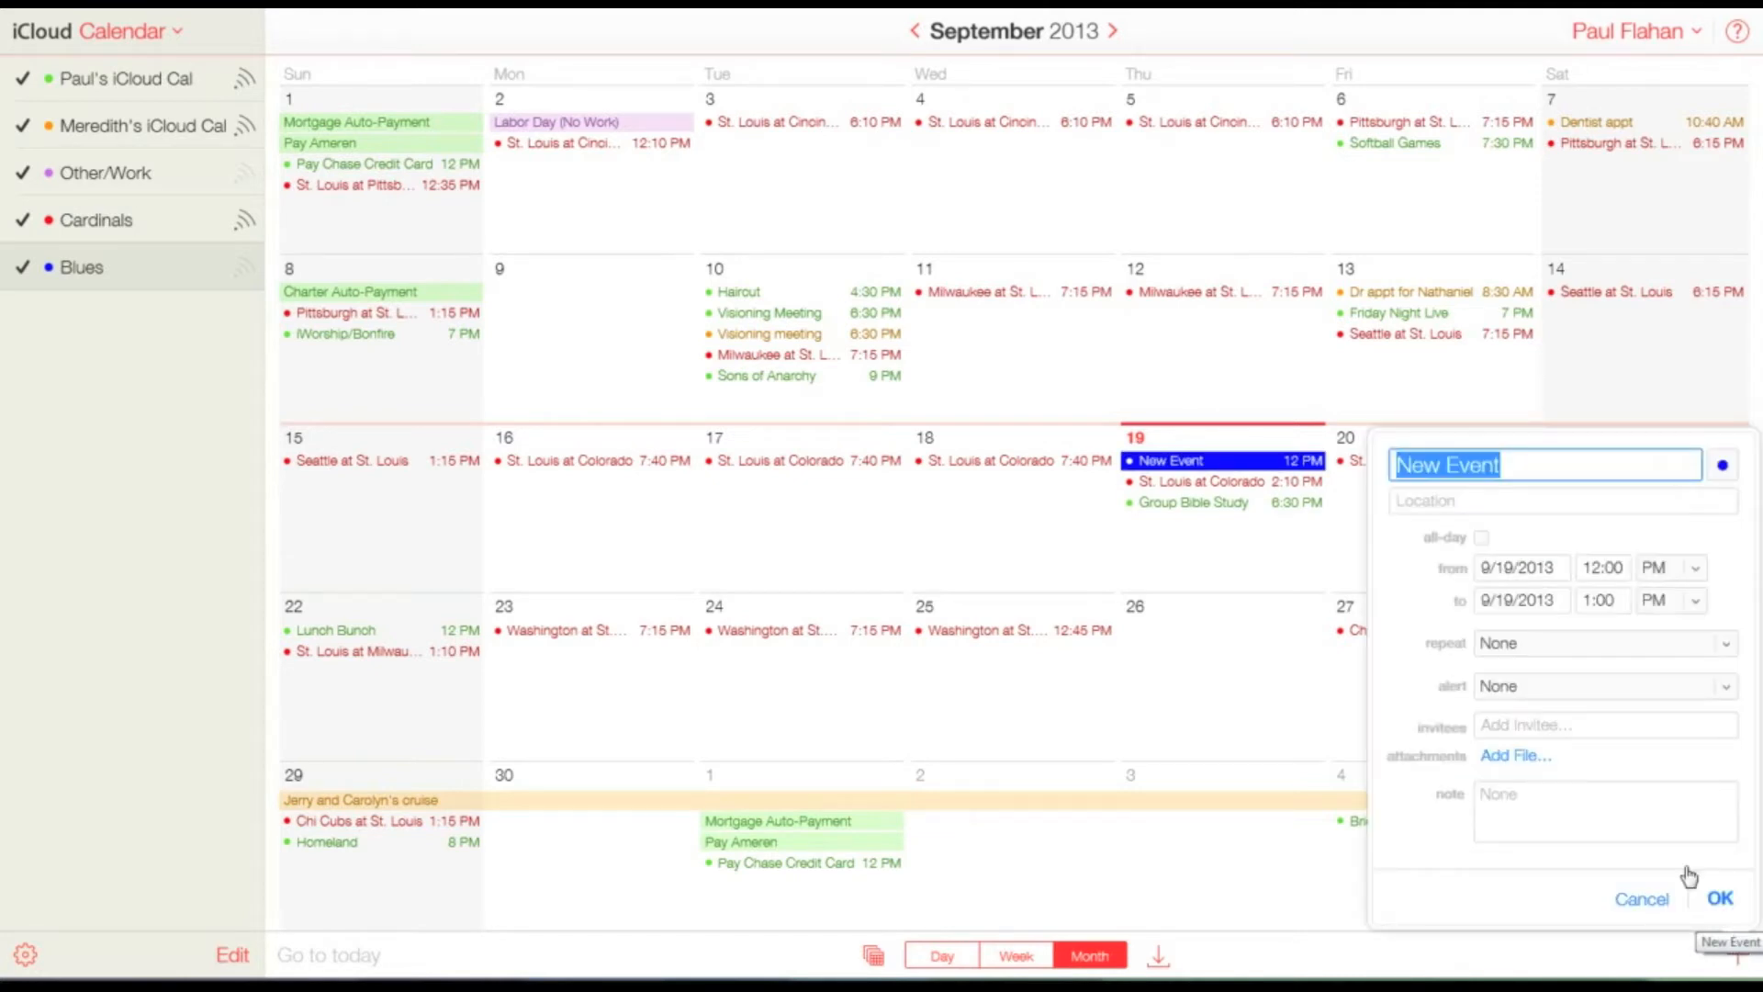
{"action": "mouse_move", "coordinate": [1507, 658]}
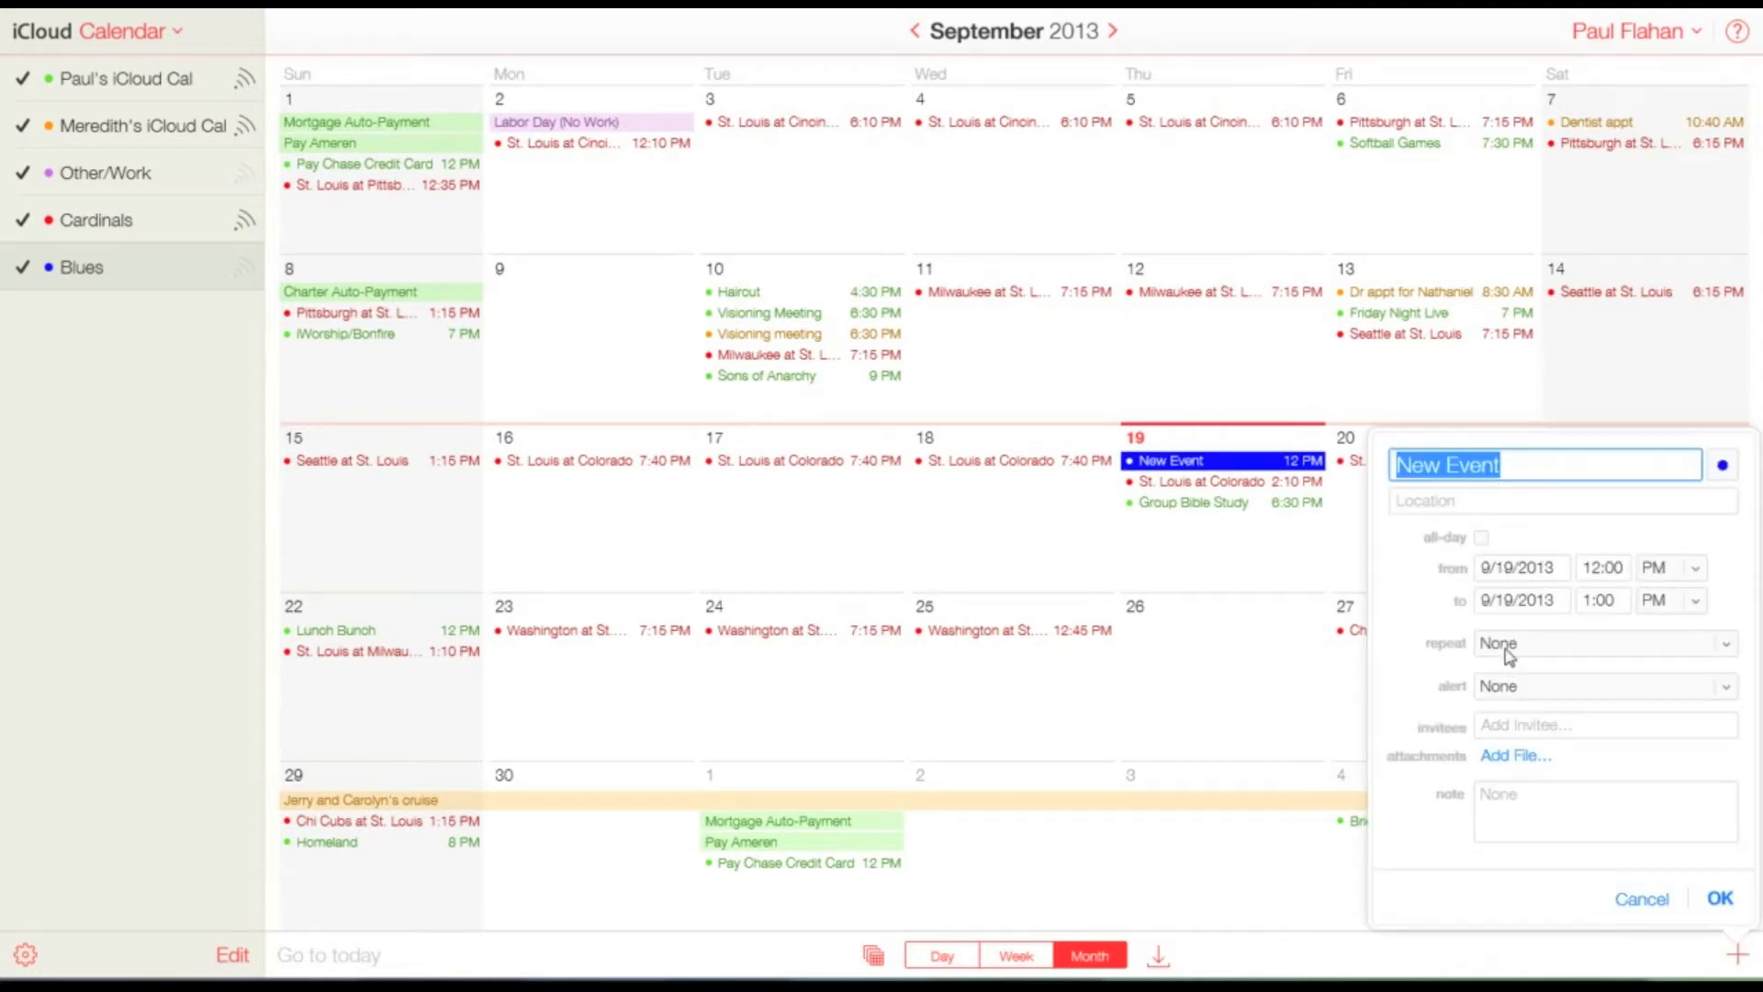
{"action": "left_click", "coordinate": [1521, 567]}
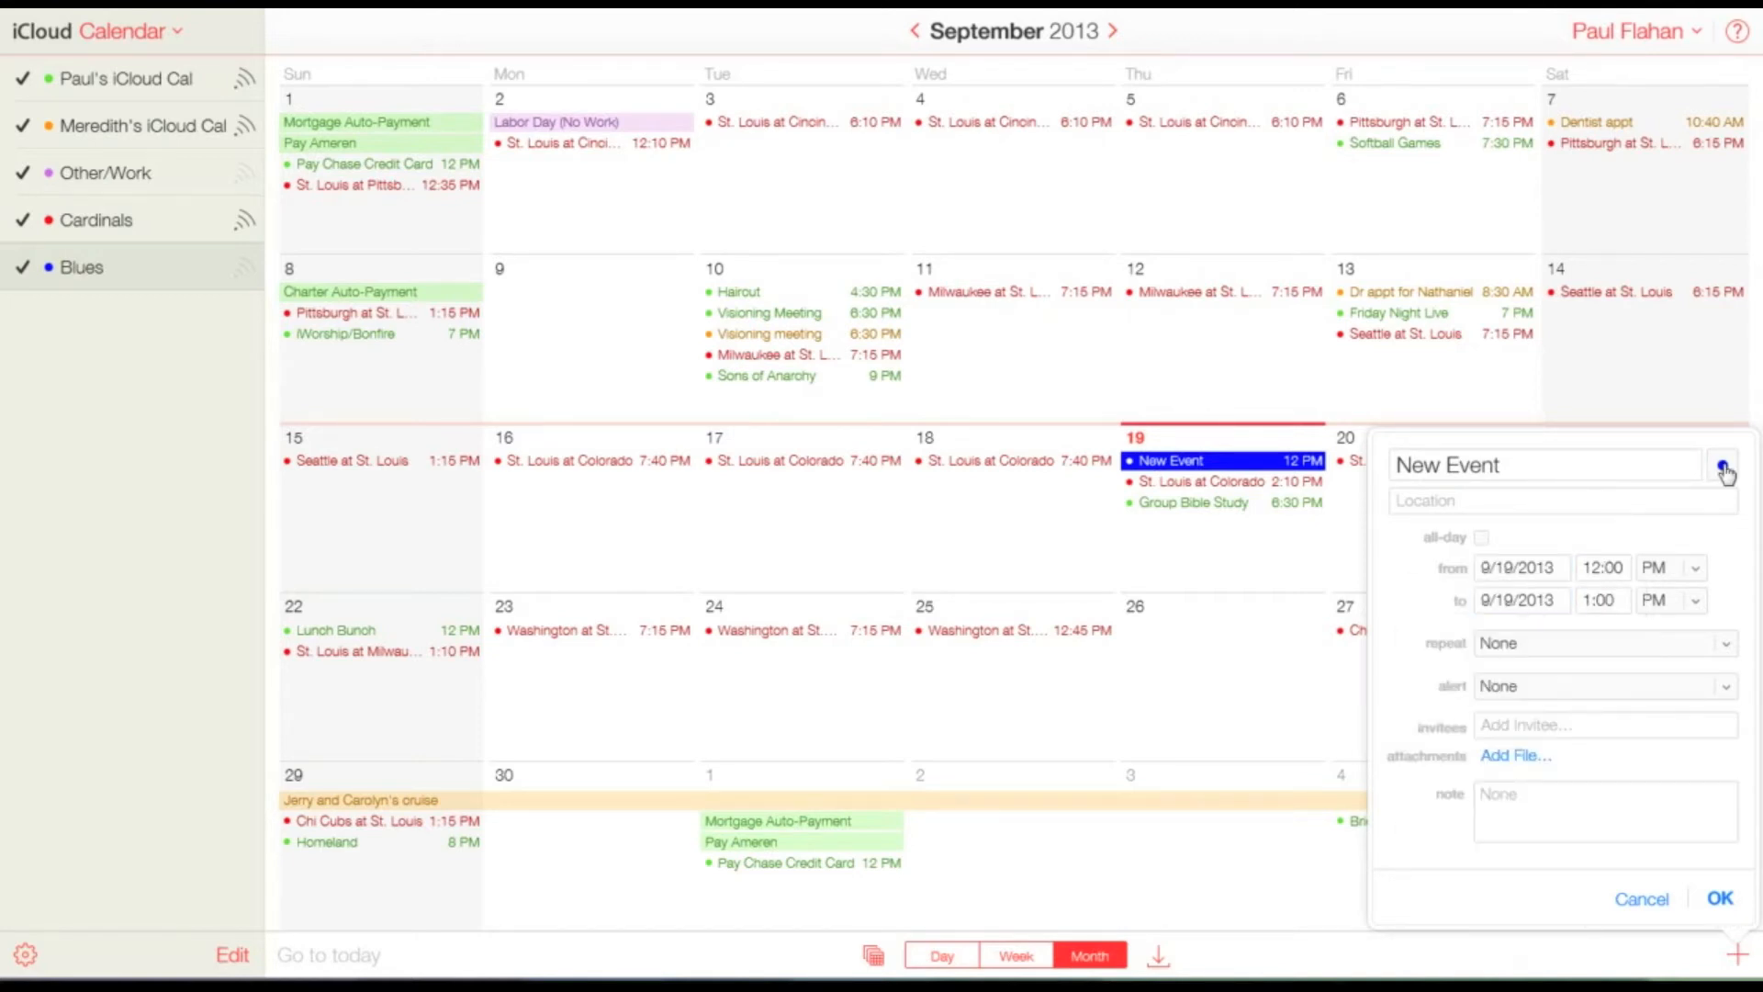
{"action": "left_click", "coordinate": [1727, 467]}
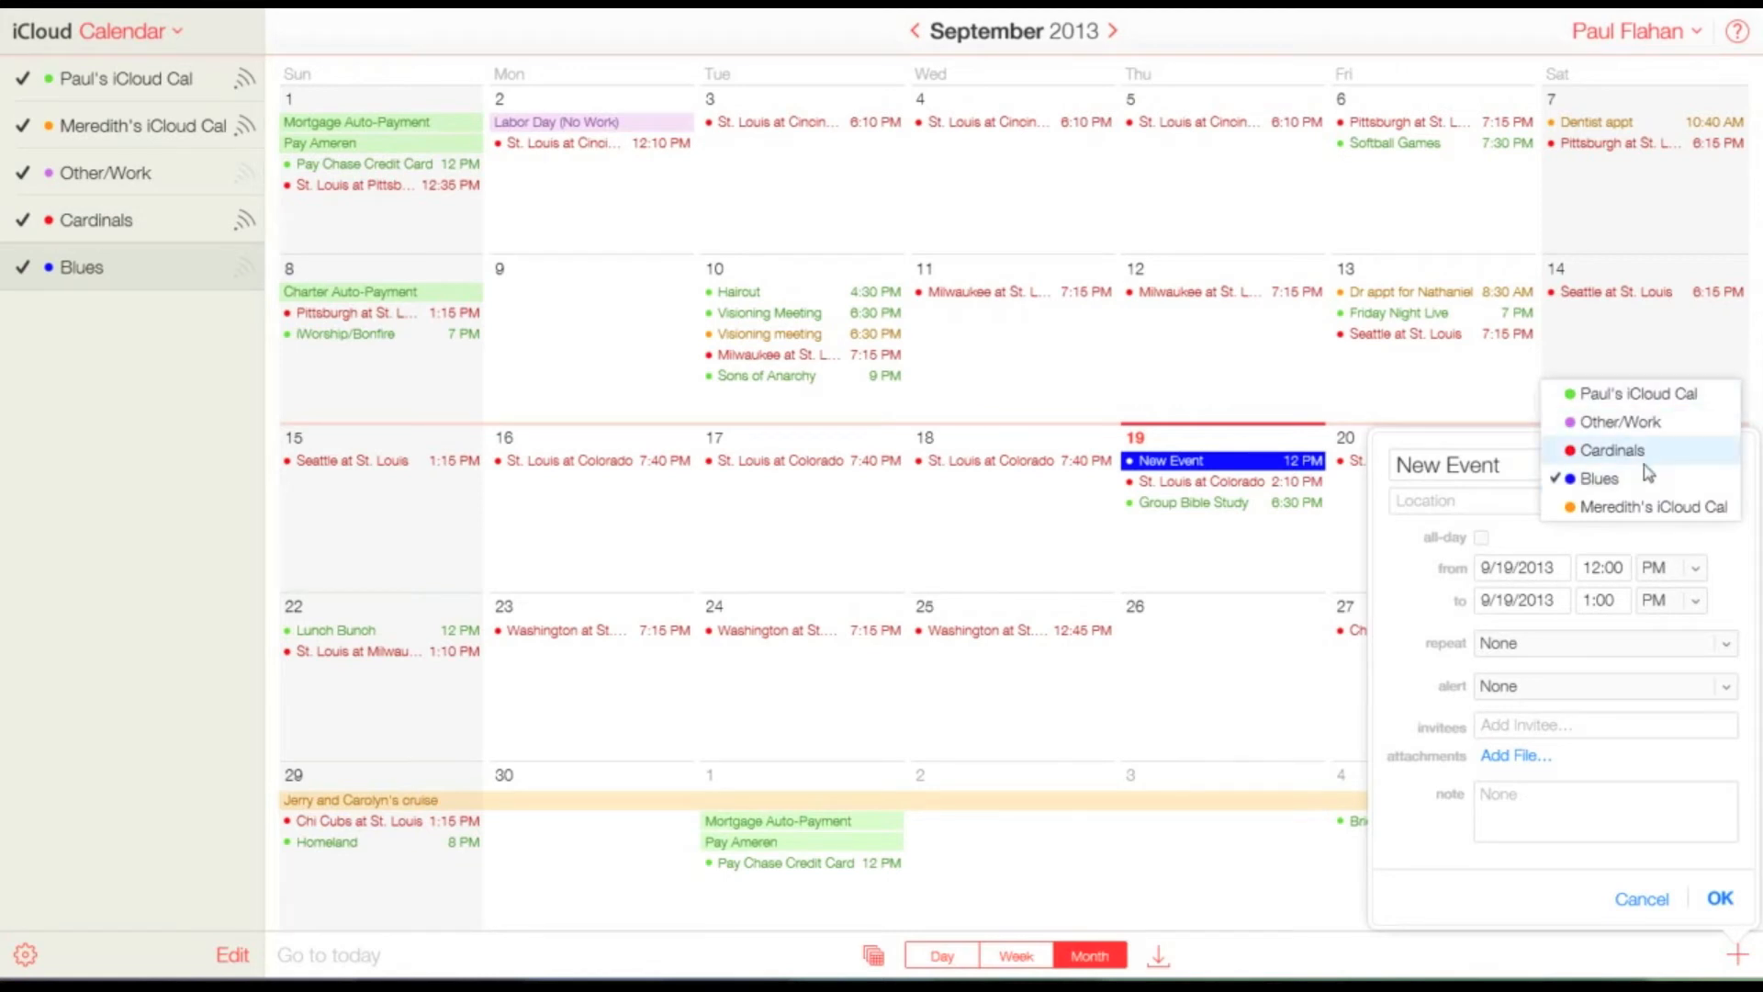
{"action": "mouse_move", "coordinate": [1642, 394]}
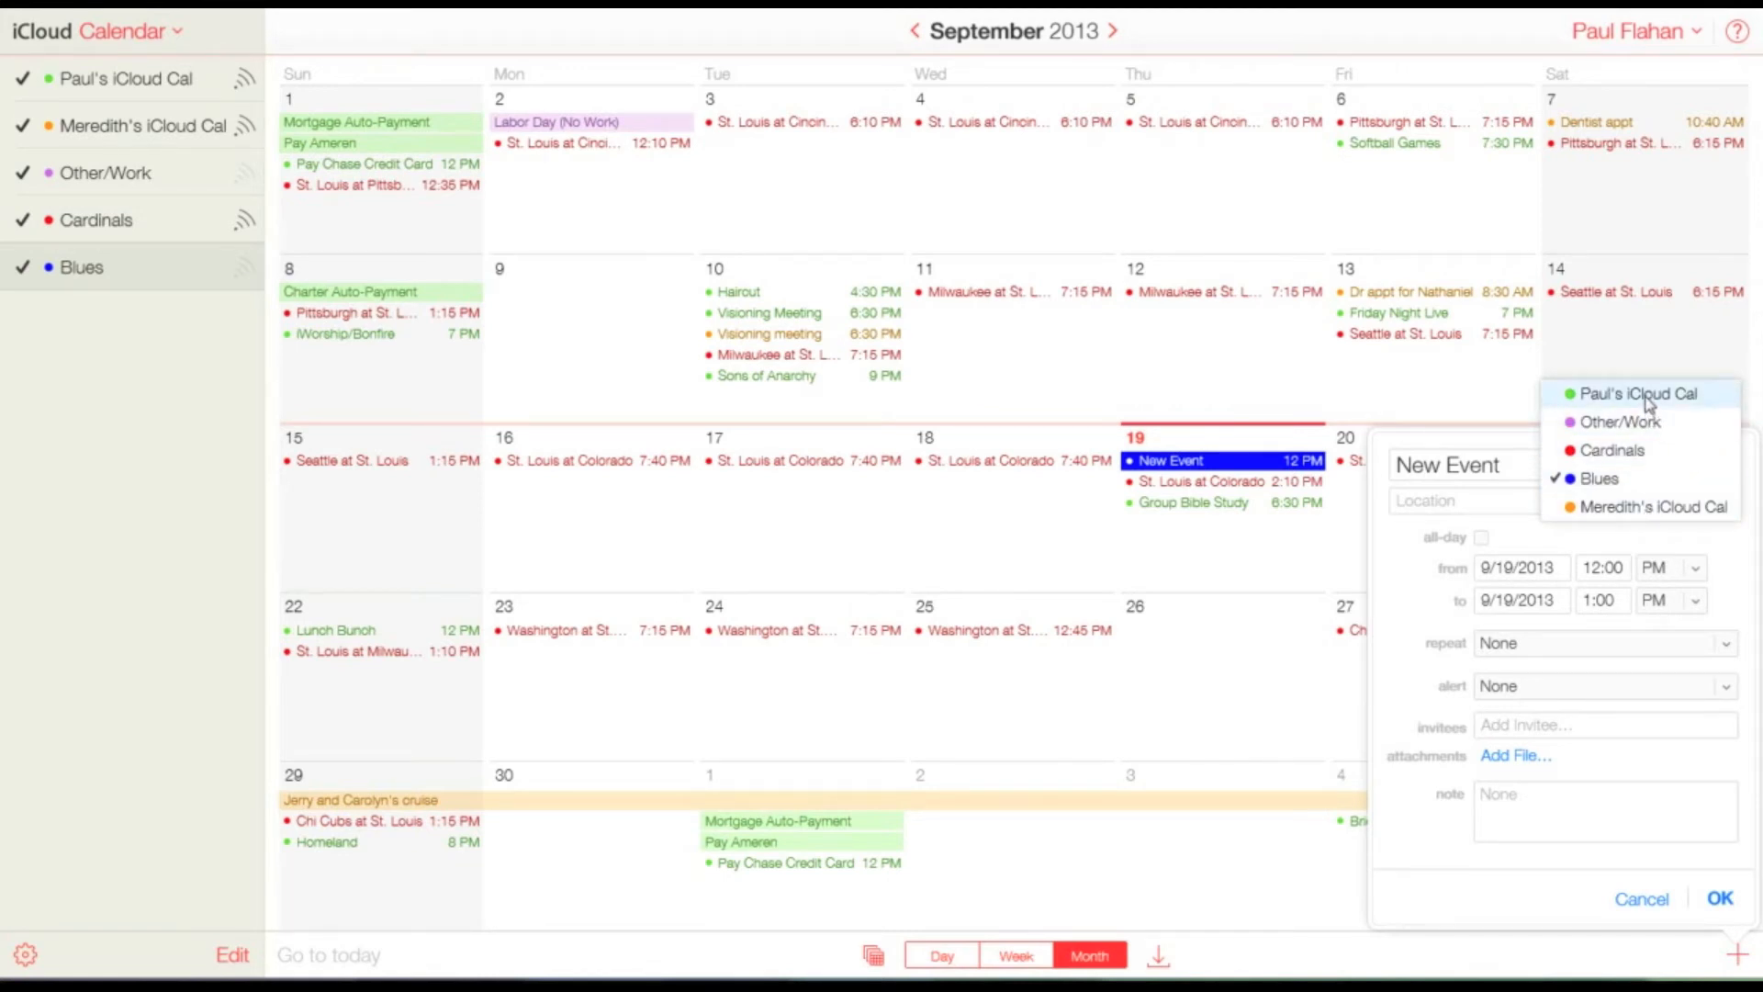
{"action": "left_click", "coordinate": [1641, 392]}
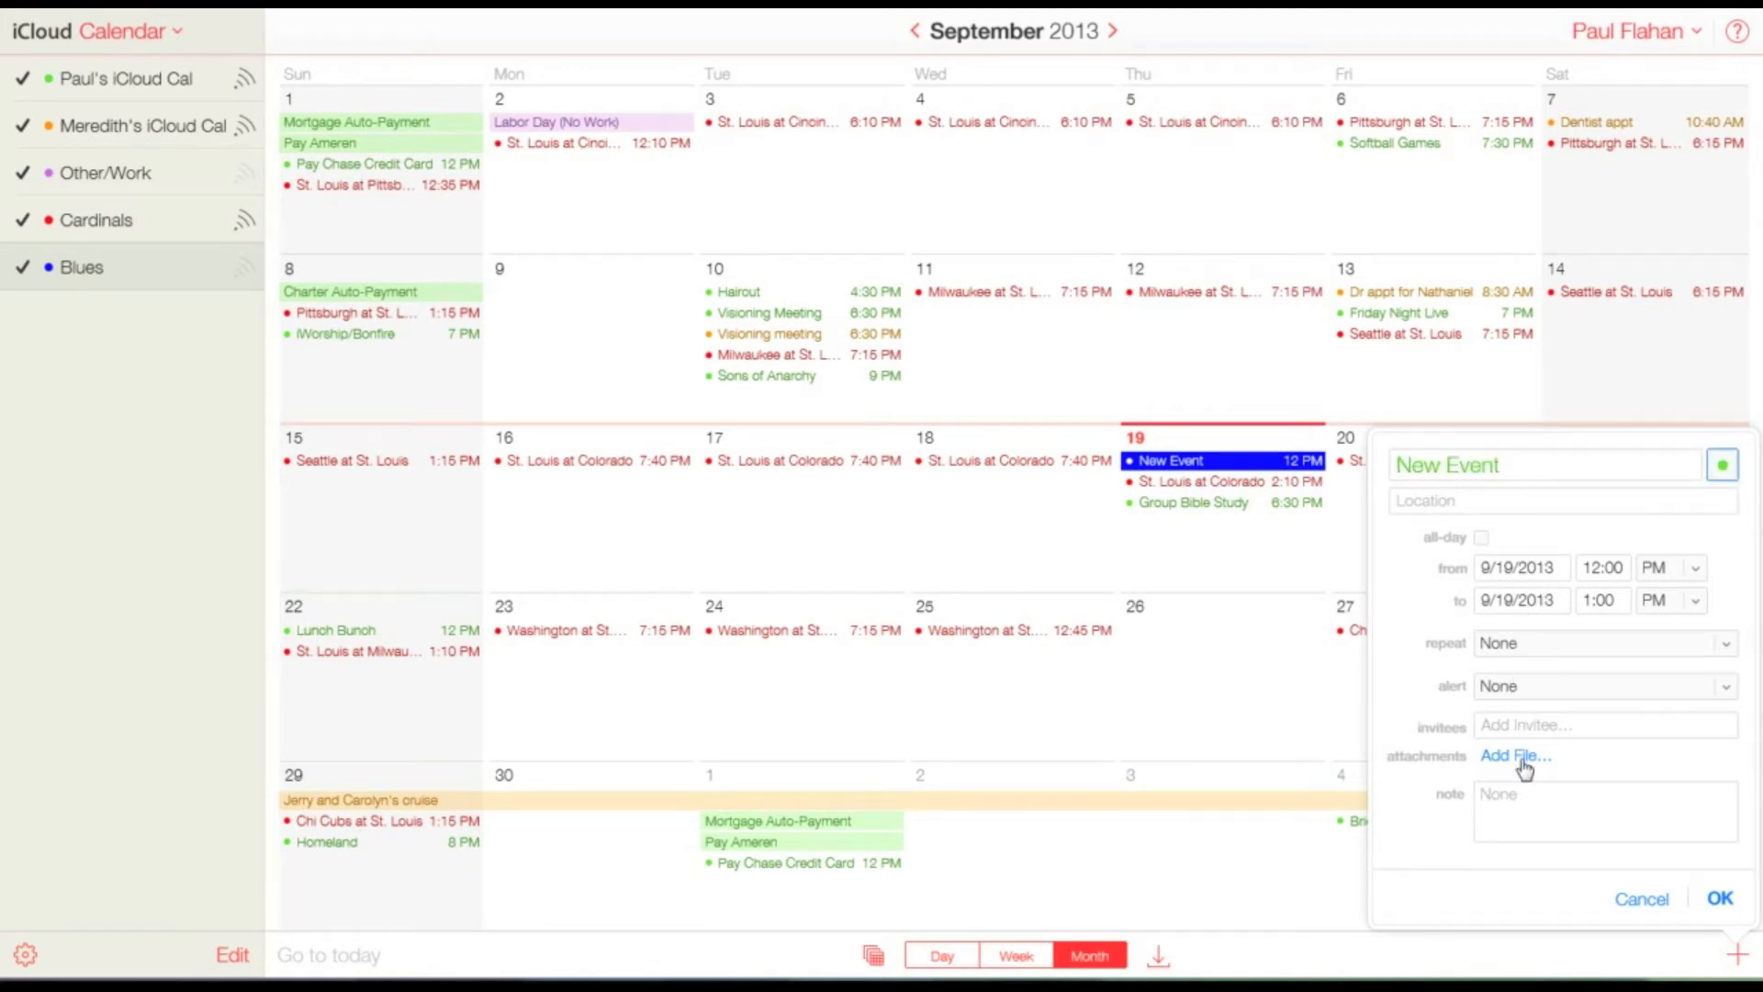
{"action": "mouse_move", "coordinate": [1282, 730]}
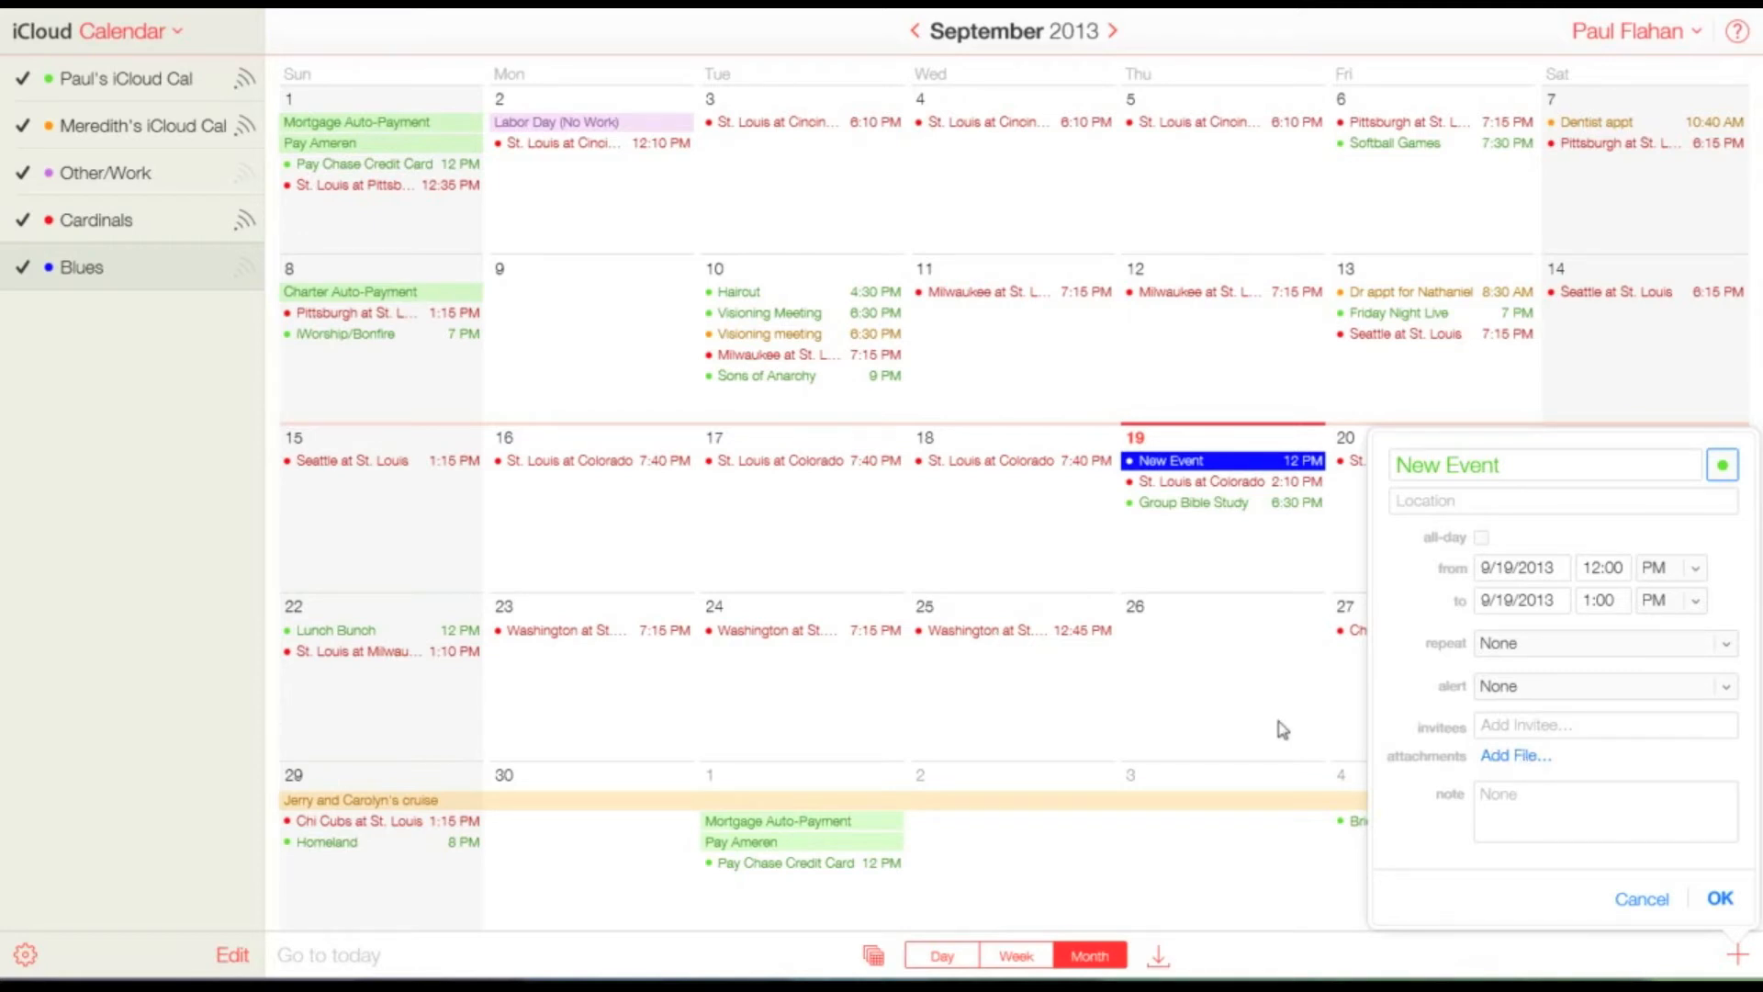
{"action": "left_click", "coordinate": [1641, 898]}
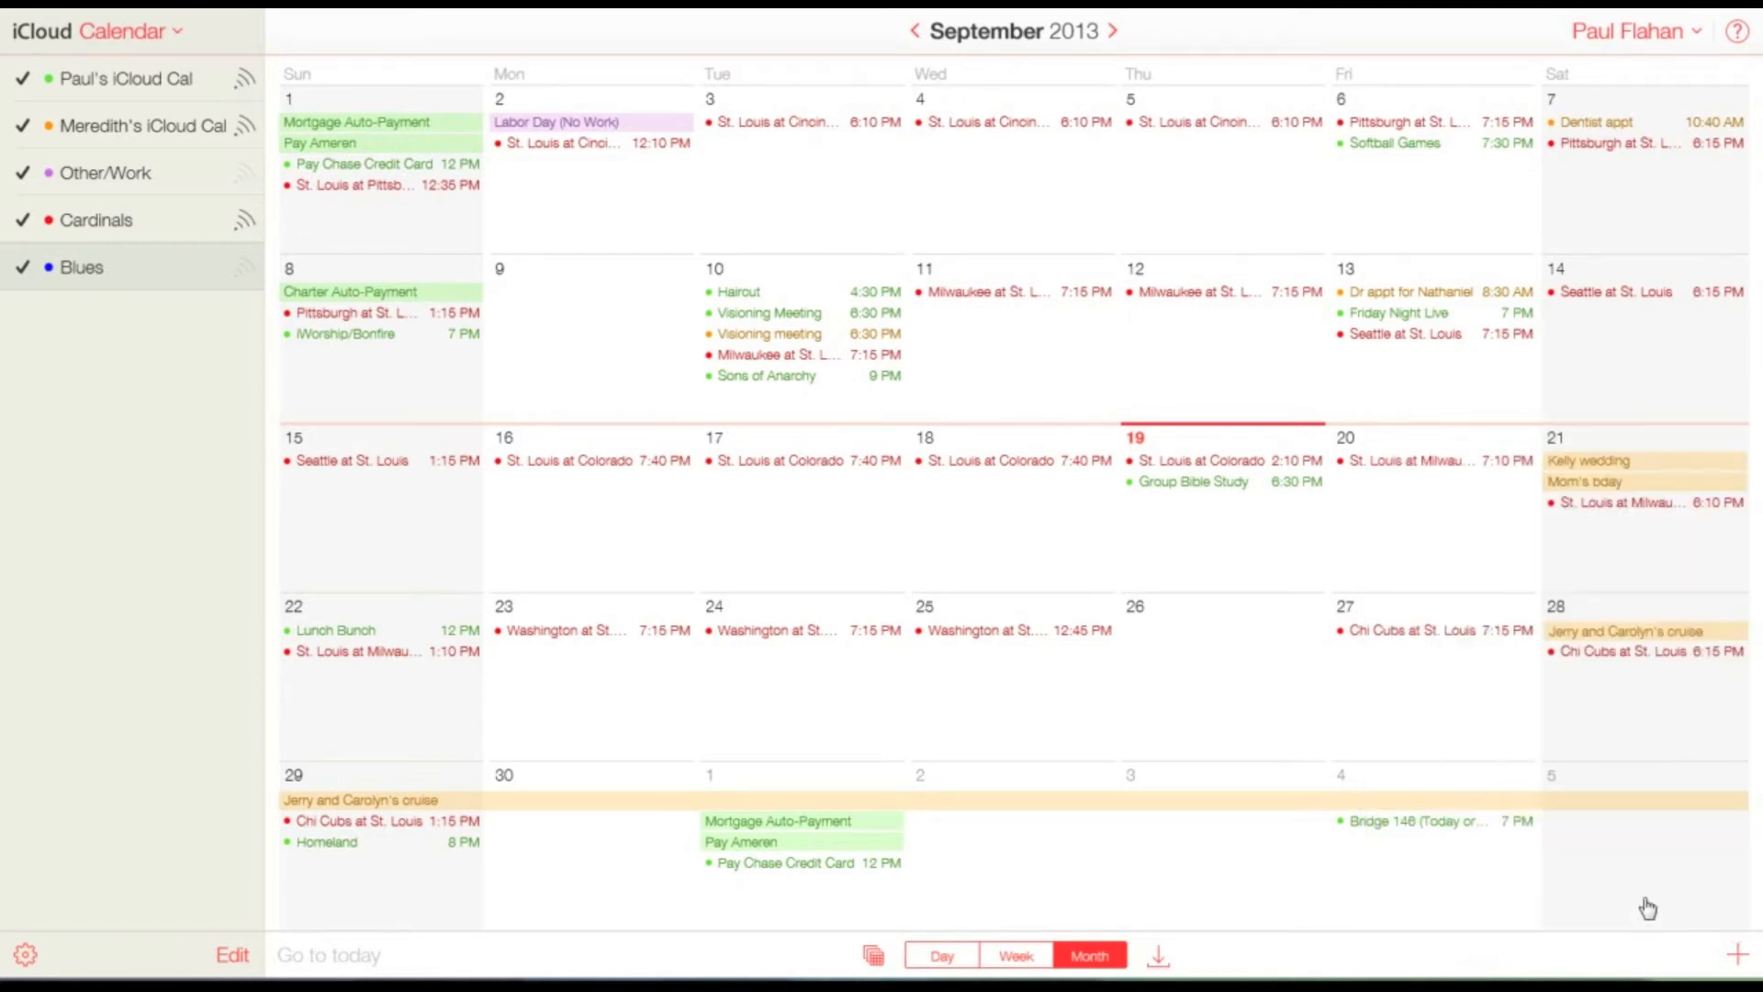
{"action": "mouse_move", "coordinate": [135, 34]}
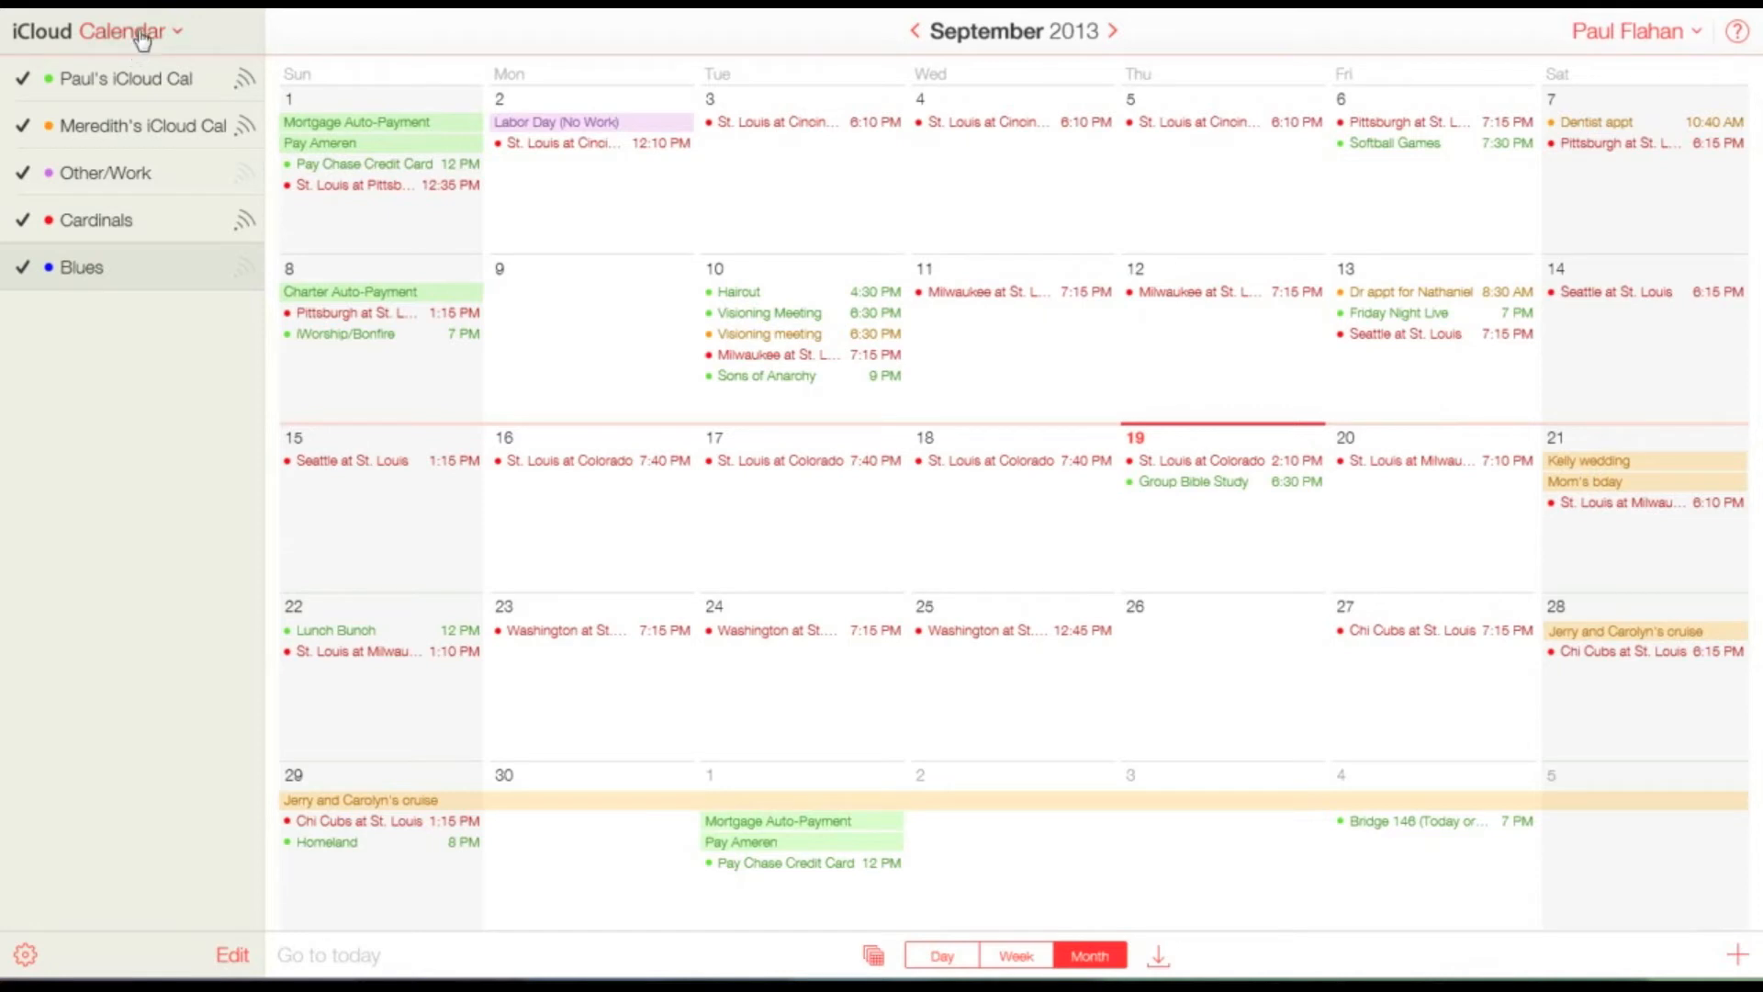
{"action": "left_click", "coordinate": [127, 30]}
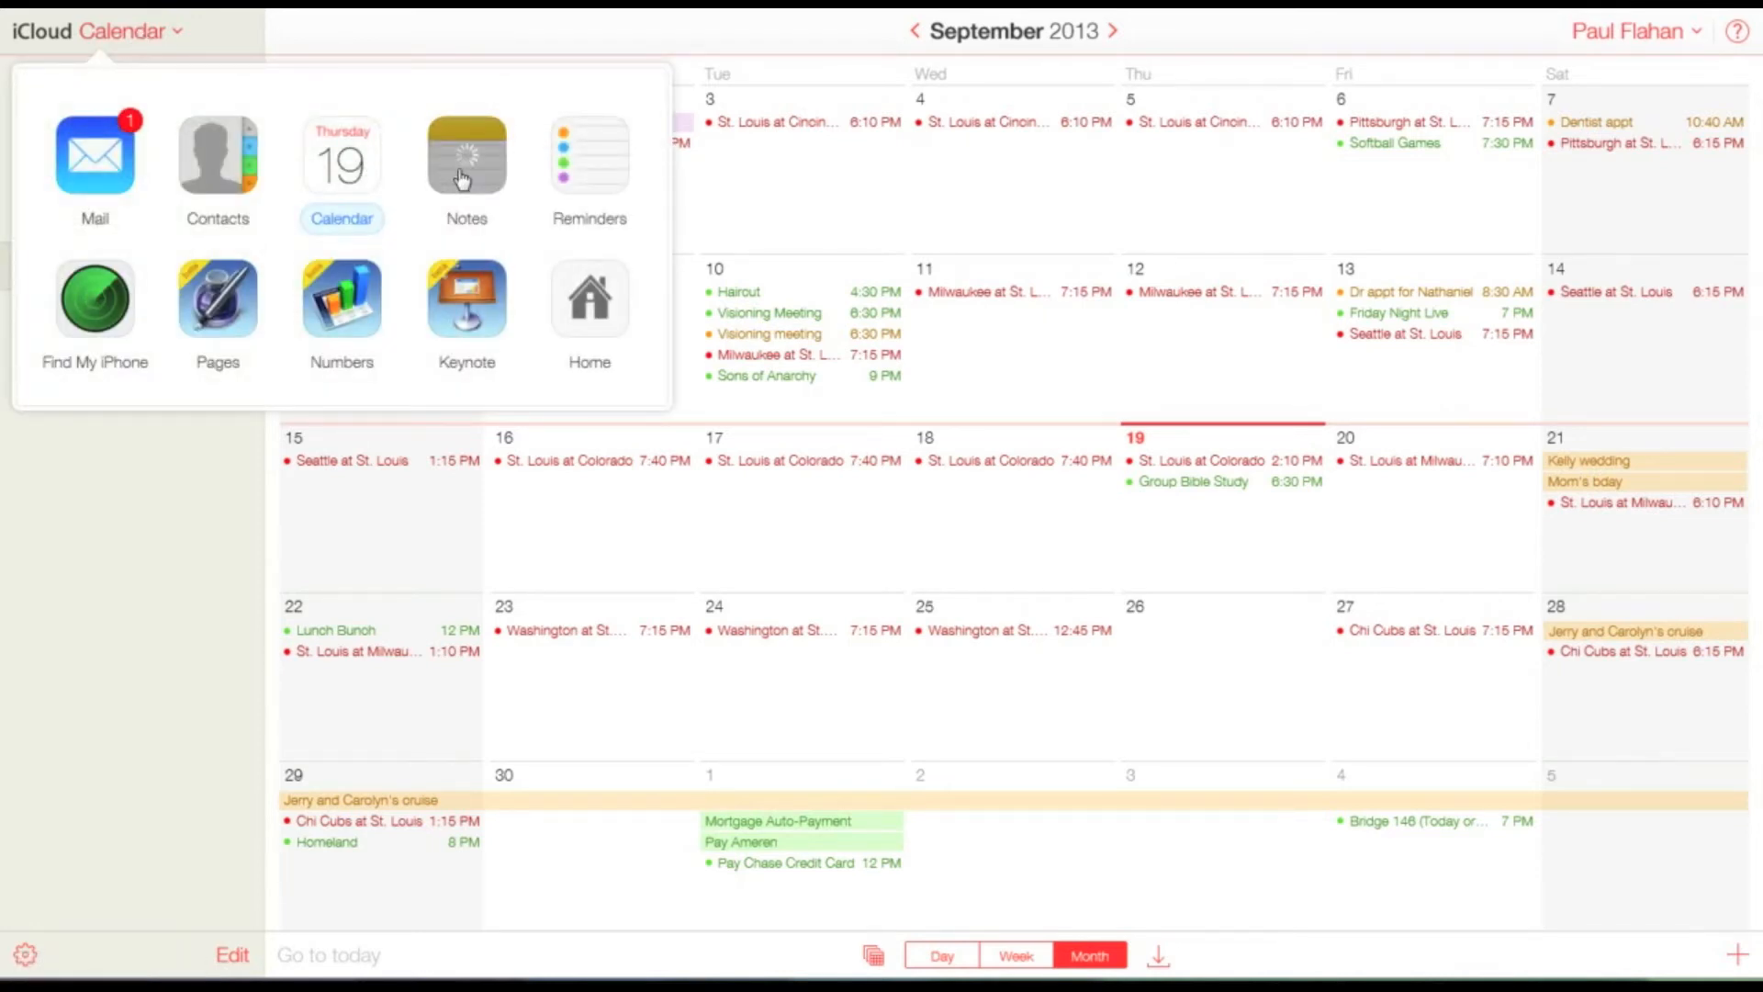
- Open Notes, view the Winstanley 2 note, then return to the first note
{"action": "left_click", "coordinate": [466, 155]}
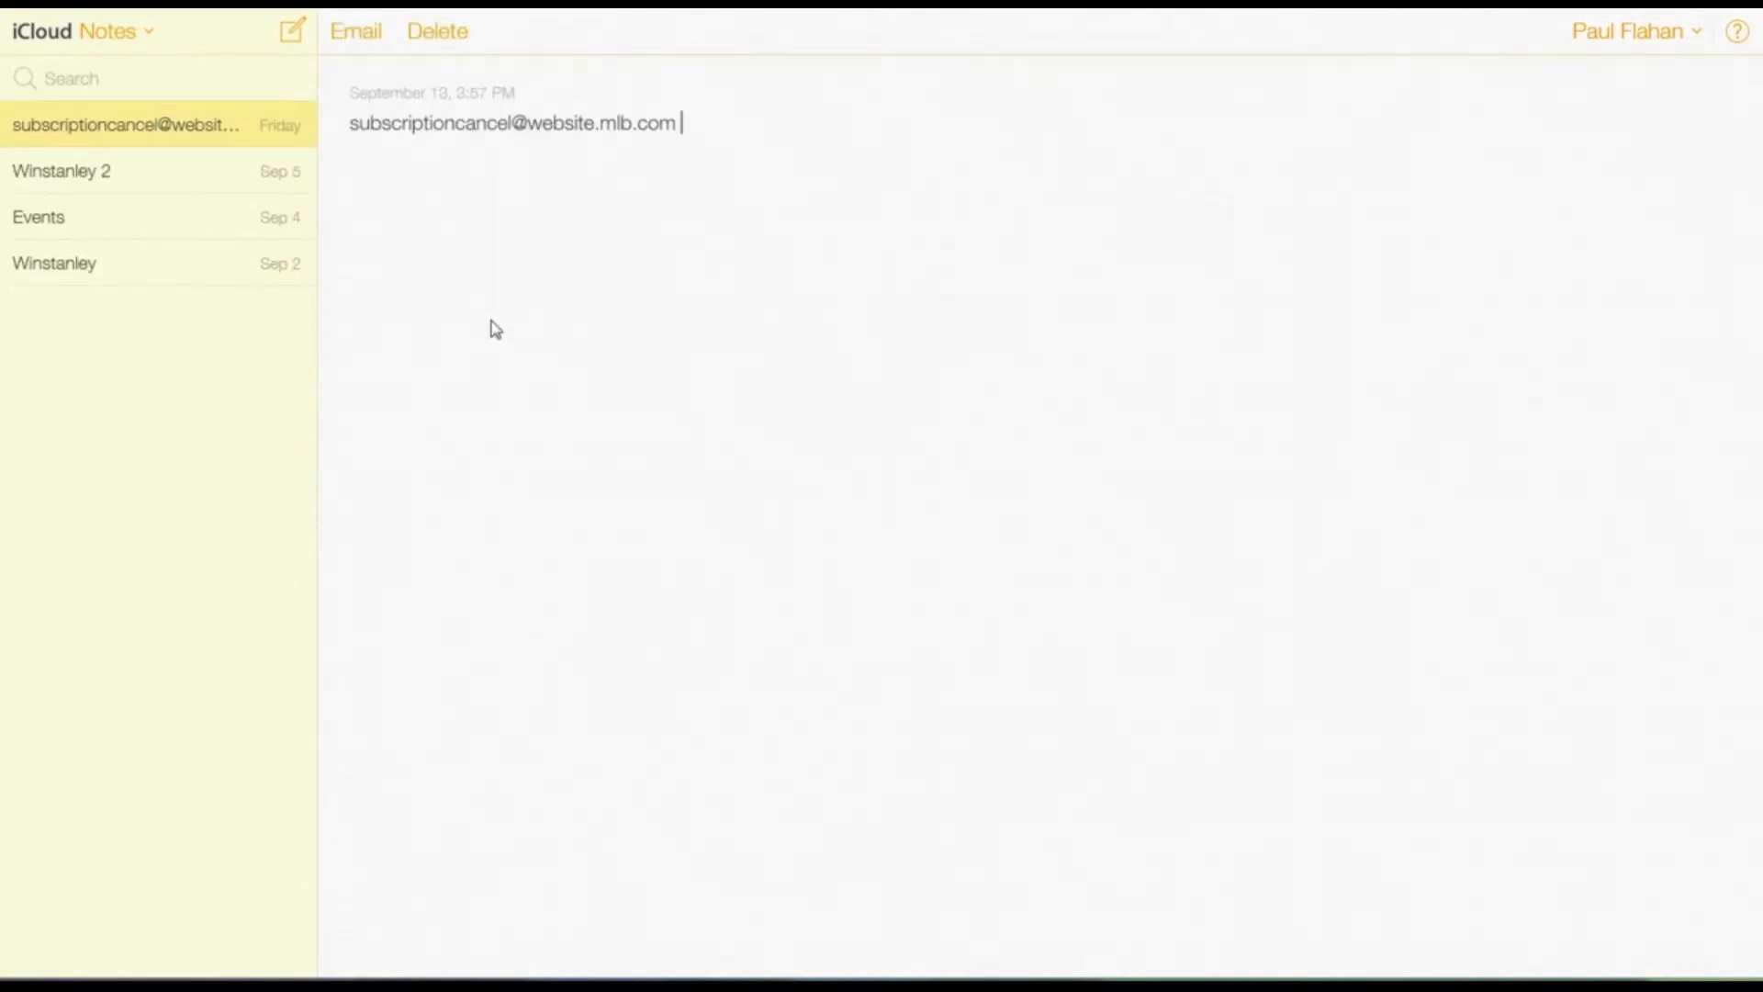
{"action": "left_click", "coordinate": [135, 170]}
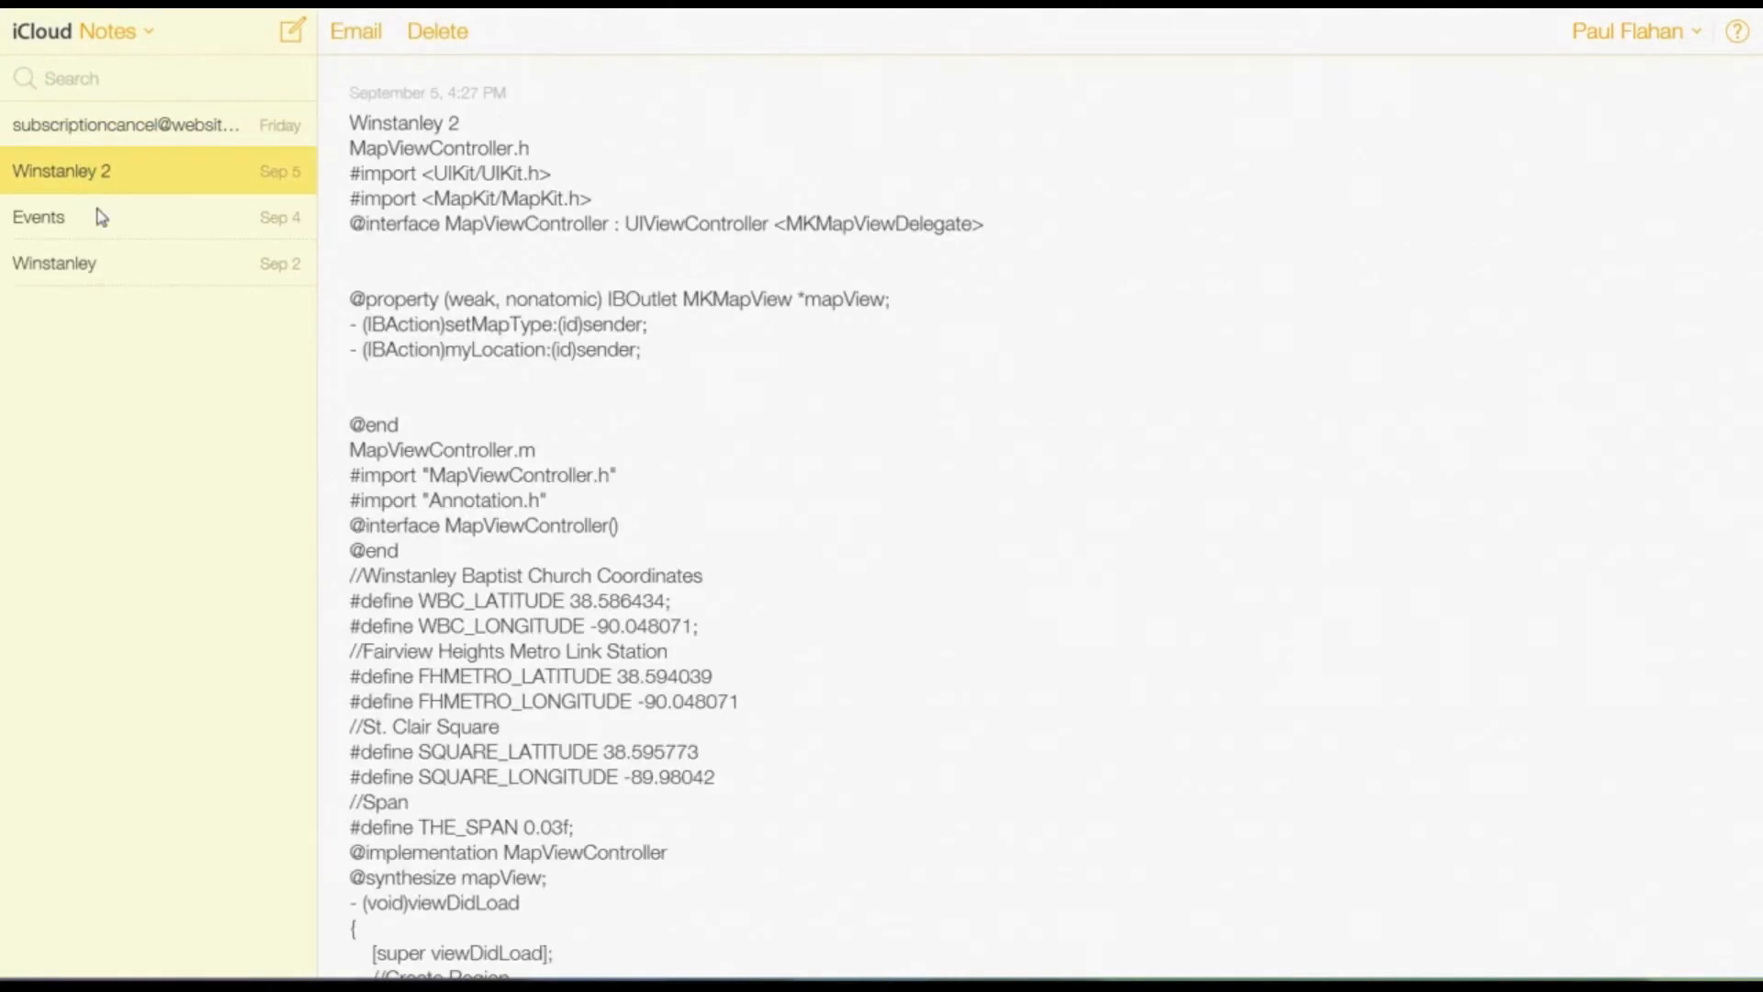
{"action": "left_click", "coordinate": [124, 125]}
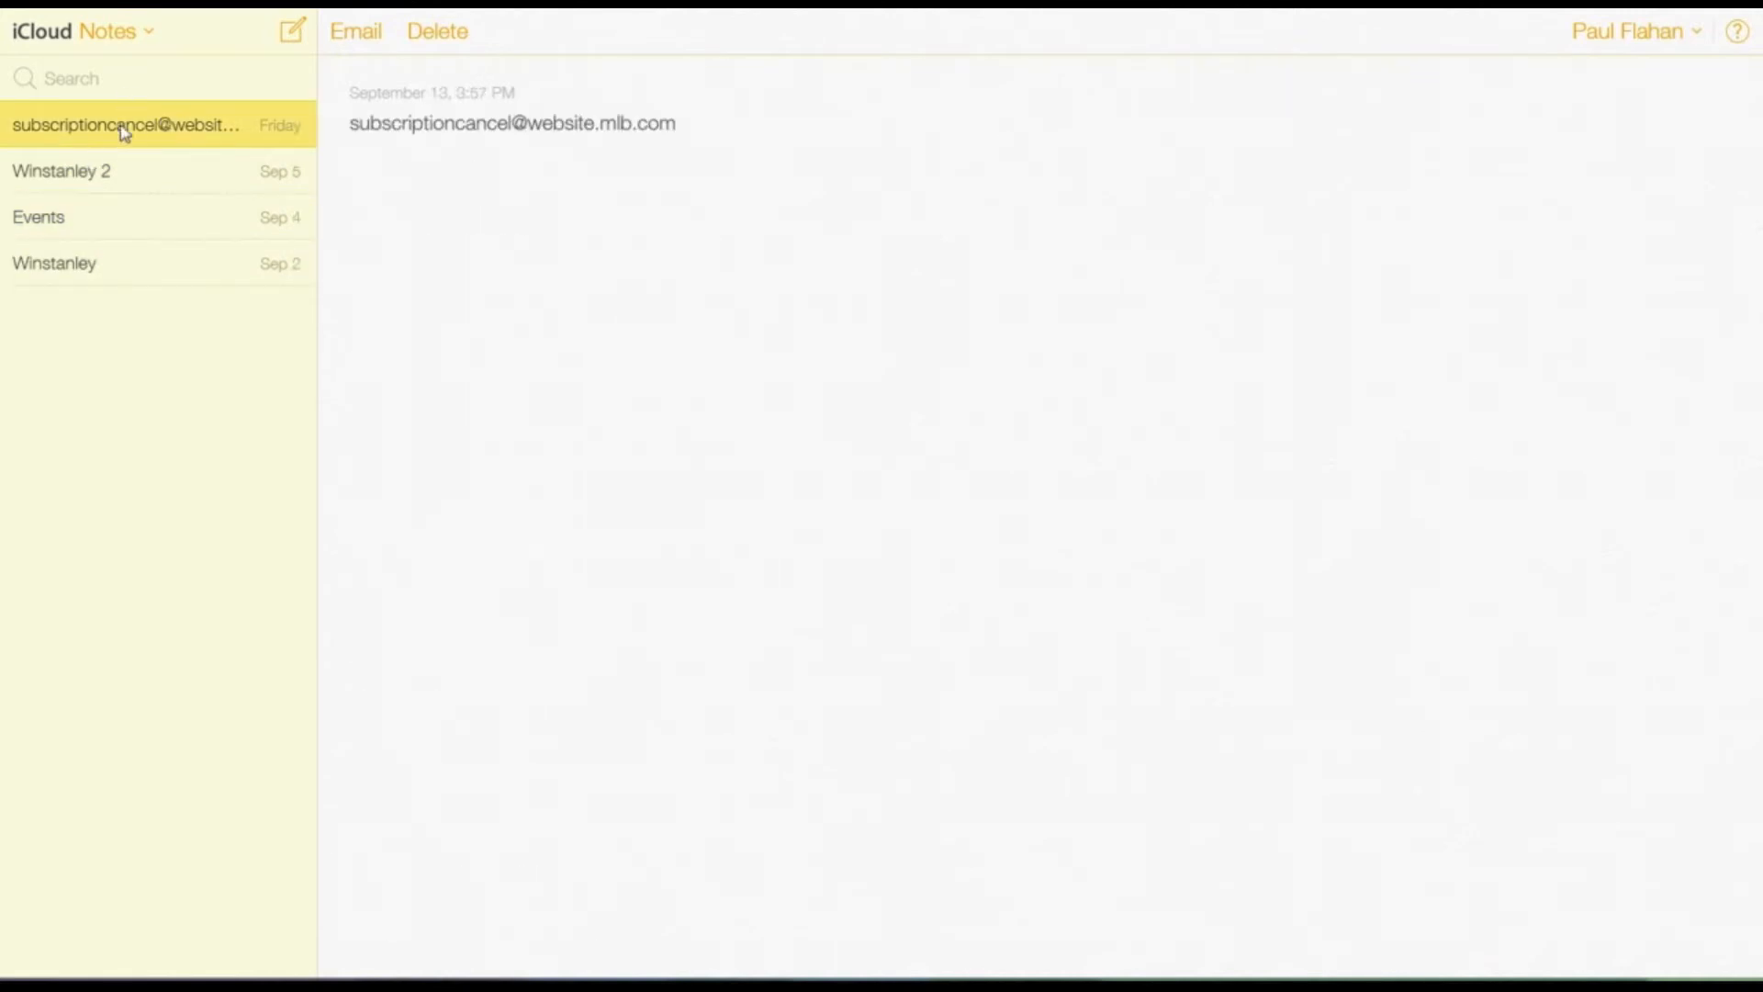
- Create a note reading 'Testing', then delete it with confirmation
{"action": "left_click", "coordinate": [292, 30]}
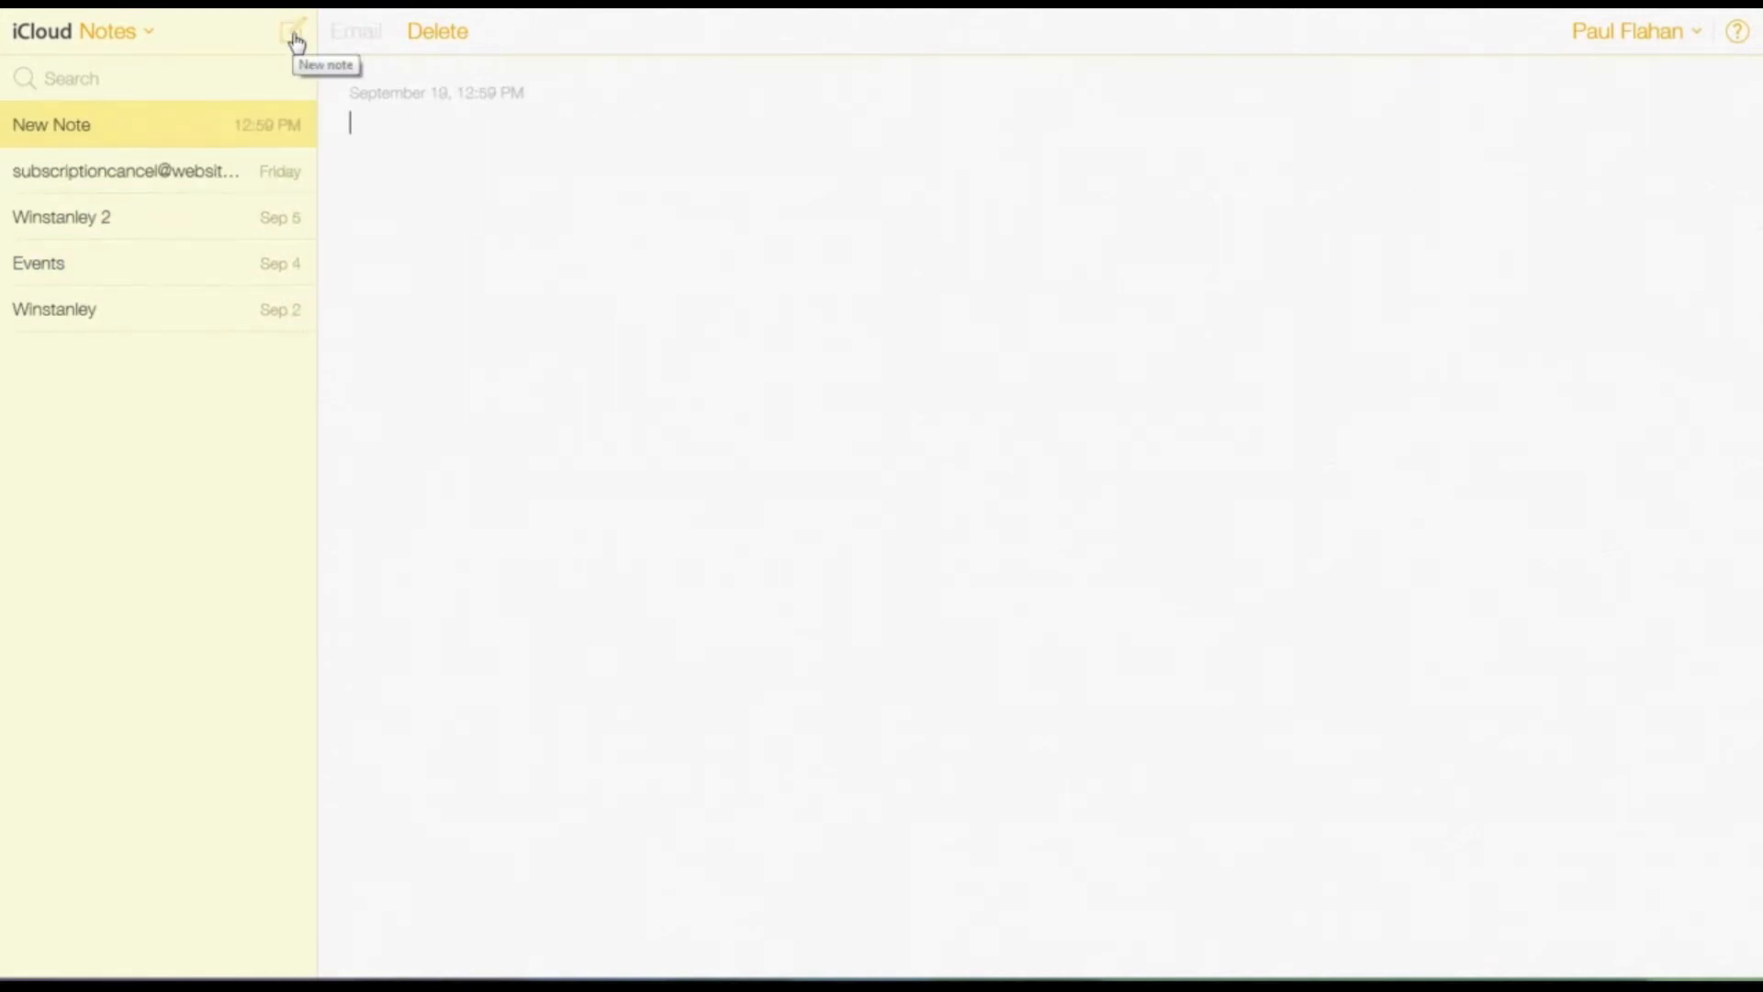
{"action": "mouse_move", "coordinate": [407, 182]}
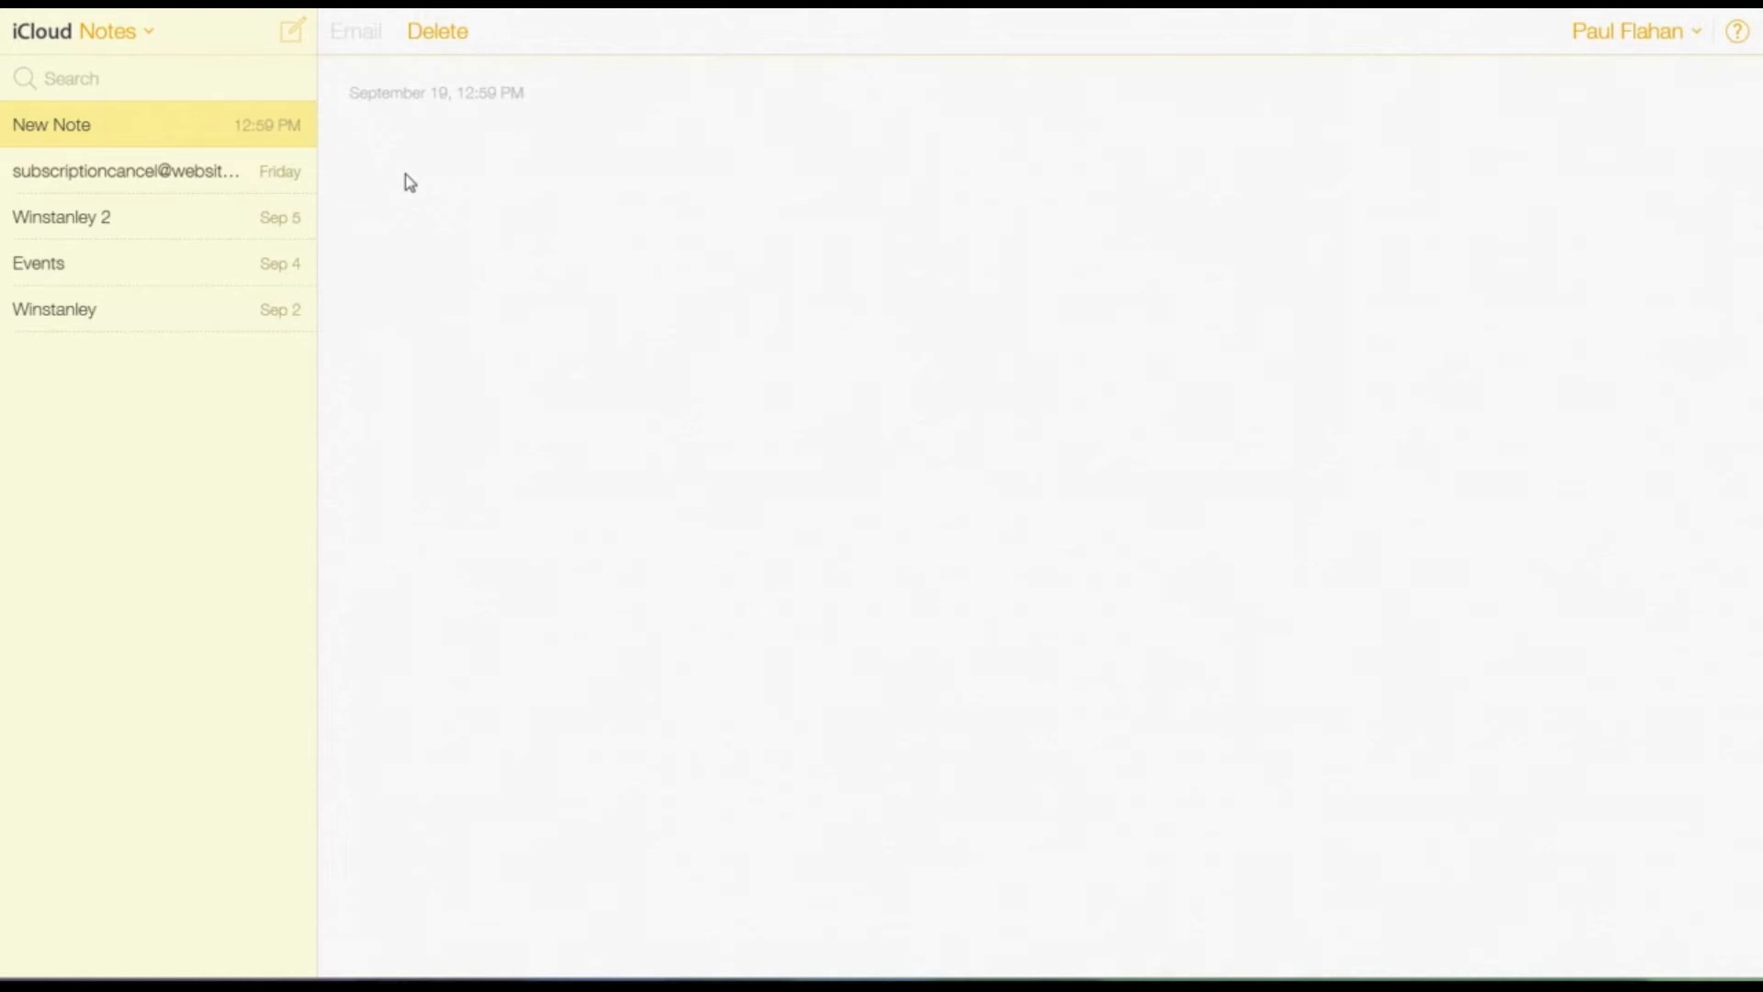
{"action": "type", "text": "Testing"}
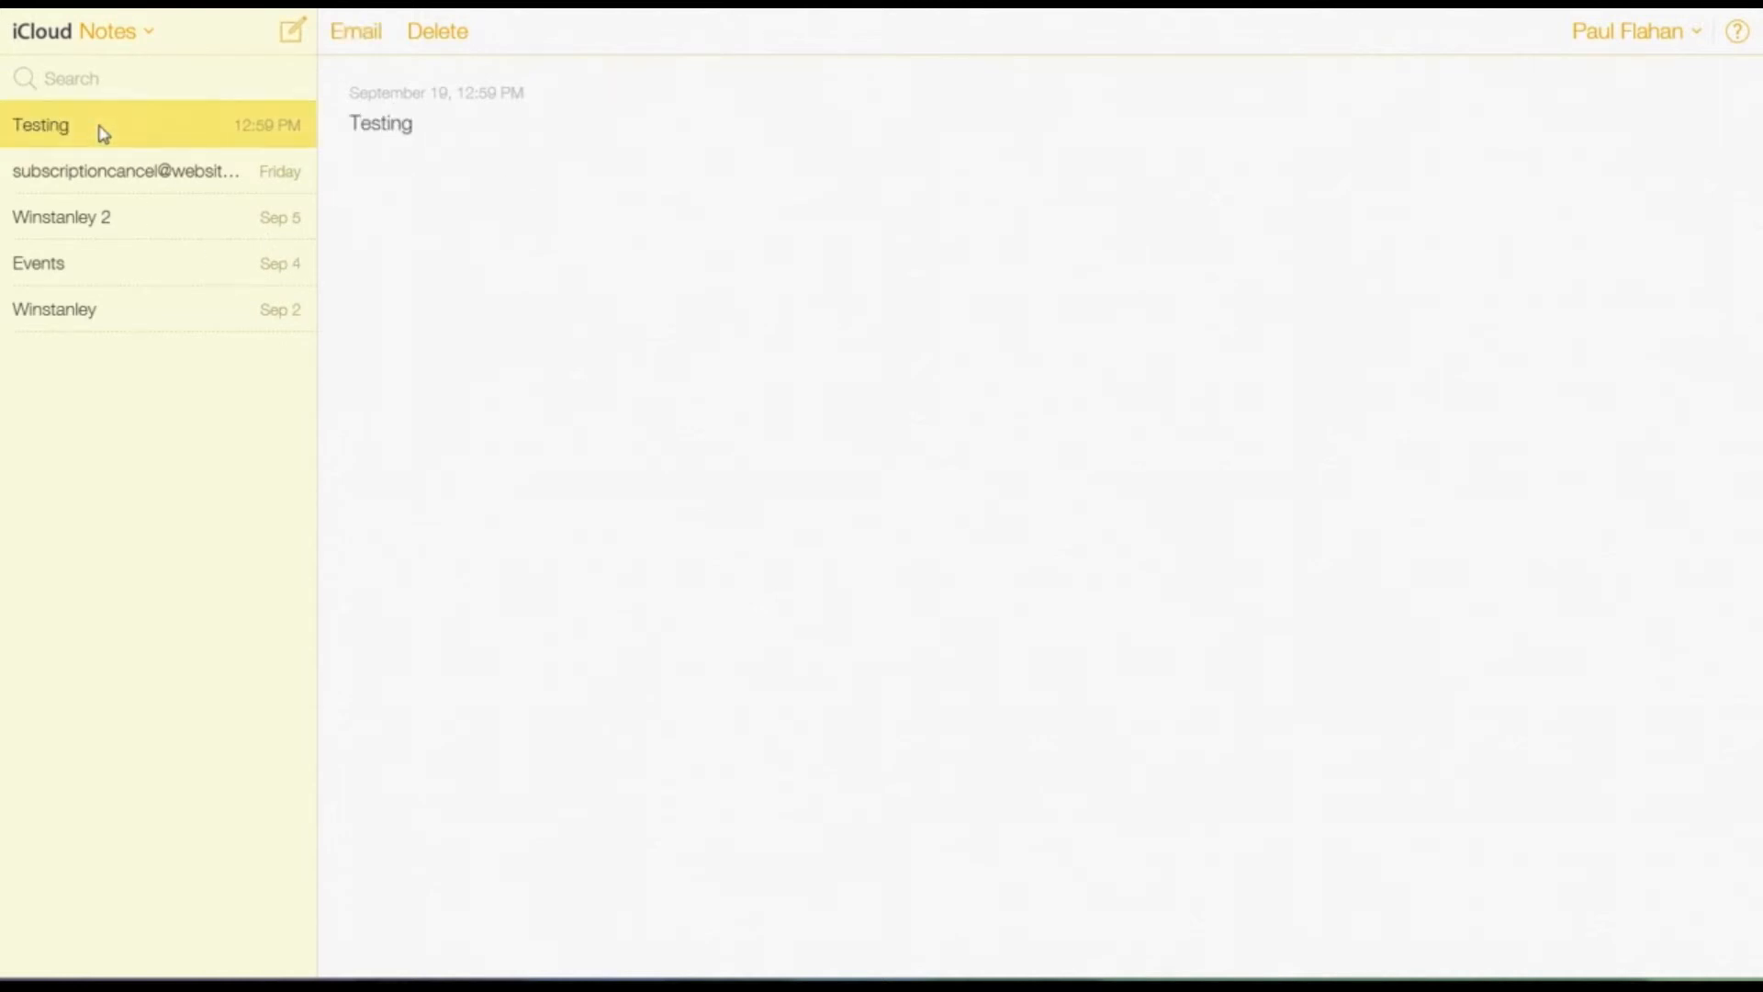
{"action": "left_click", "coordinate": [437, 30]}
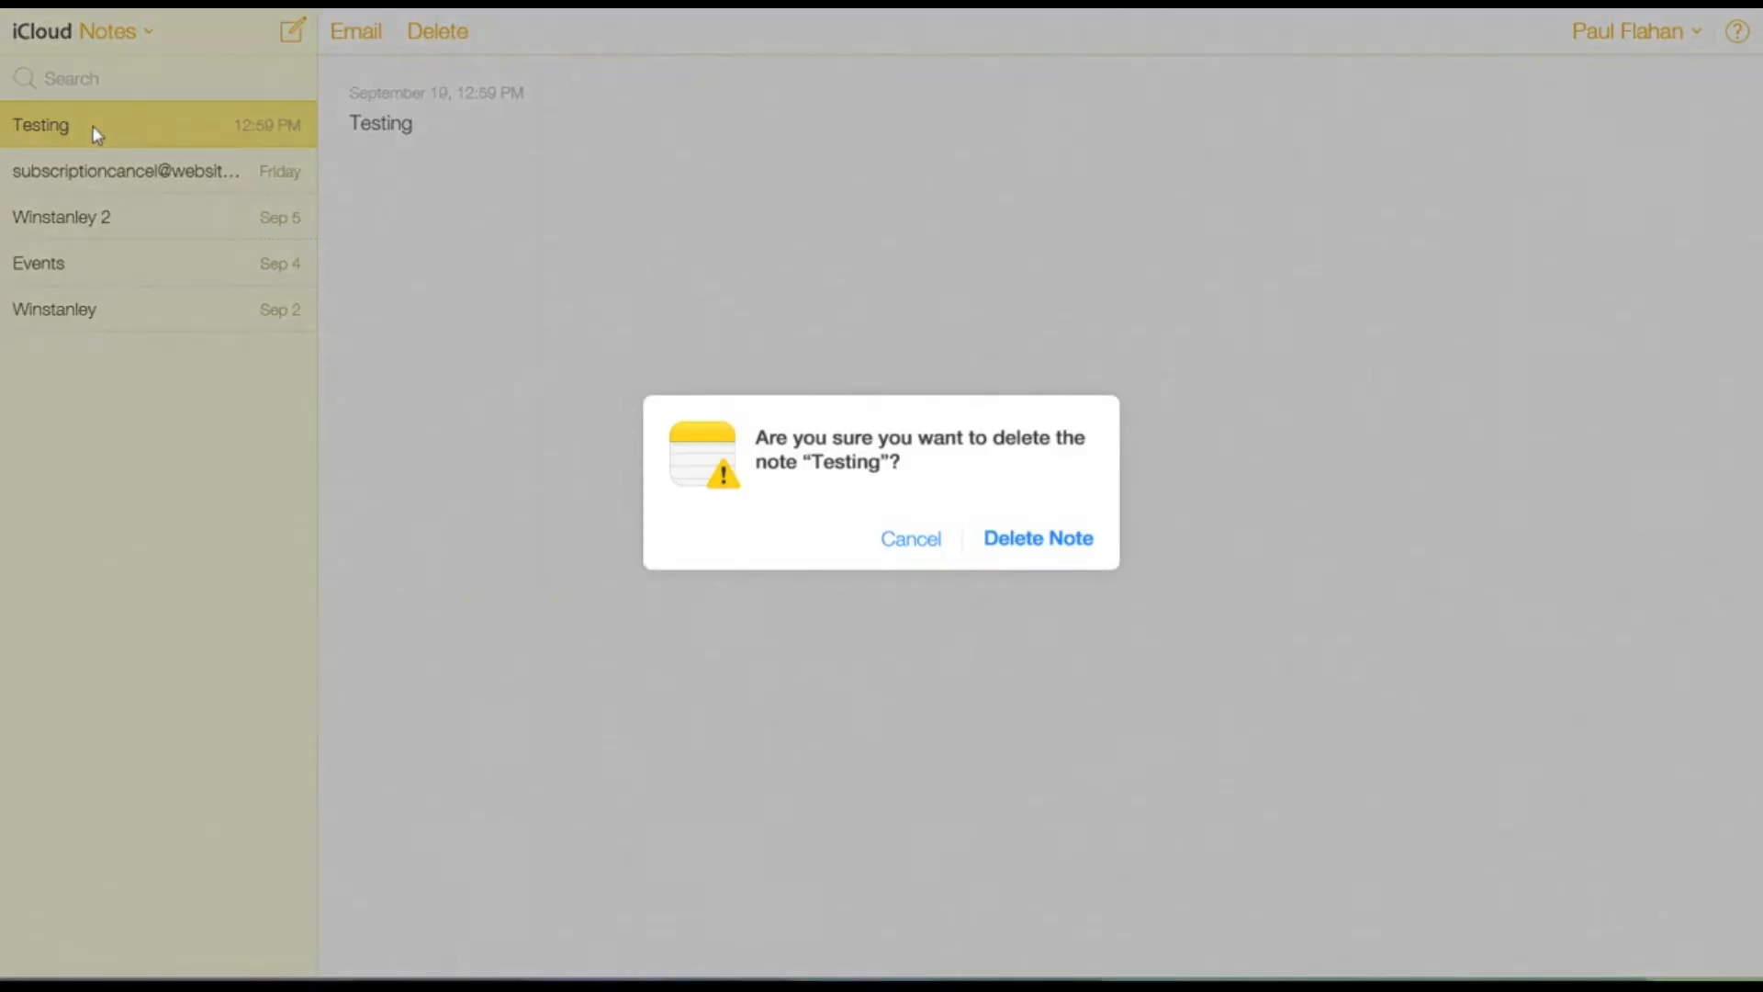
{"action": "left_click", "coordinate": [1036, 537]}
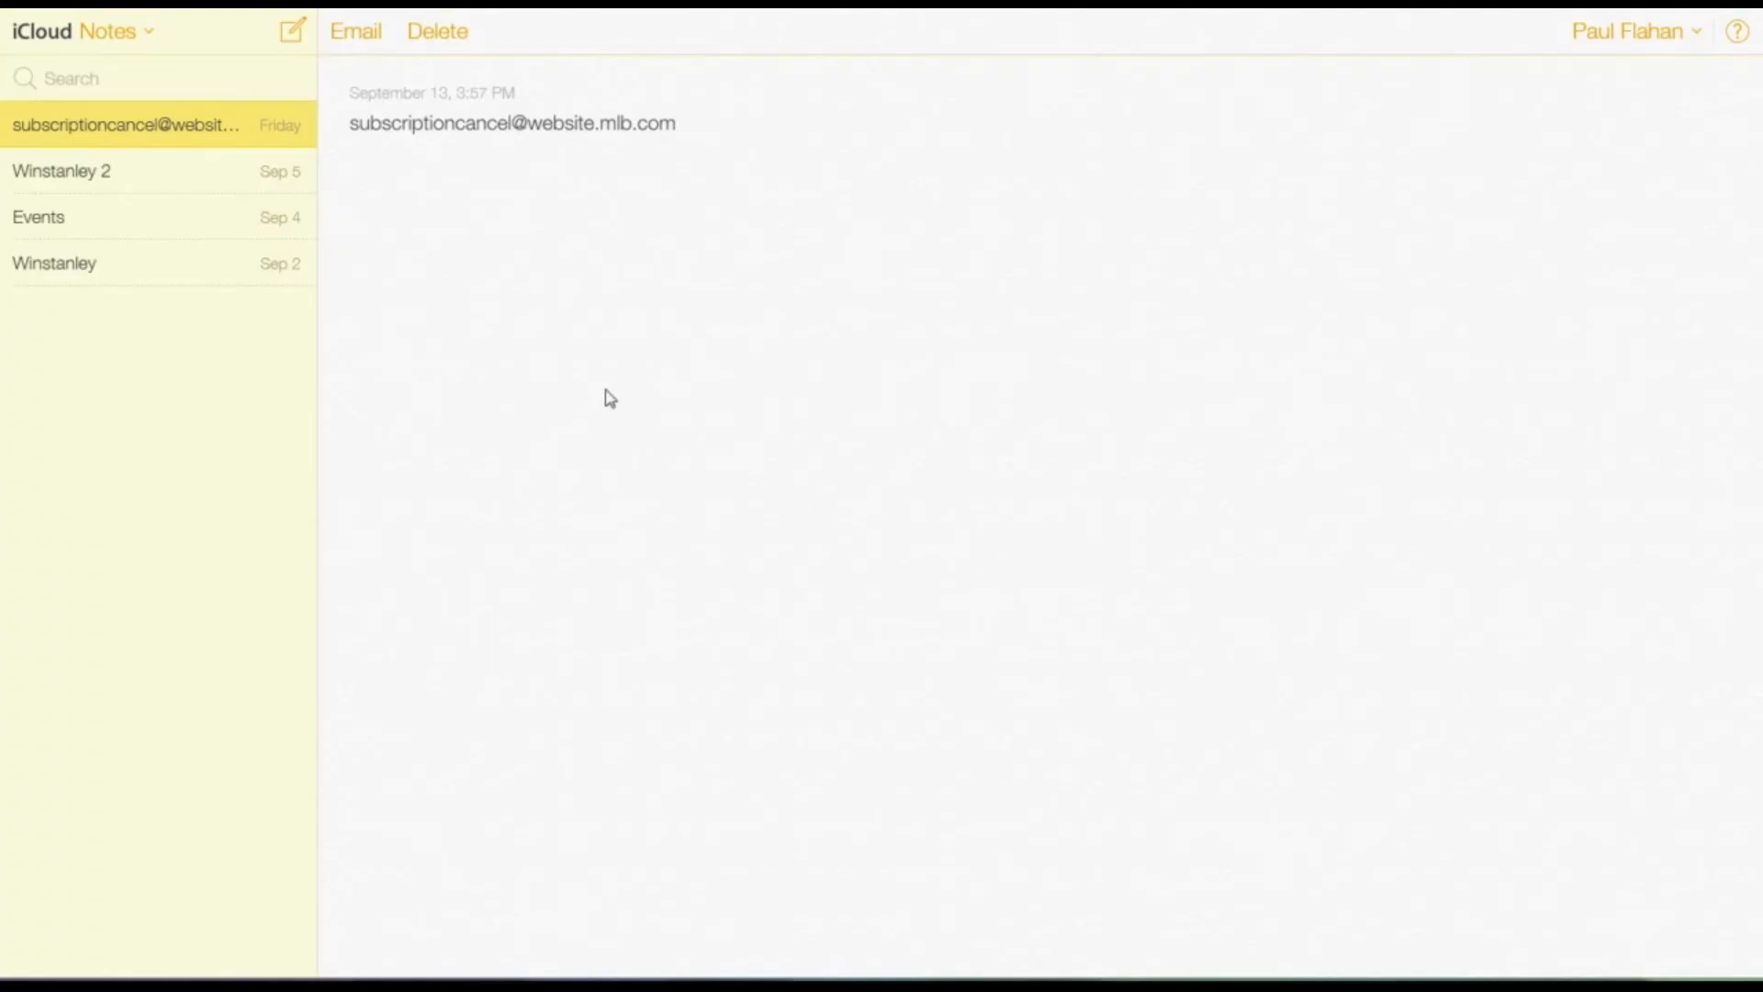
{"action": "left_click", "coordinate": [109, 30]}
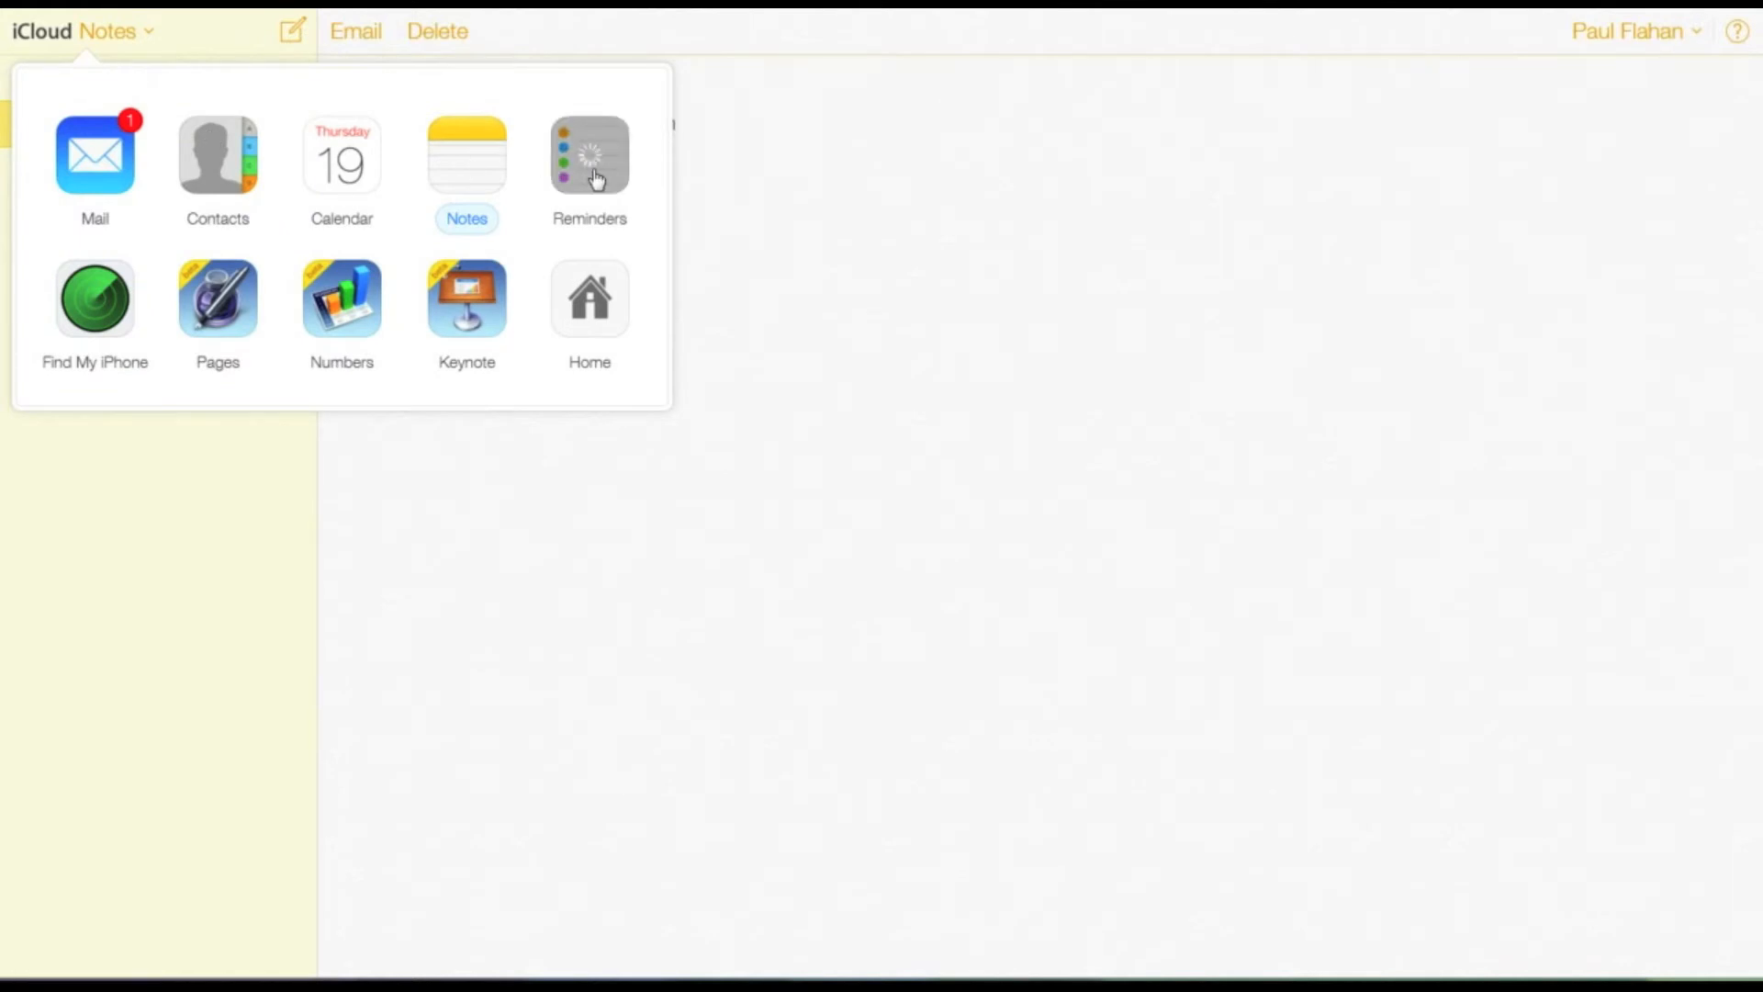
- Open Reminders, view the Reminders list, and add a list named 'New List'
{"action": "left_click", "coordinate": [588, 155]}
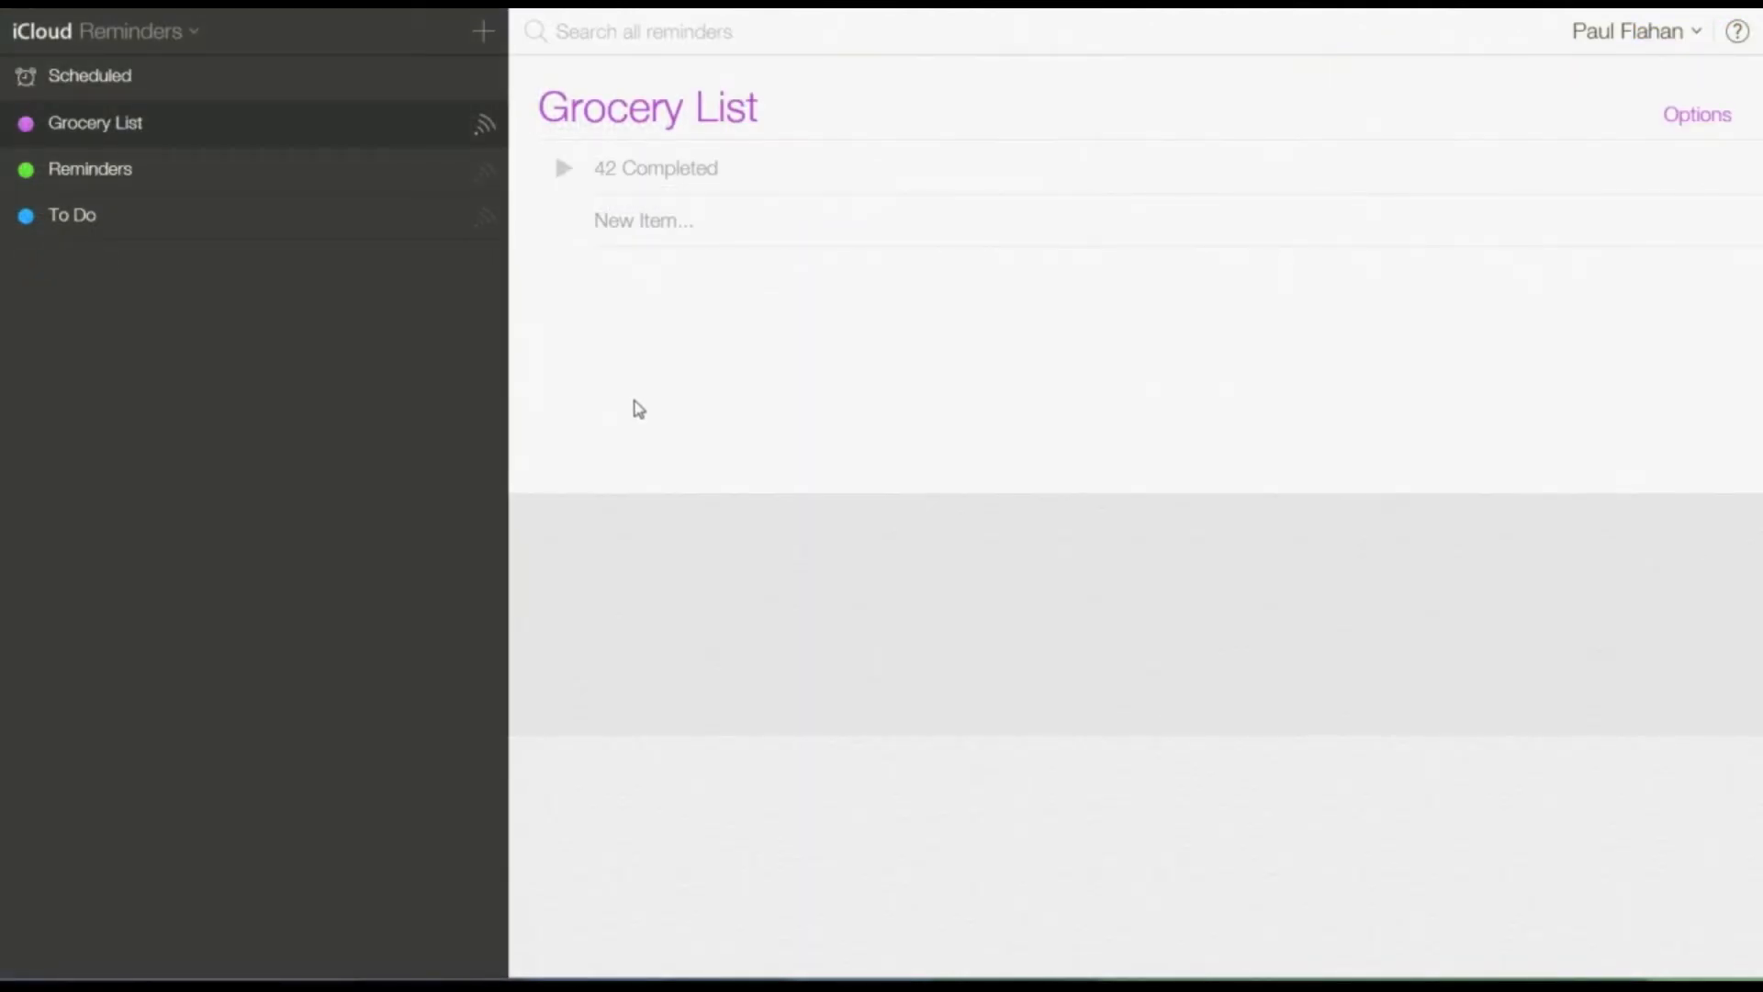
{"action": "mouse_move", "coordinate": [1122, 247]}
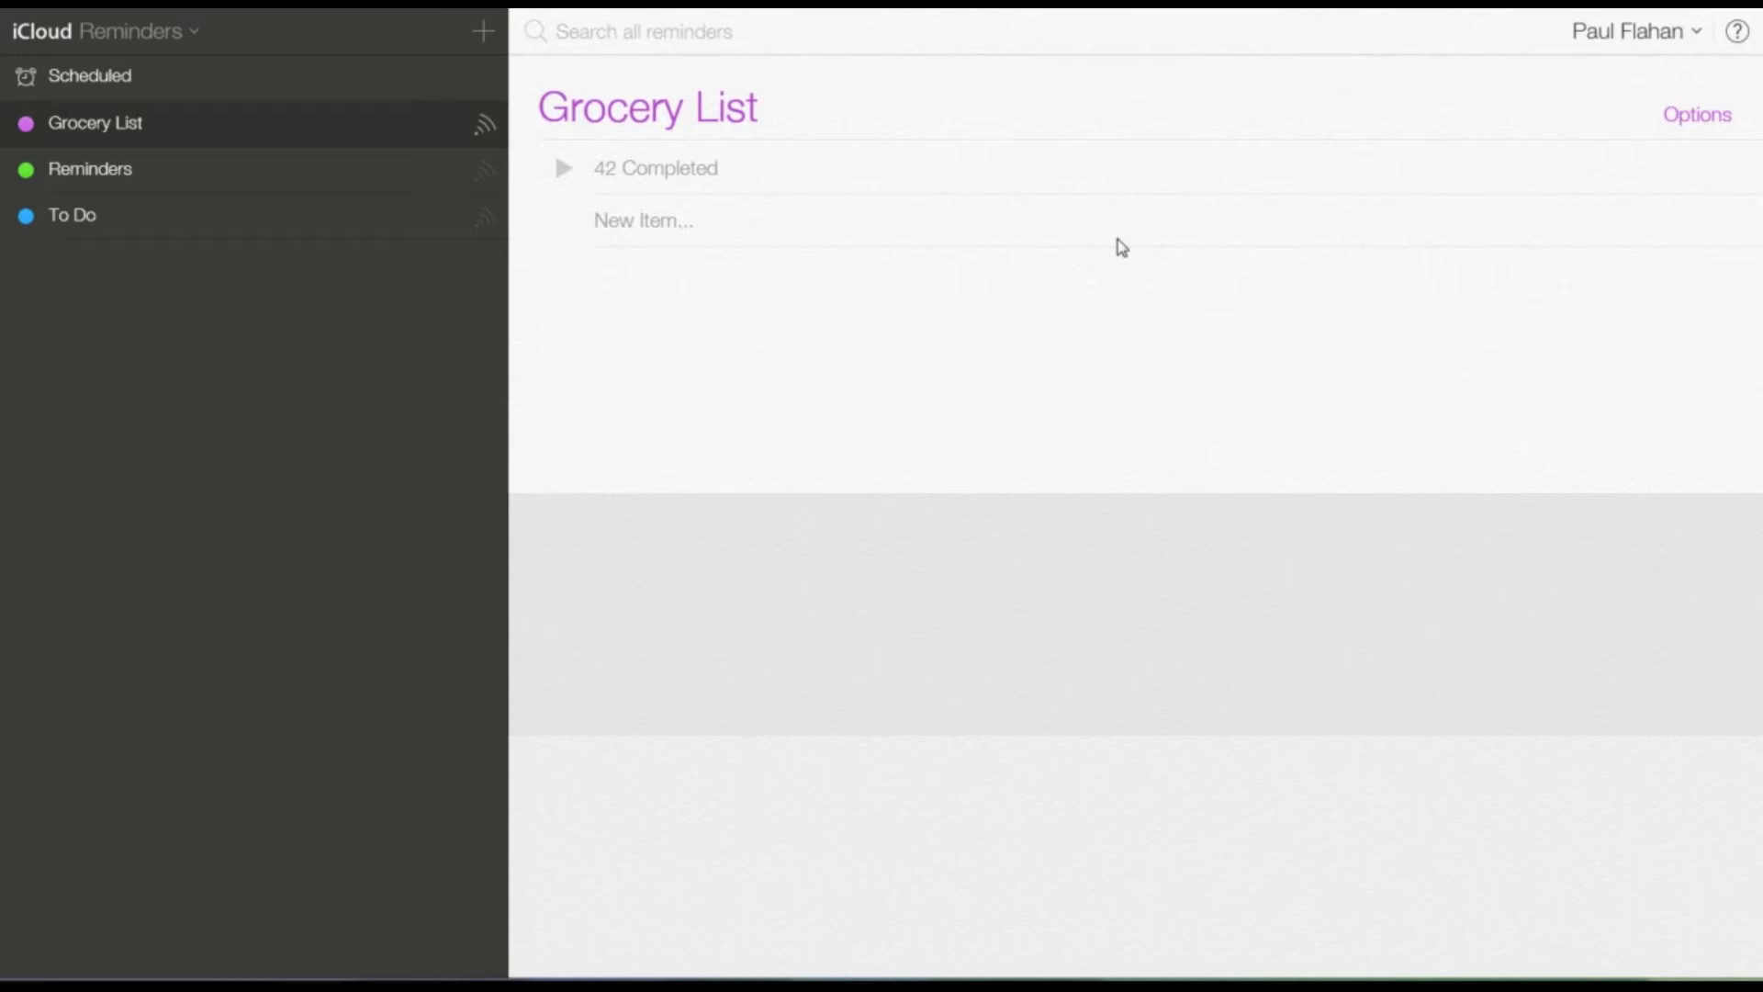
{"action": "left_click", "coordinate": [90, 169]}
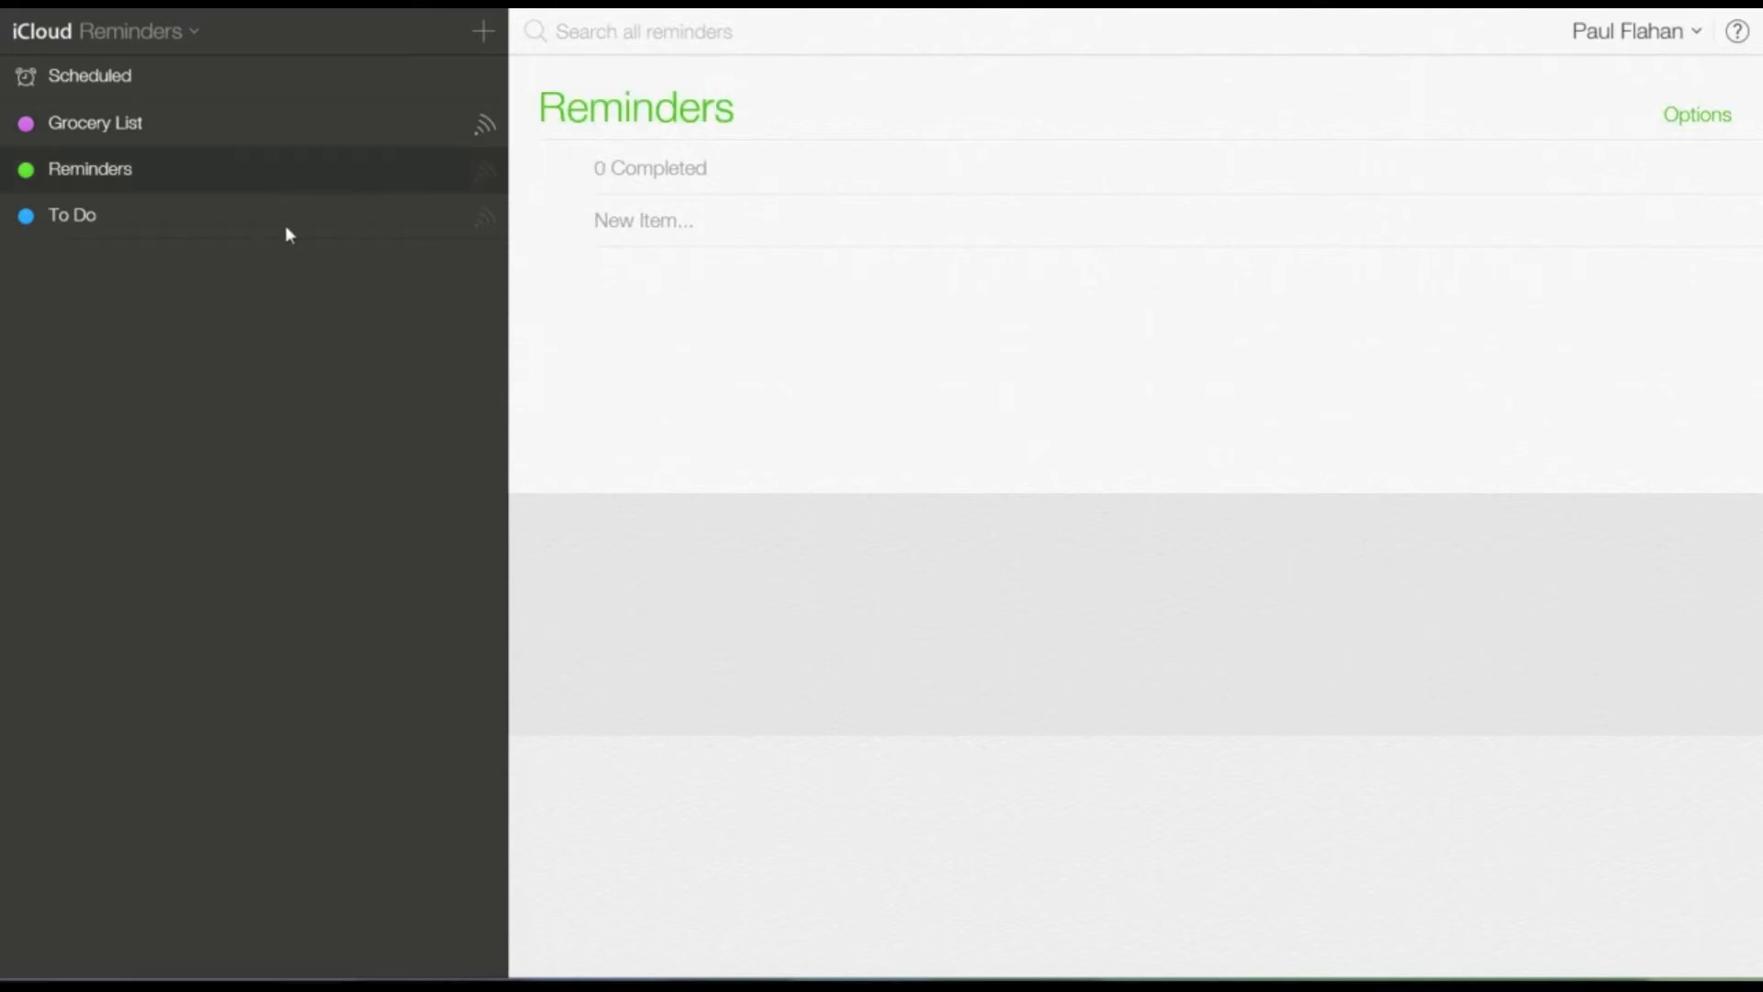
{"action": "mouse_move", "coordinate": [495, 65]}
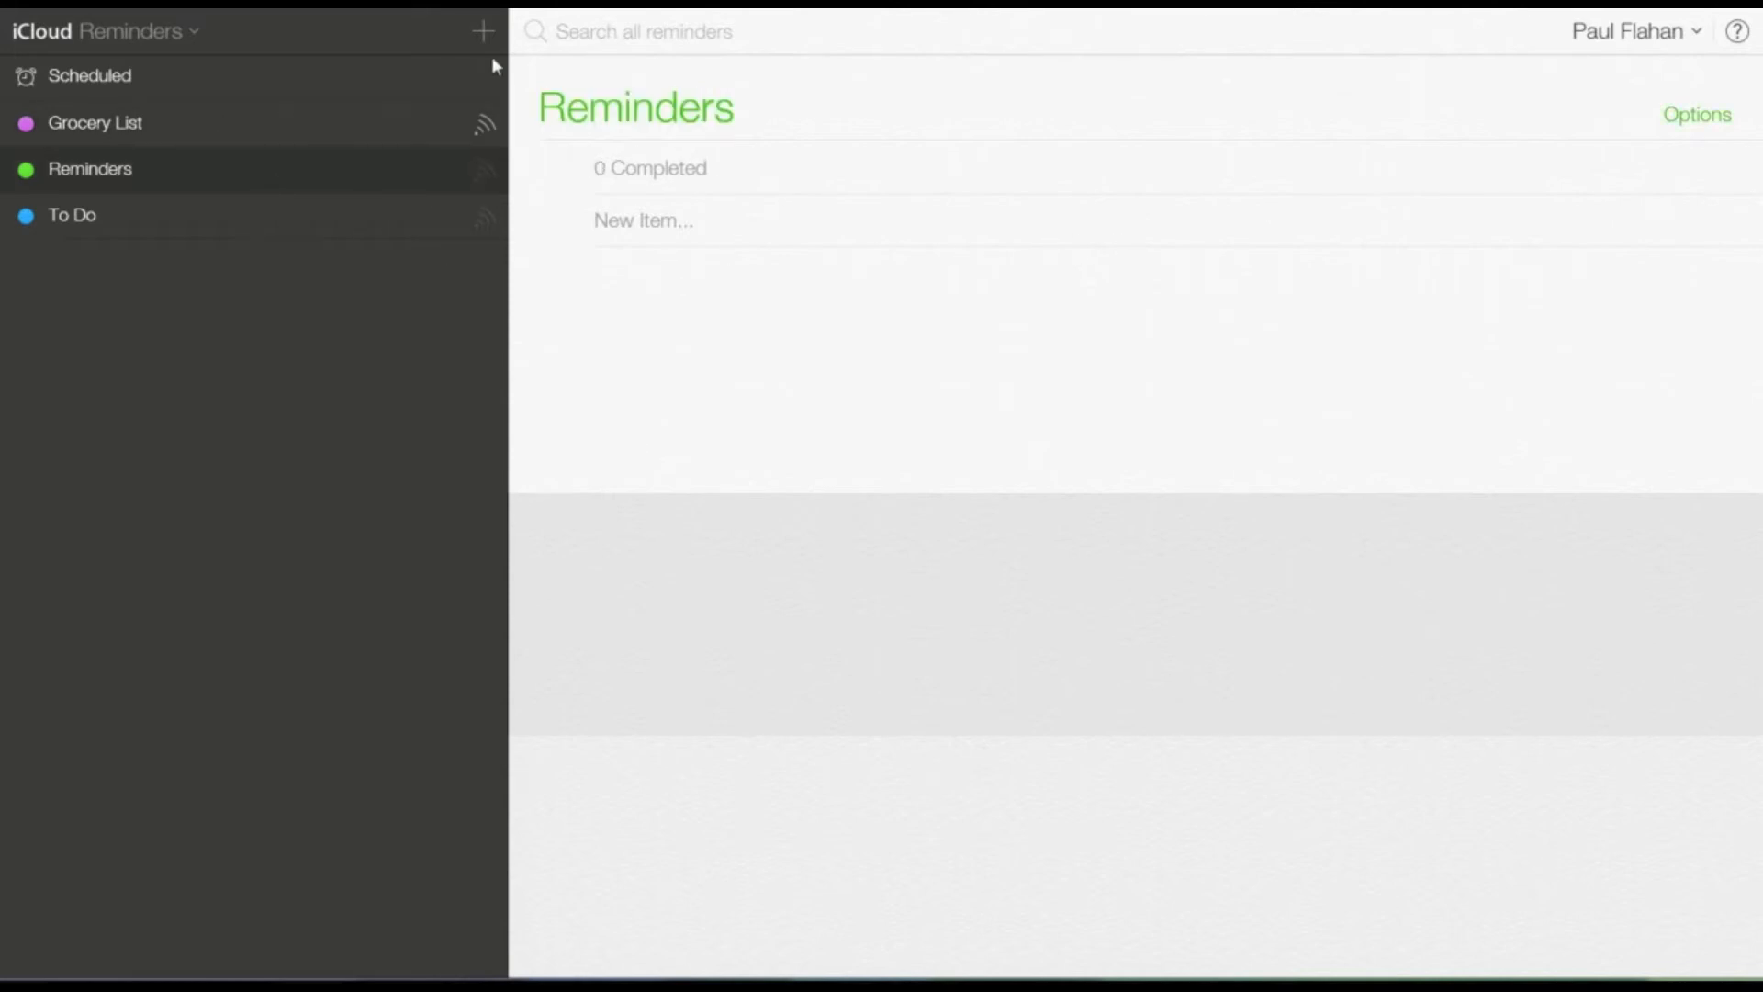
{"action": "left_click", "coordinate": [481, 30]}
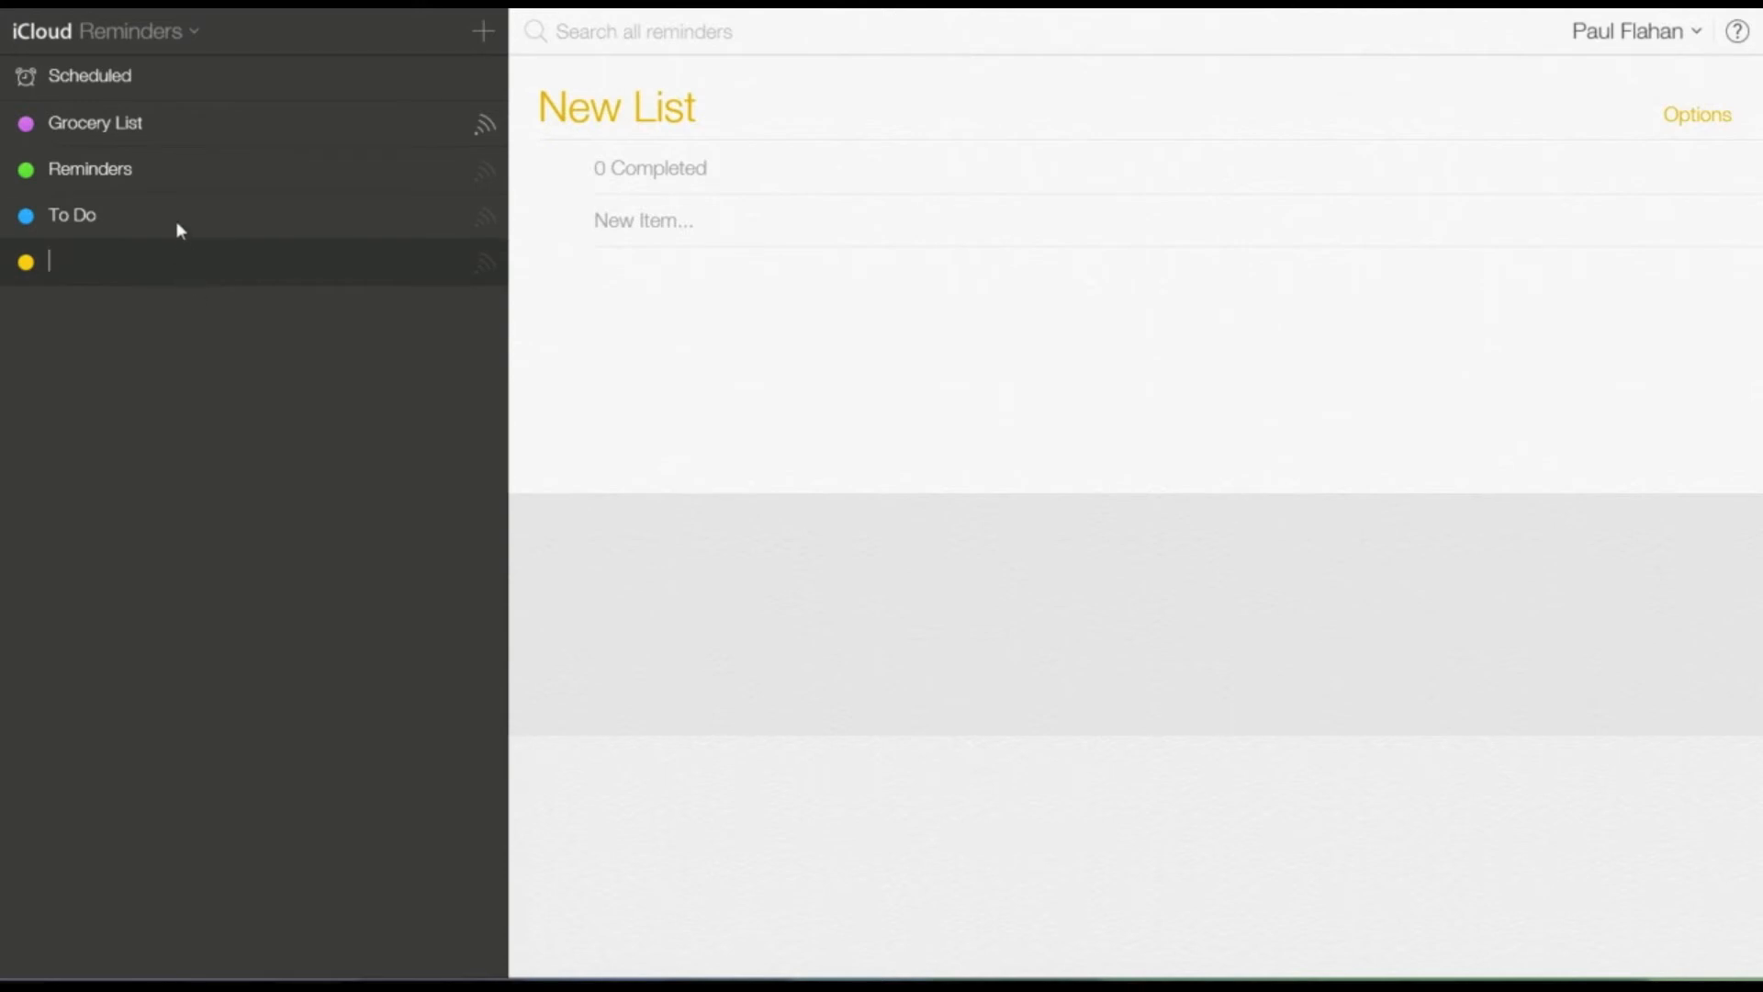
{"action": "type", "text": "New List"}
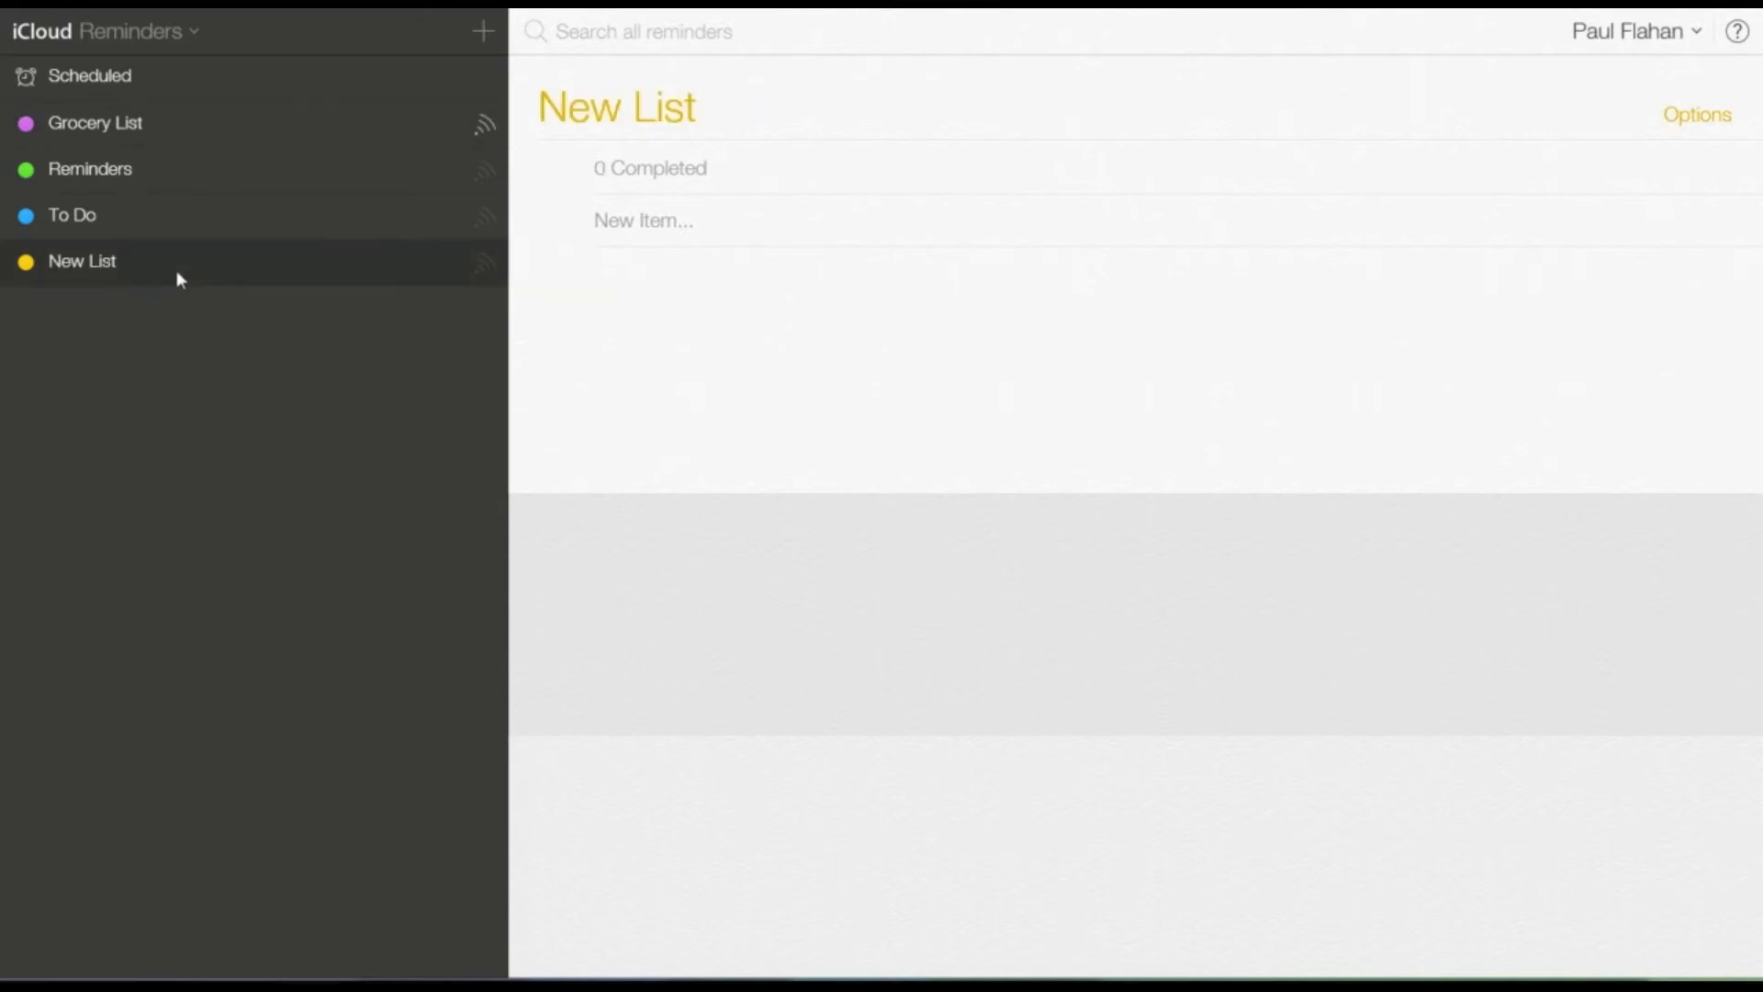
- Review the Grocery List's sharing popover and cancel without changes
{"action": "left_click", "coordinate": [96, 122]}
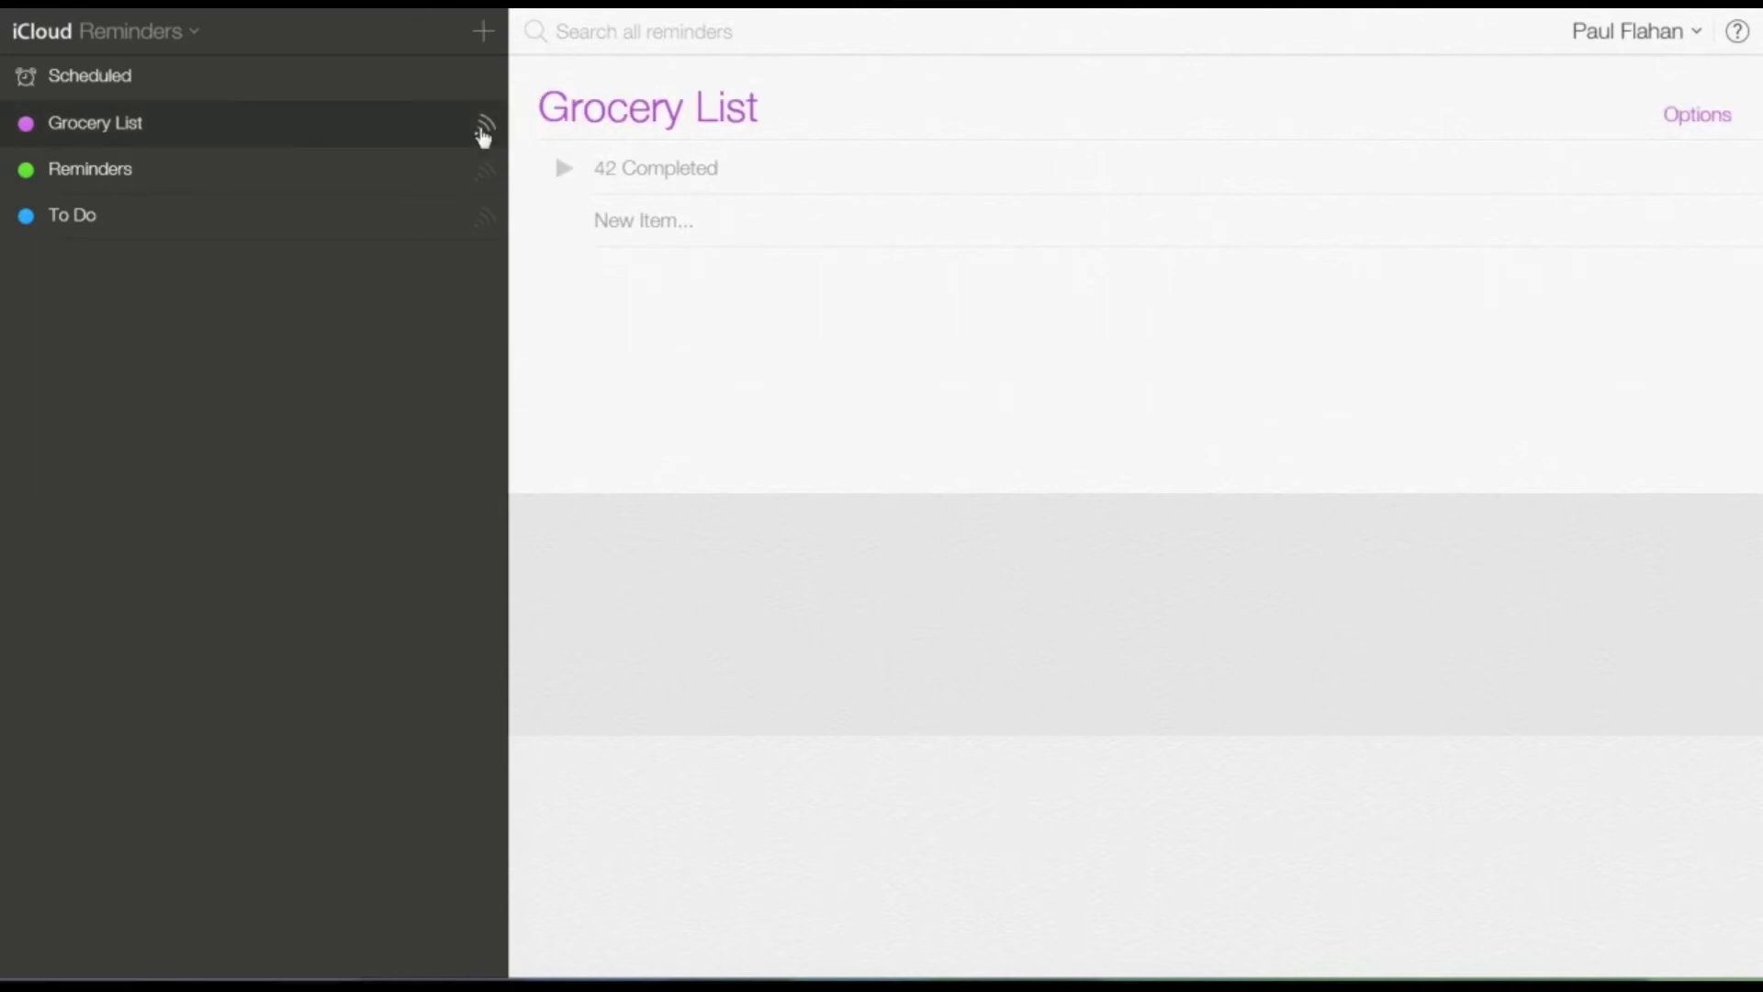
{"action": "left_click", "coordinate": [484, 122]}
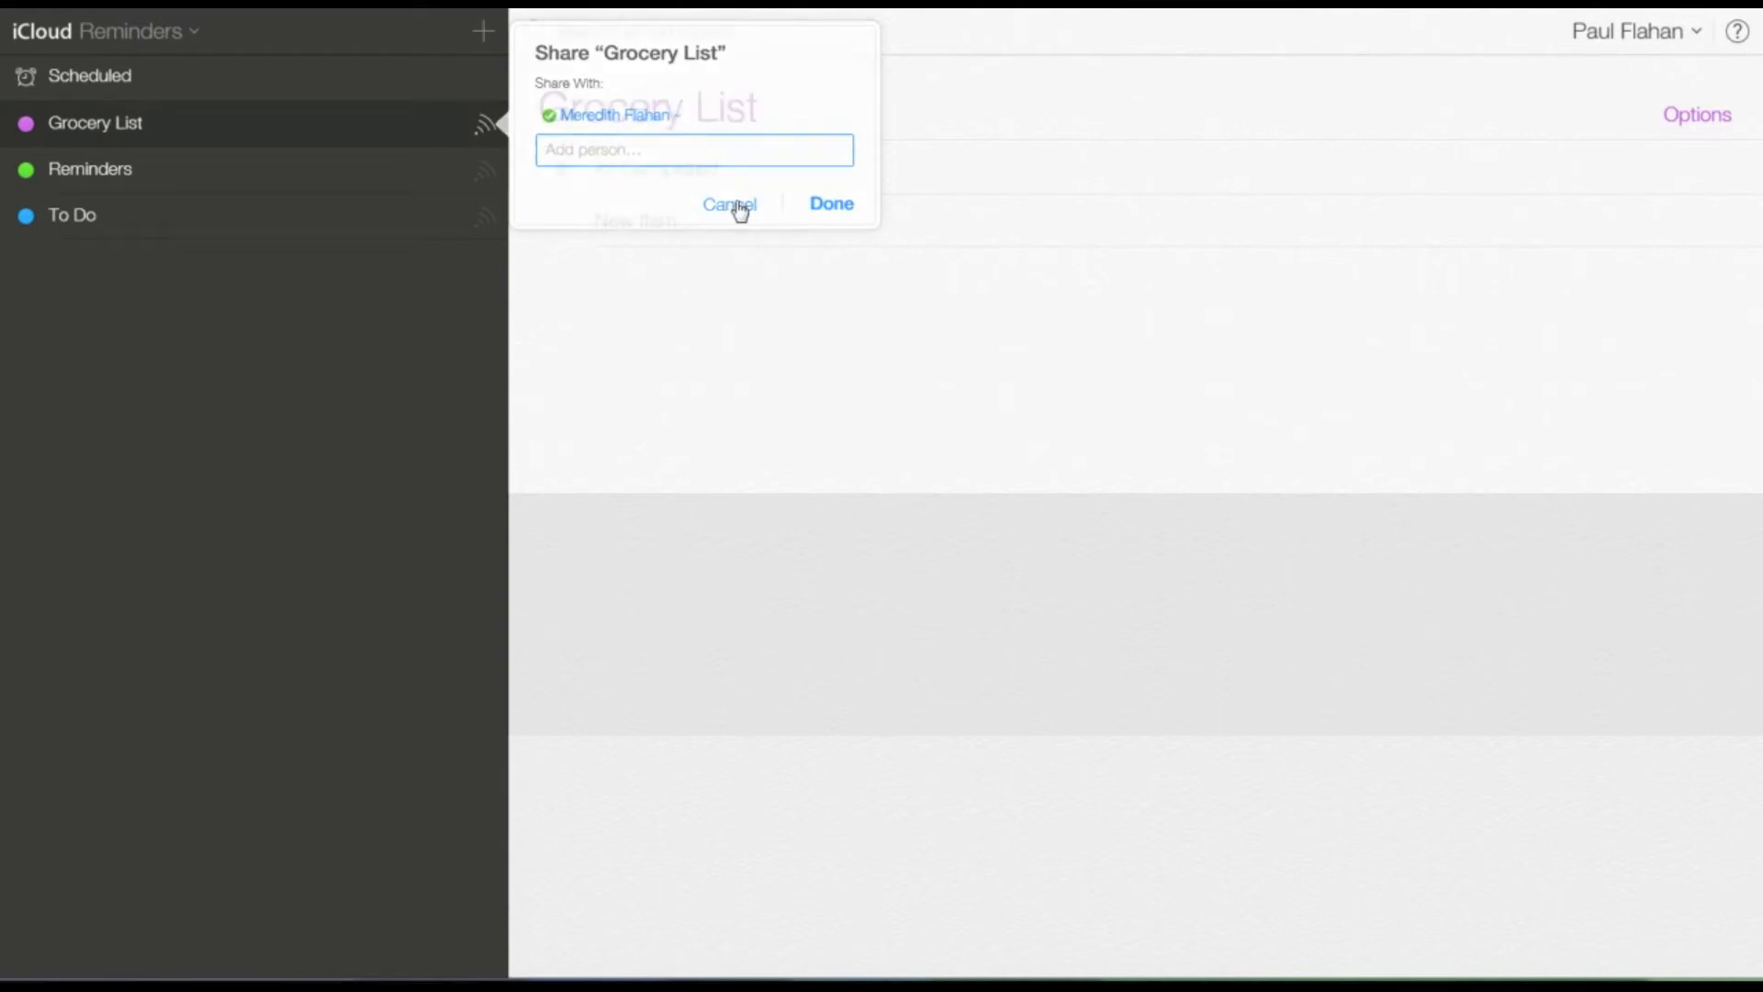
{"action": "left_click", "coordinate": [729, 203]}
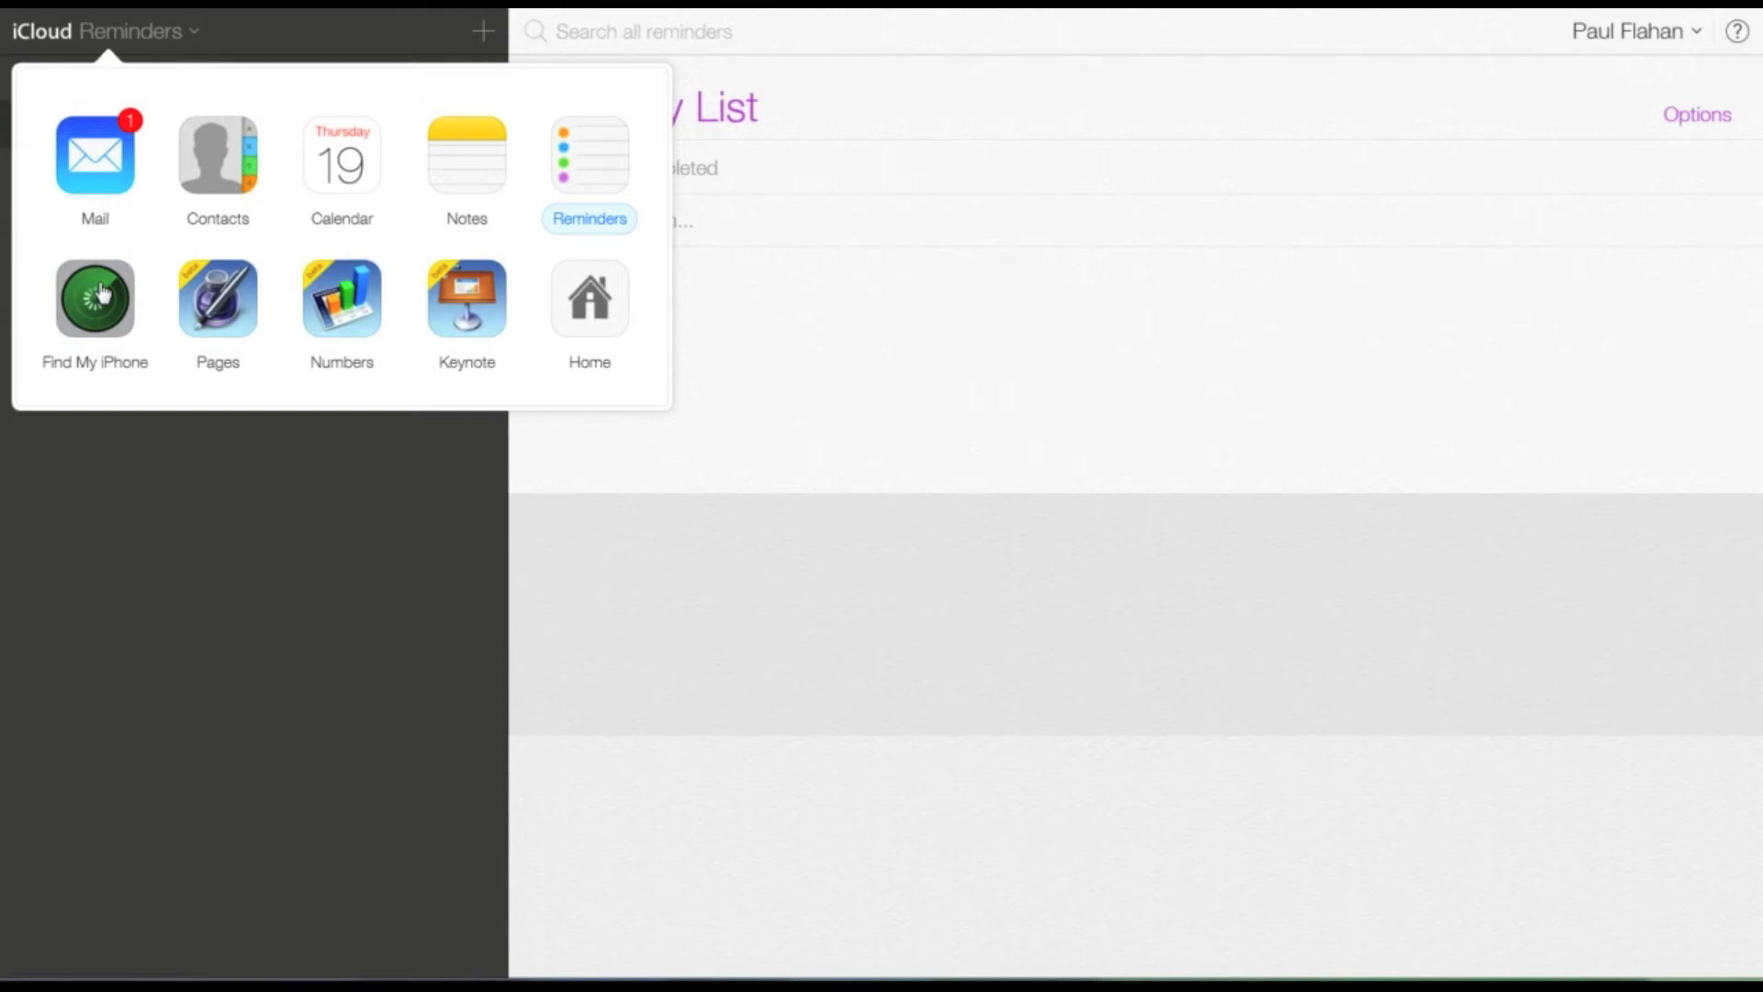
- Open Find My iPhone and re-enter the Apple ID password to sign in
{"action": "left_click", "coordinate": [94, 298]}
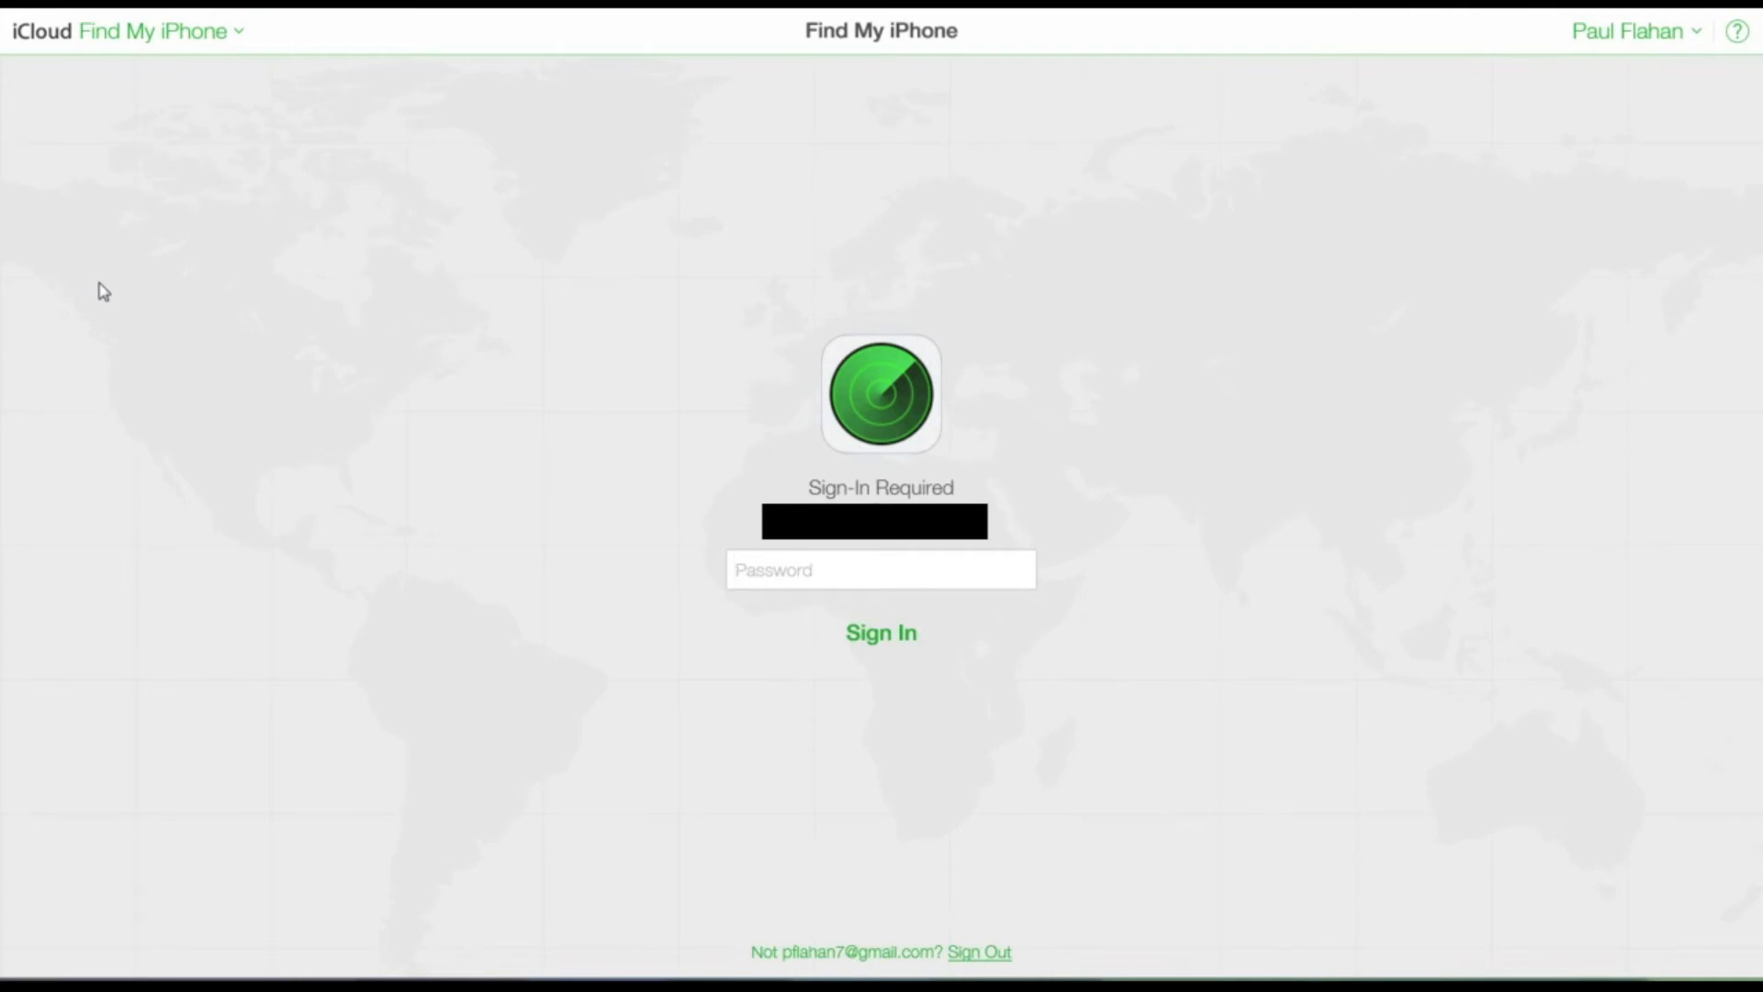
{"action": "type", "text": "•••••"}
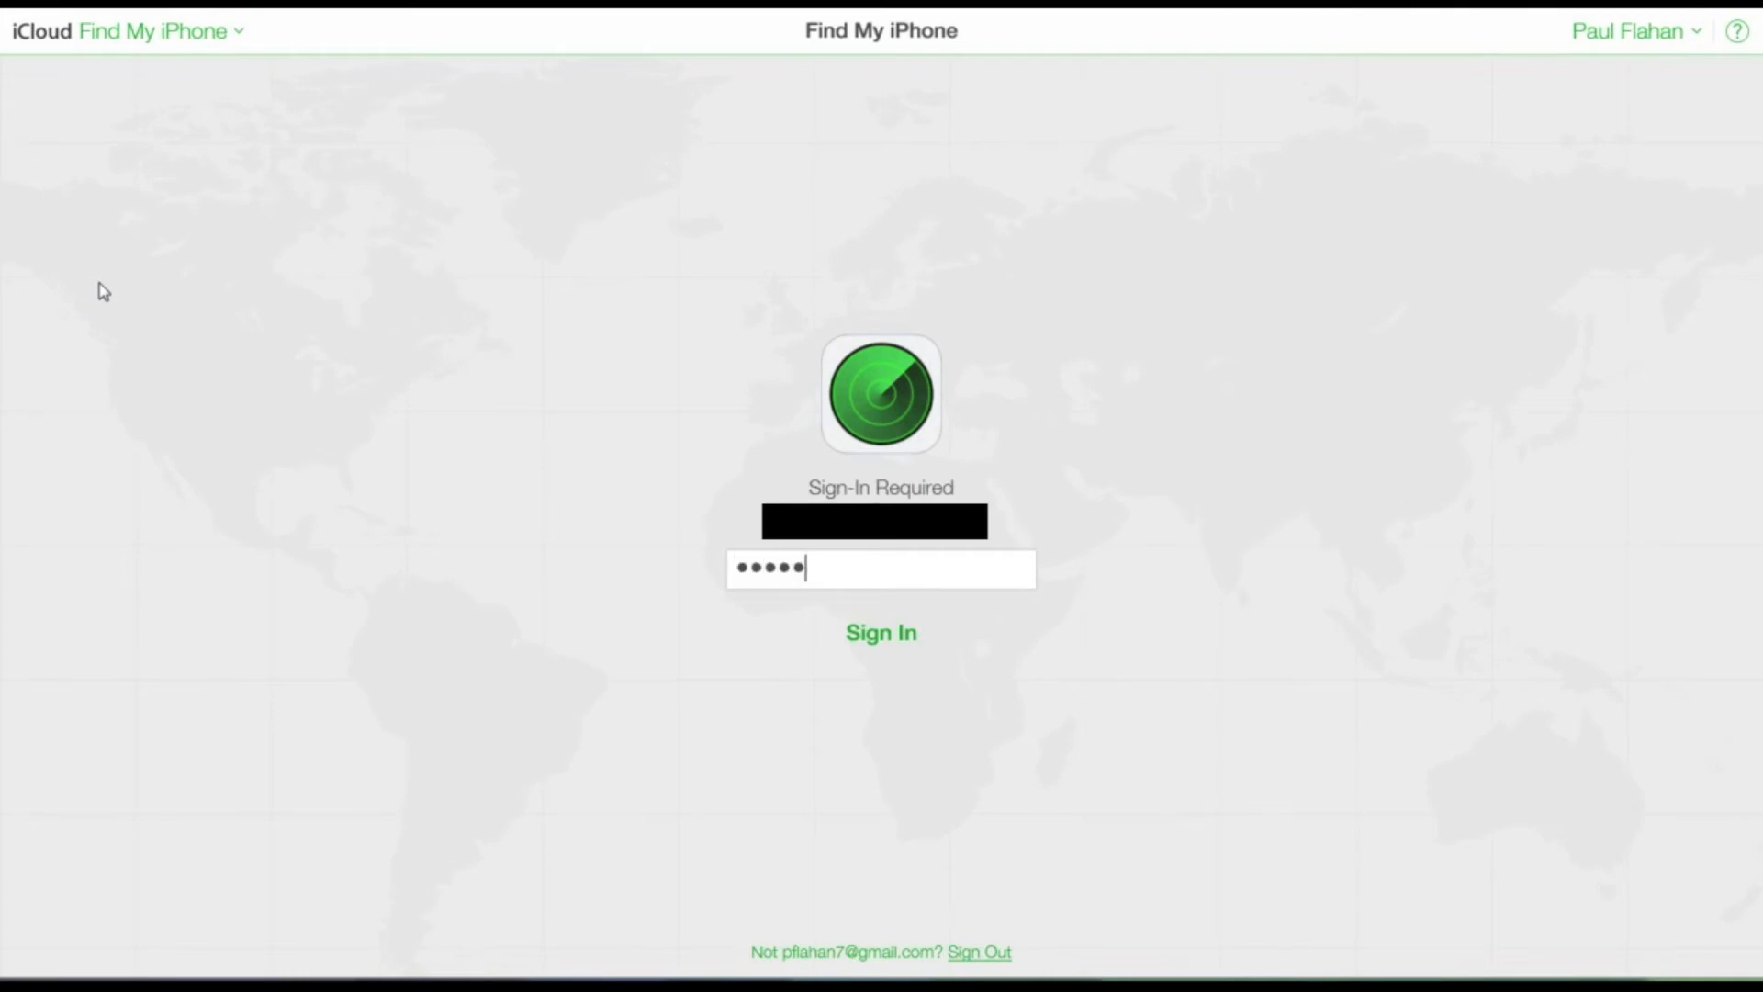
{"action": "left_click", "coordinate": [881, 631]}
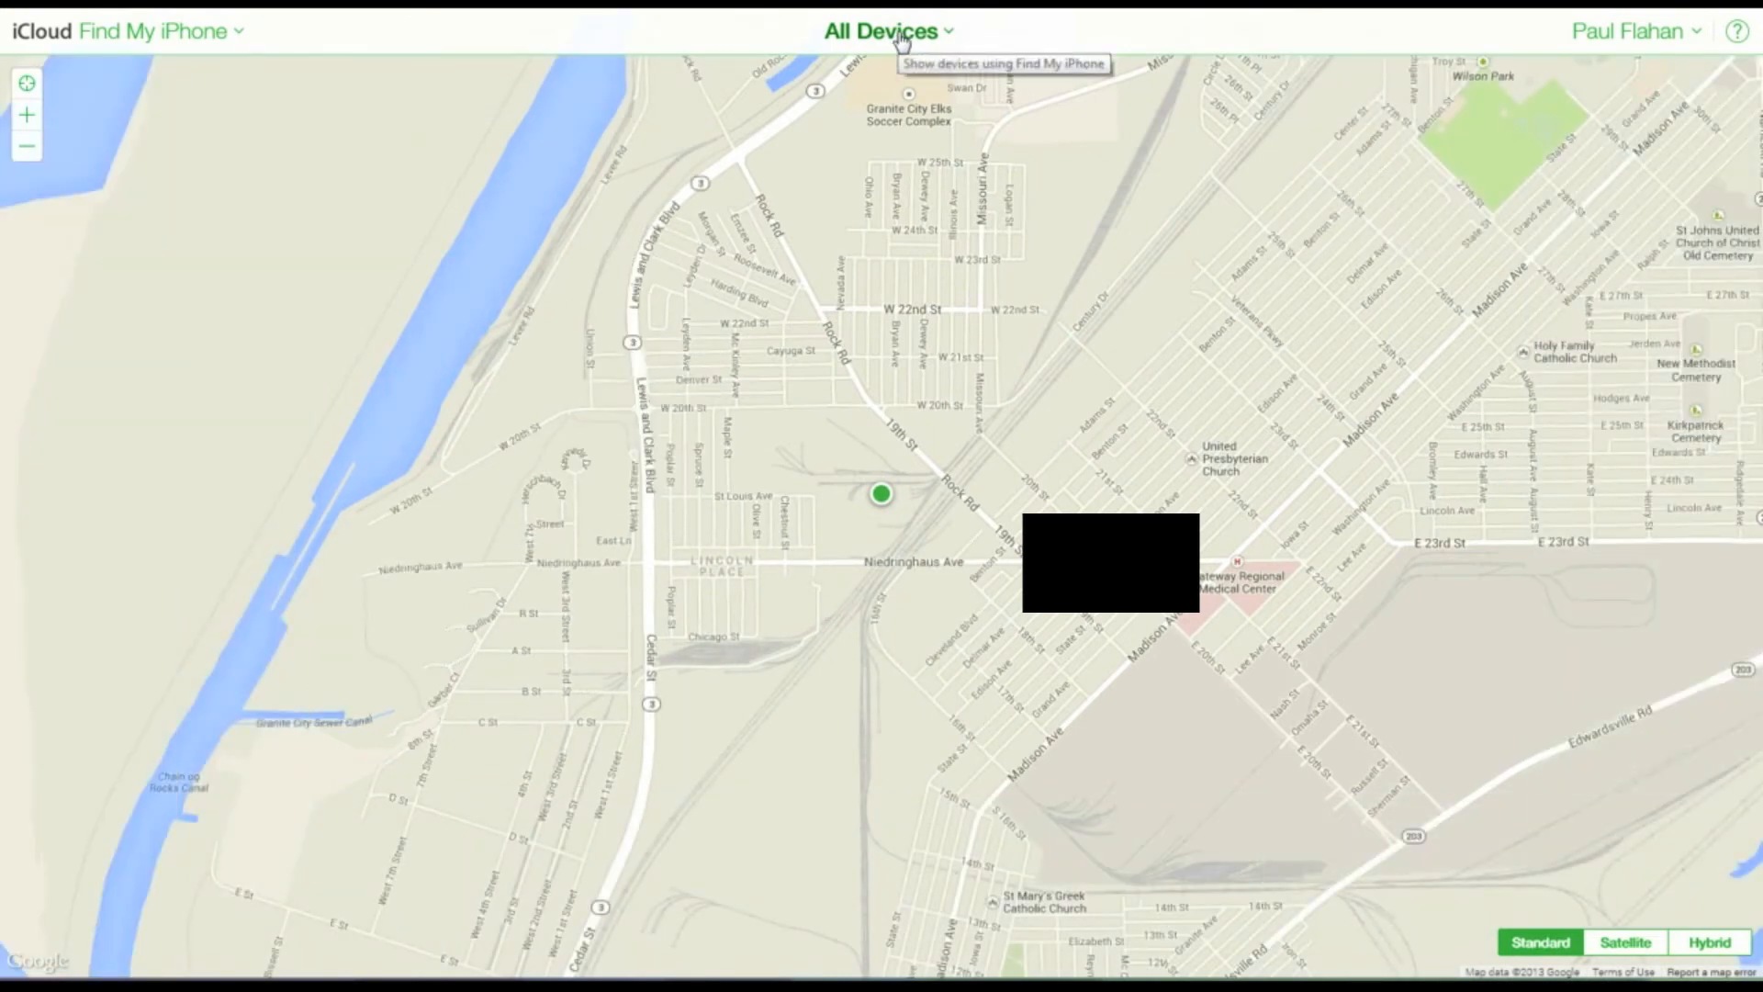
- Select the WH1T3 iPhone from All Devices and show its map label
{"action": "left_click", "coordinate": [880, 30]}
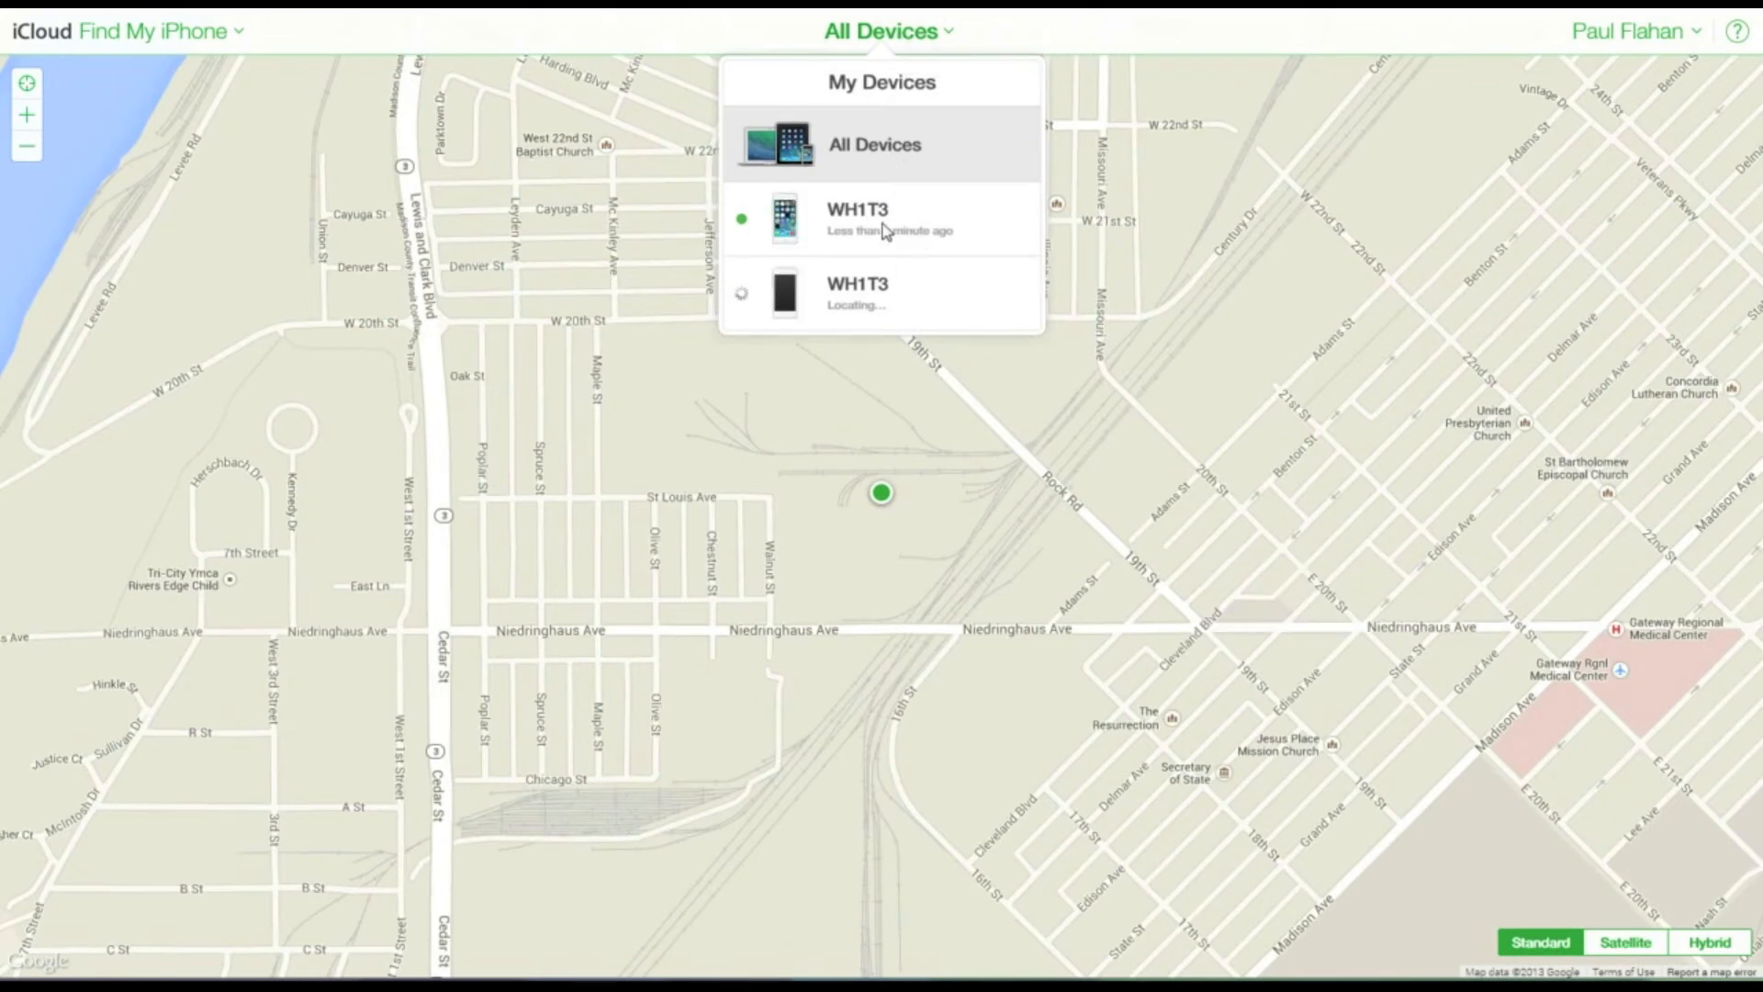
{"action": "left_click", "coordinate": [857, 219]}
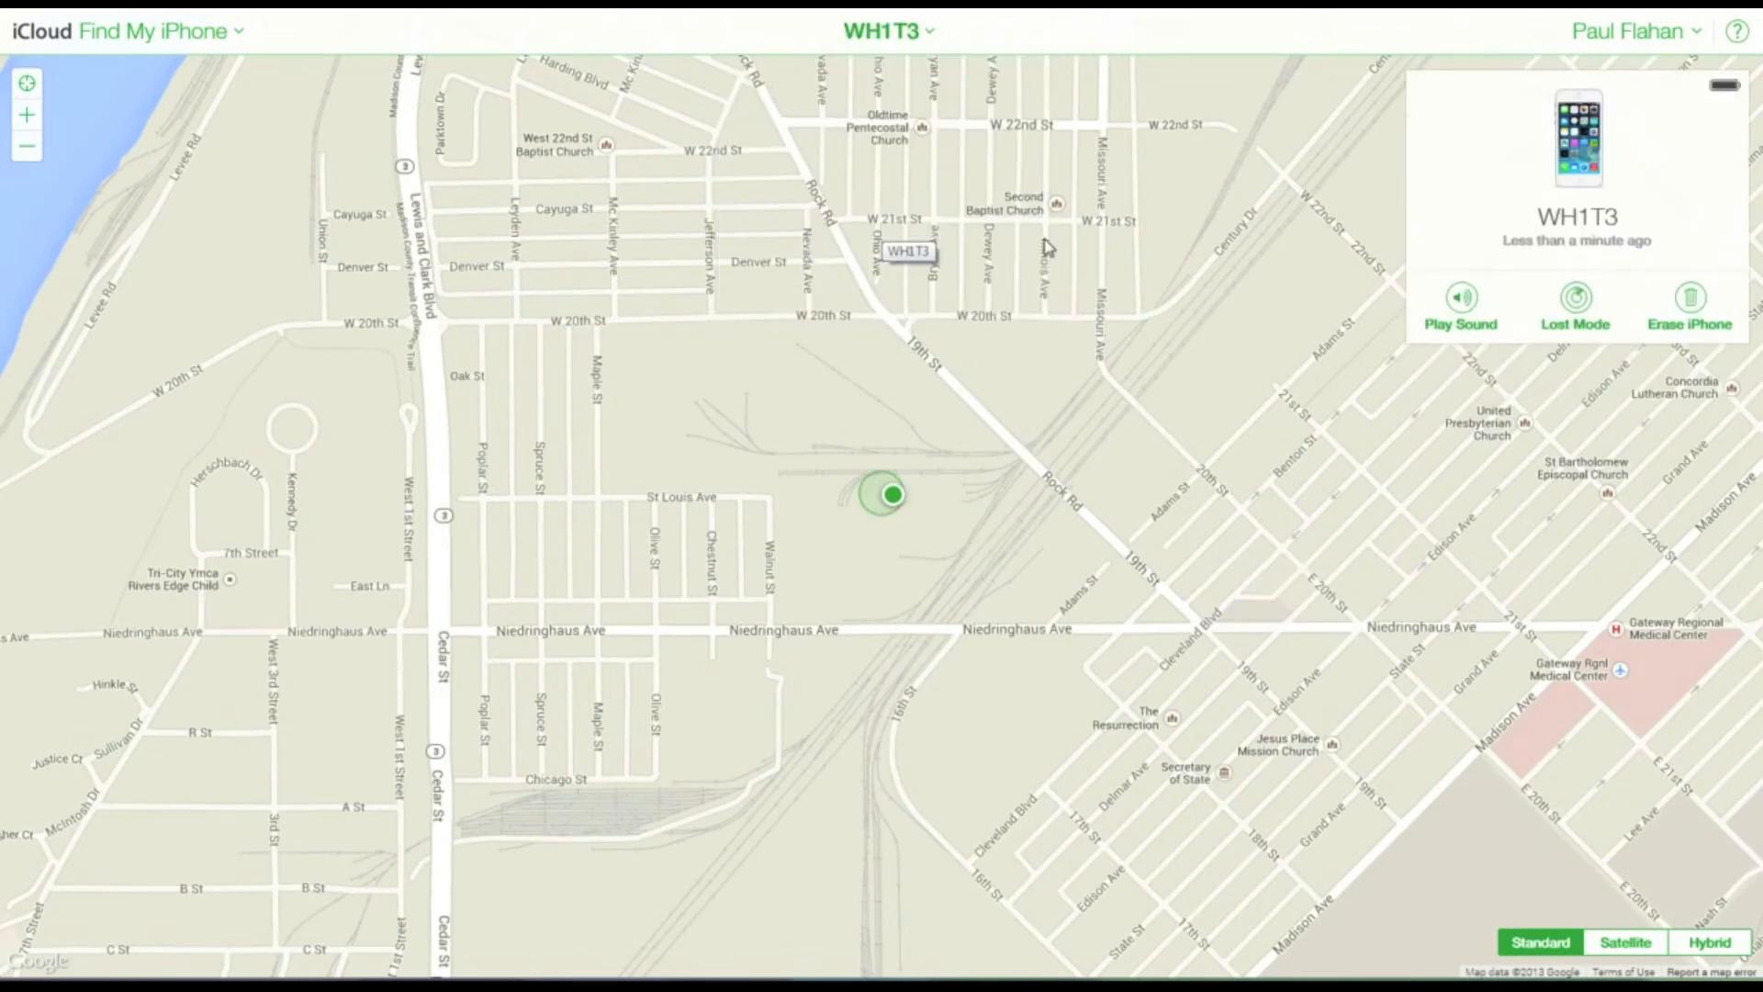
{"action": "mouse_move", "coordinate": [1461, 304]}
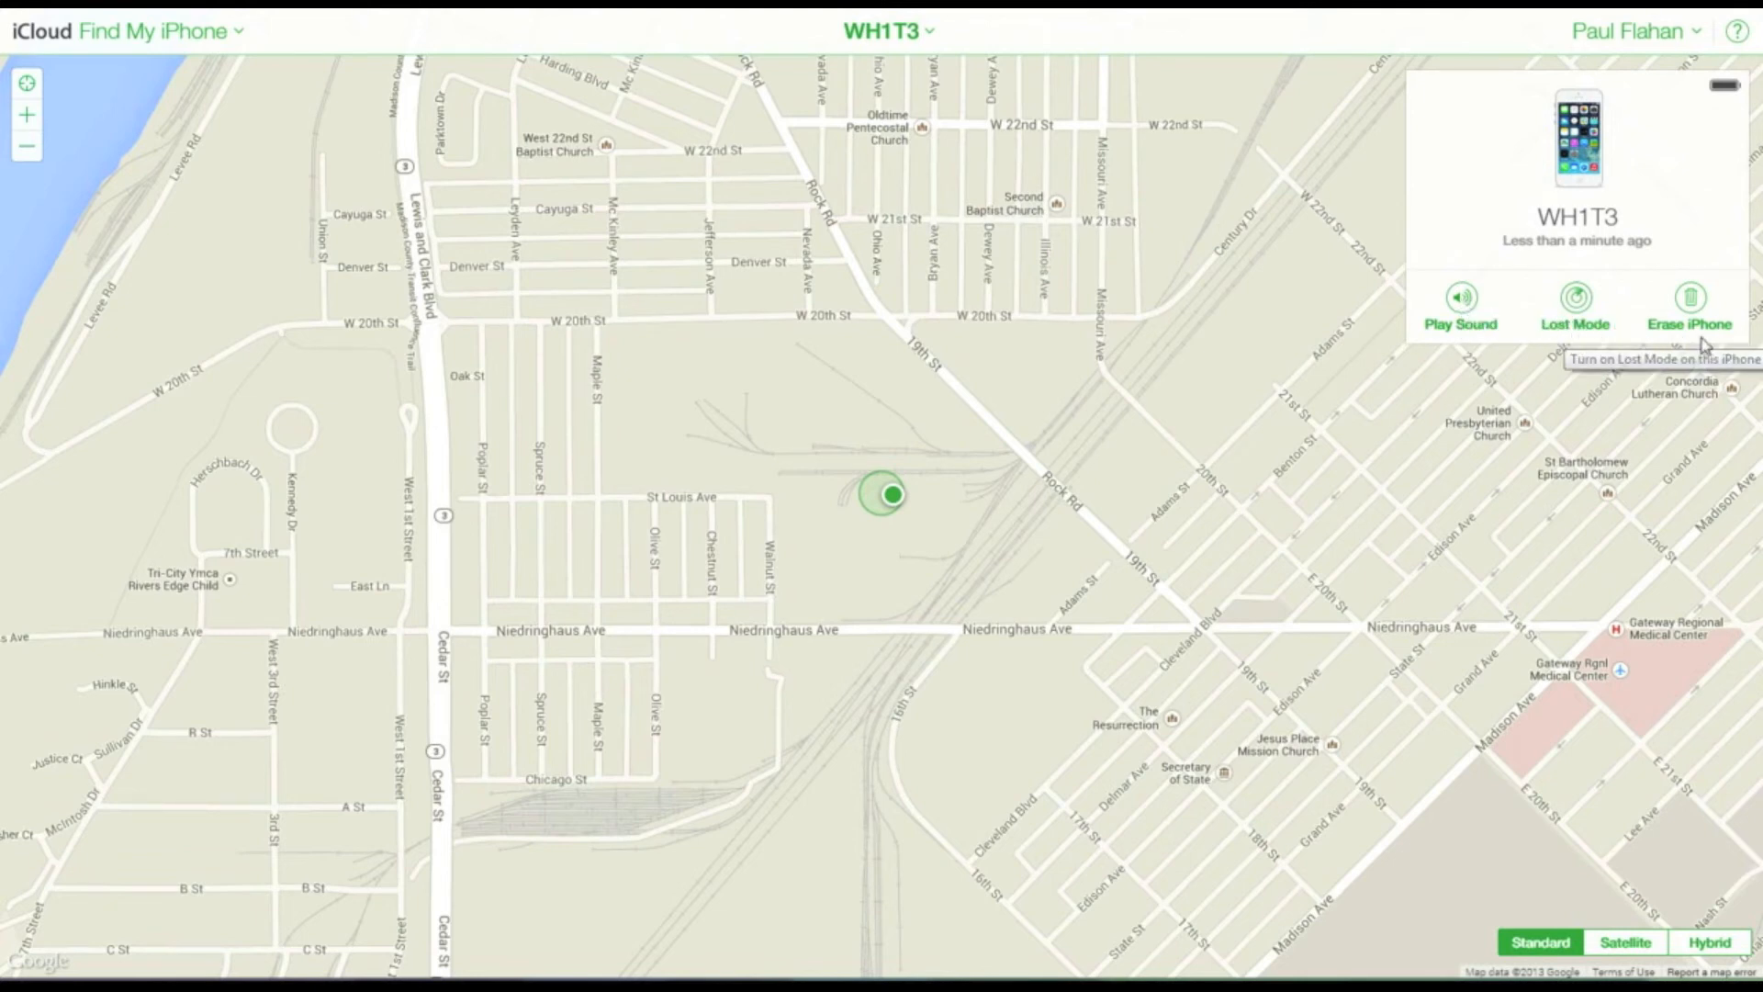
{"action": "mouse_move", "coordinate": [1502, 326]}
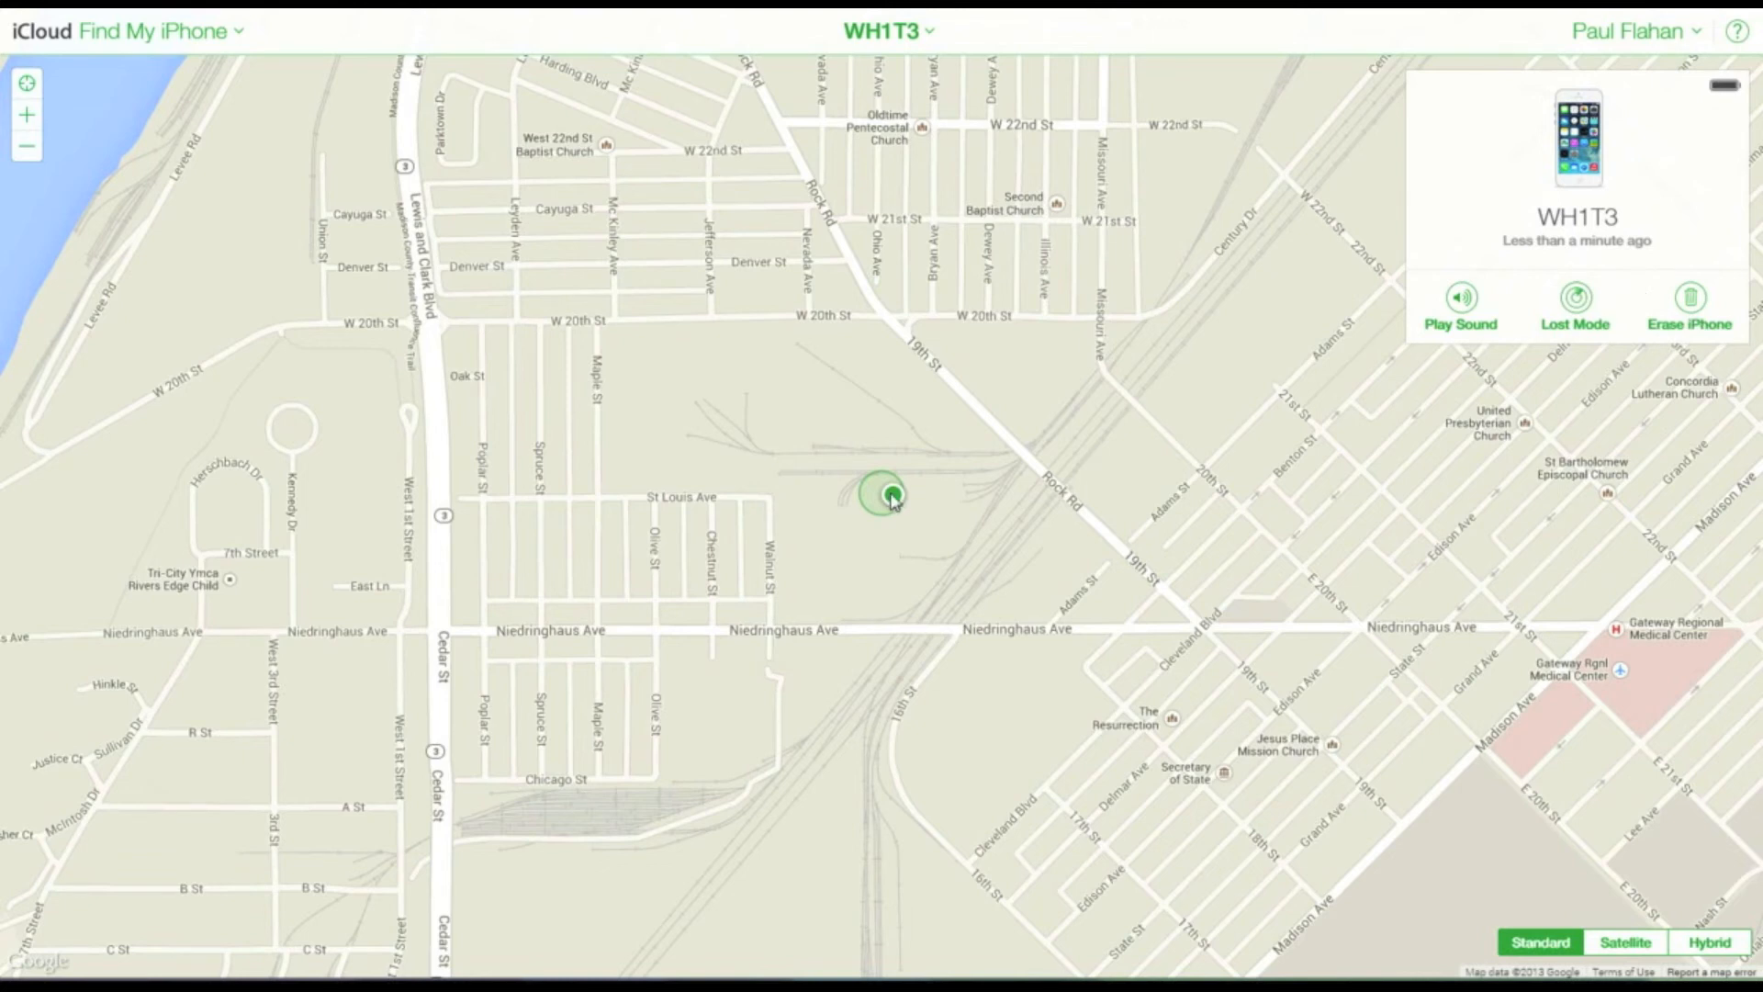
{"action": "left_click", "coordinate": [888, 495]}
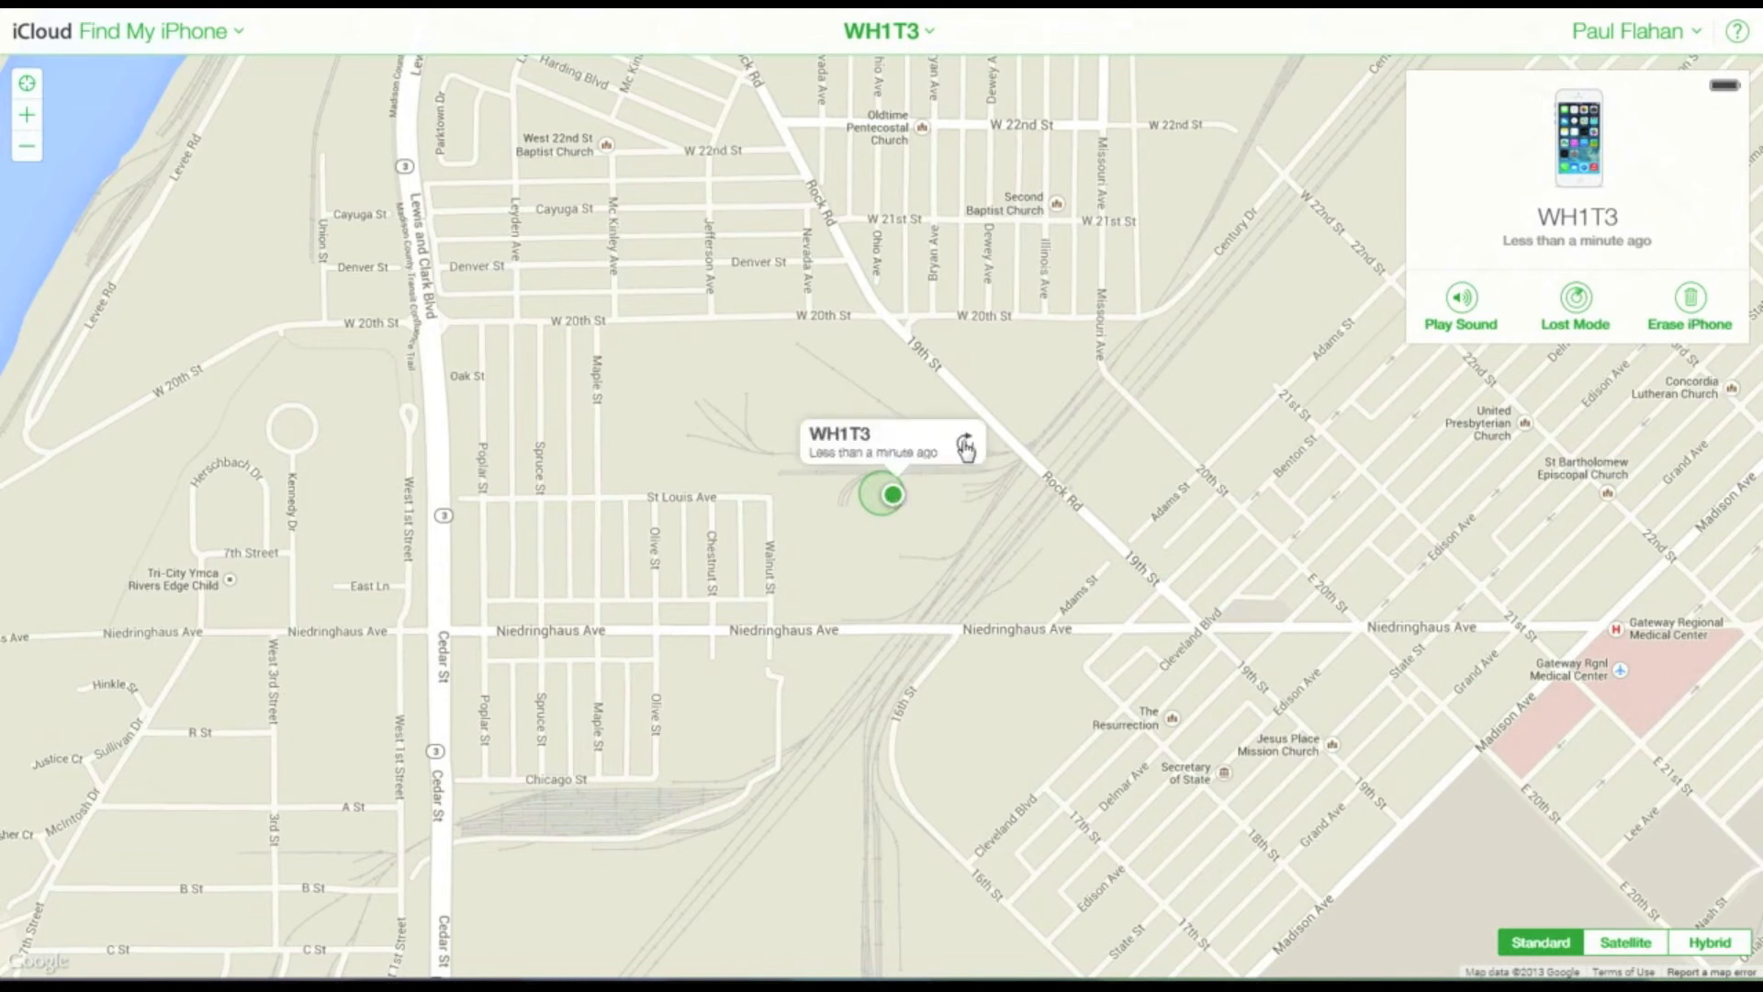
{"action": "mouse_move", "coordinate": [1608, 190]}
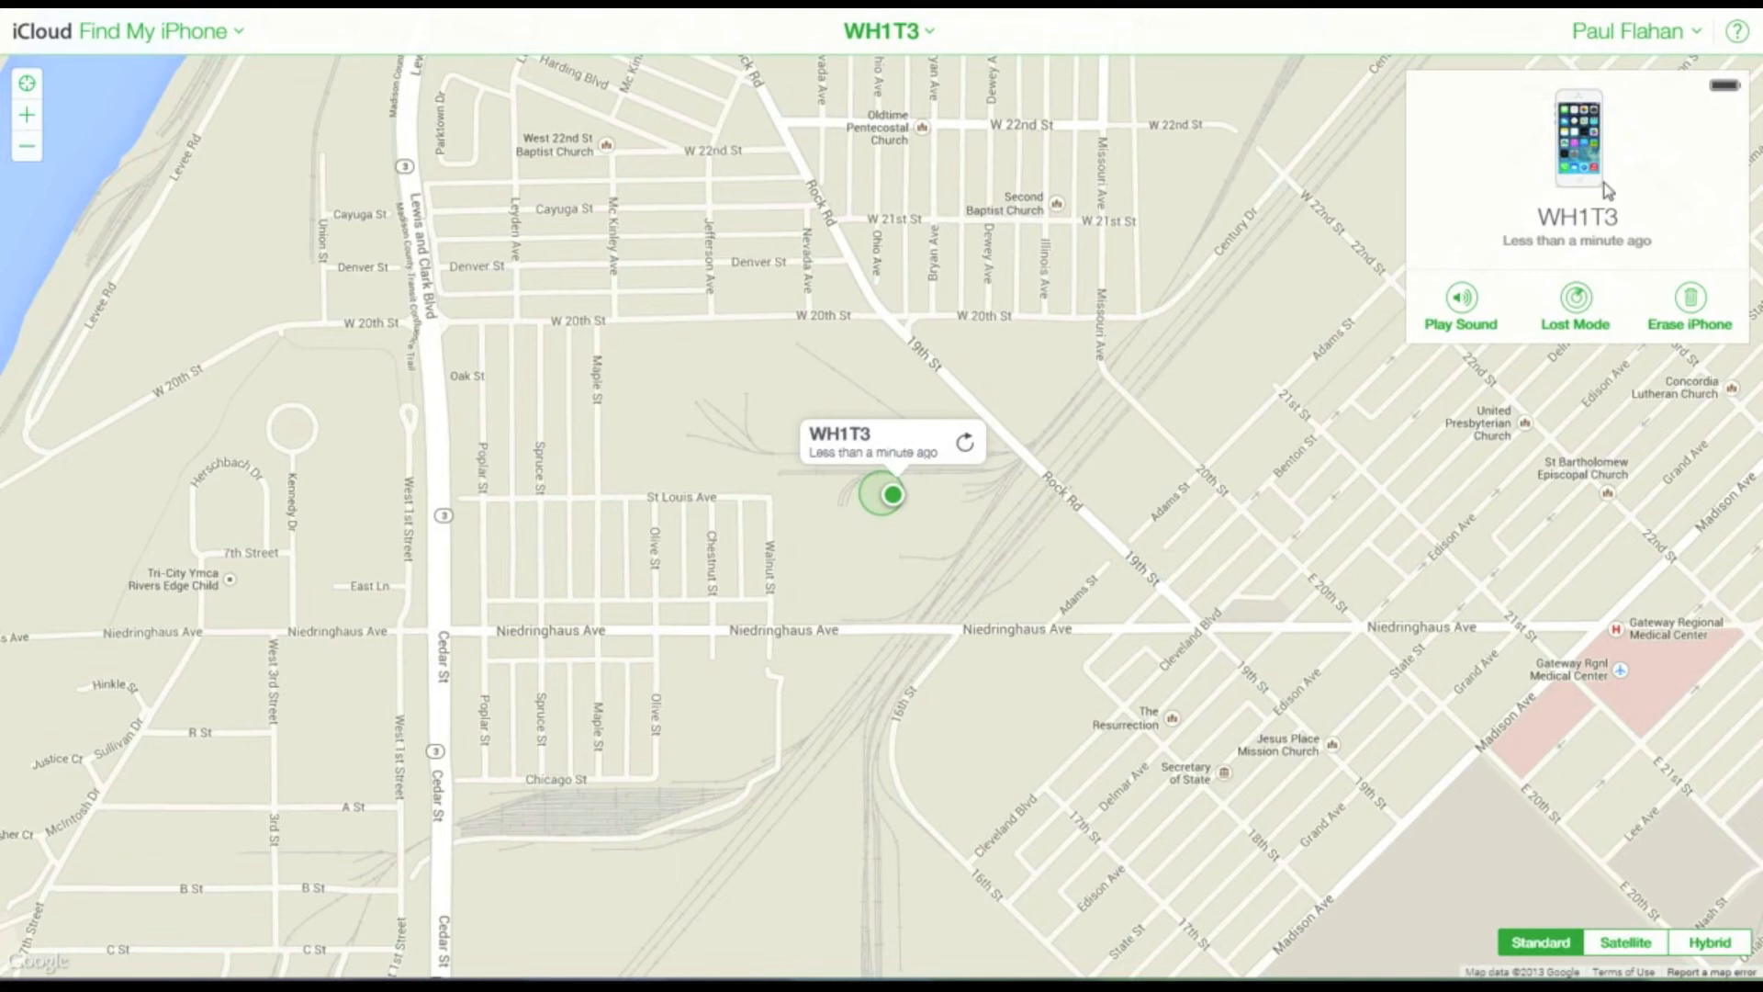
{"action": "mouse_move", "coordinate": [1724, 89]}
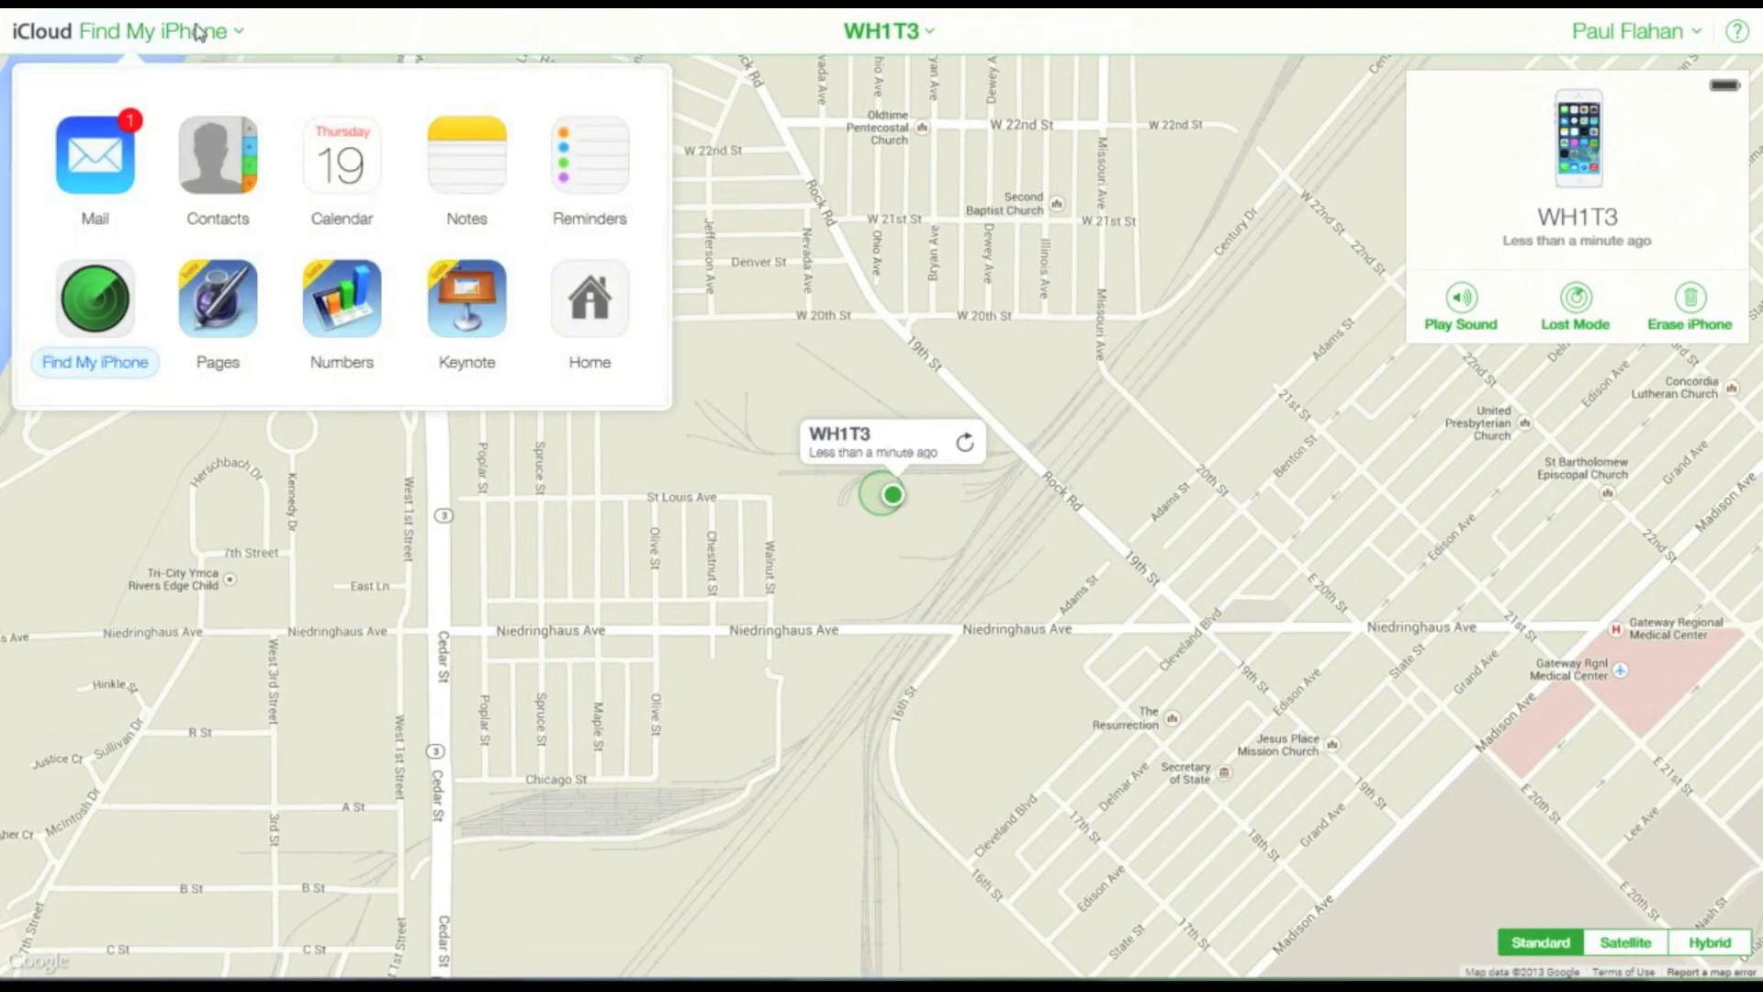
{"action": "mouse_move", "coordinate": [217, 298]}
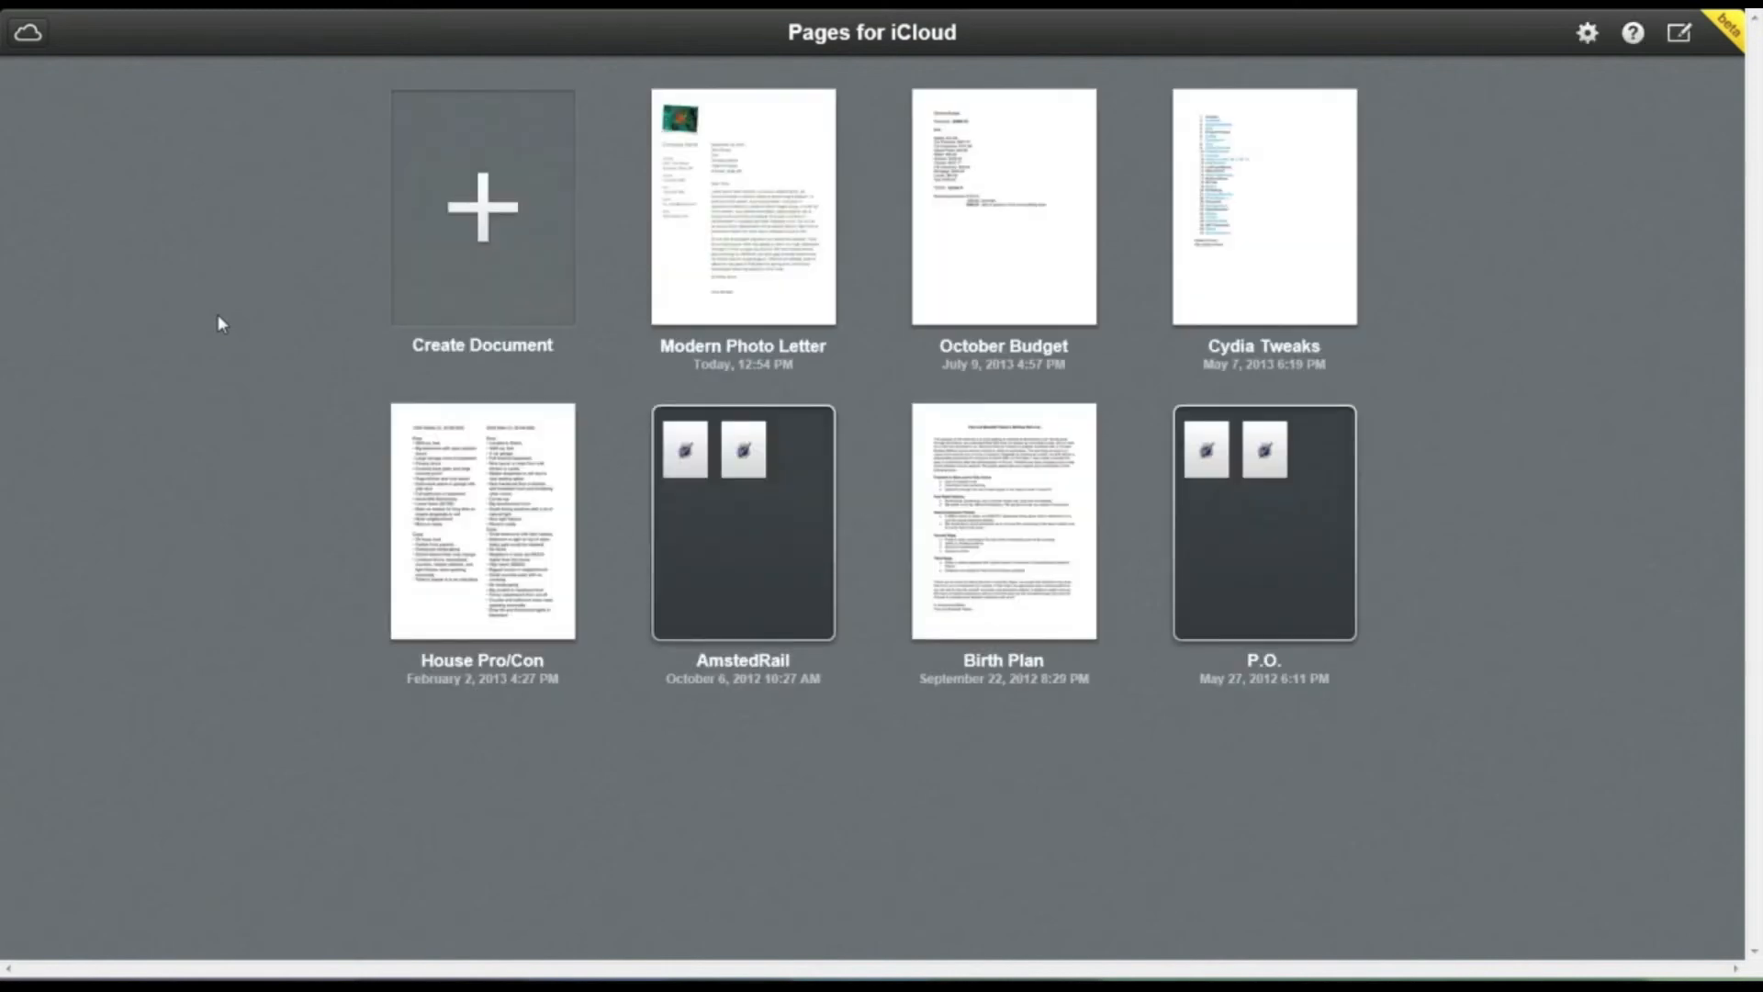
{"action": "mouse_move", "coordinate": [447, 346]}
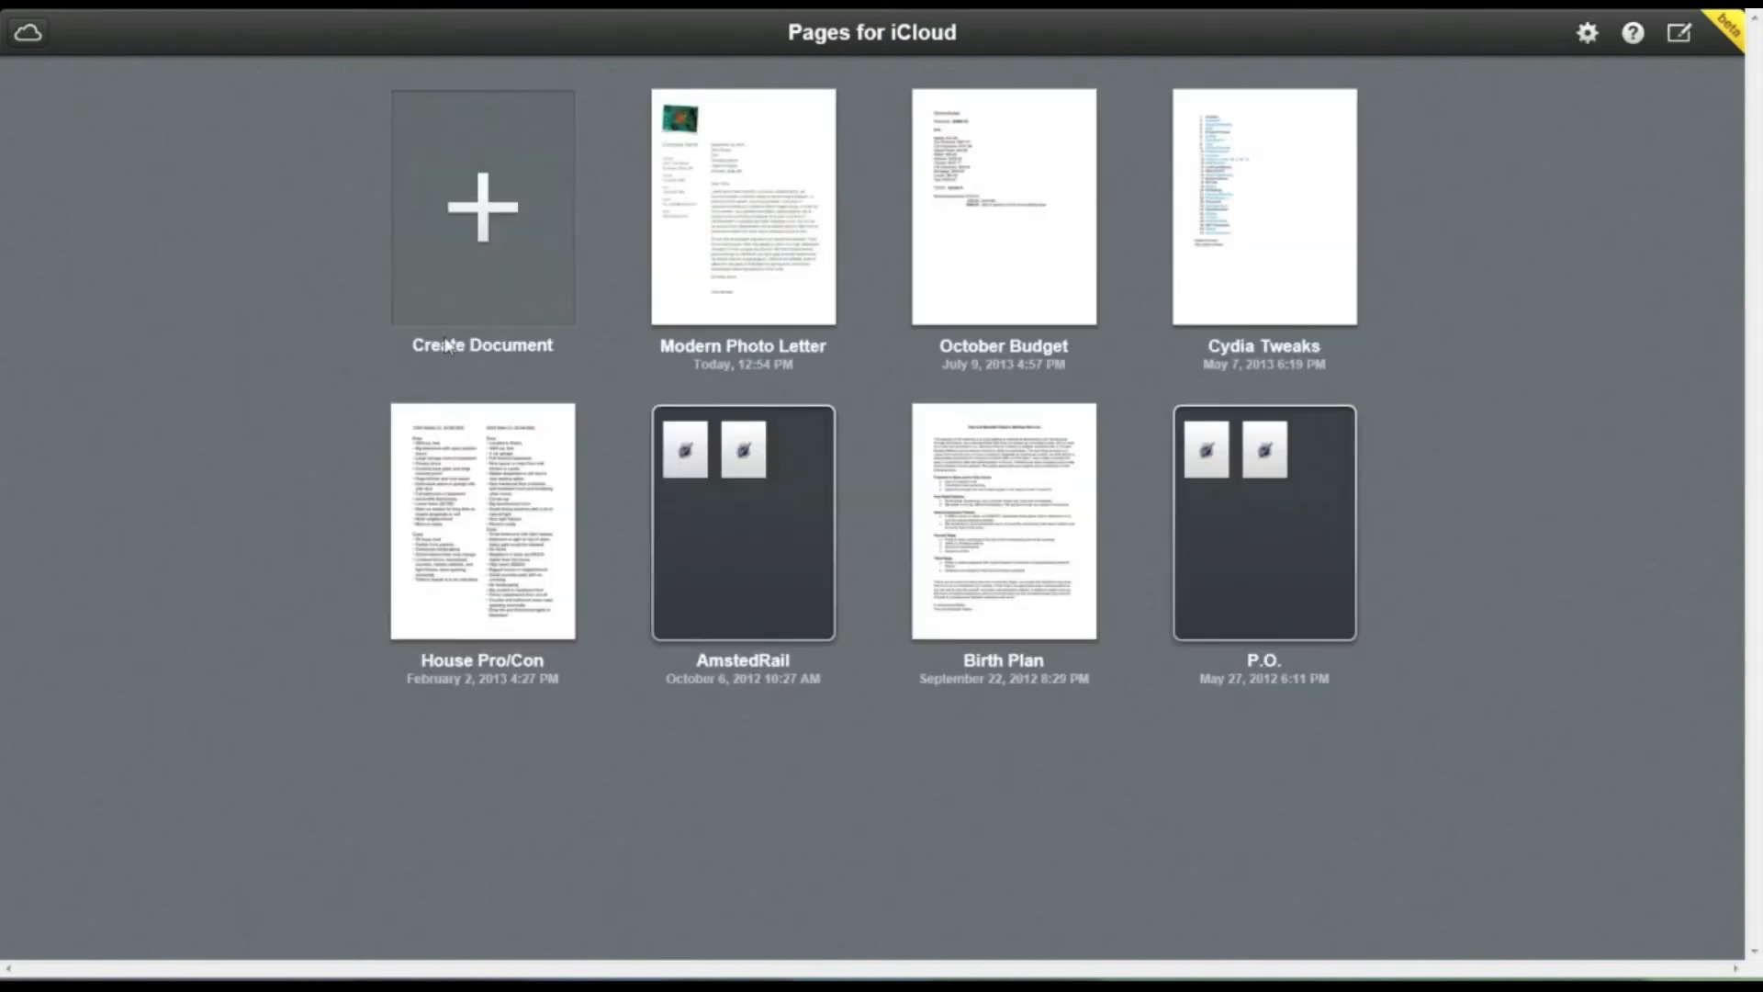
{"action": "mouse_move", "coordinate": [1494, 484]}
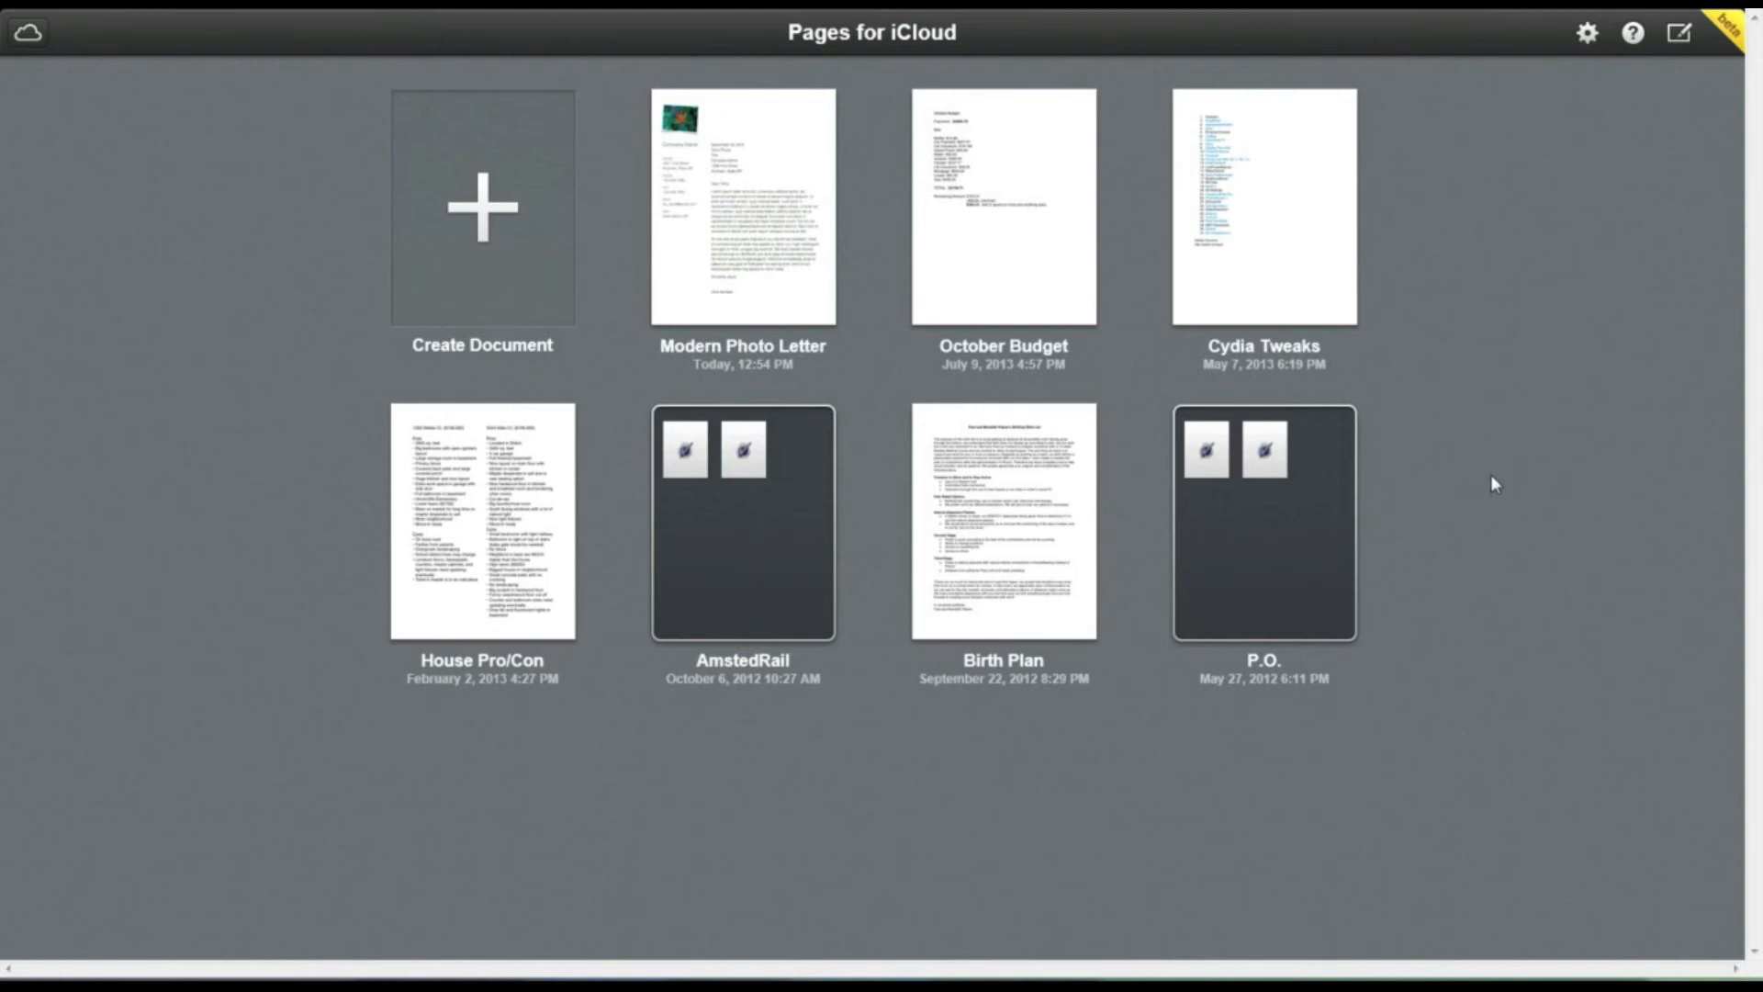
{"action": "mouse_move", "coordinate": [733, 256]}
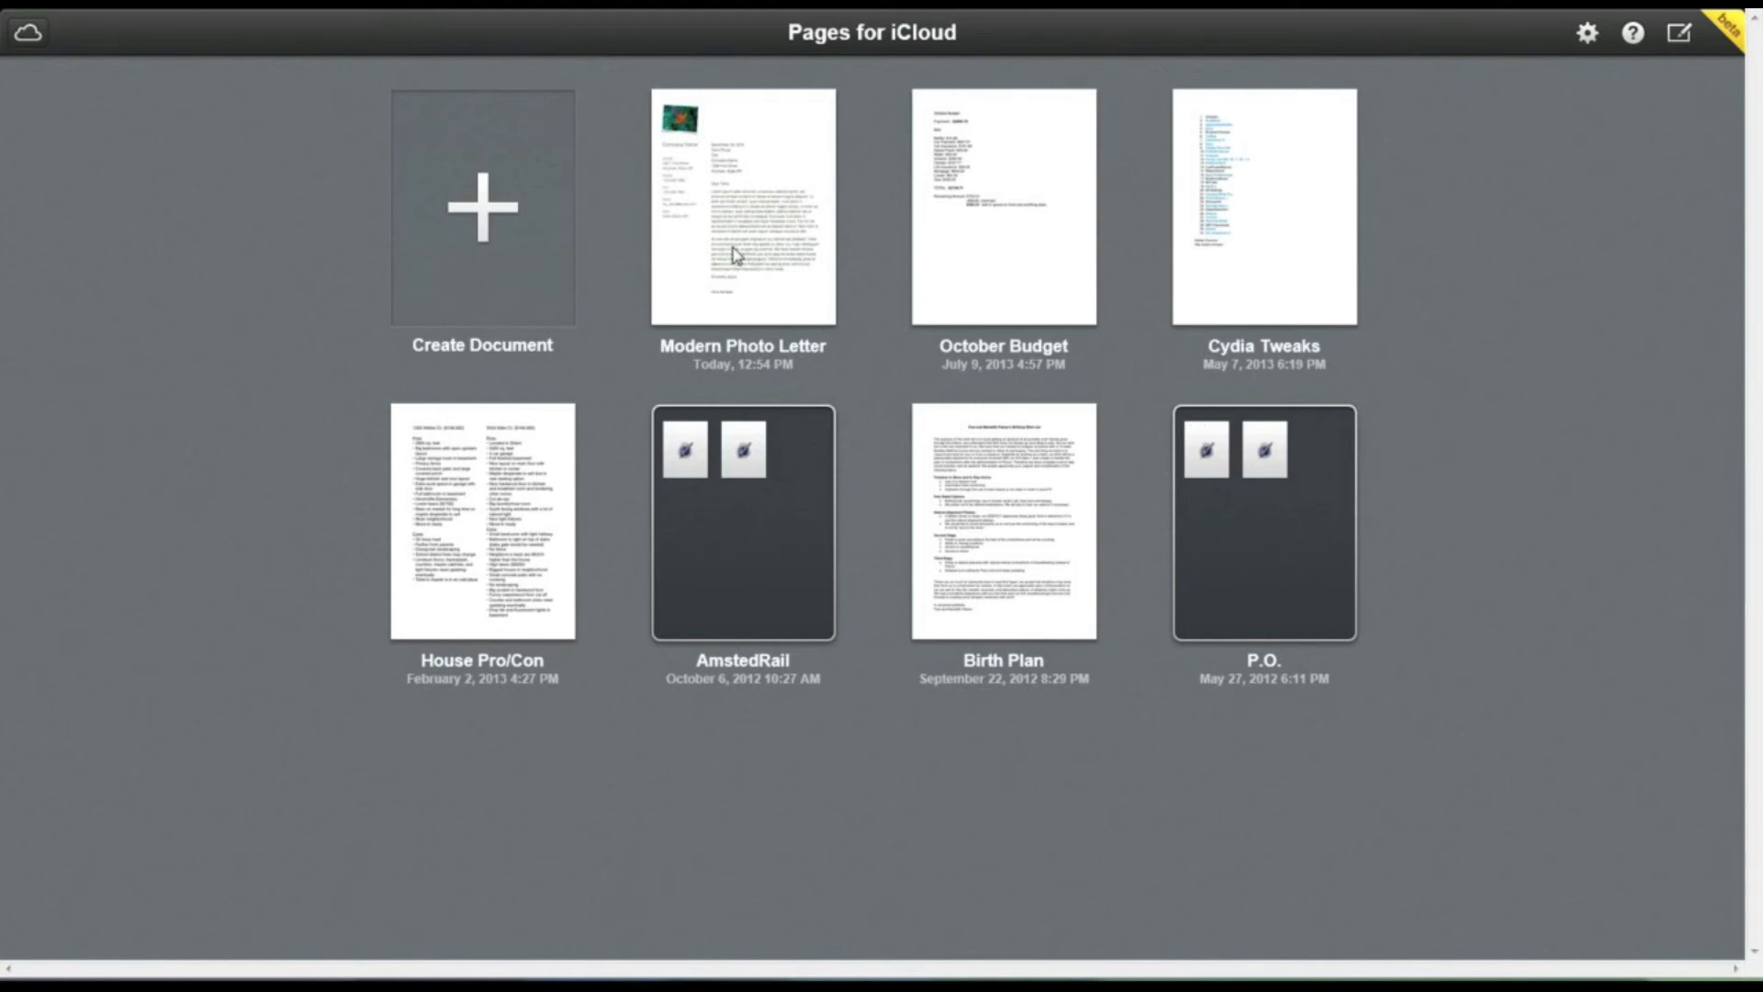
{"action": "mouse_move", "coordinate": [555, 250]}
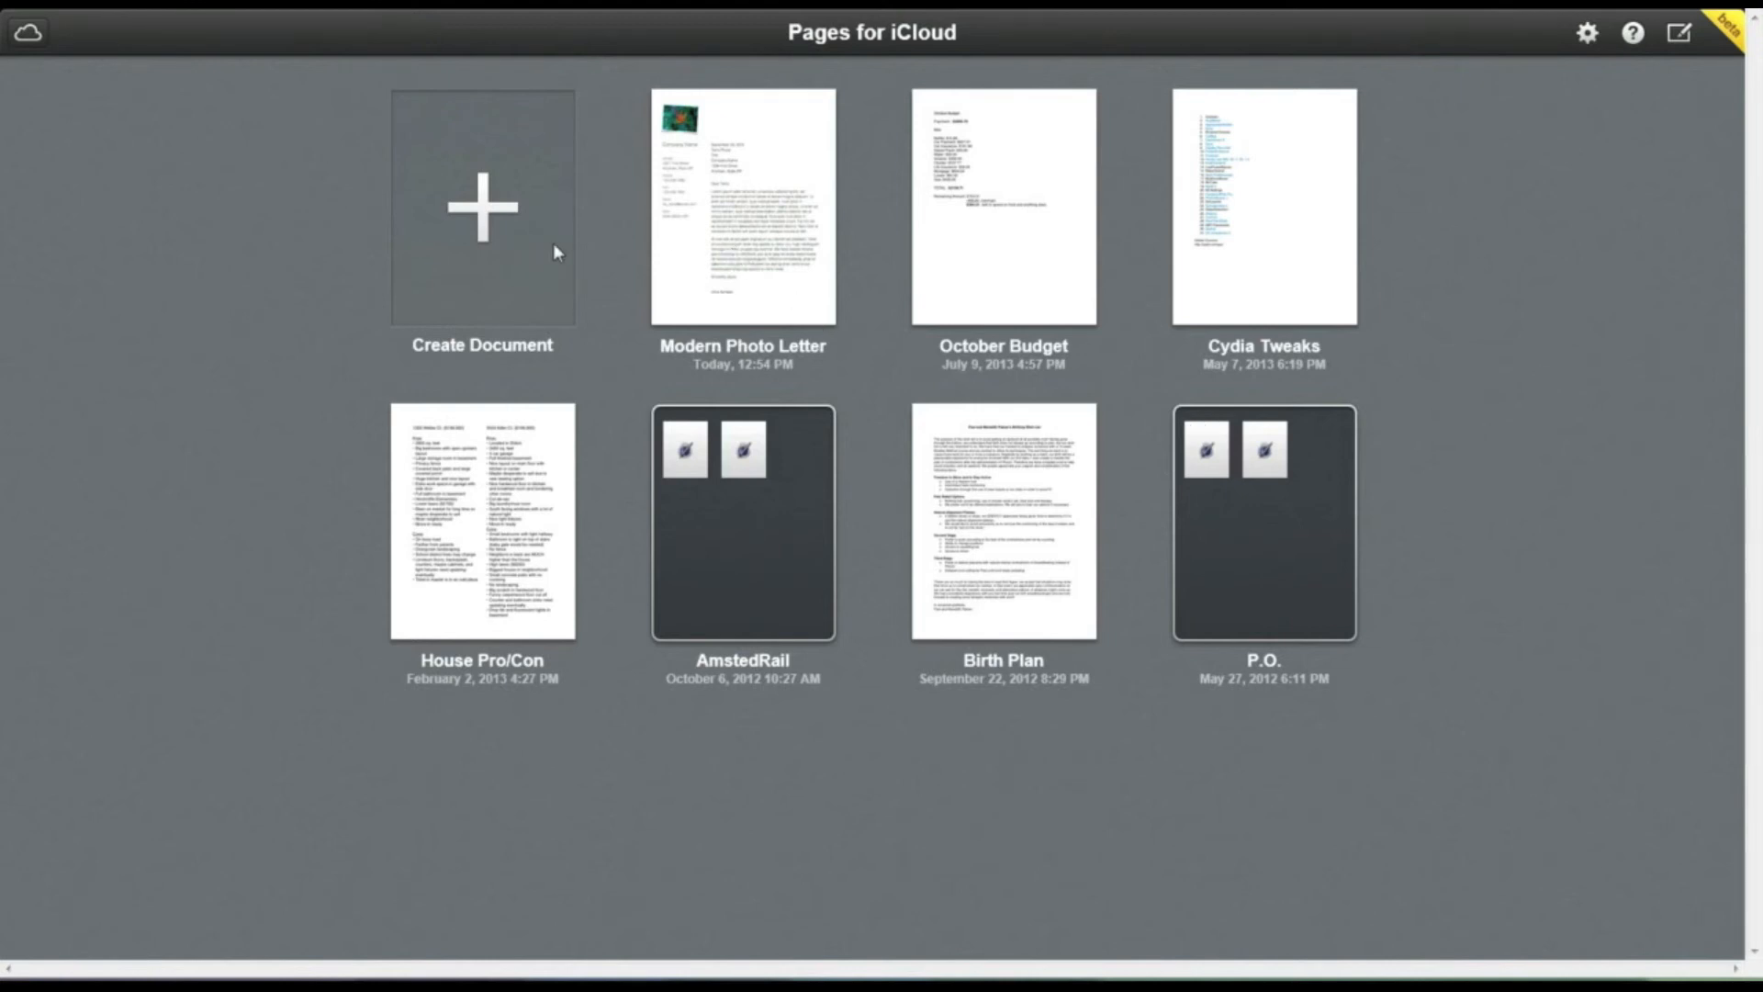
- Start a new Pages document and scroll through the template choices, from Blank letters to Poster and Syllabus
{"action": "left_click", "coordinate": [482, 207]}
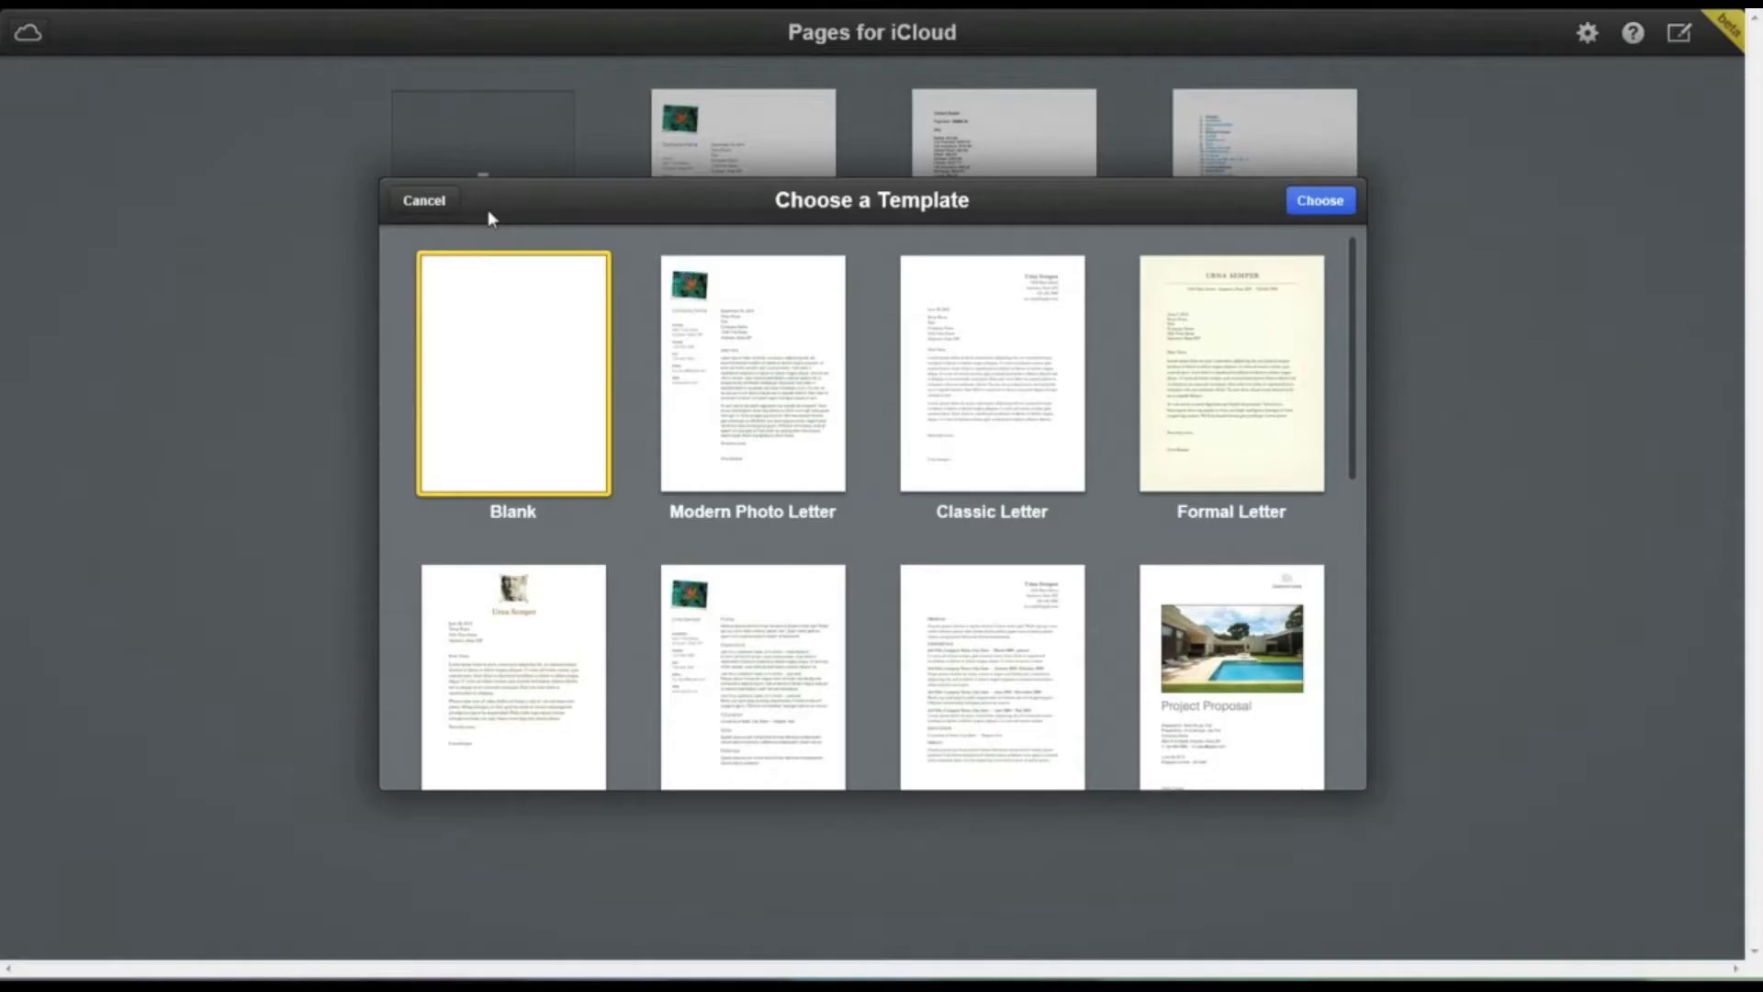
{"action": "scroll", "scroll_direction": "down", "scroll_amount": 3}
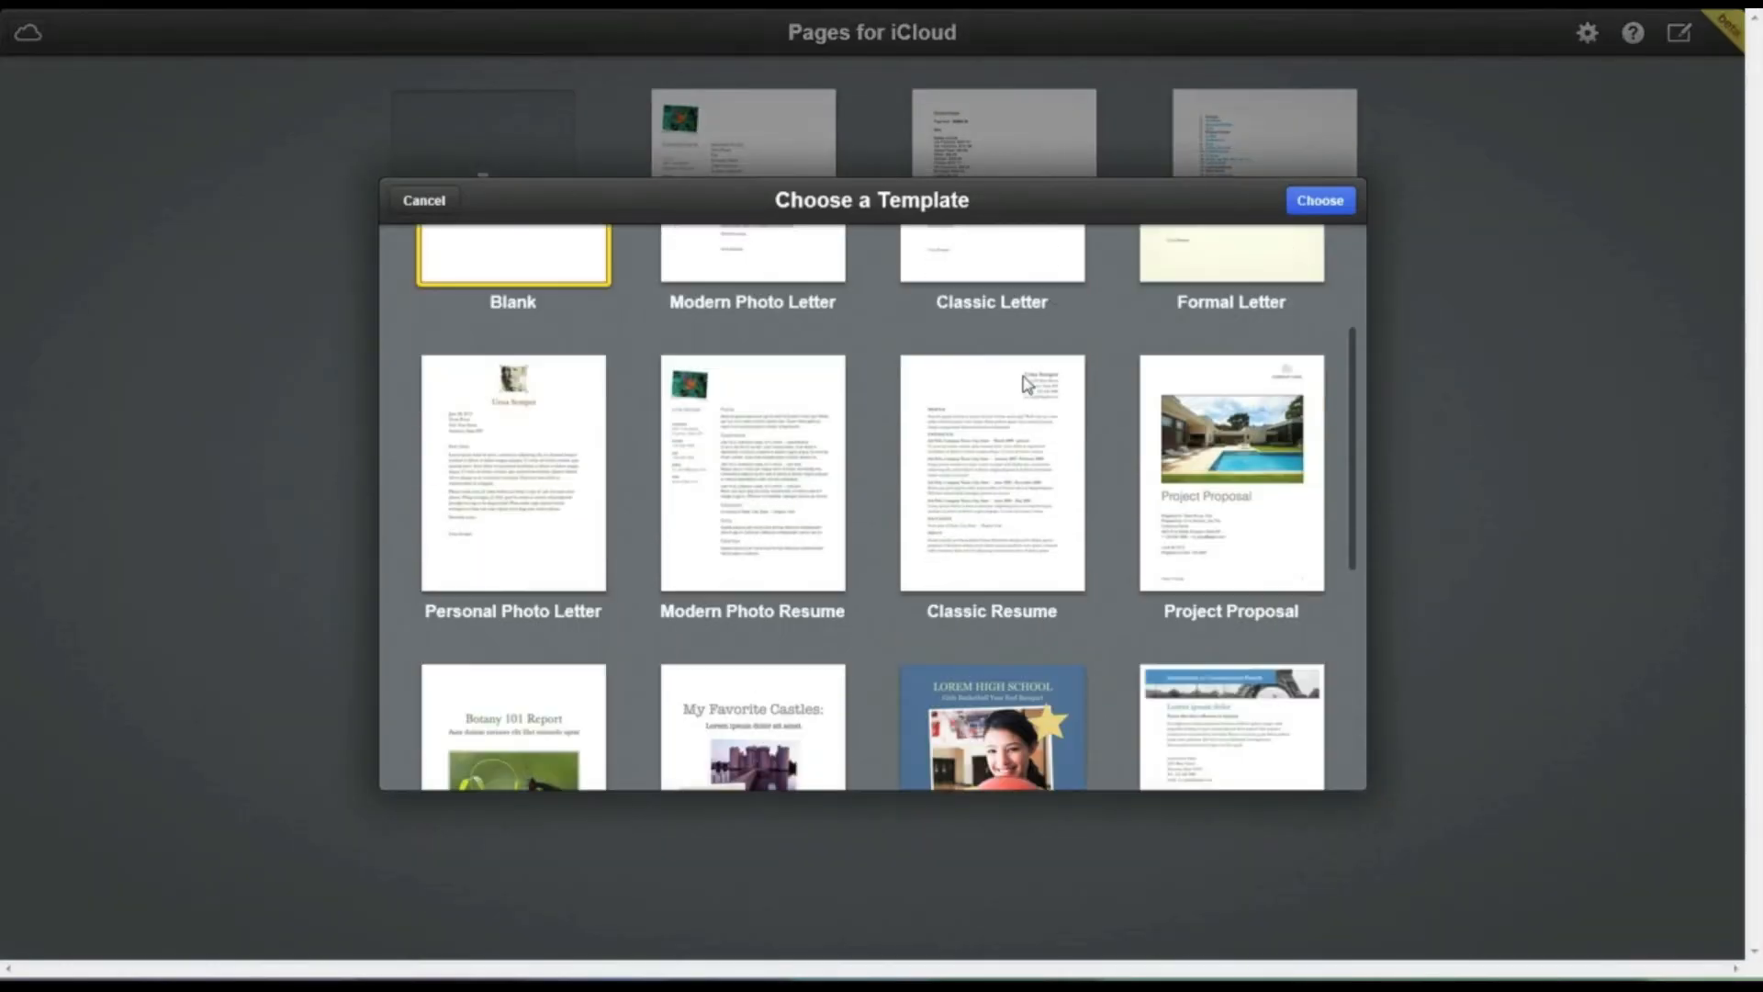
{"action": "scroll", "scroll_direction": "down", "scroll_amount": 3}
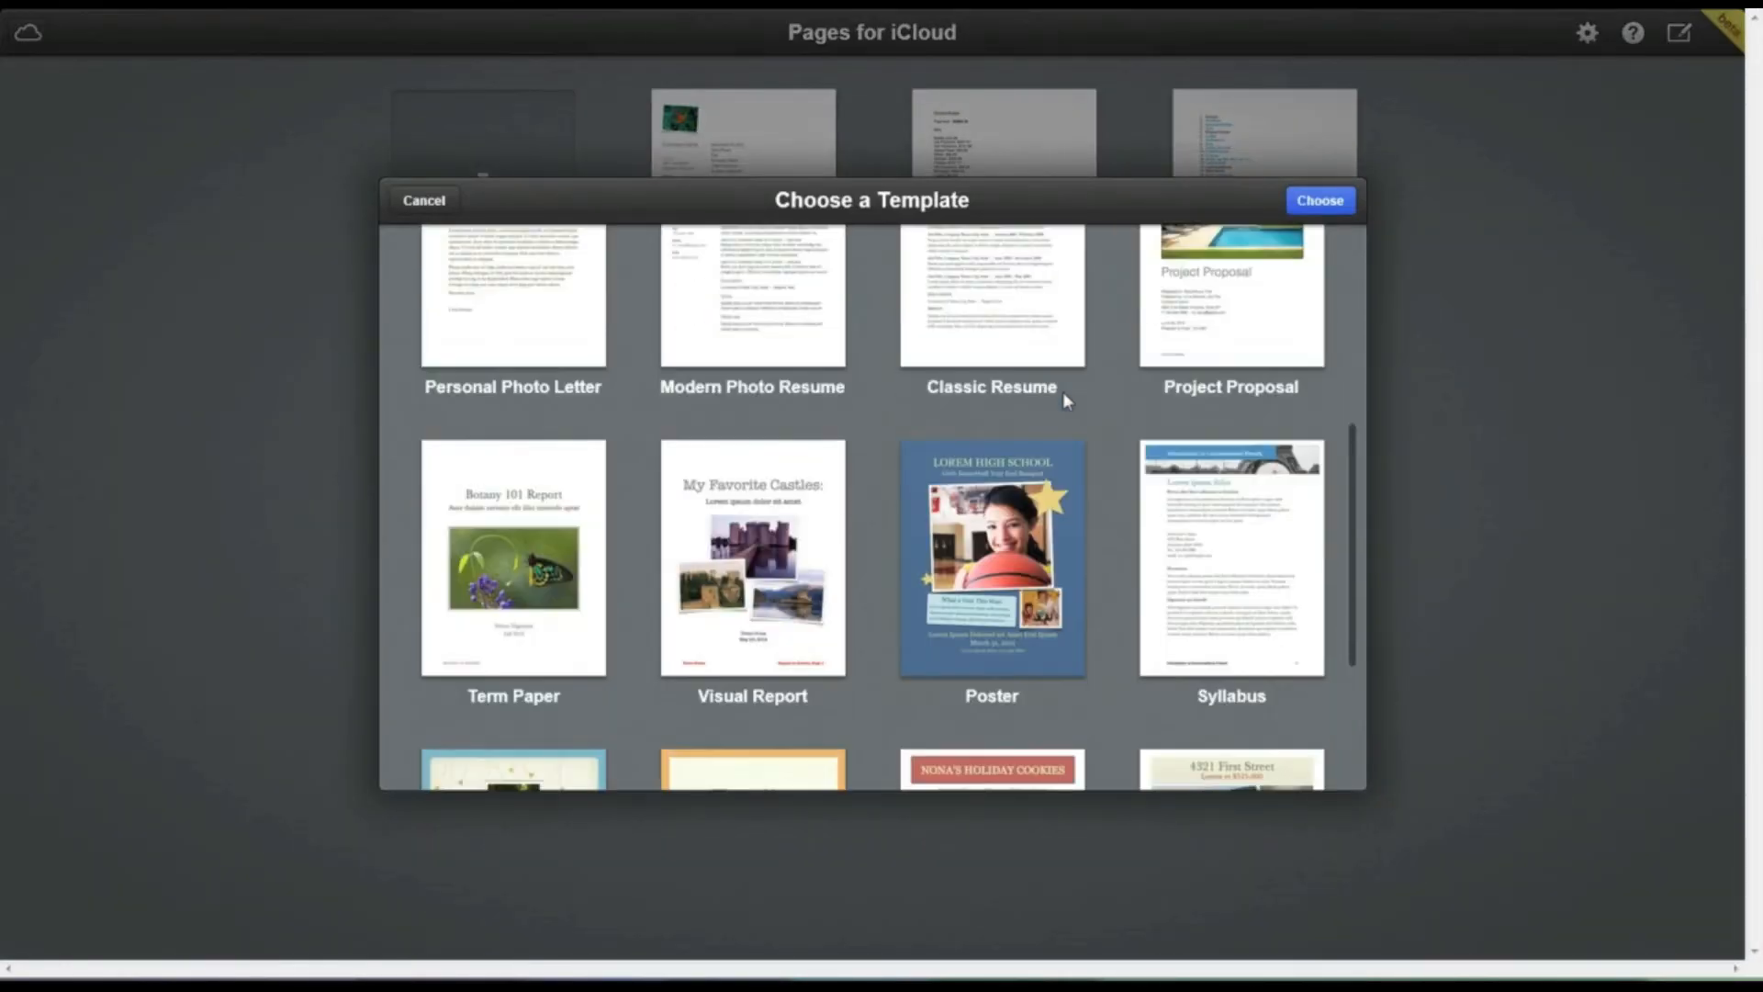
{"action": "scroll", "scroll_direction": "up", "scroll_amount": 3}
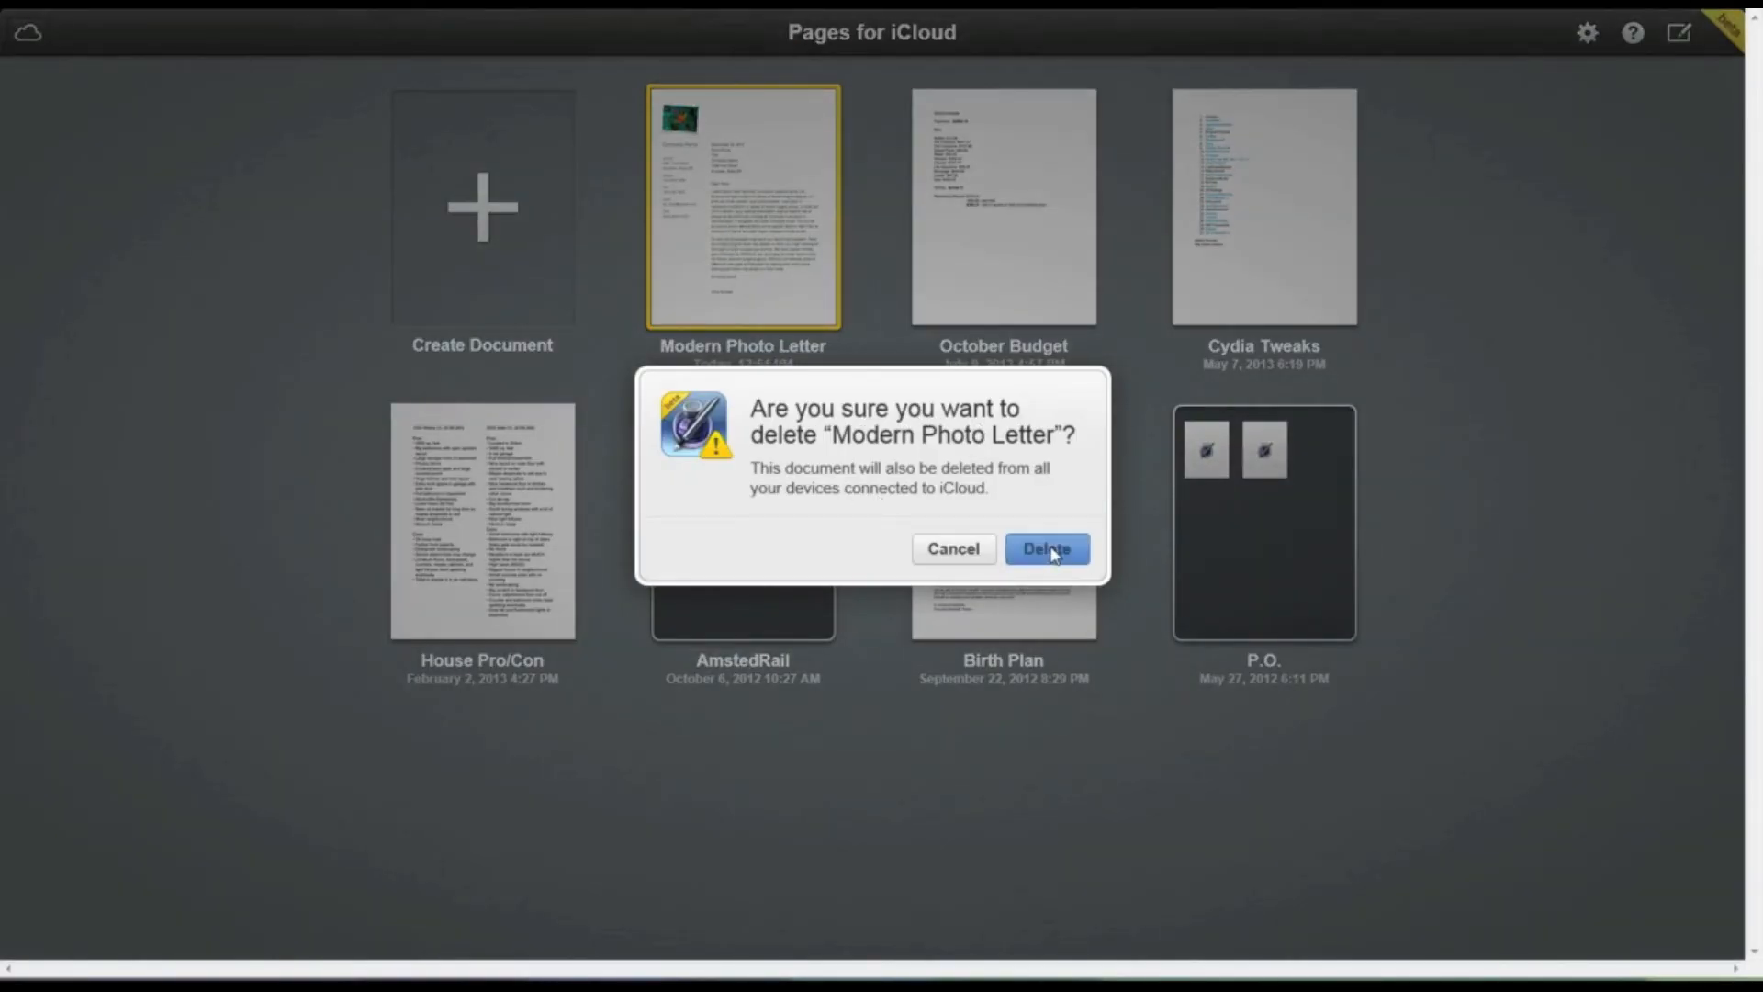
- Delete the Modern Photo Letter document, leaving seven documents in the Pages gallery
{"action": "left_click", "coordinate": [1045, 549]}
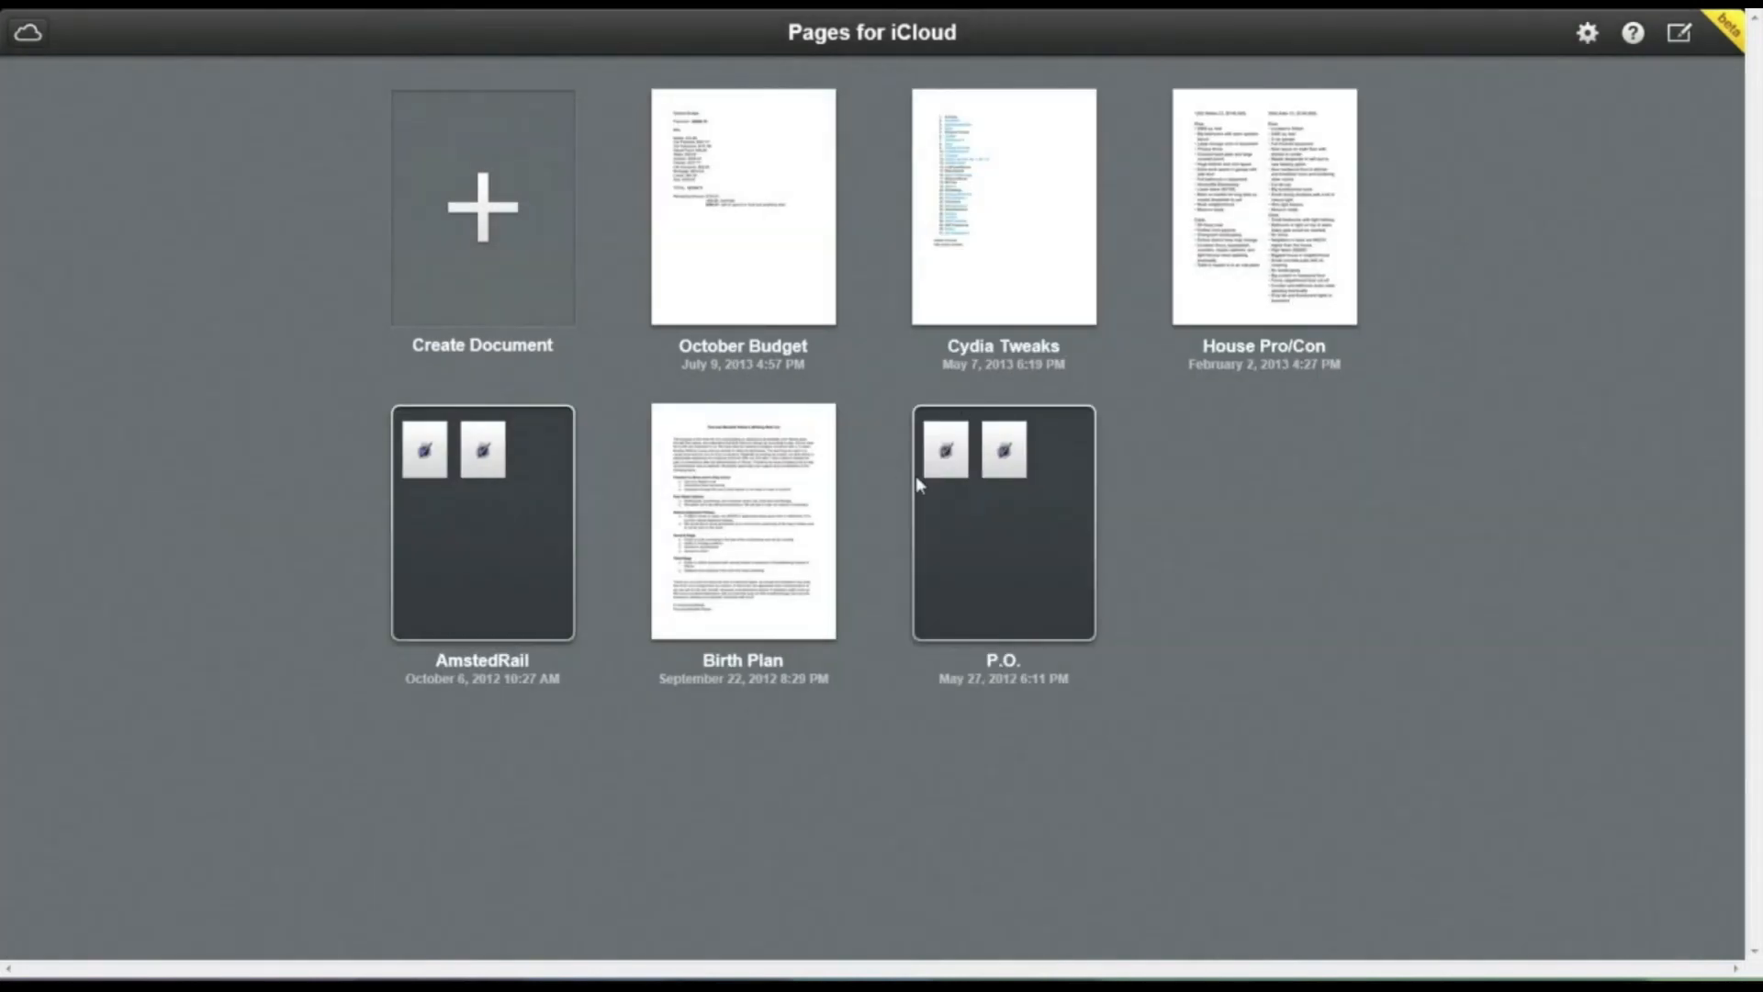
{"action": "left_click", "coordinate": [482, 521]}
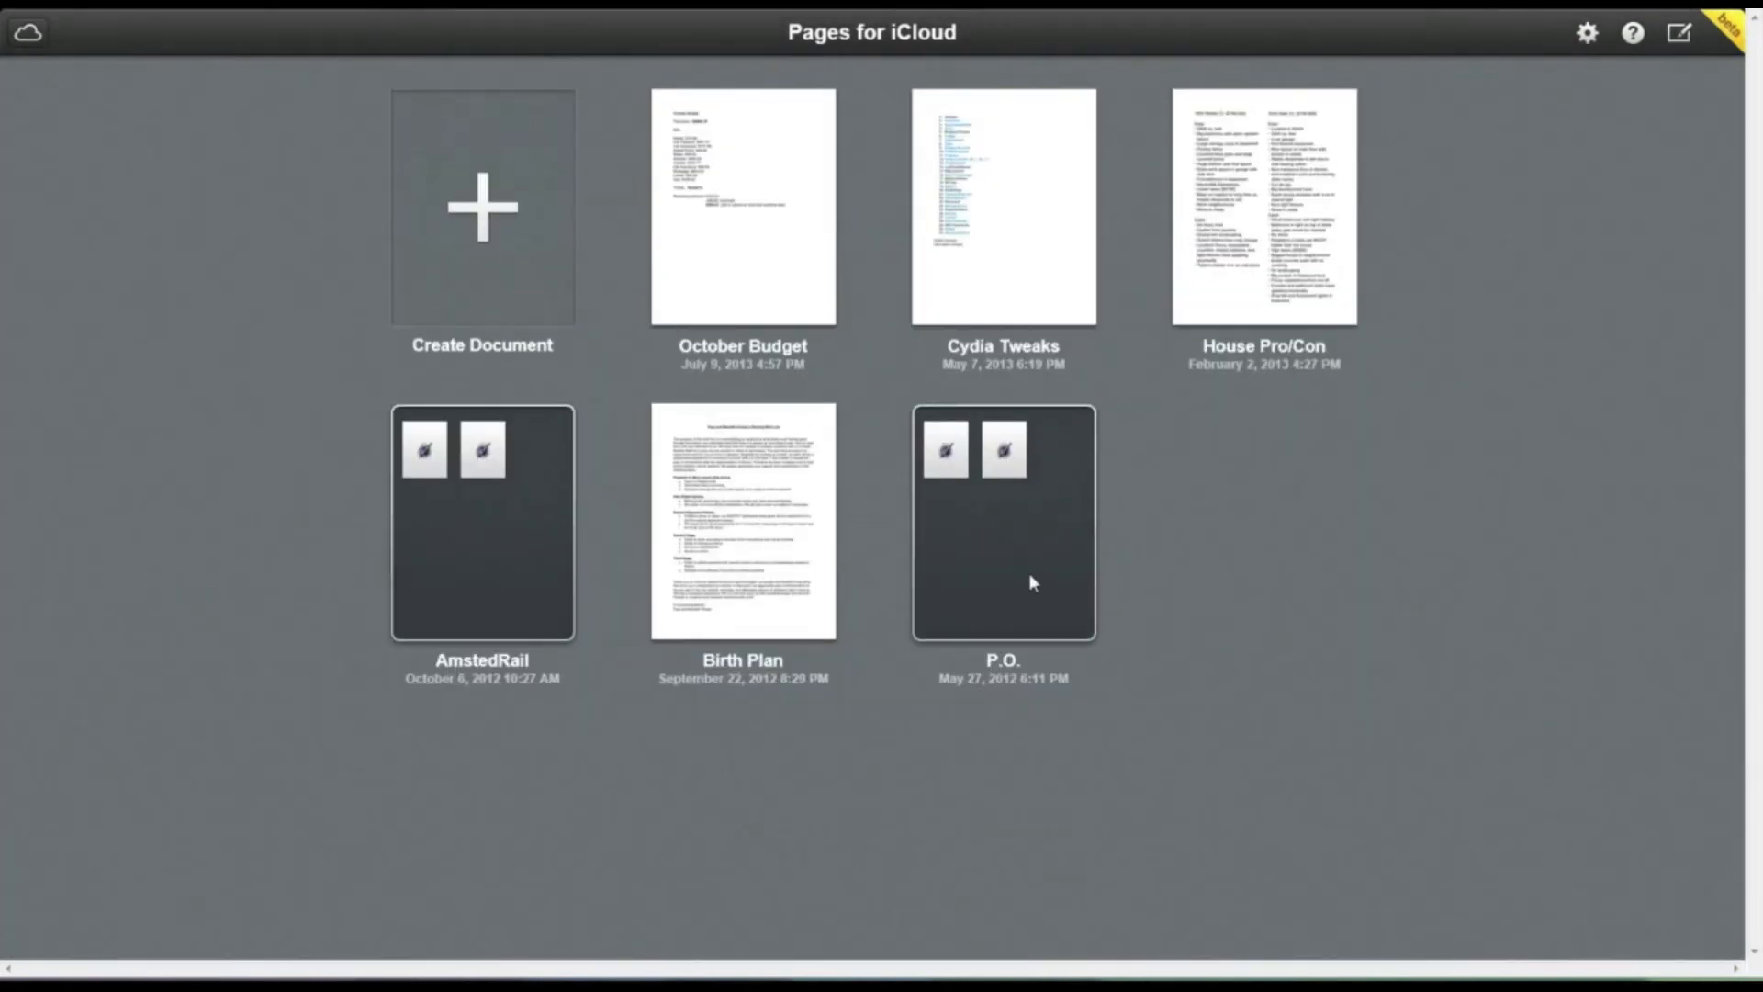
{"action": "left_click", "coordinate": [1002, 520]}
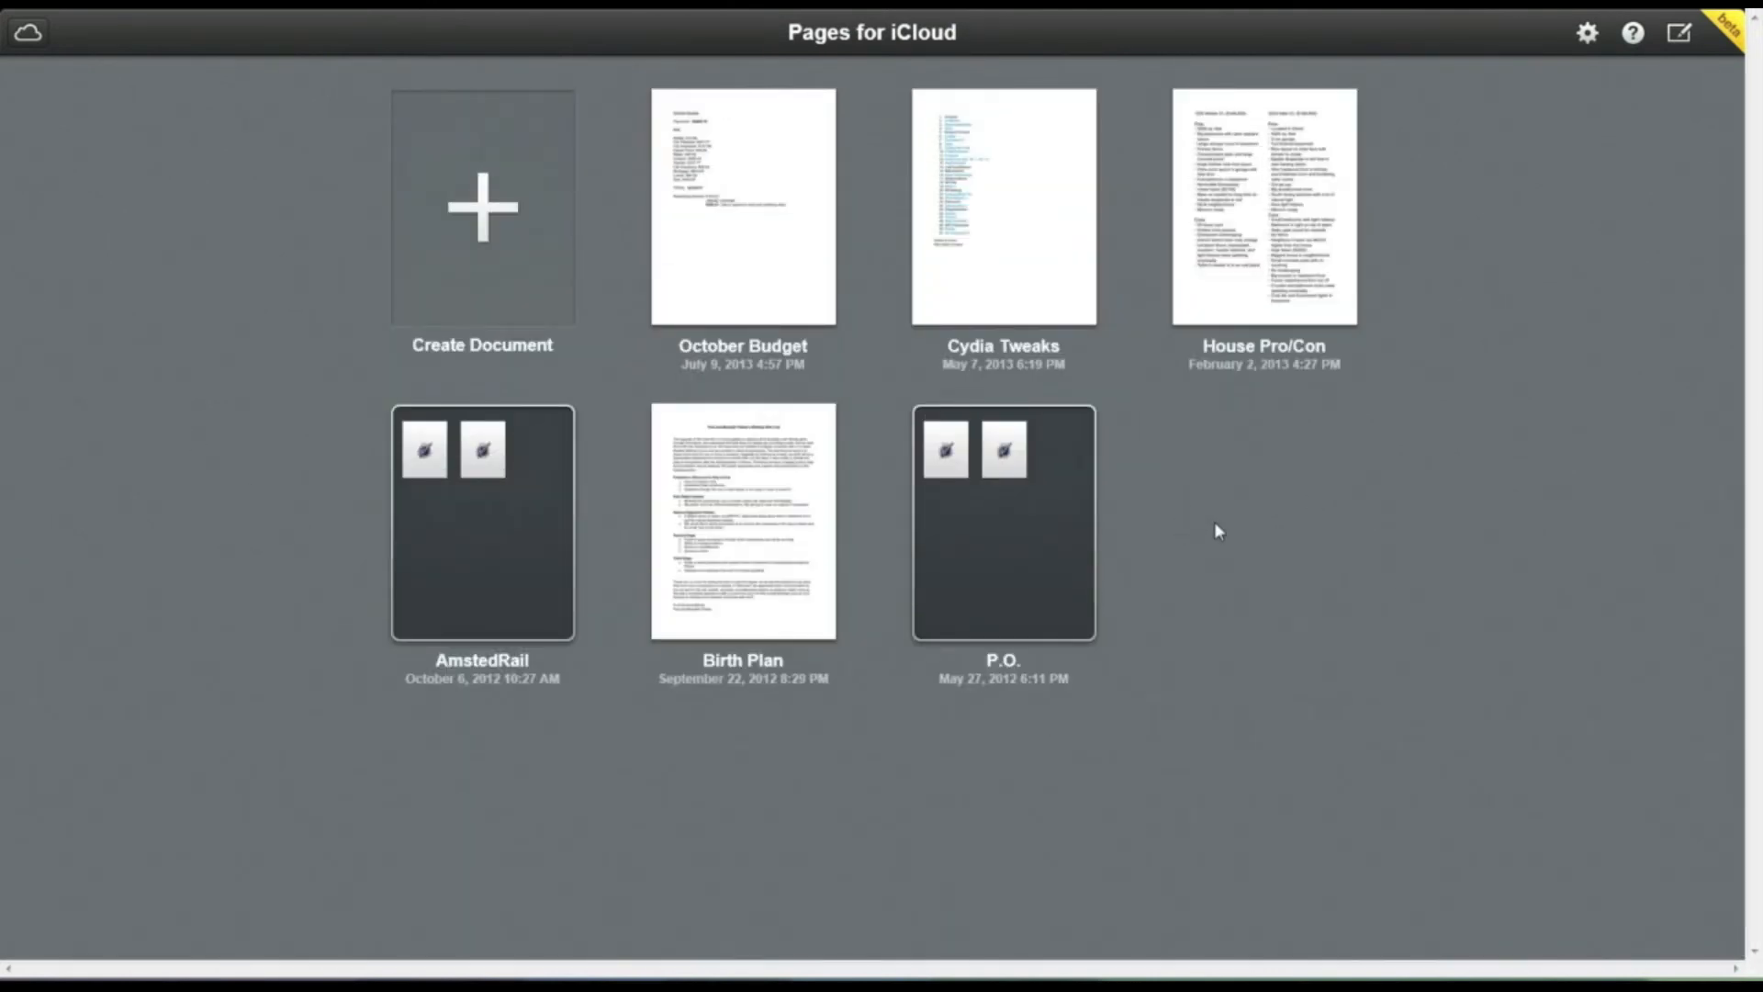
- Check the gear menu, then switch from Pages to Numbers through the iCloud app switcher
{"action": "left_click", "coordinate": [1587, 31]}
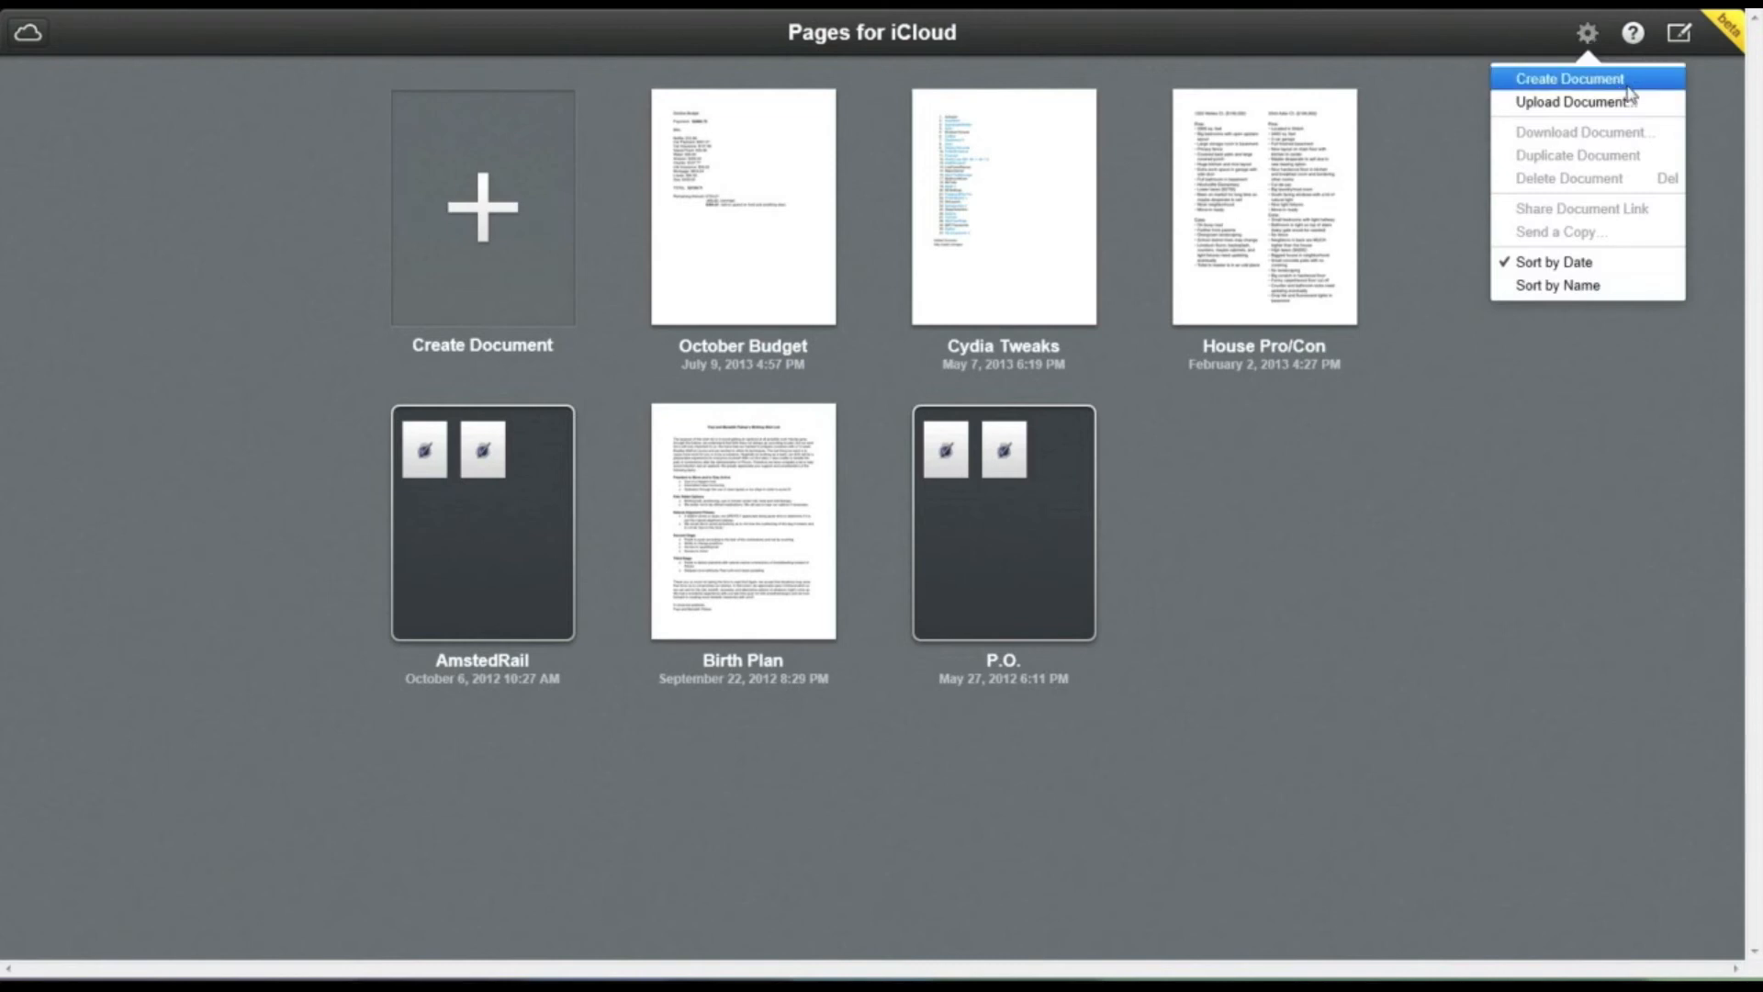
{"action": "mouse_move", "coordinate": [1574, 101]}
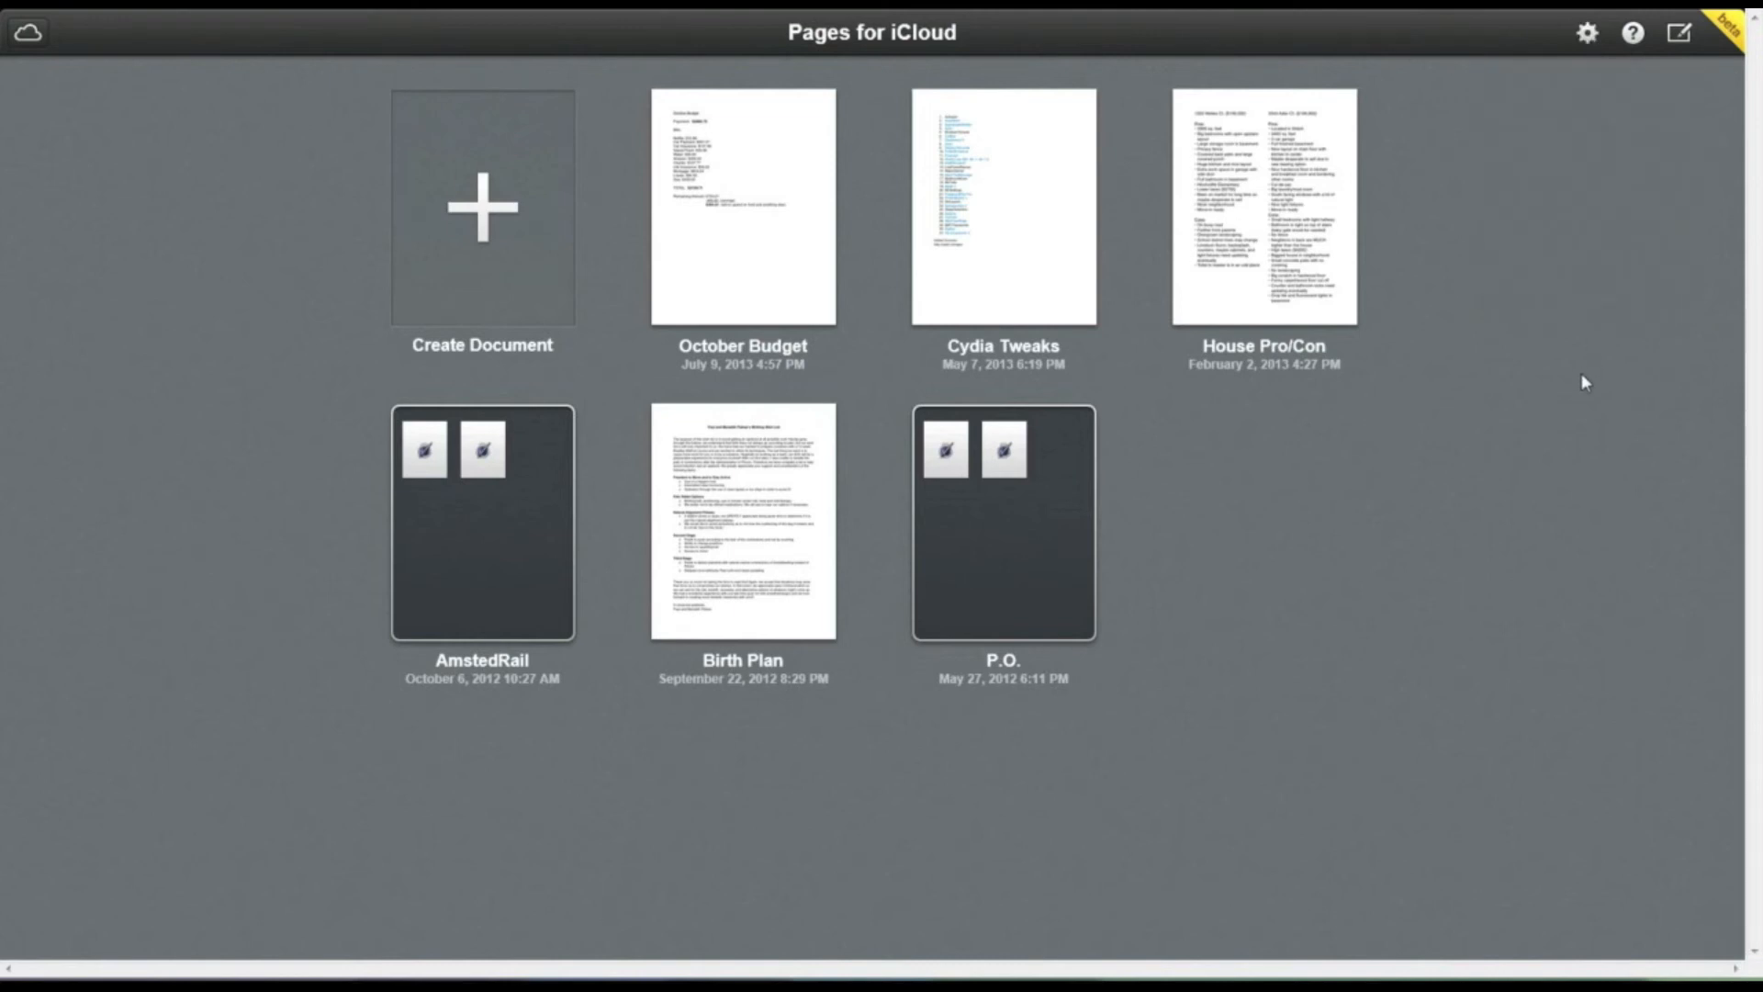
{"action": "mouse_move", "coordinate": [27, 31]}
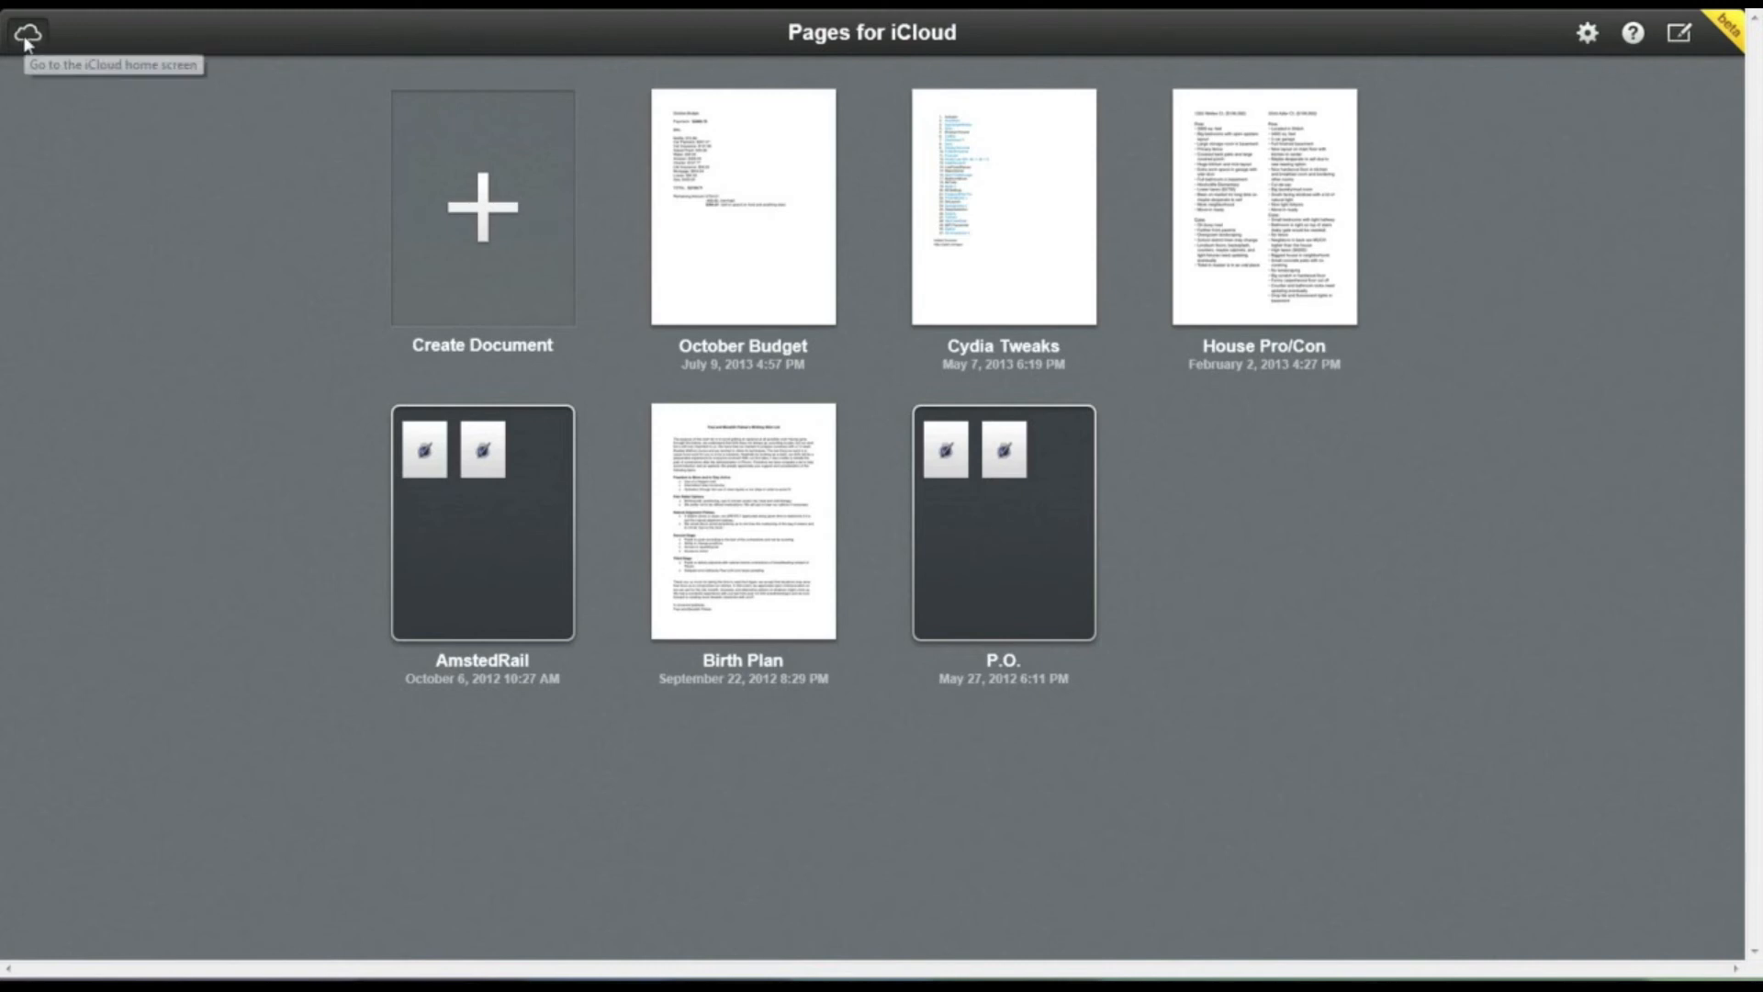
{"action": "left_click", "coordinate": [26, 32]}
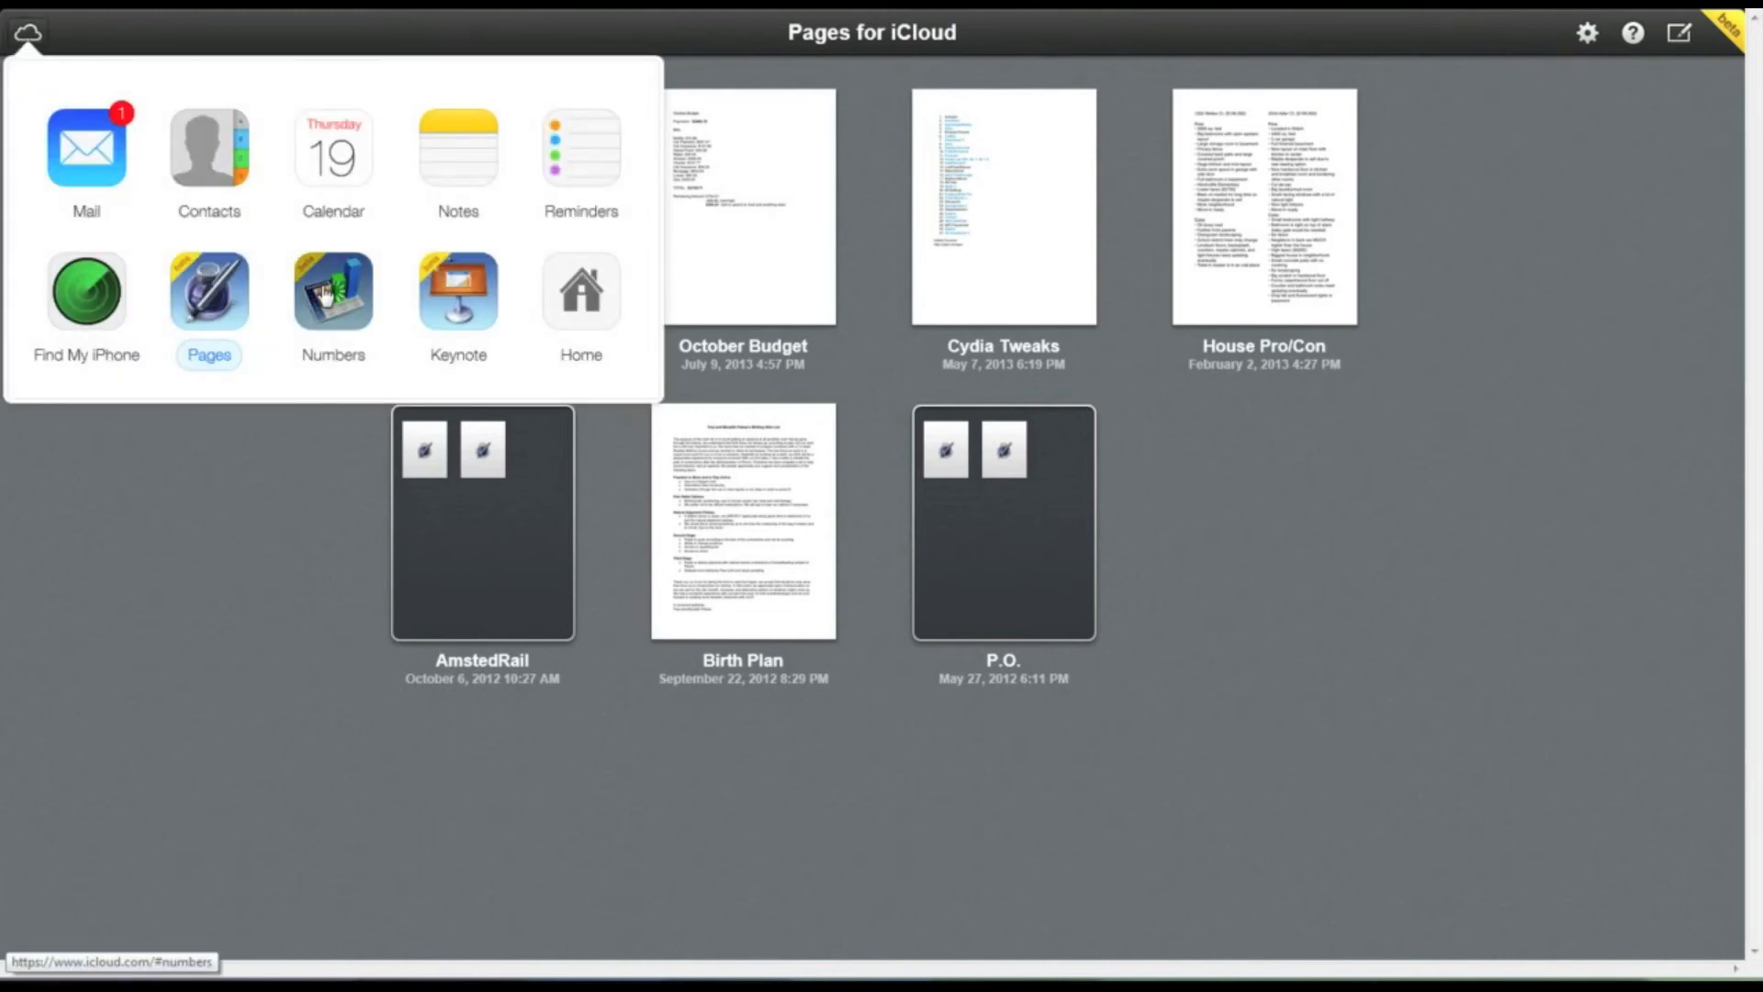
{"action": "left_click", "coordinate": [332, 291]}
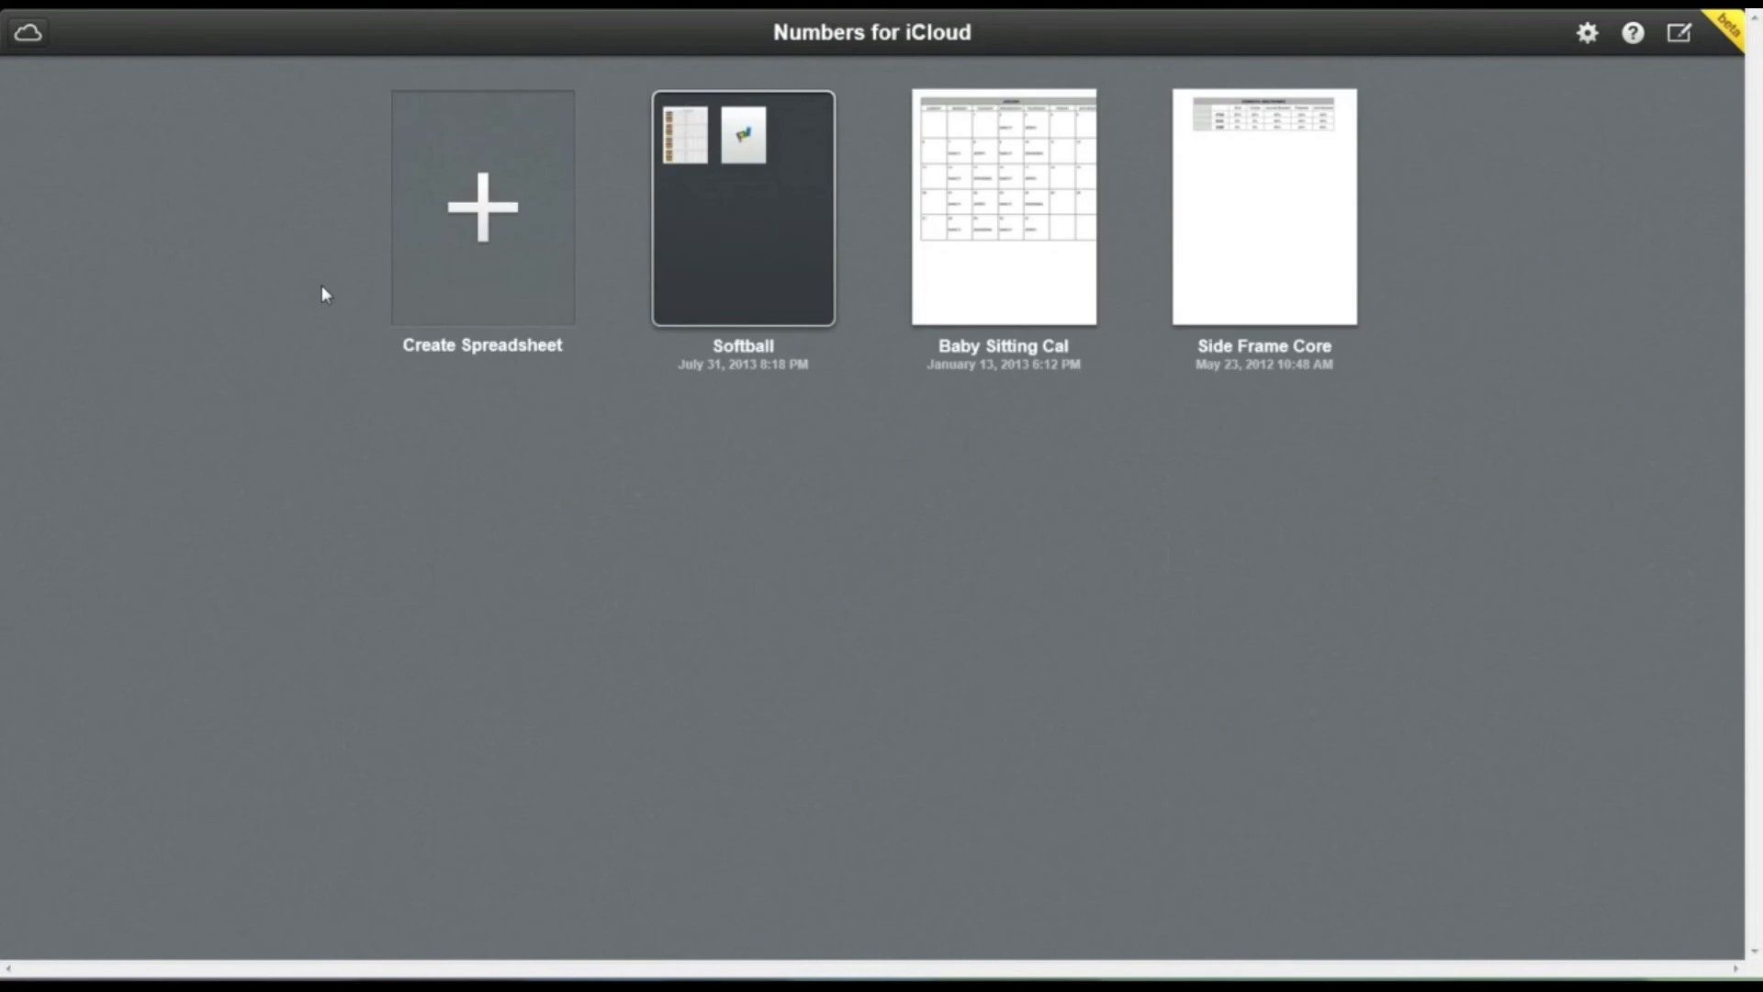
{"action": "mouse_move", "coordinate": [973, 453]}
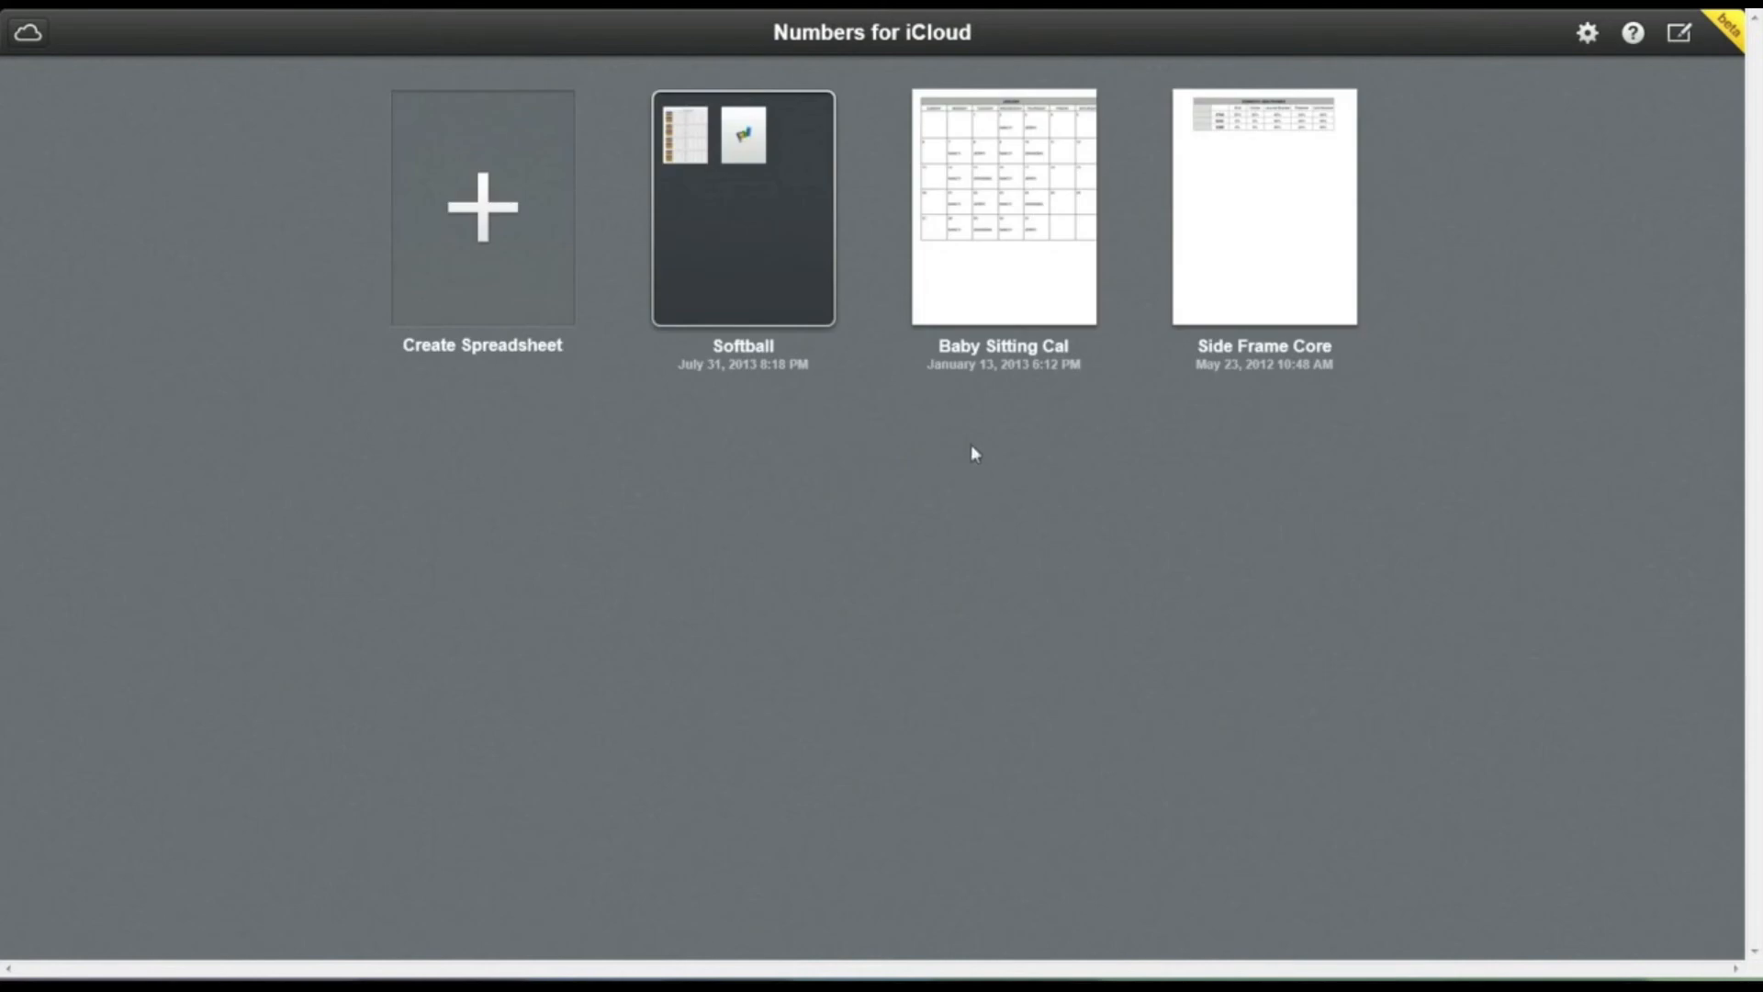
{"action": "left_click", "coordinate": [742, 207]}
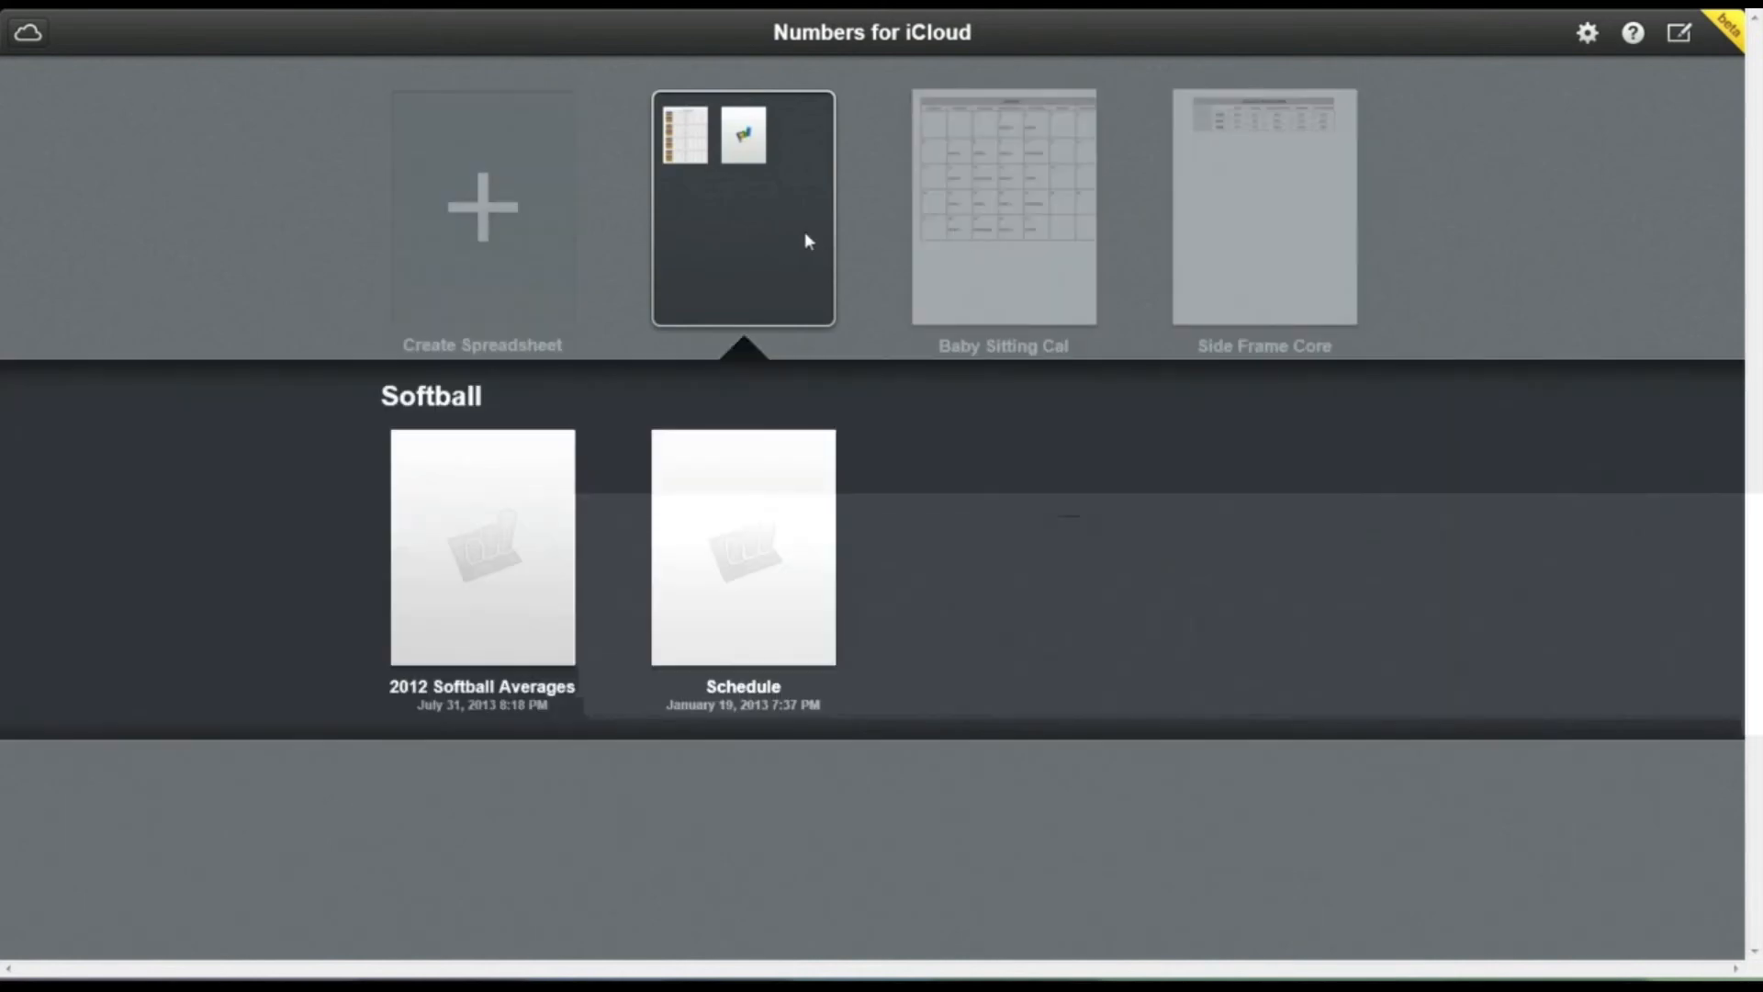
{"action": "left_click", "coordinate": [742, 207]}
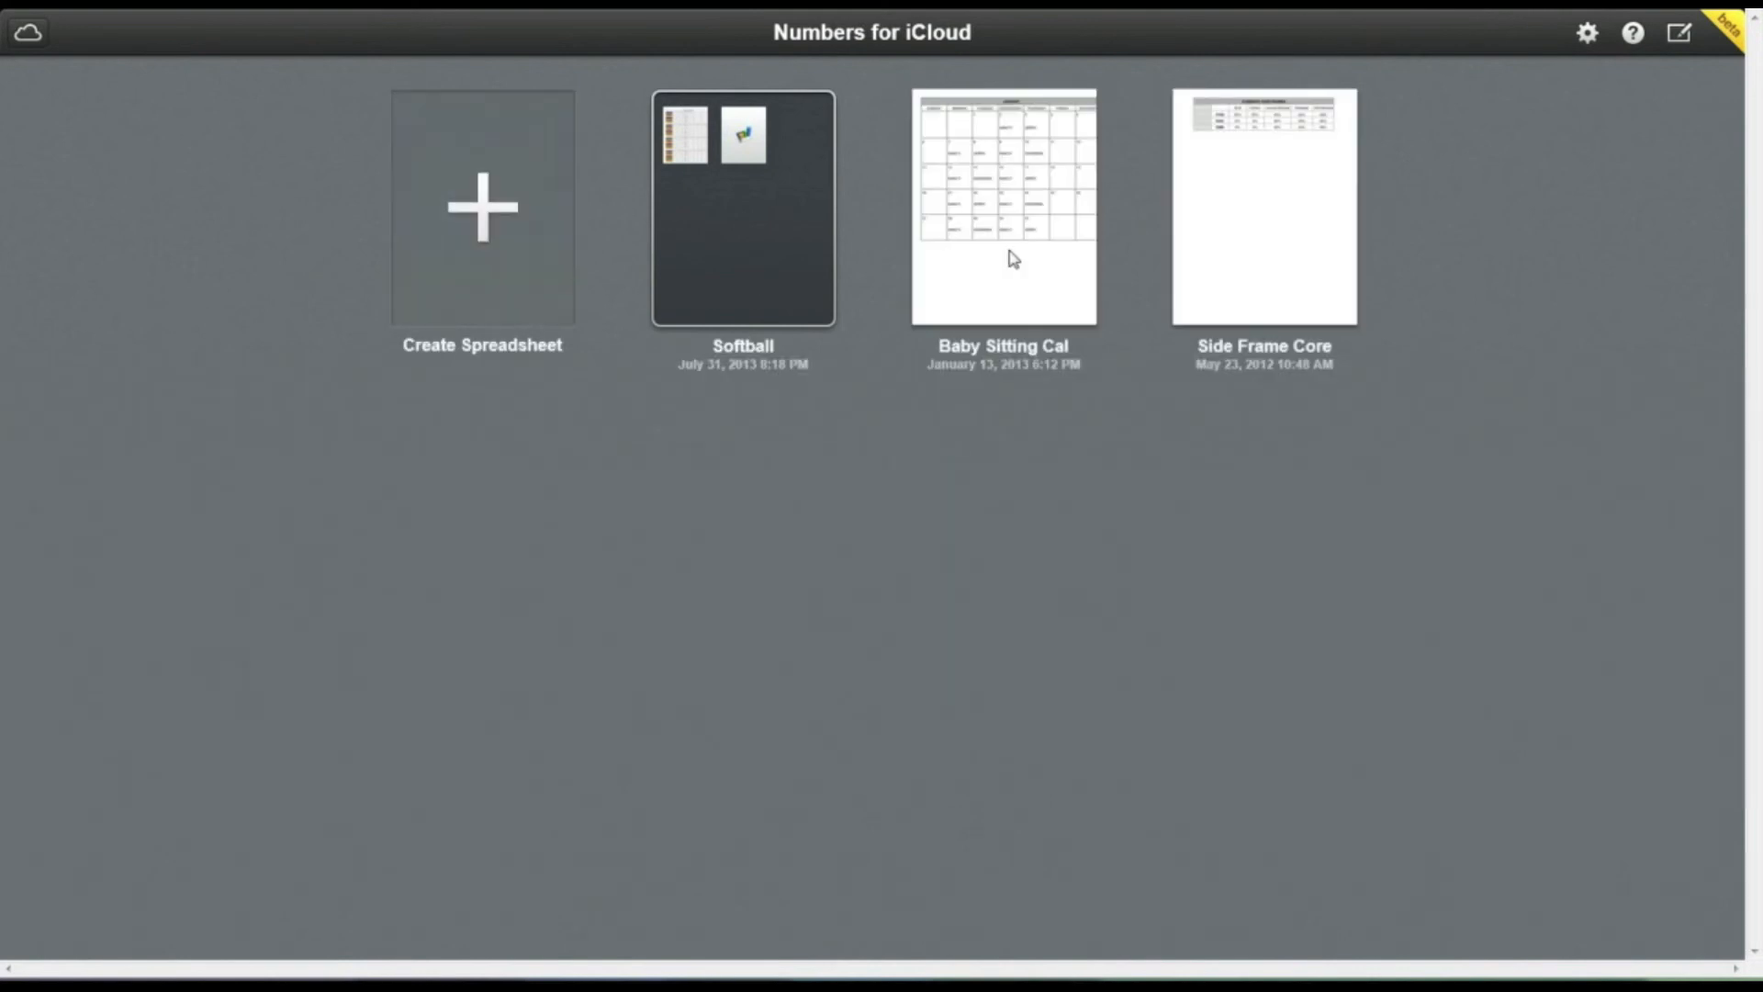
{"action": "left_click", "coordinate": [482, 206]}
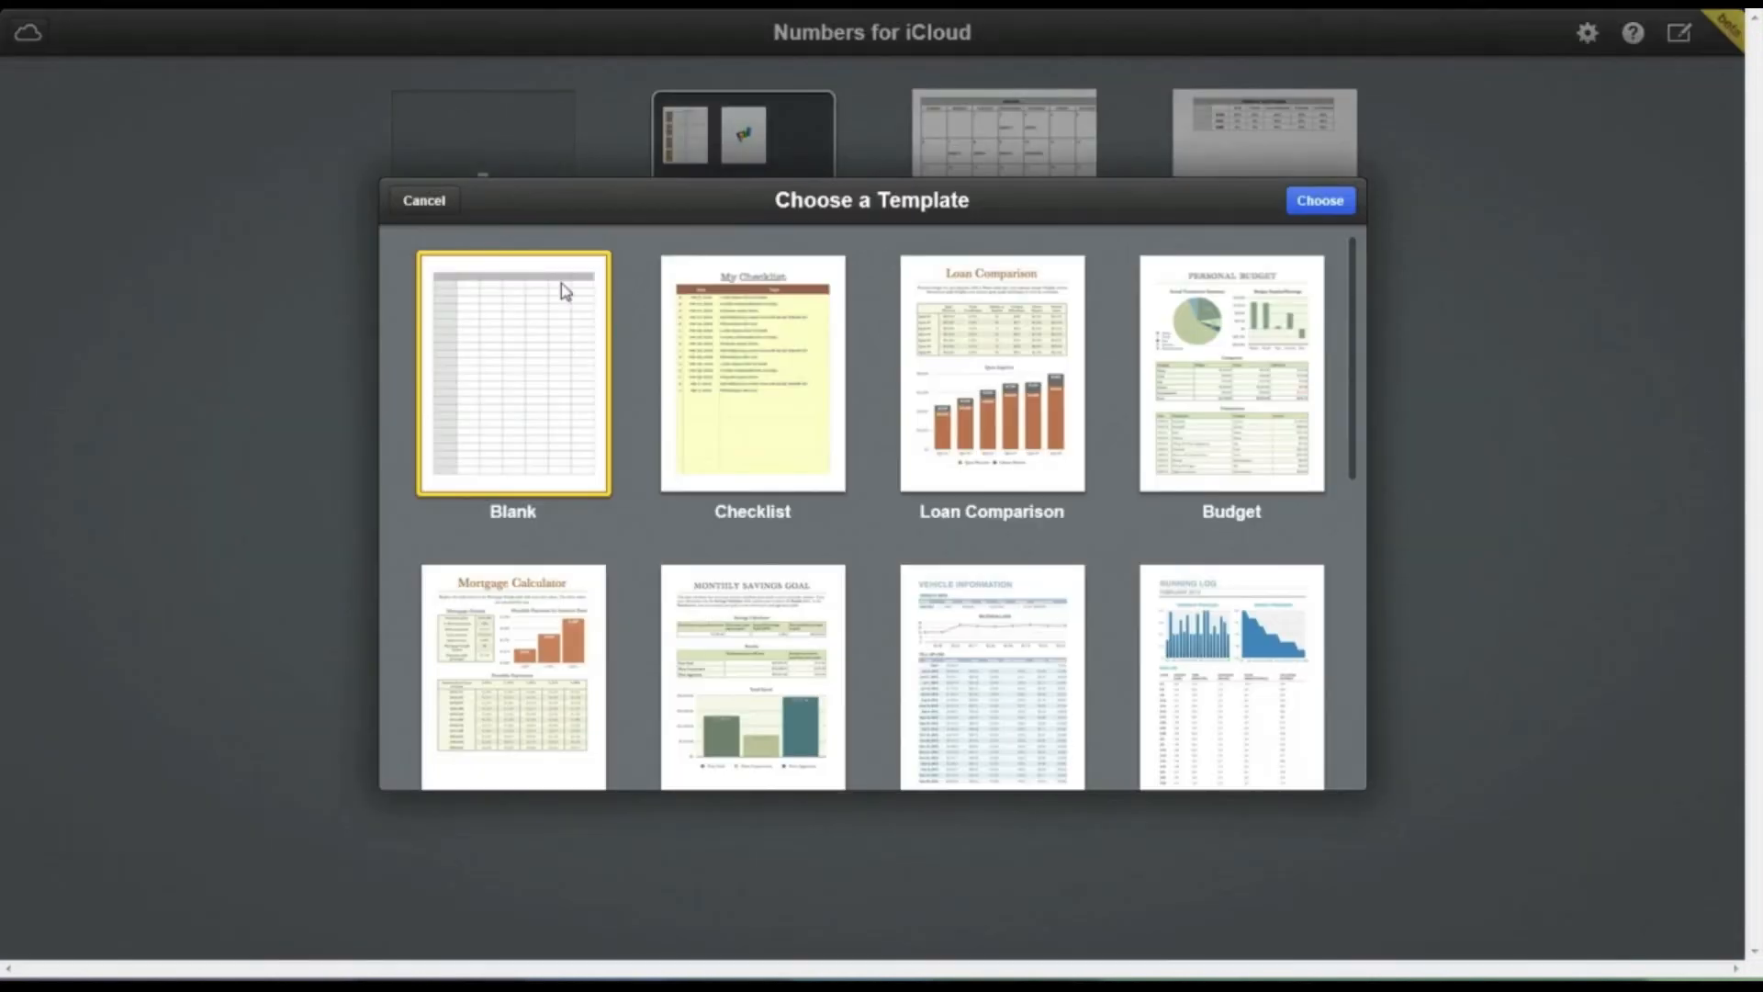
{"action": "scroll", "scroll_direction": "down", "scroll_amount": 3}
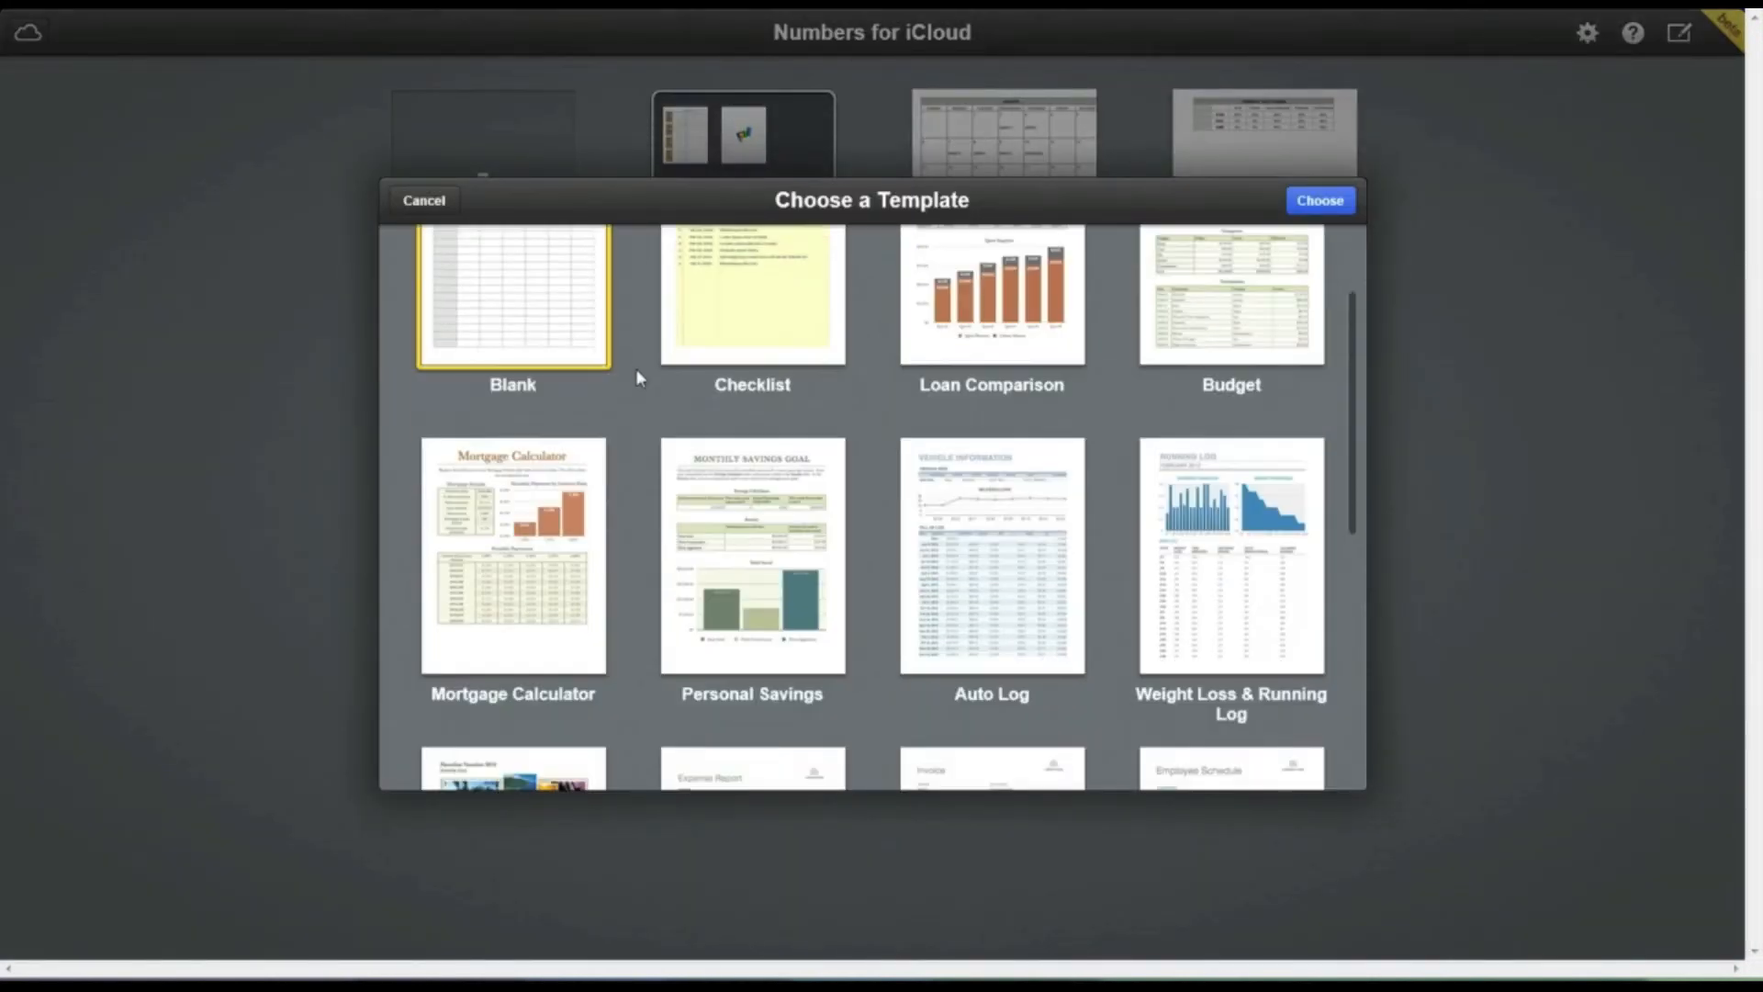
{"action": "scroll", "scroll_direction": "down", "scroll_amount": 3}
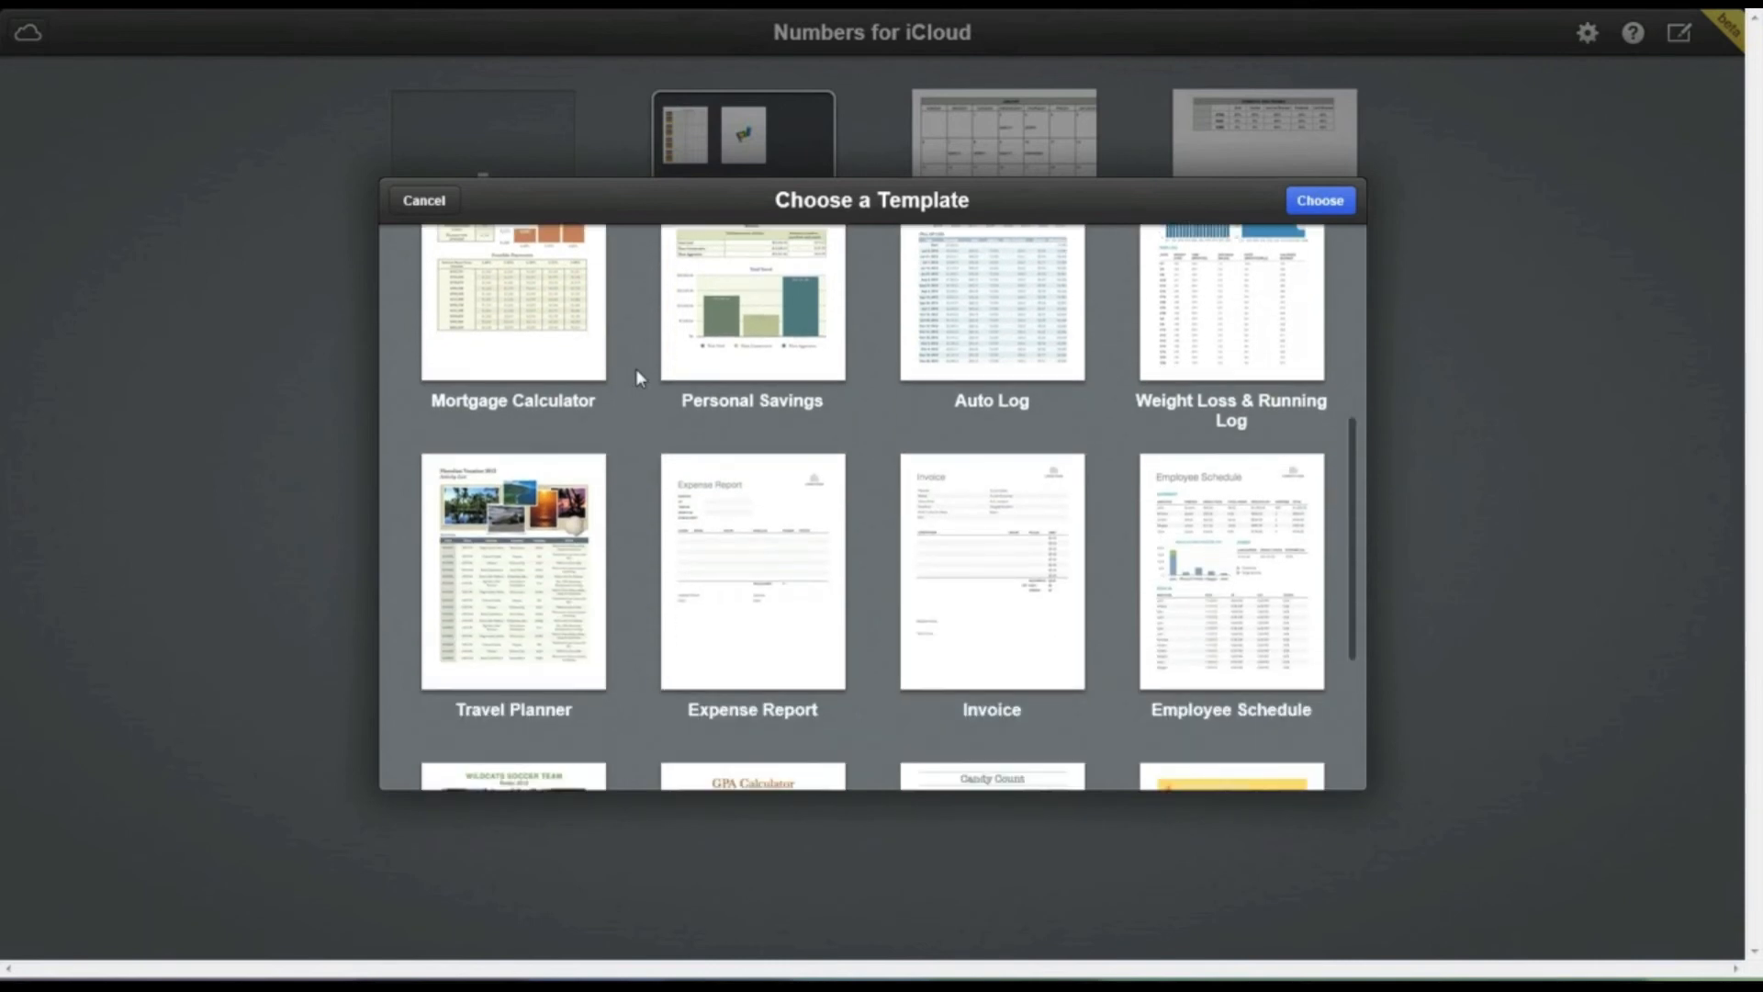
{"action": "scroll", "scroll_direction": "down", "scroll_amount": 3}
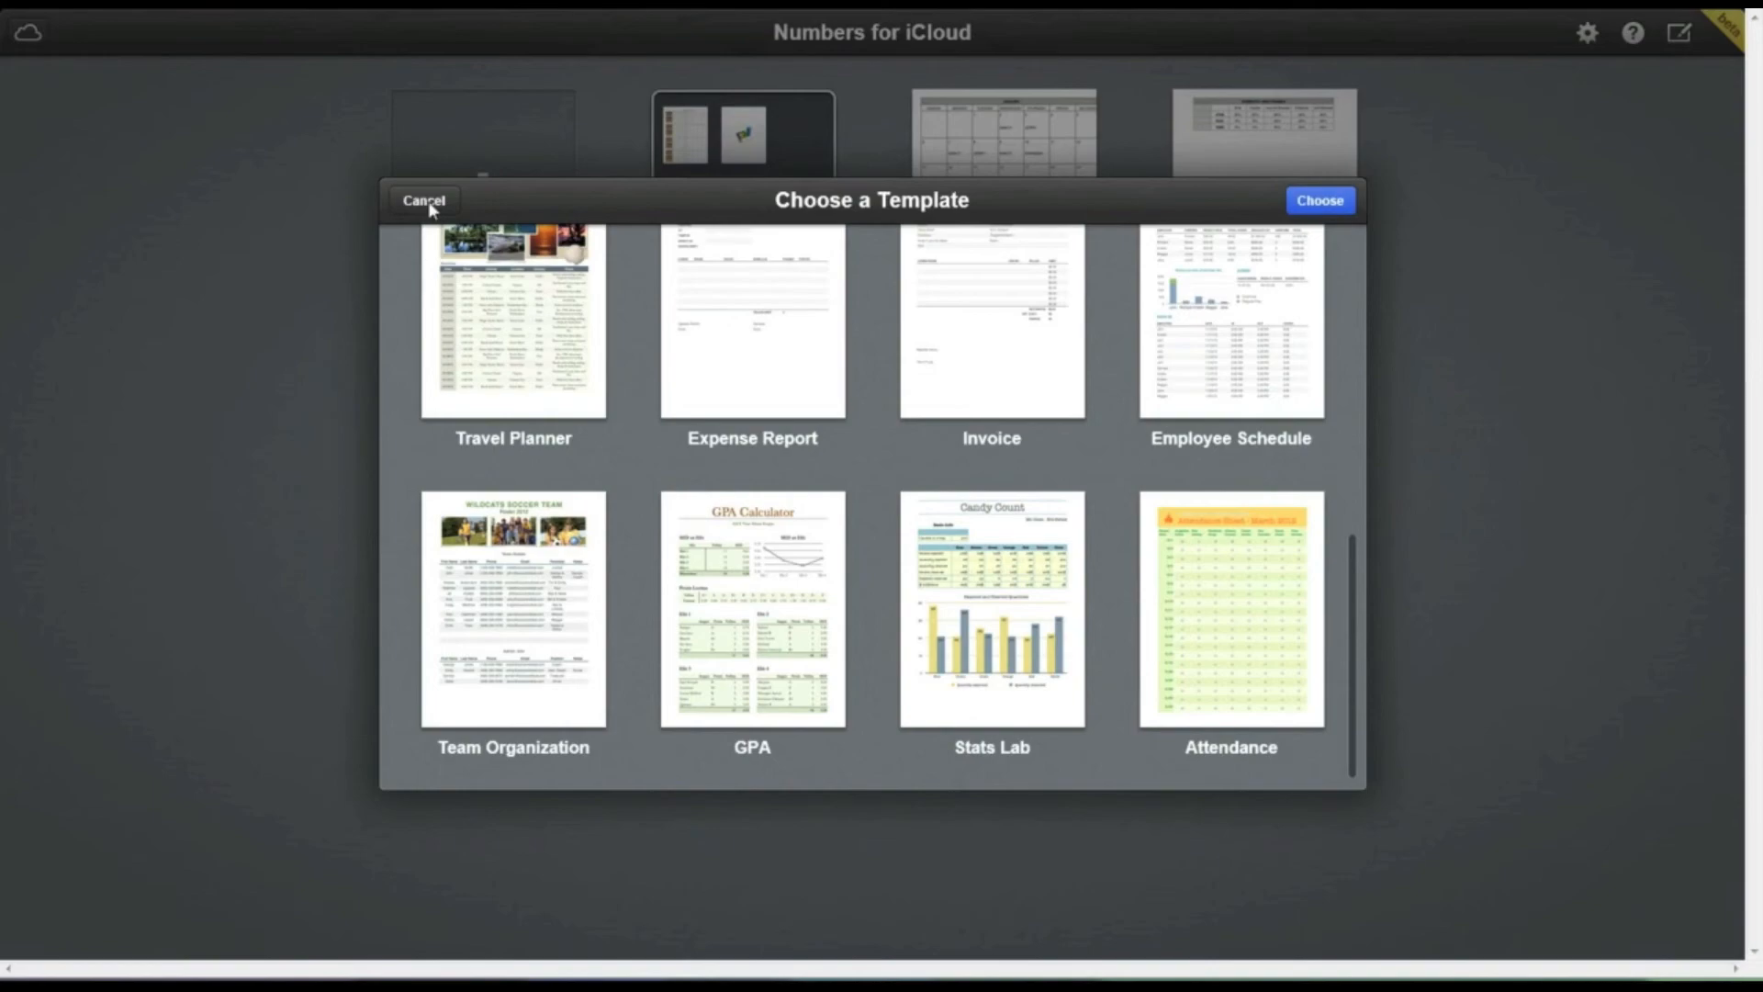
{"action": "left_click", "coordinate": [424, 200]}
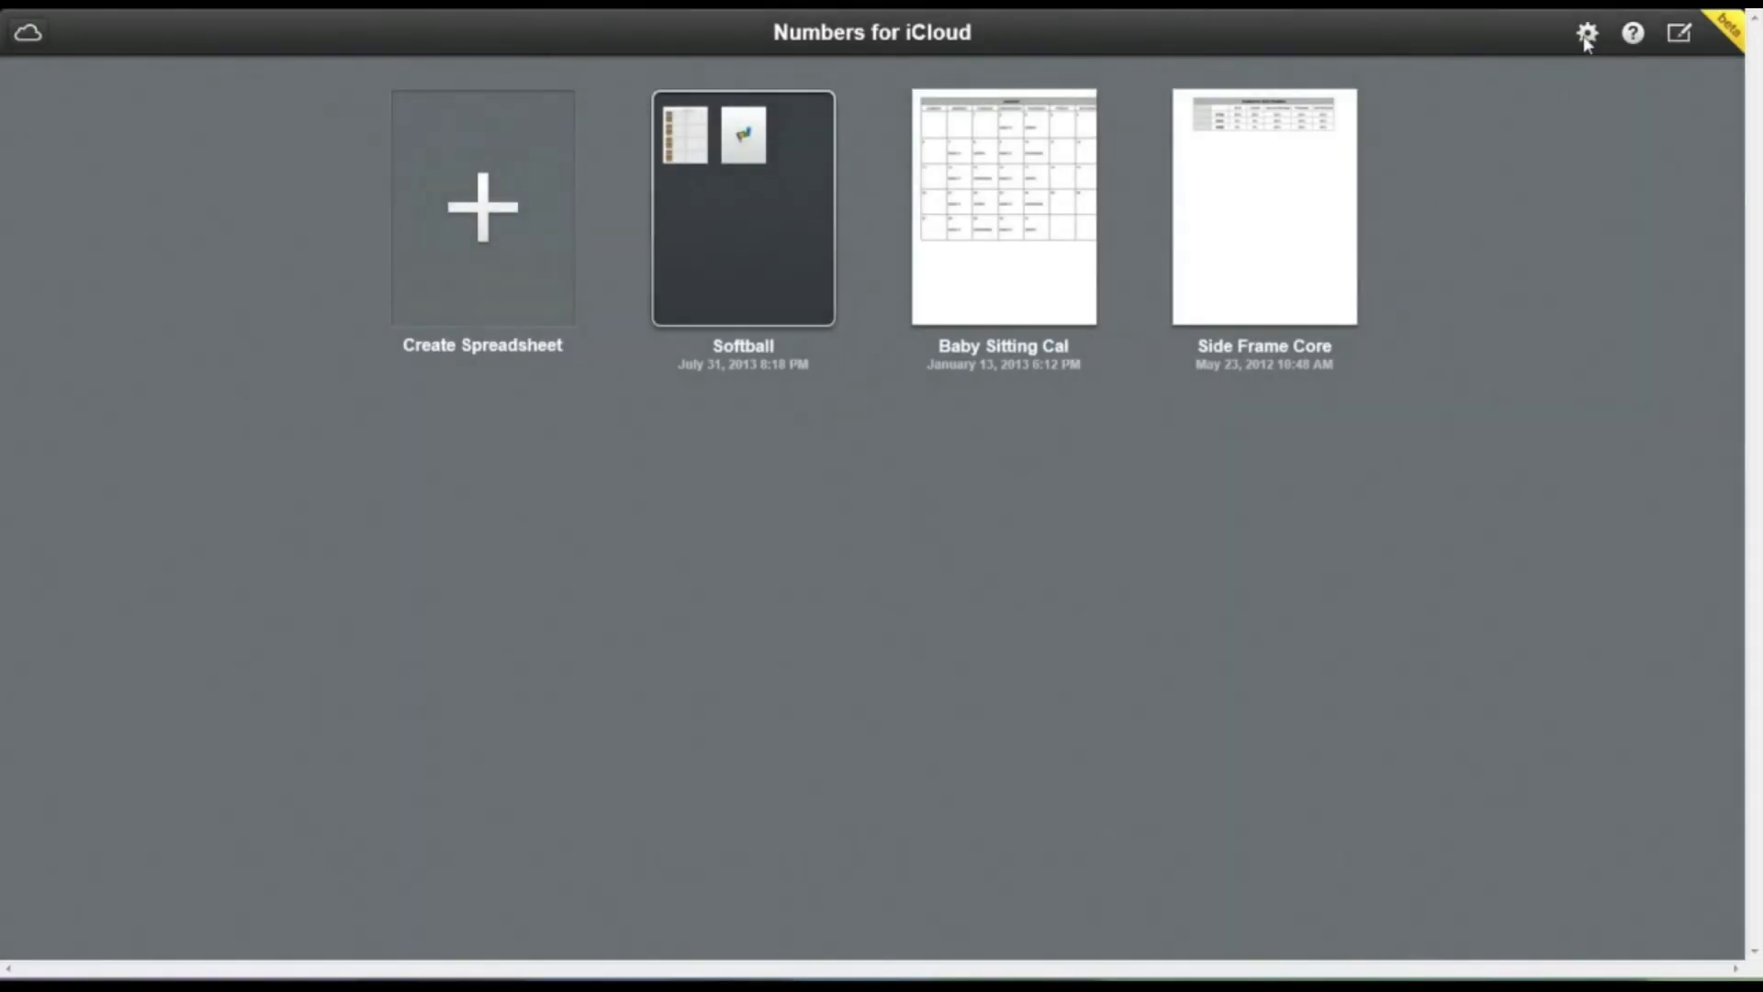
- Select the Side Frame Core spreadsheet, then switch to Keynote through the app switcher
{"action": "left_click", "coordinate": [1587, 31]}
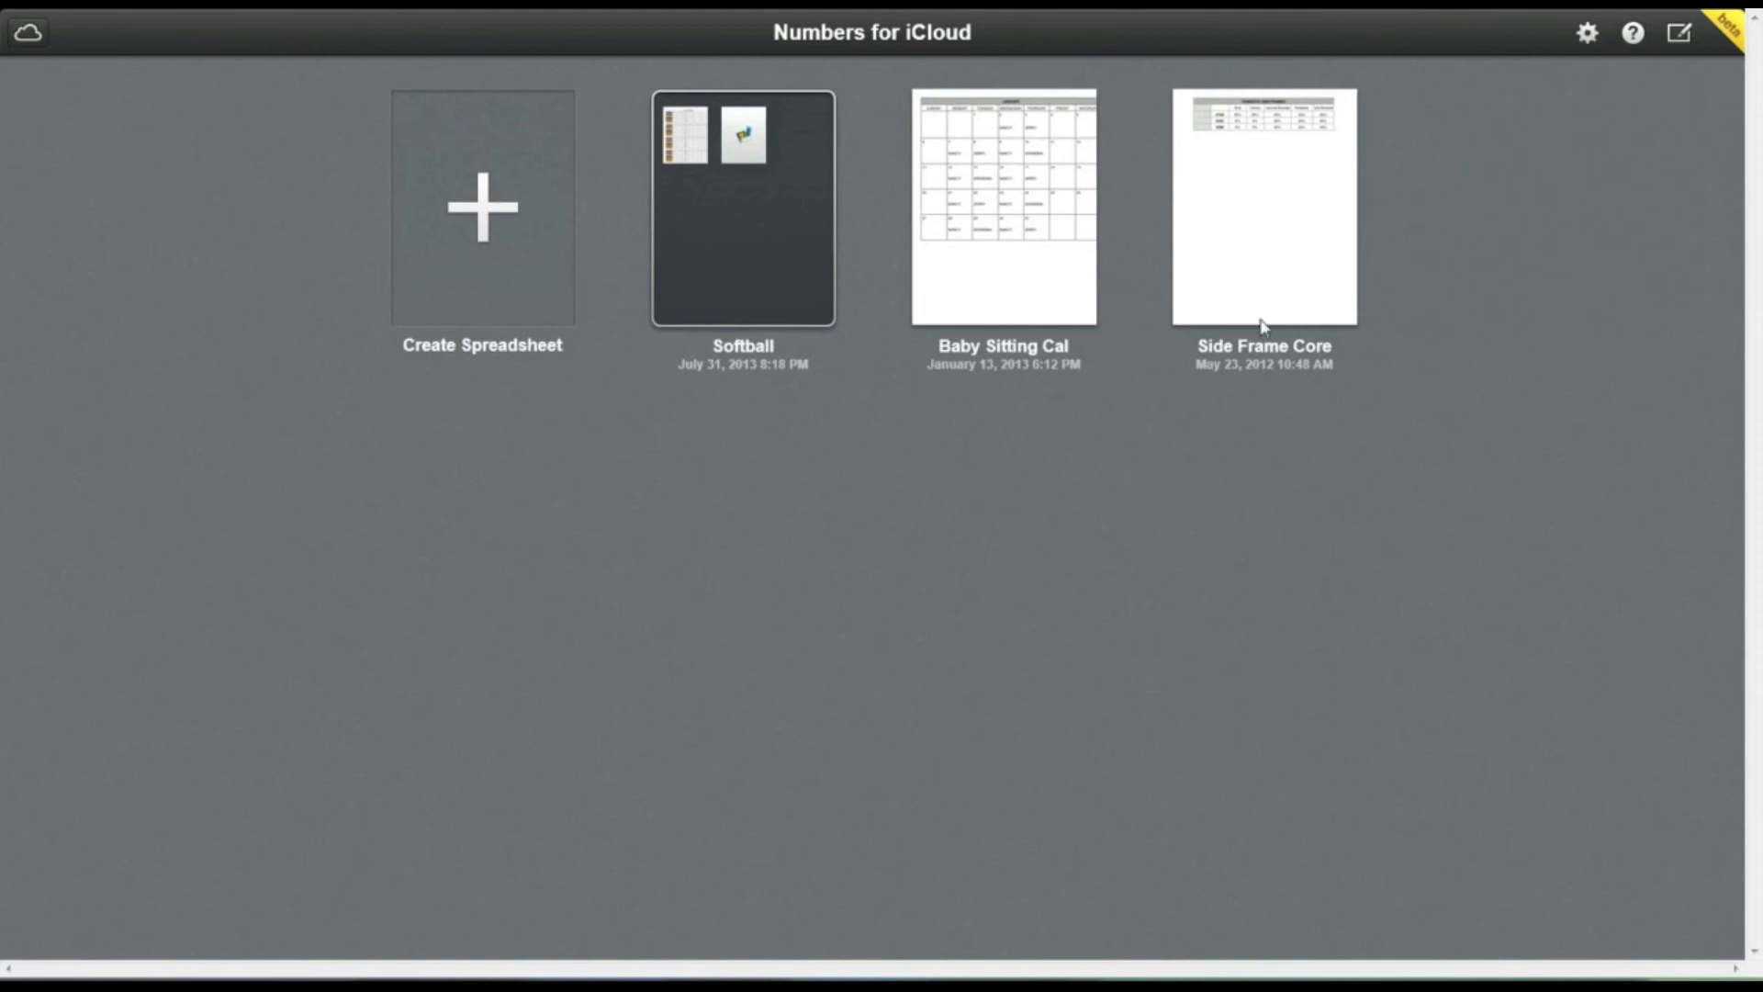
{"action": "left_click", "coordinate": [1263, 206]}
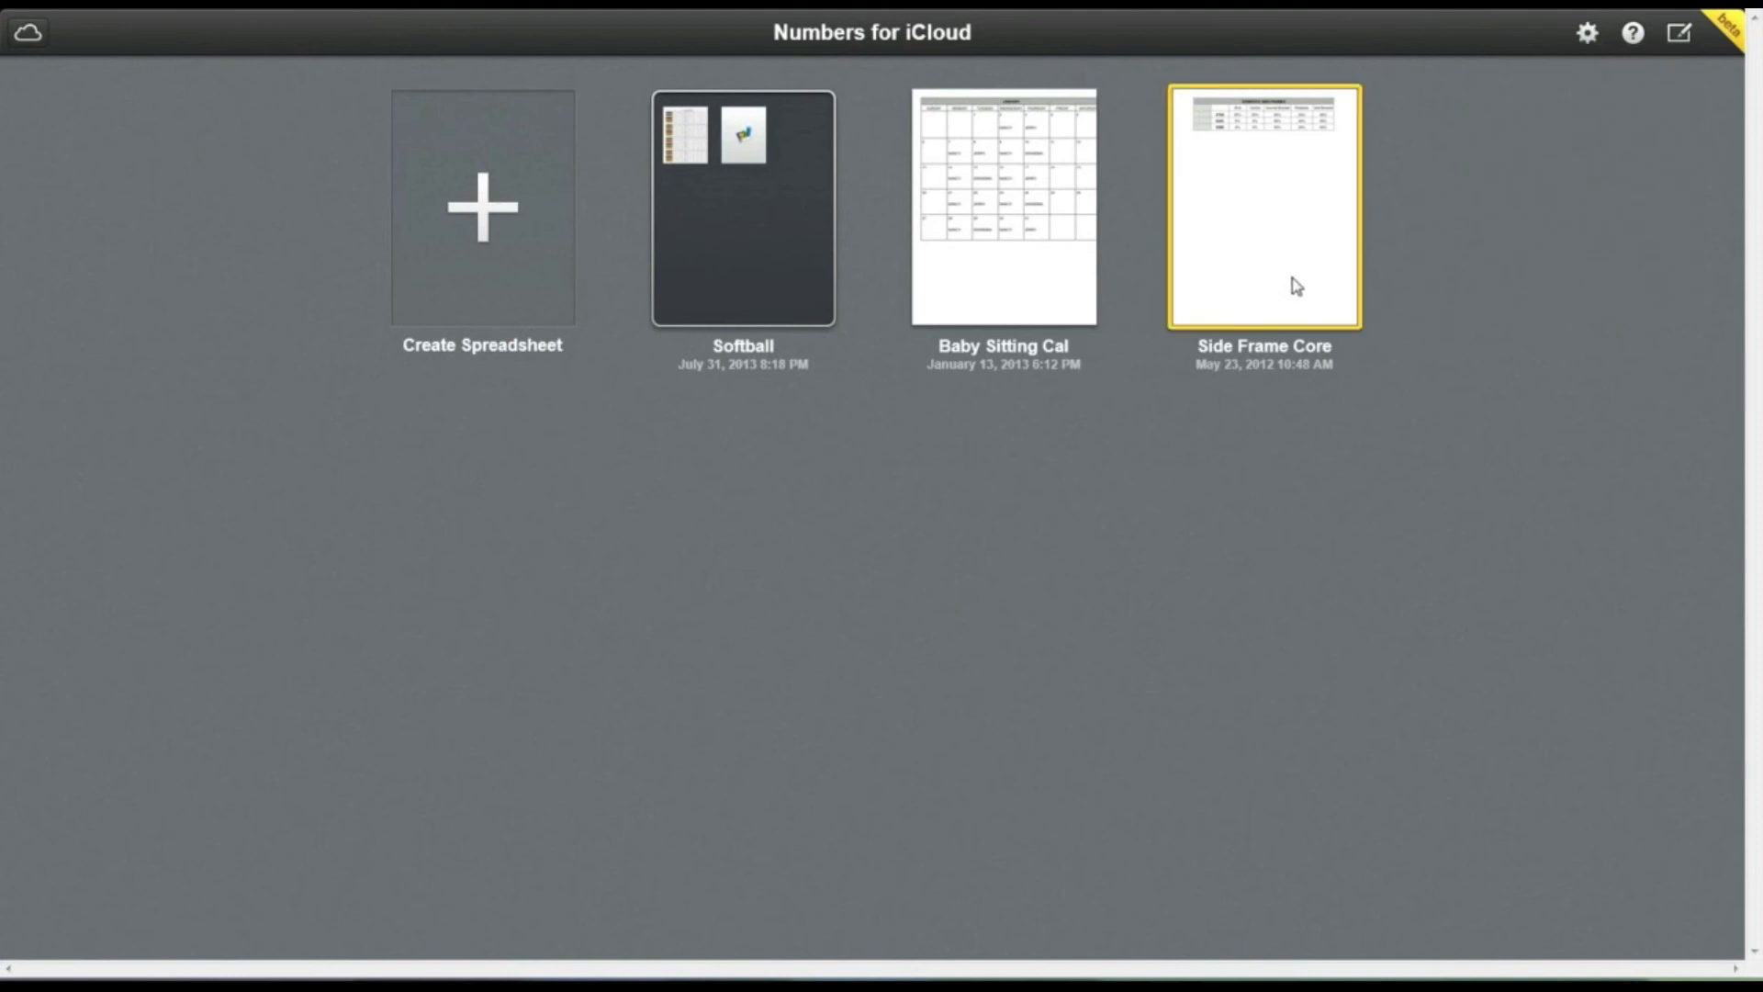
{"action": "left_click", "coordinate": [27, 32]}
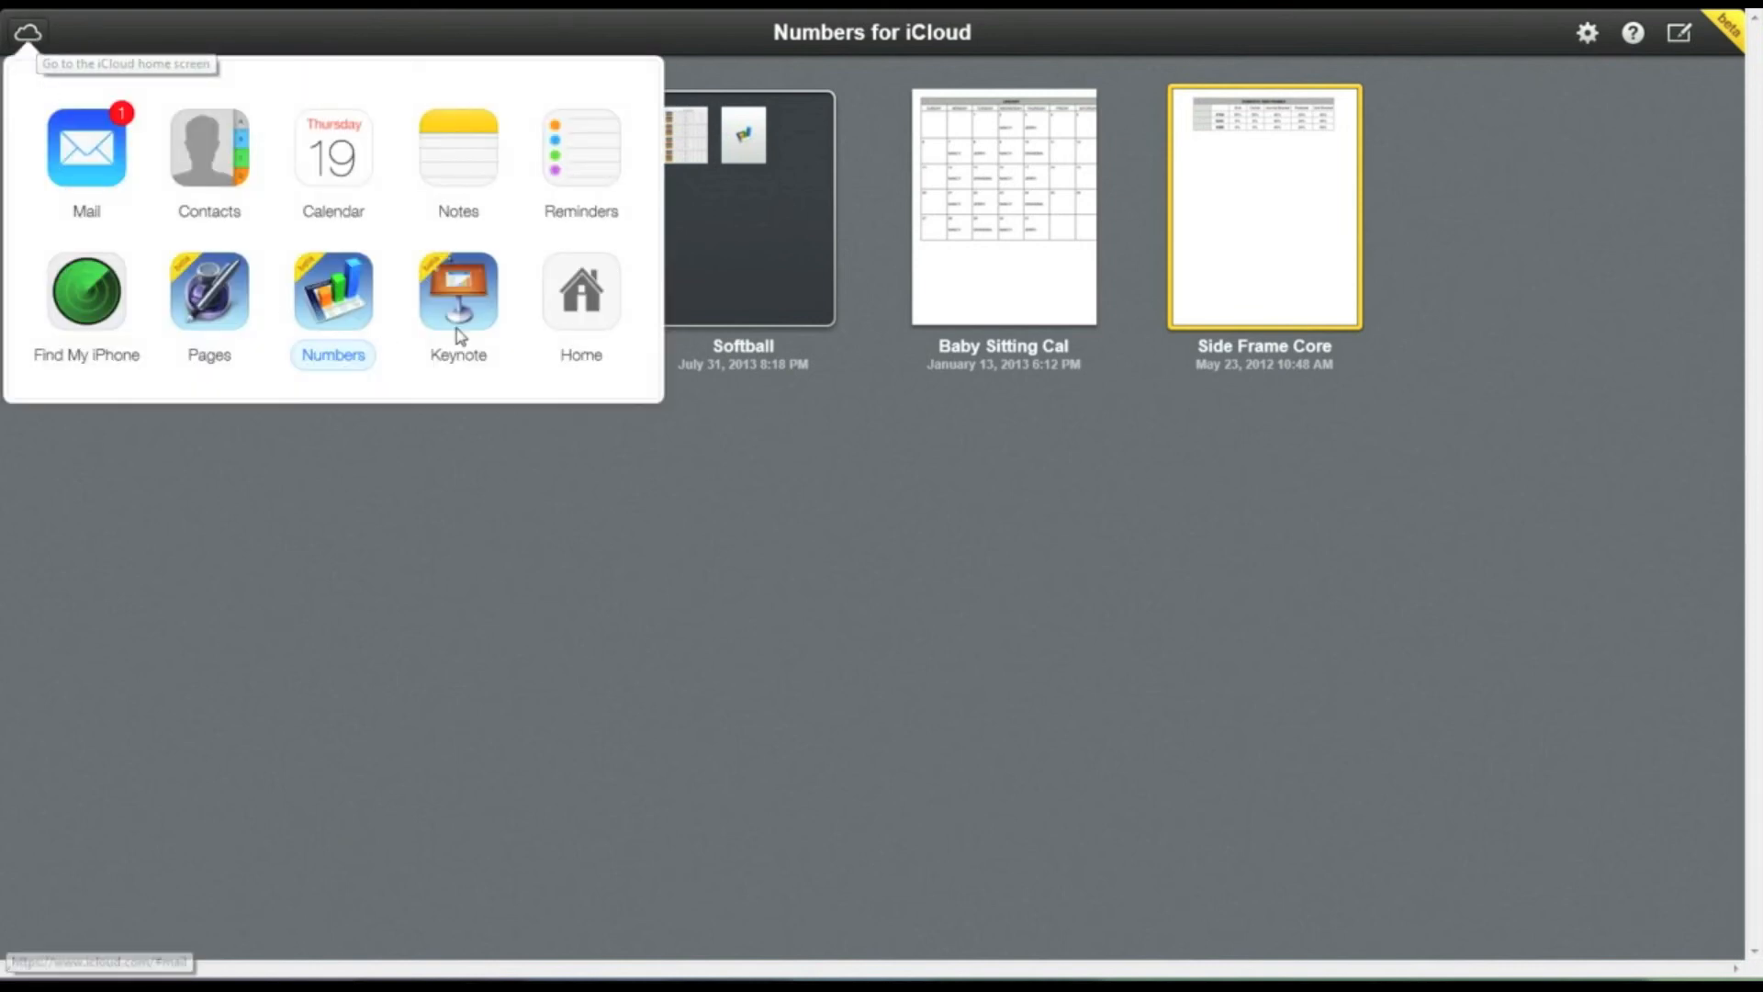
{"action": "mouse_move", "coordinate": [458, 292]}
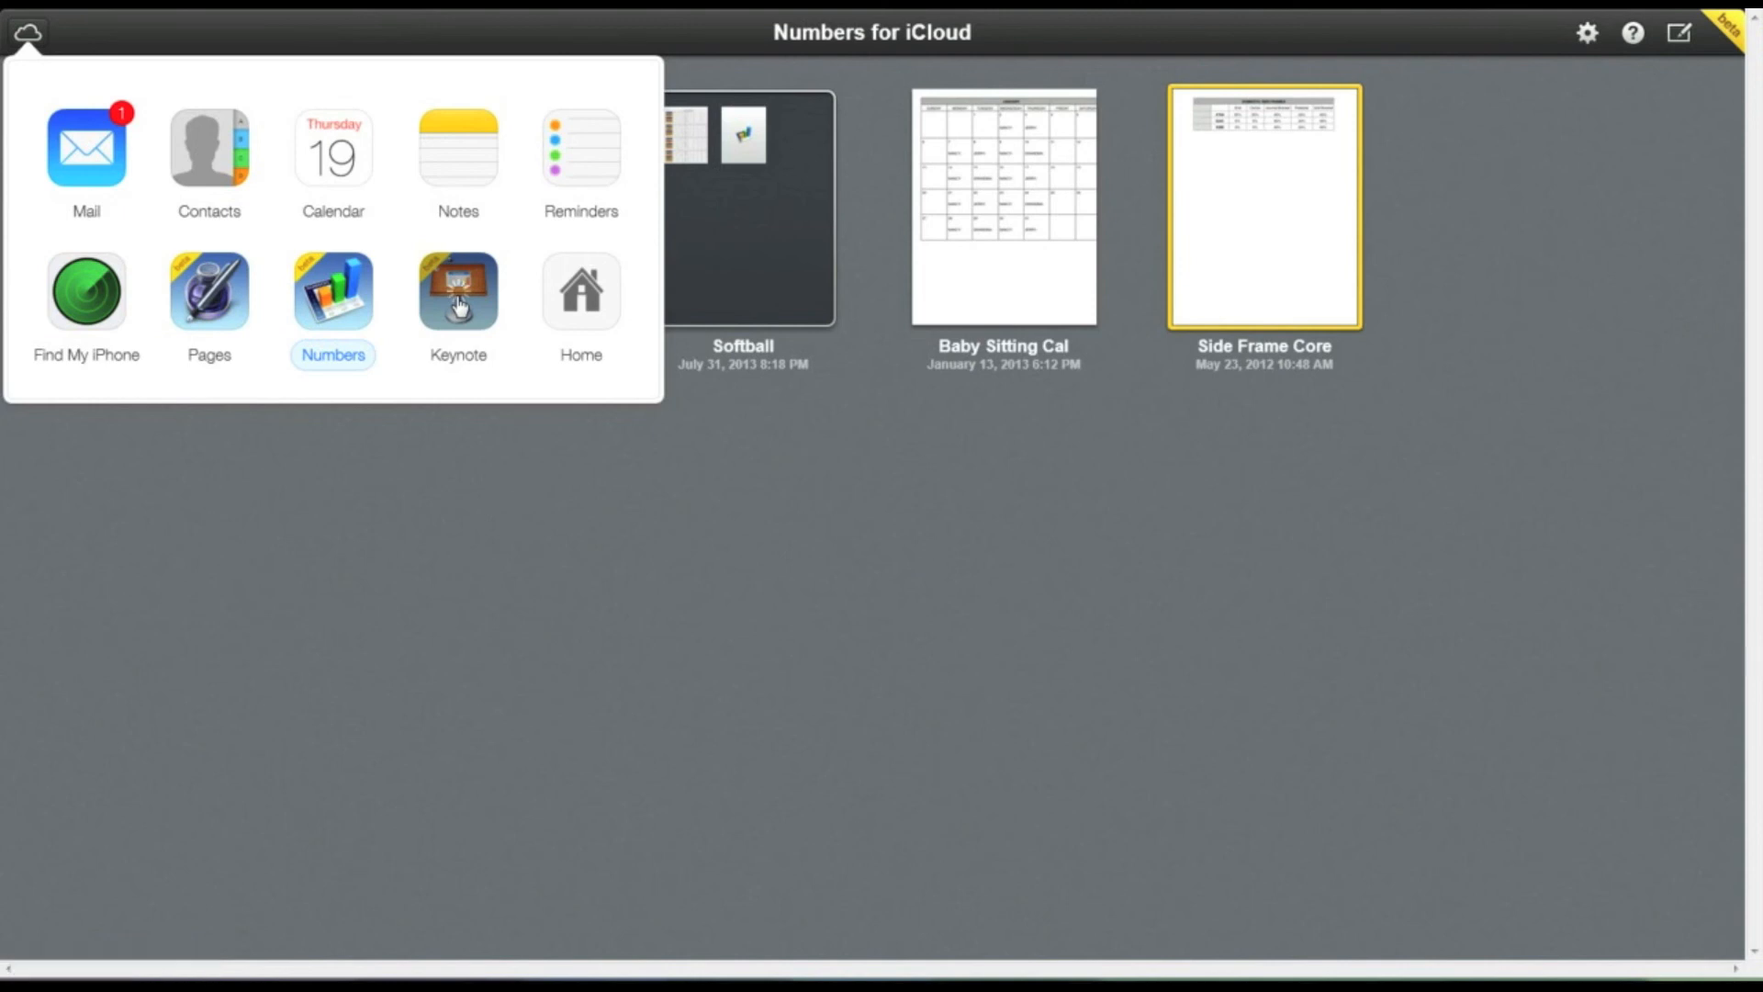
{"action": "left_click", "coordinate": [457, 290]}
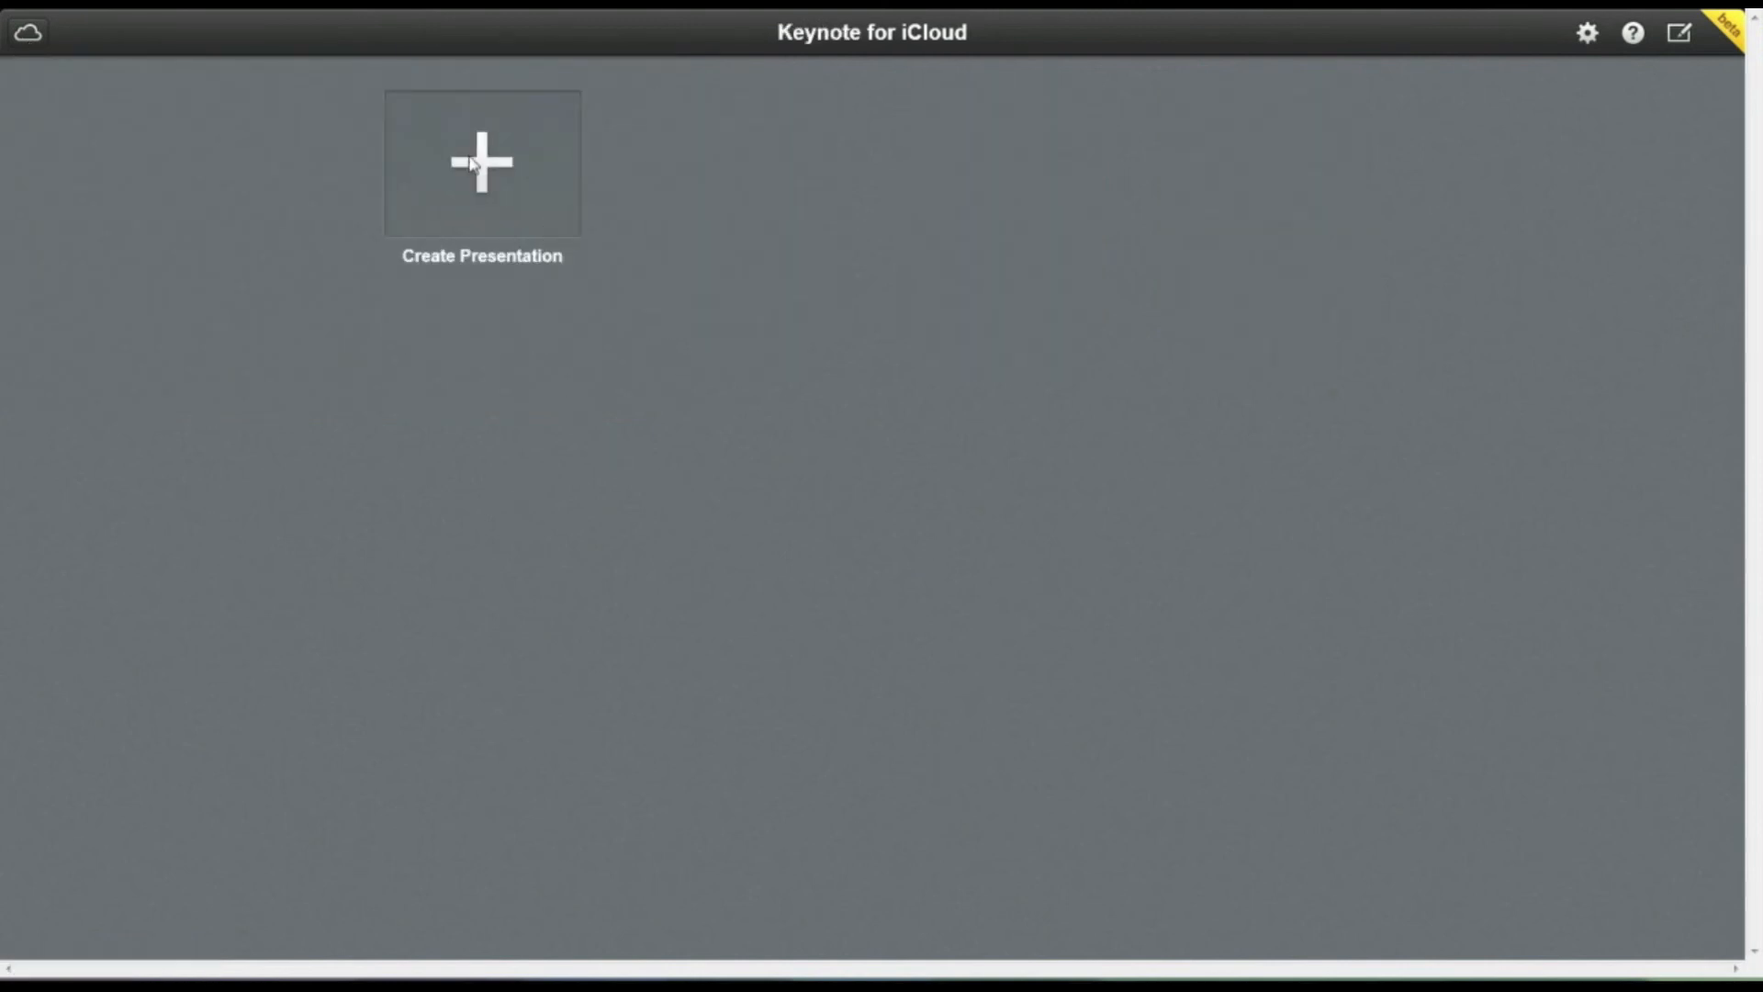
{"action": "left_click", "coordinate": [481, 164]}
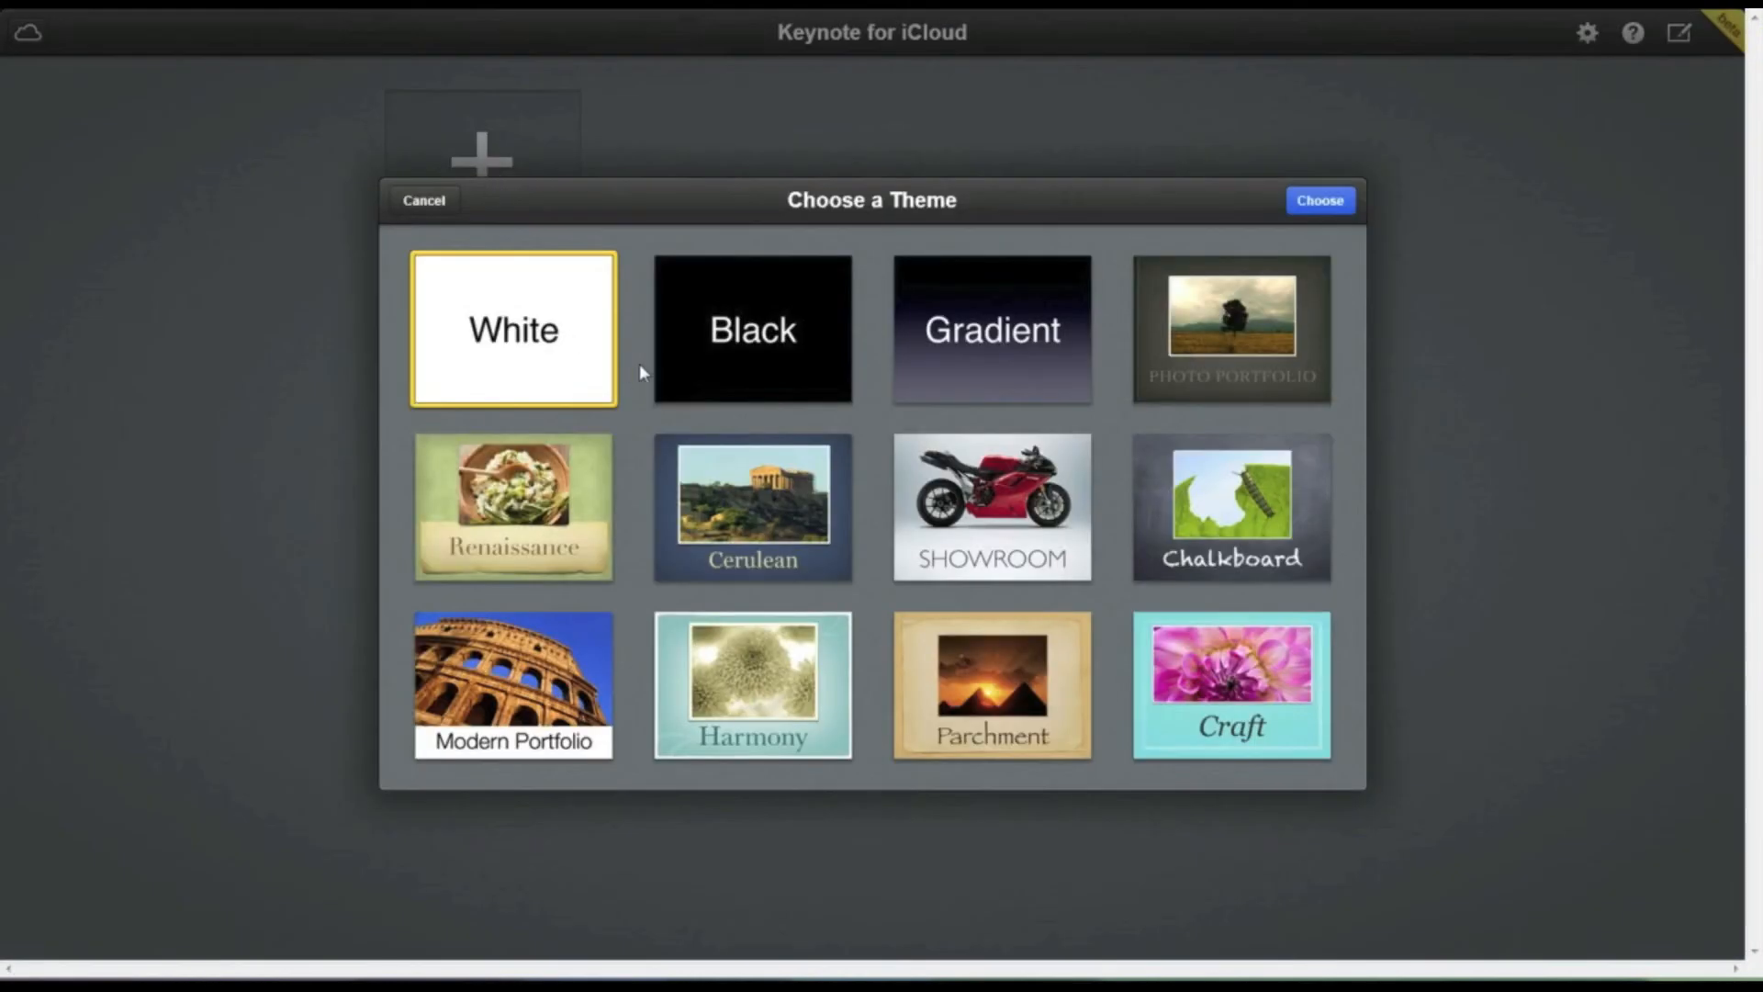
{"action": "mouse_move", "coordinate": [612, 382]}
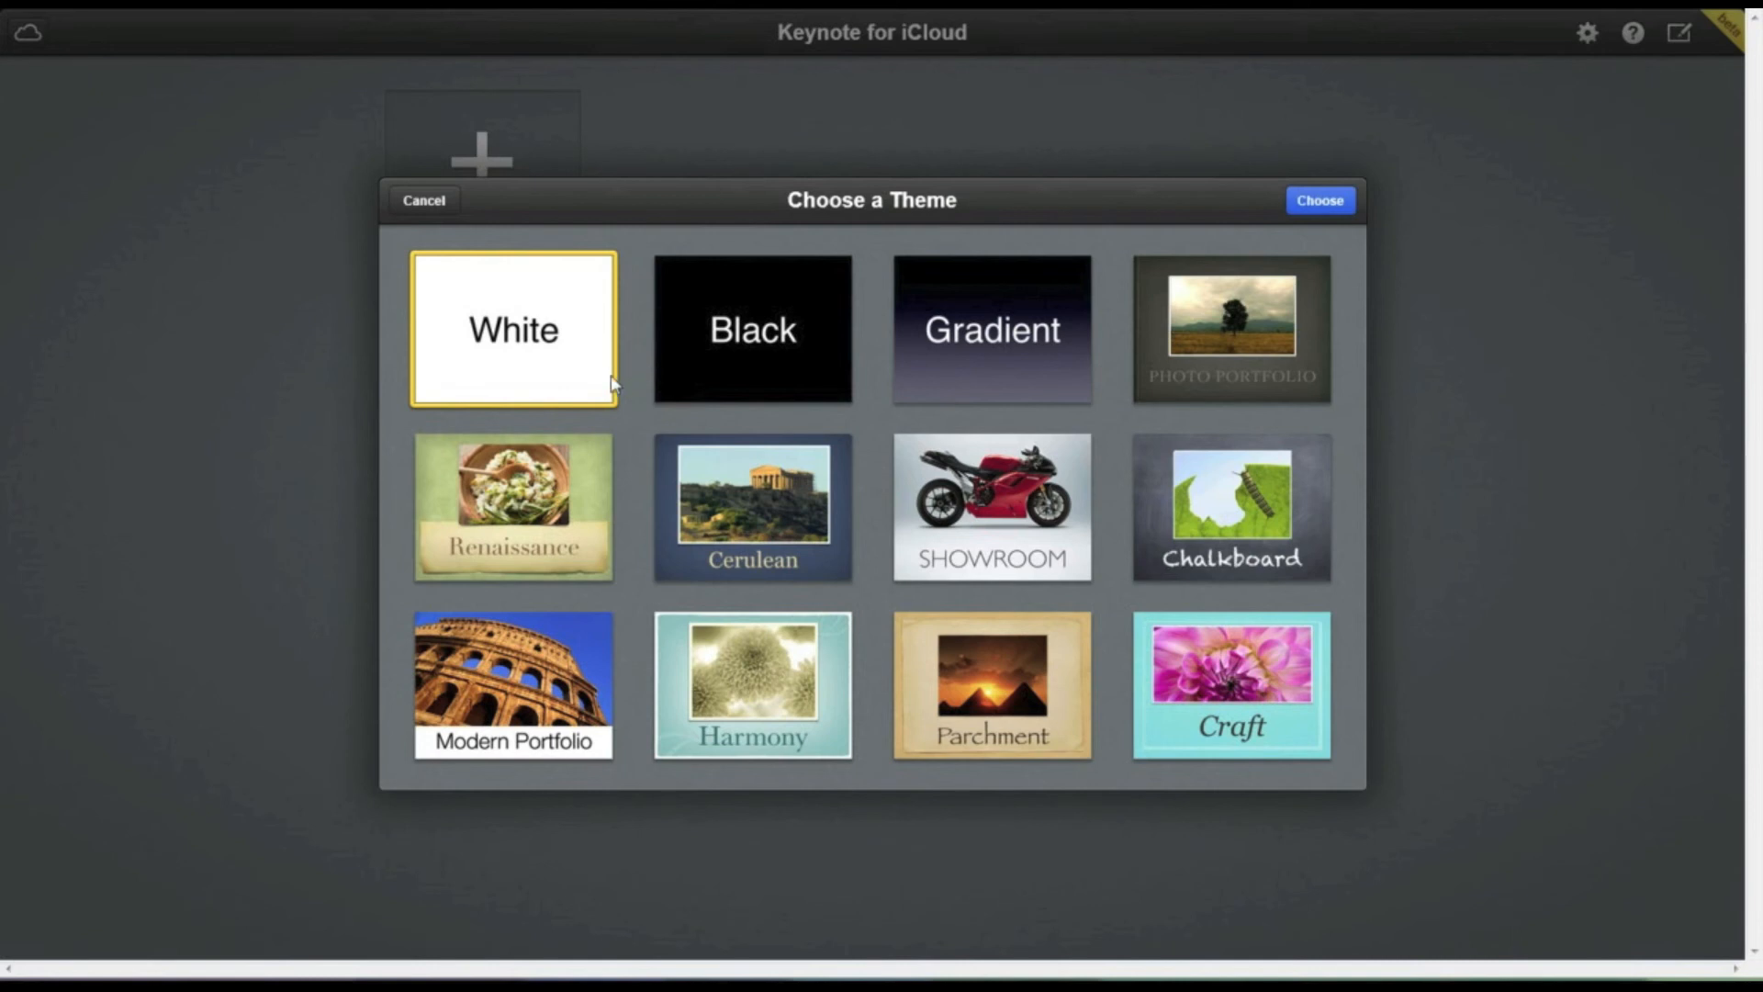
{"action": "mouse_move", "coordinate": [803, 386]}
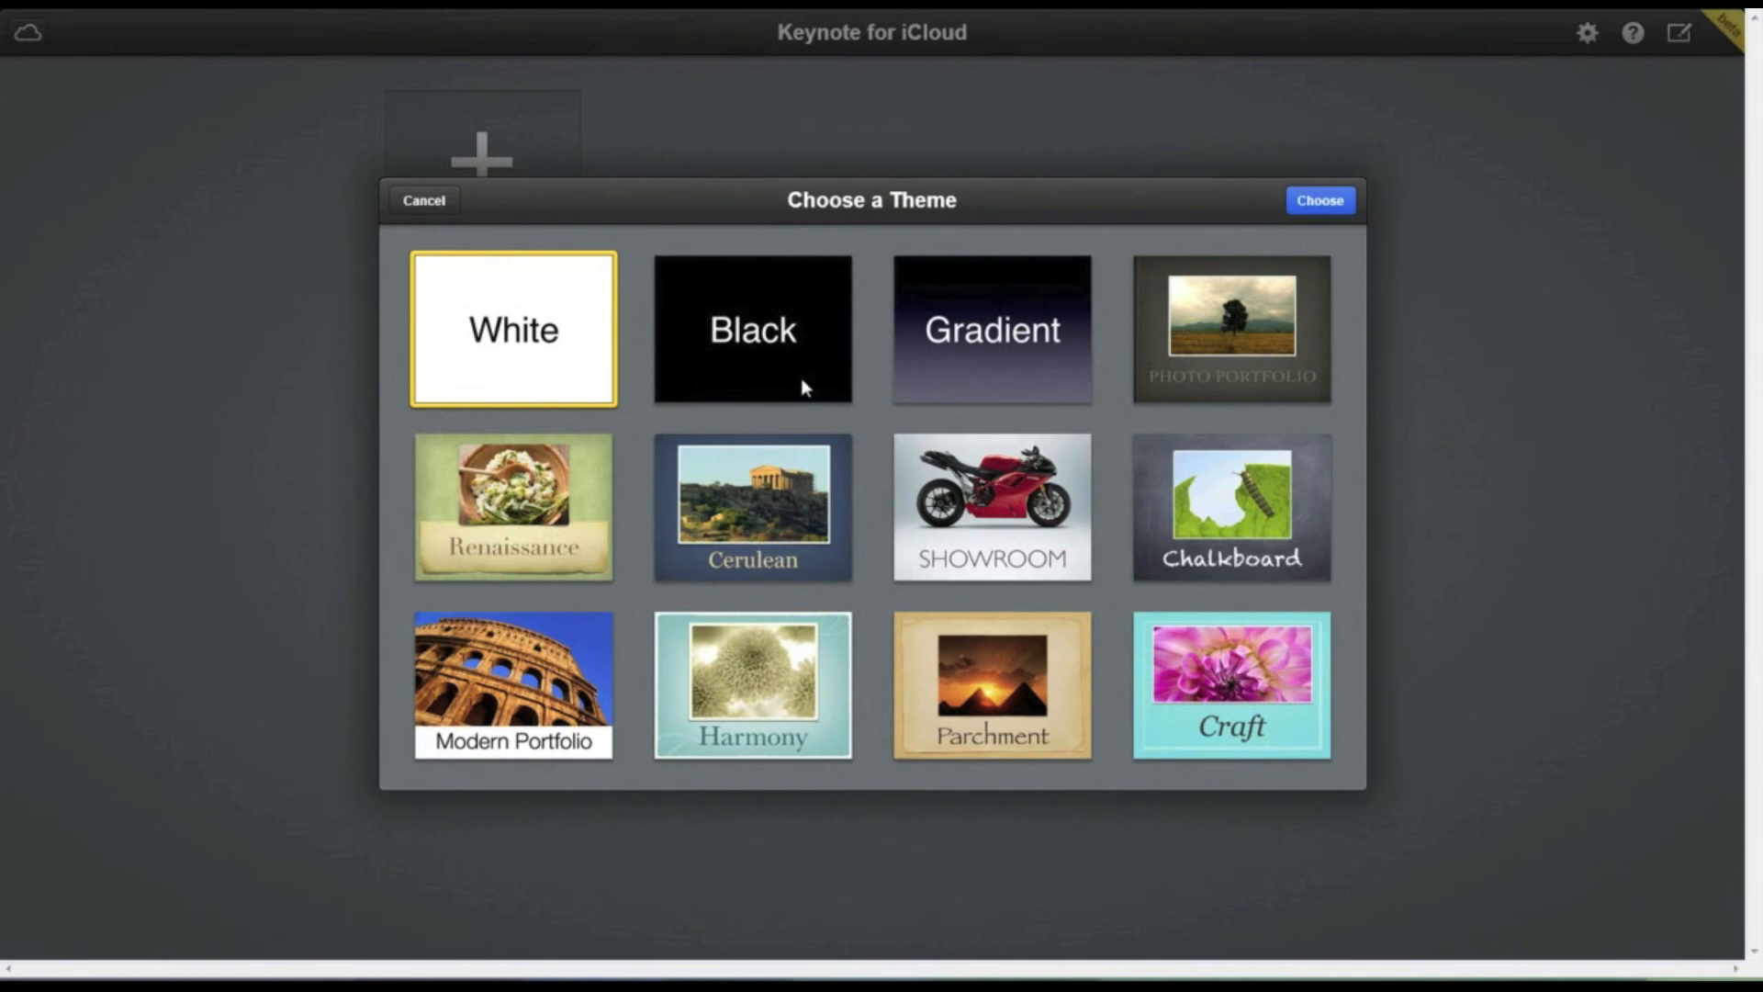
{"action": "mouse_move", "coordinate": [936, 342]}
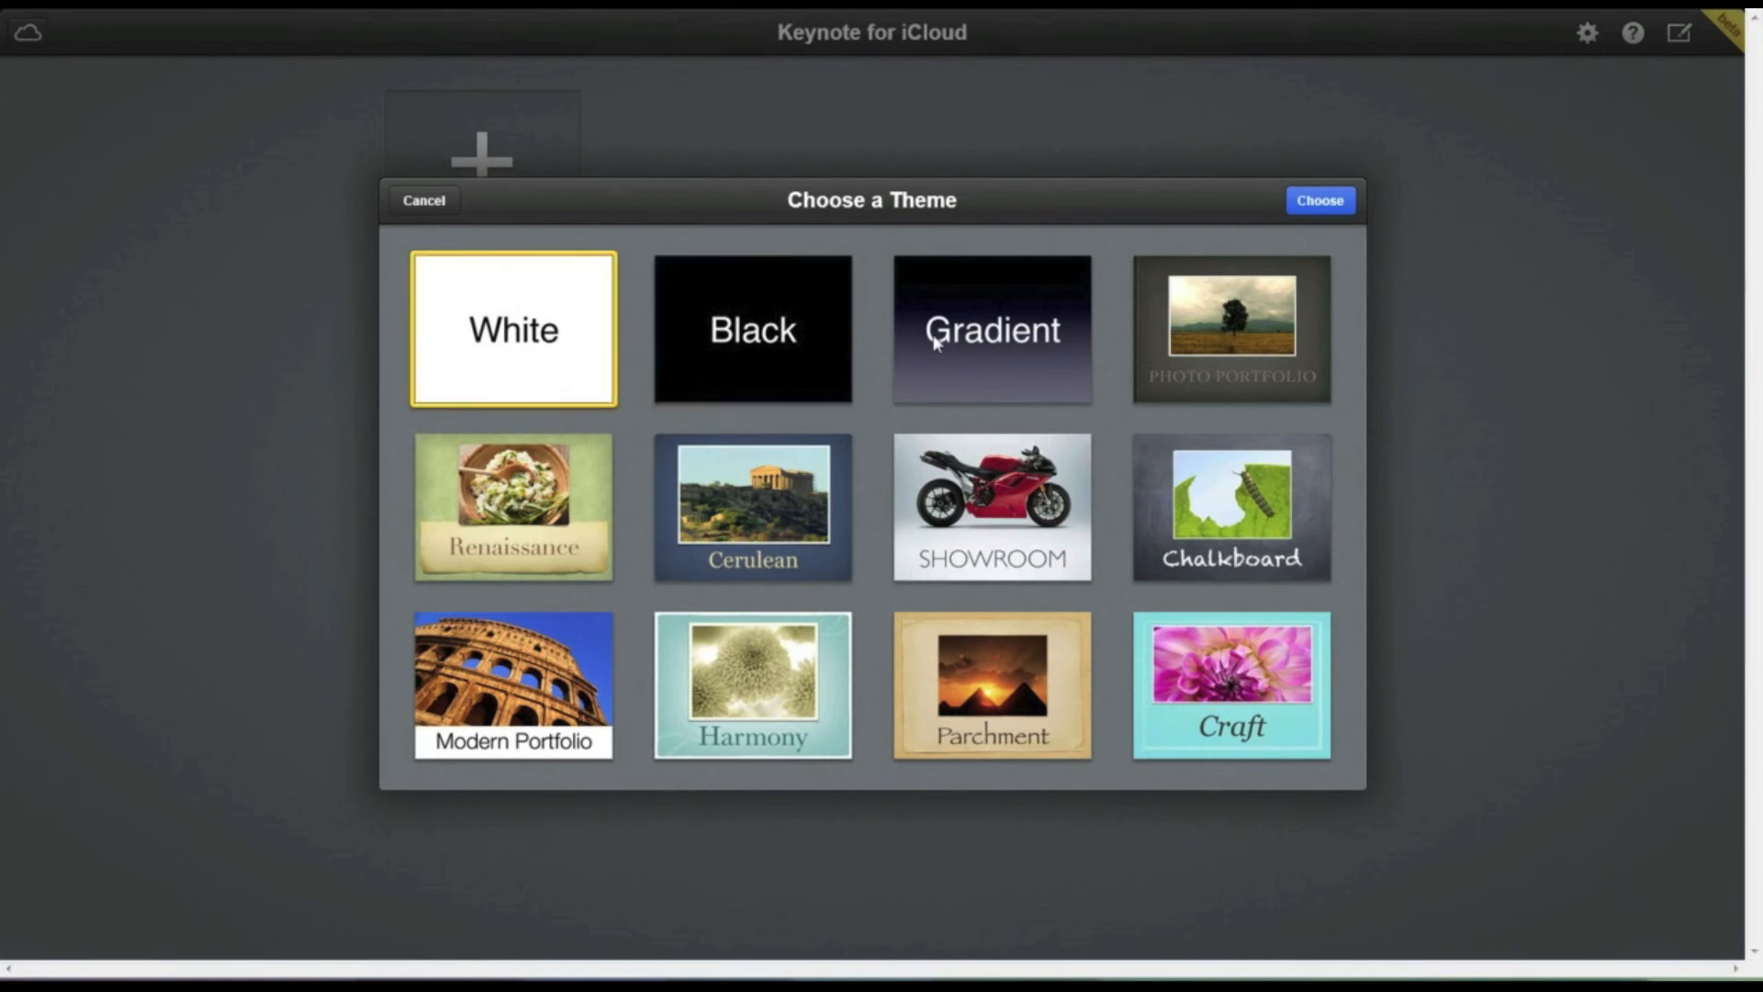
{"action": "left_click", "coordinate": [423, 201]}
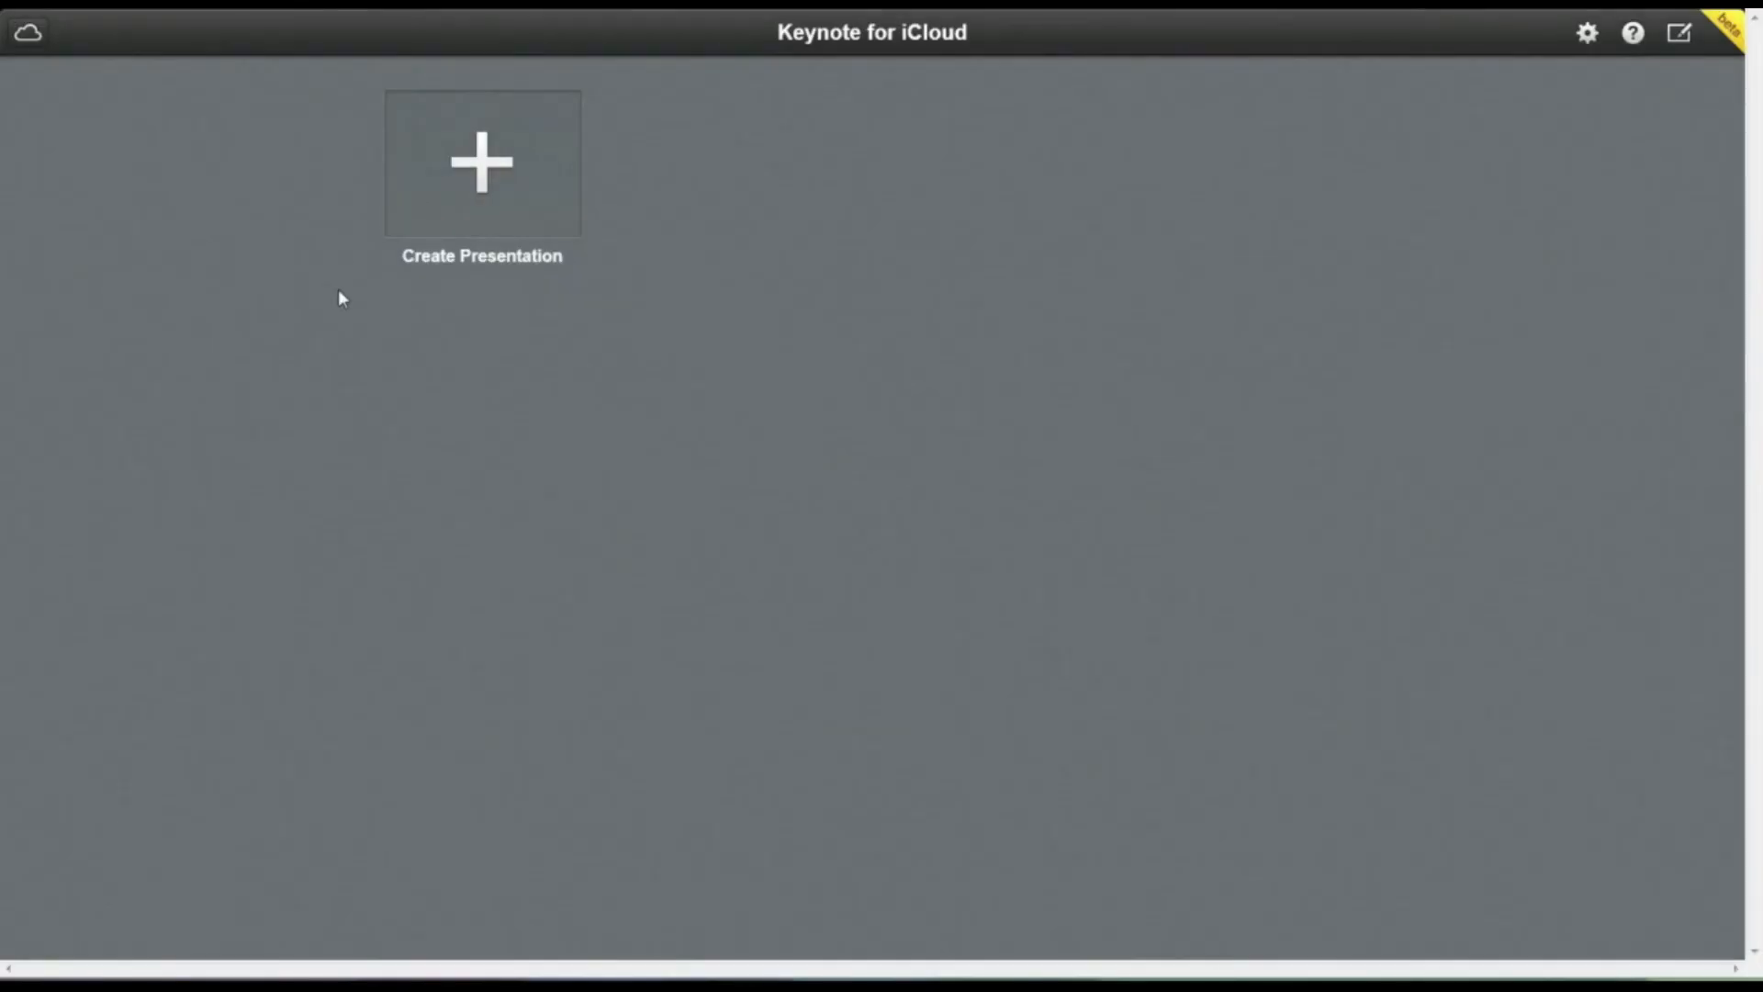
- View Keynote's presentation options, then go to the iCloud home screen via the app switcher
{"action": "left_click", "coordinate": [1587, 32]}
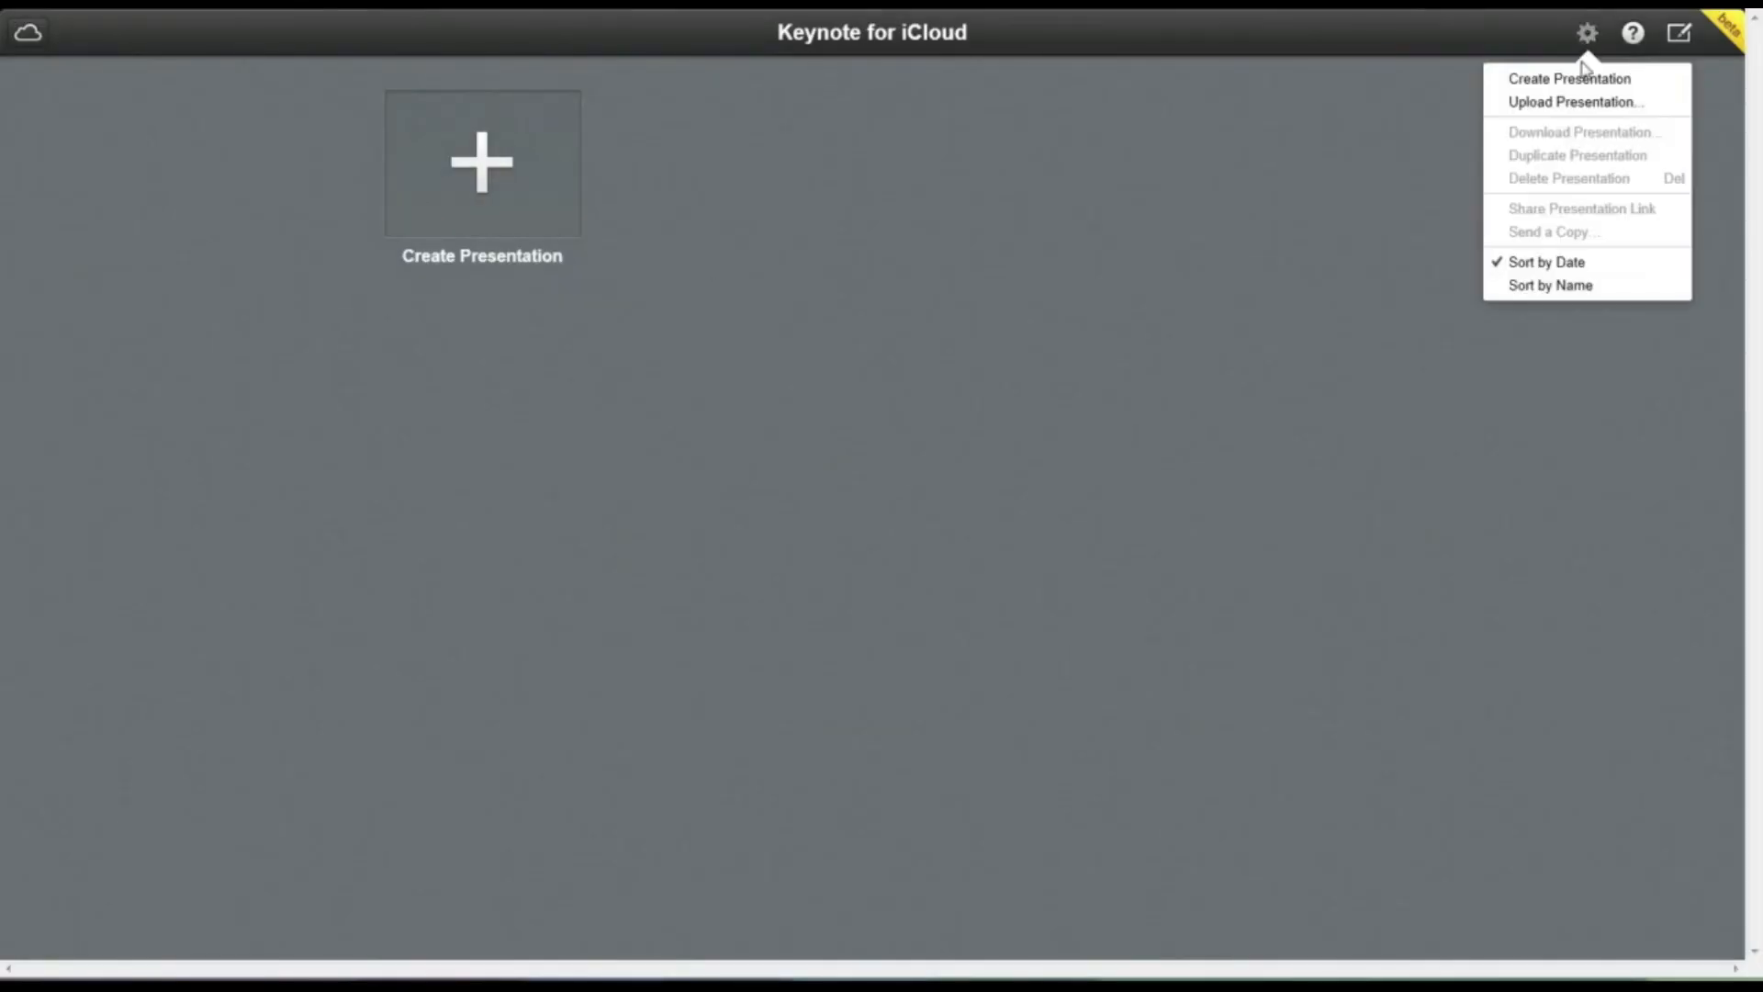
{"action": "mouse_move", "coordinate": [1467, 336]}
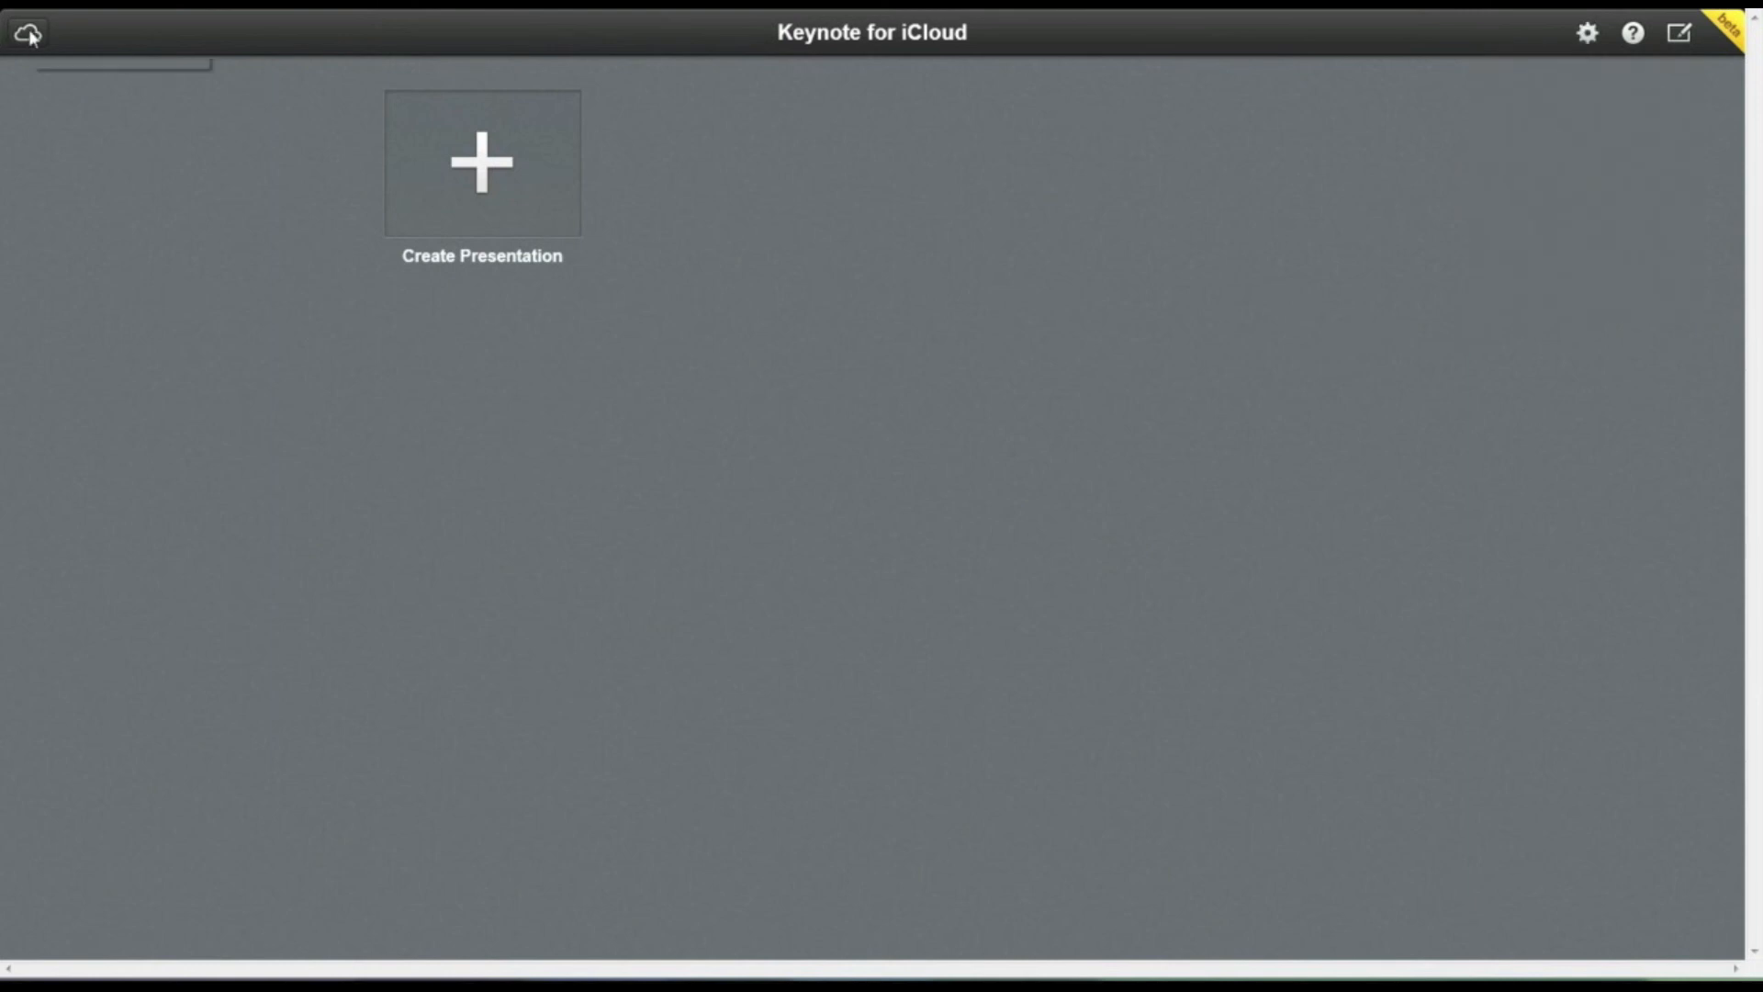
{"action": "left_click", "coordinate": [27, 32]}
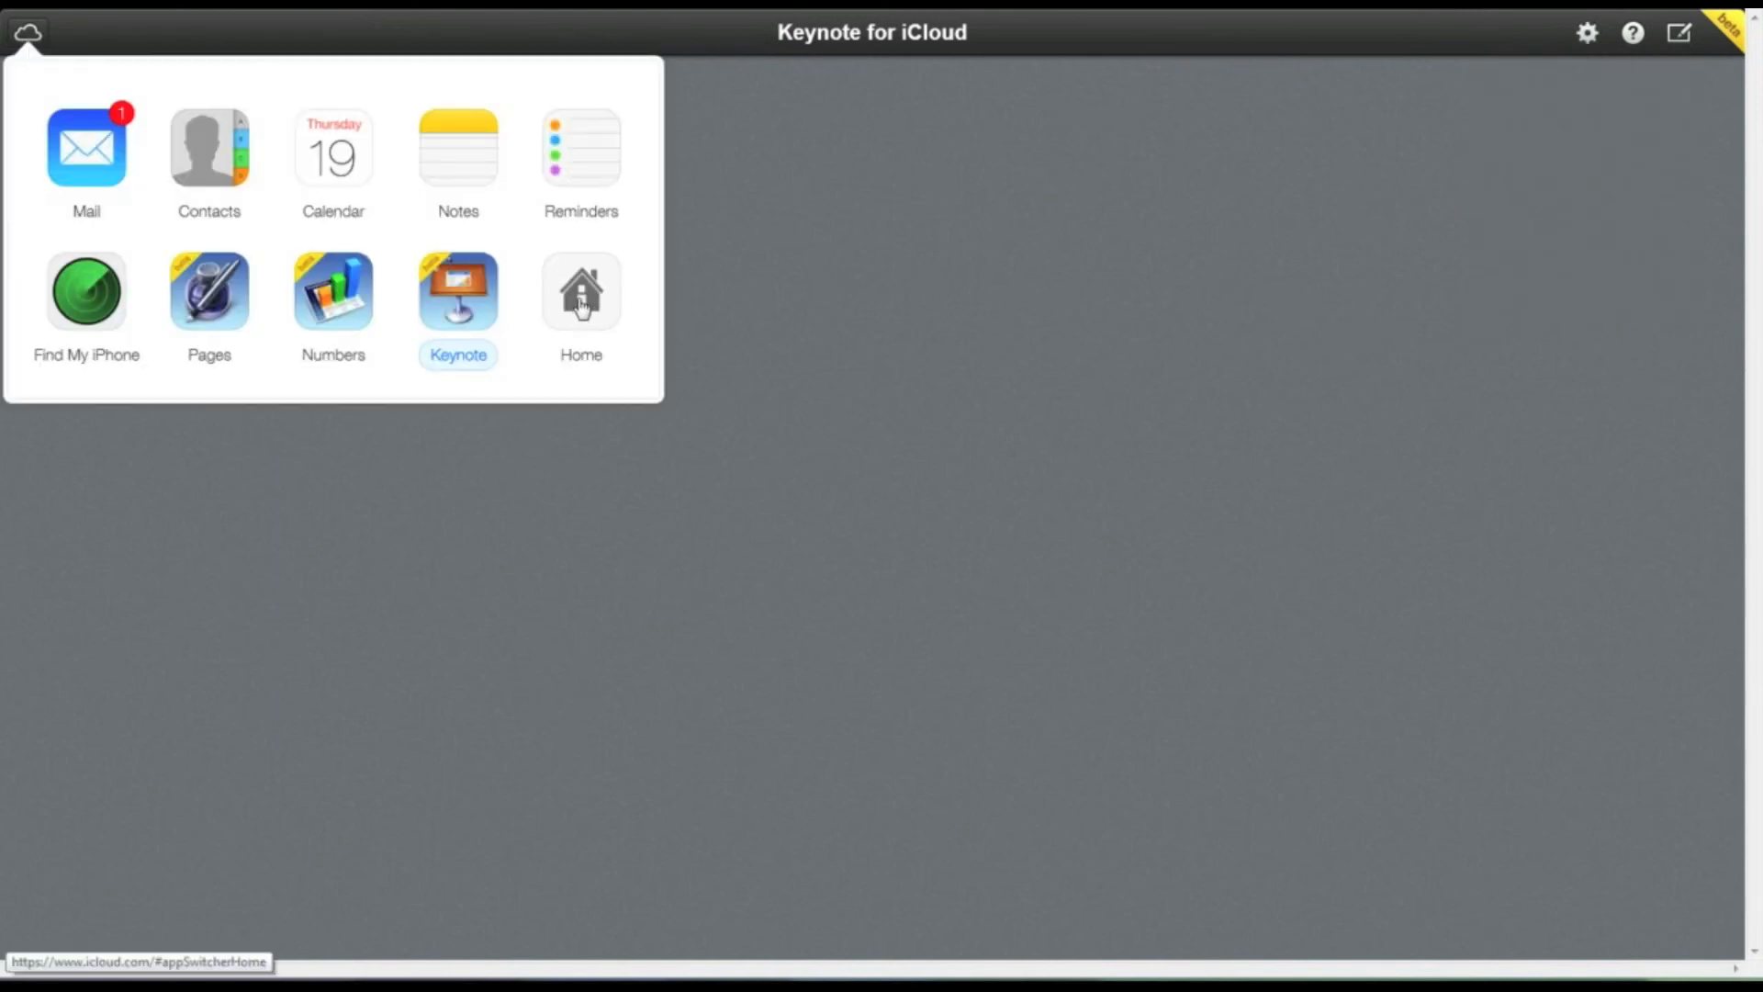
{"action": "left_click", "coordinate": [580, 291]}
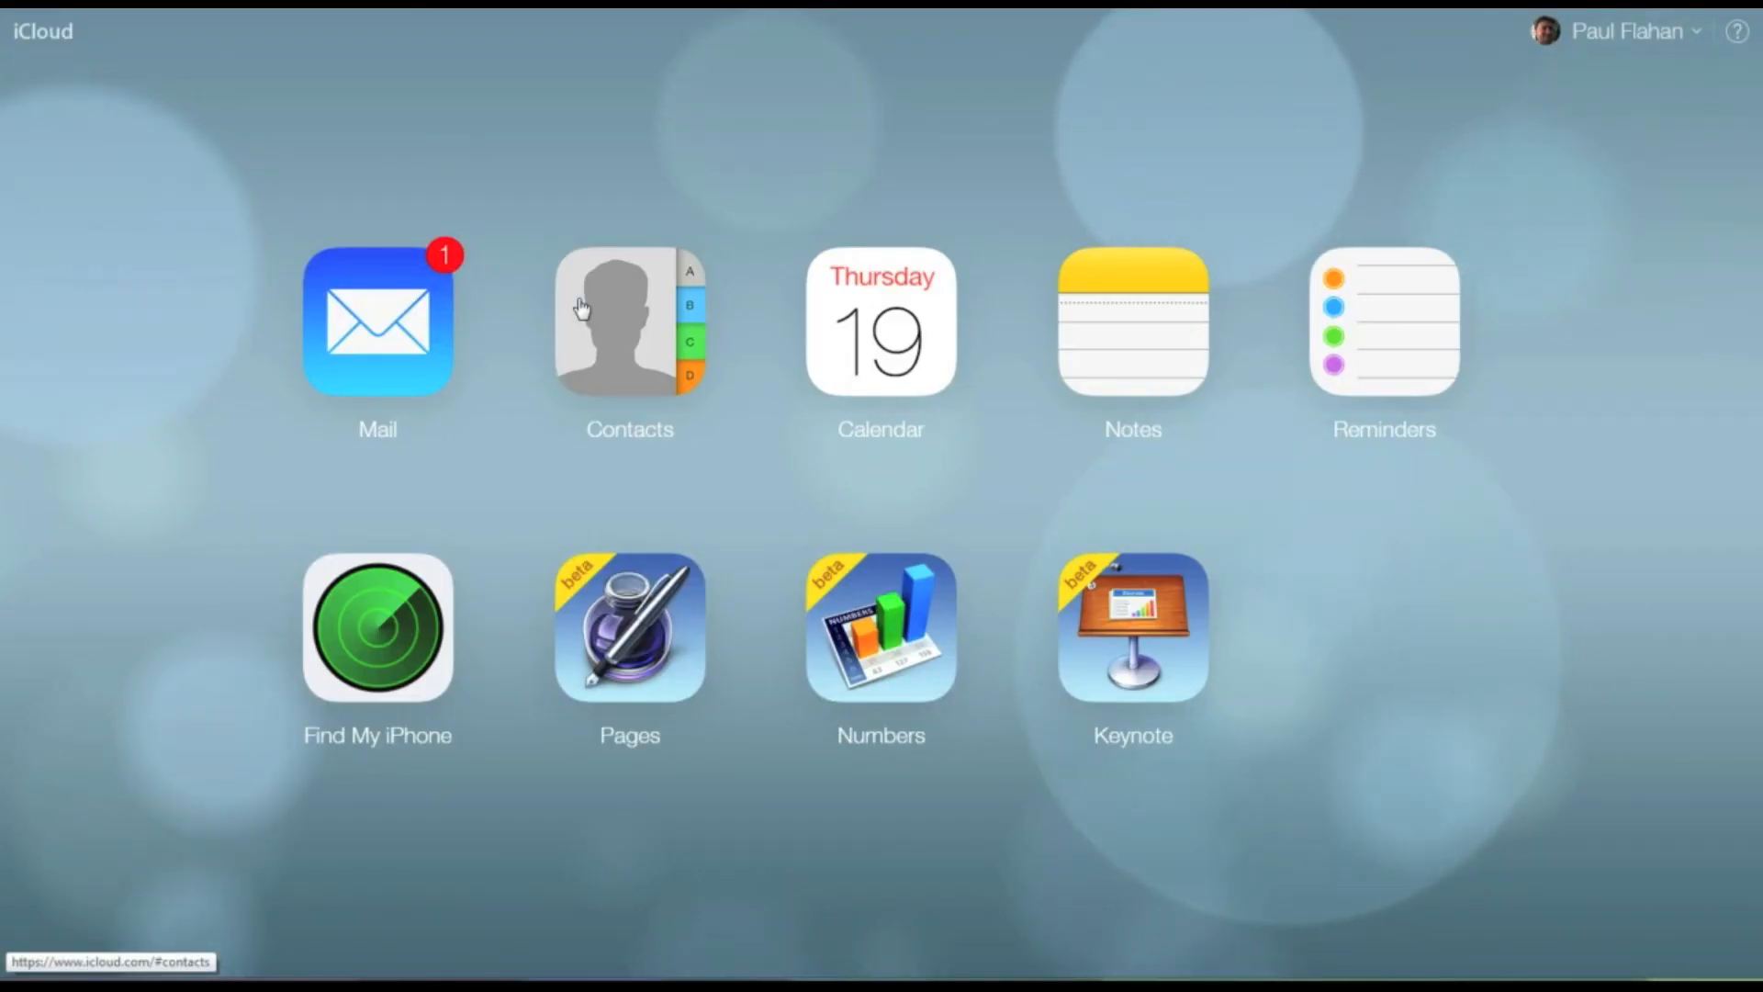
{"action": "mouse_move", "coordinate": [1632, 537]}
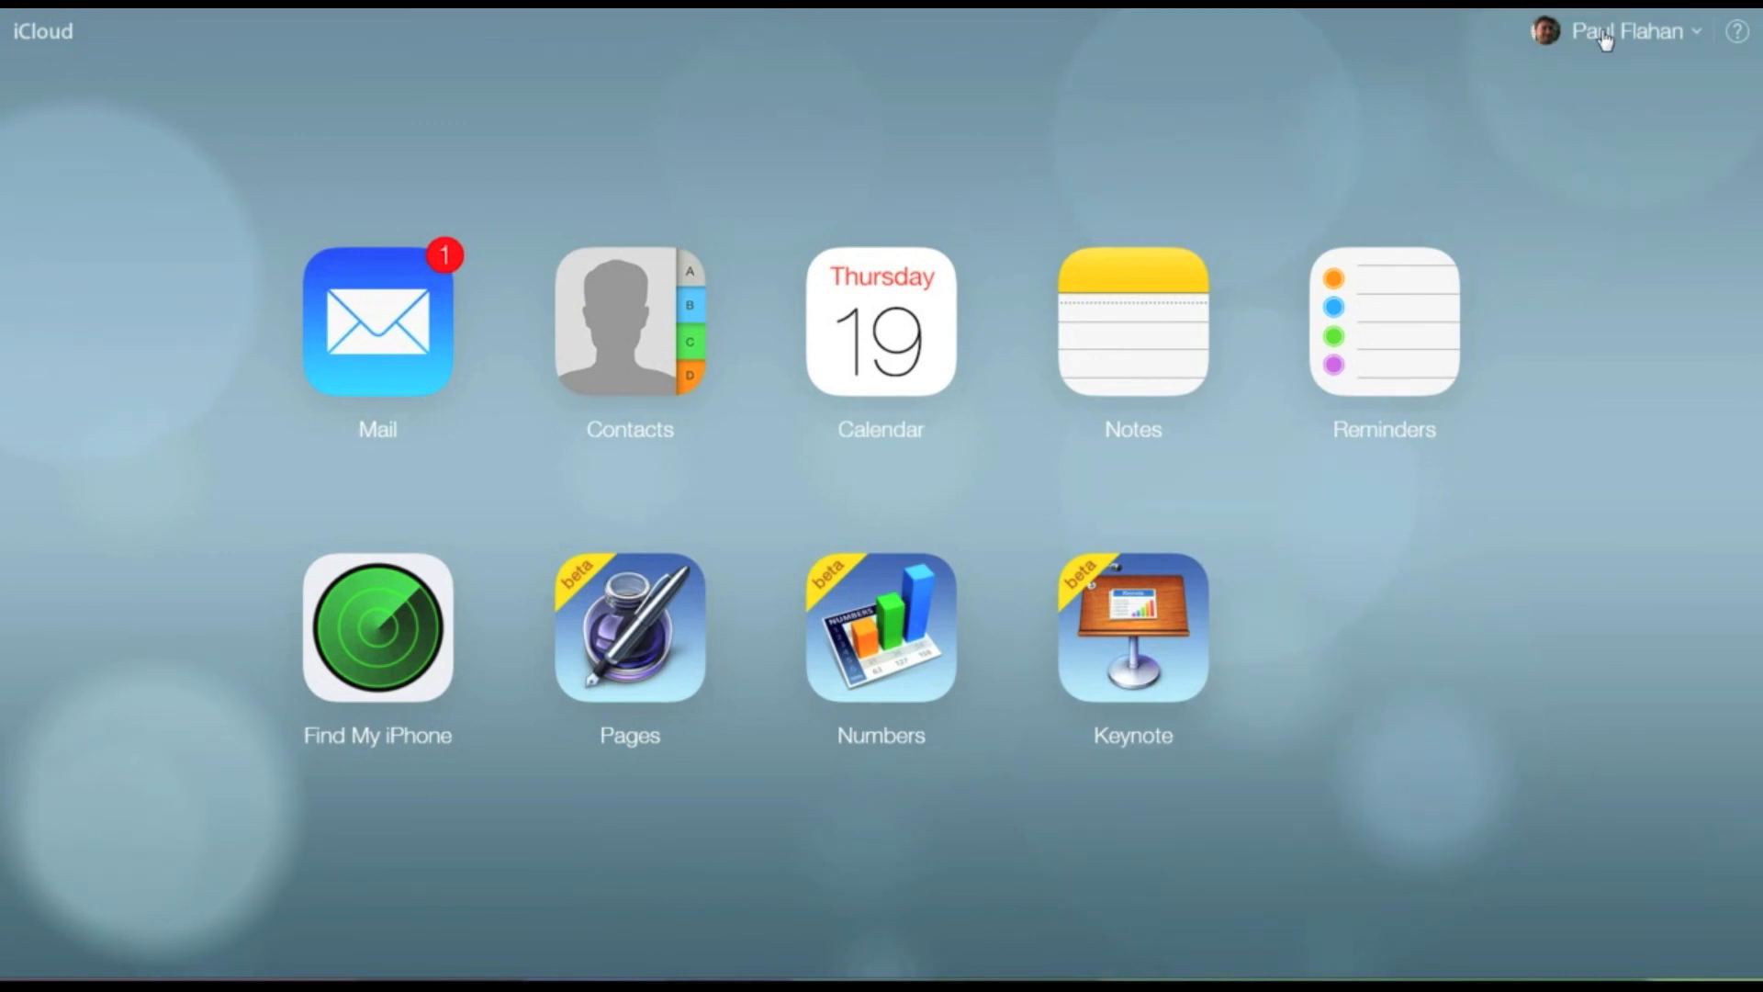
- Sign out from the account menu and select the Apple ID field on the sign-in page
{"action": "left_click", "coordinate": [1631, 31]}
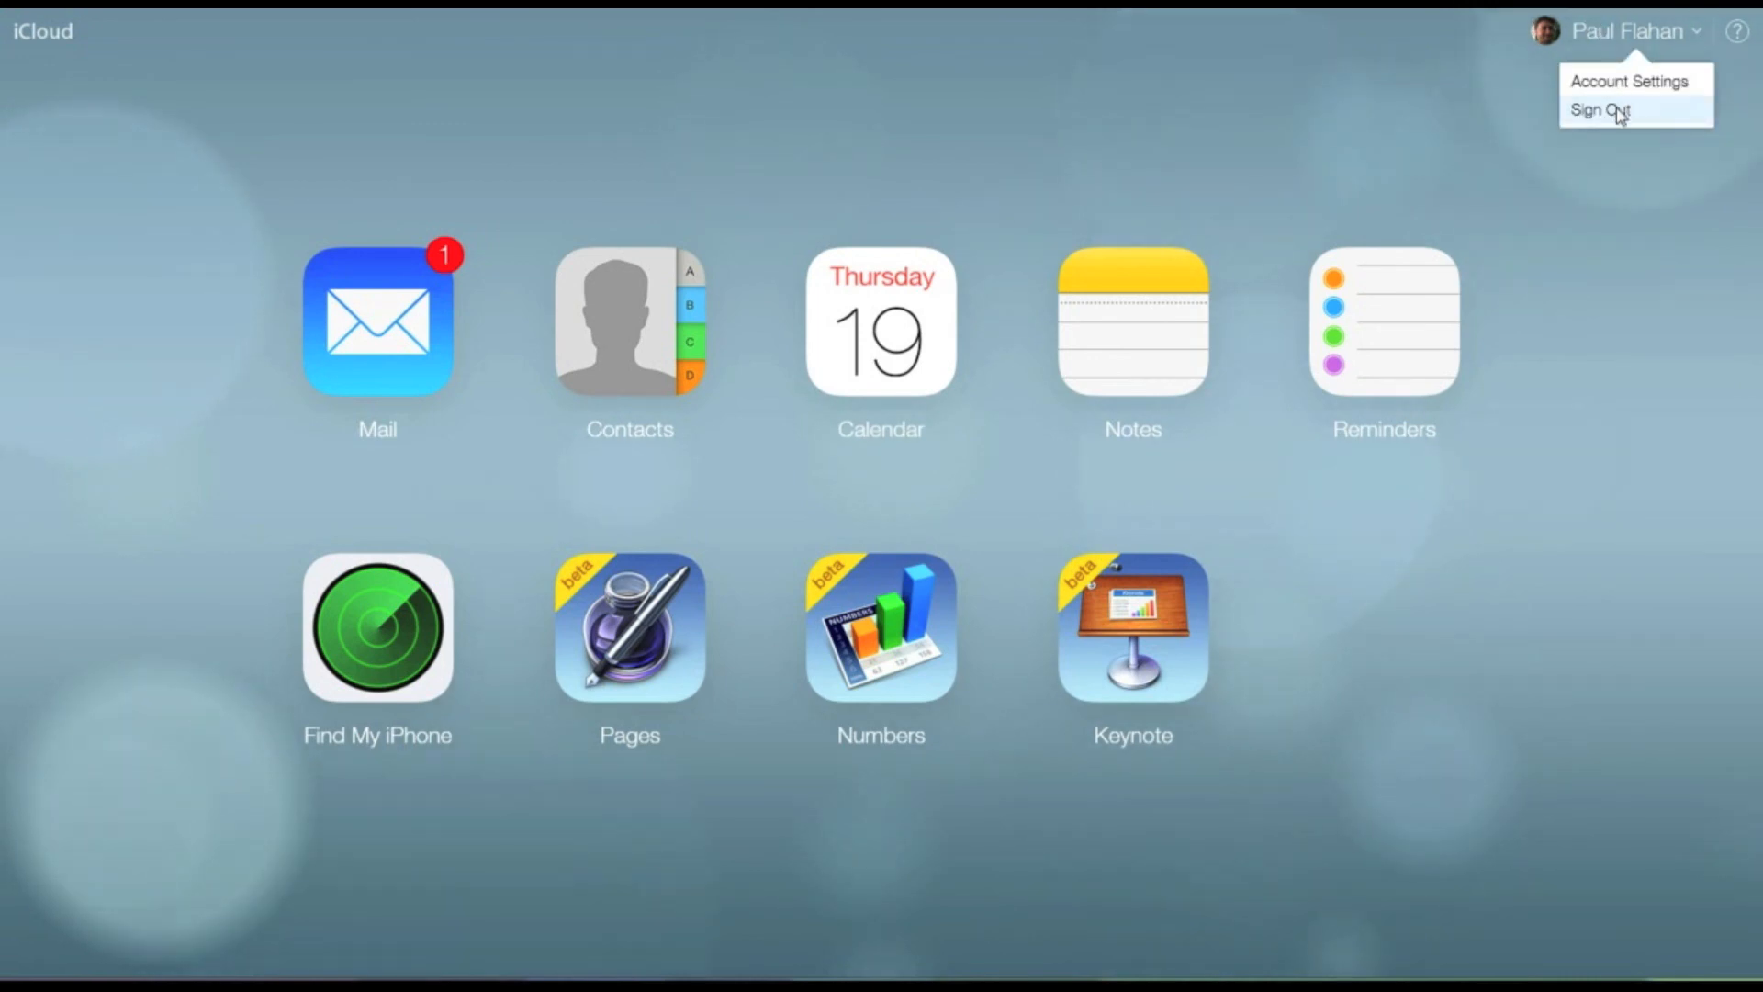
{"action": "left_click", "coordinate": [1596, 109]}
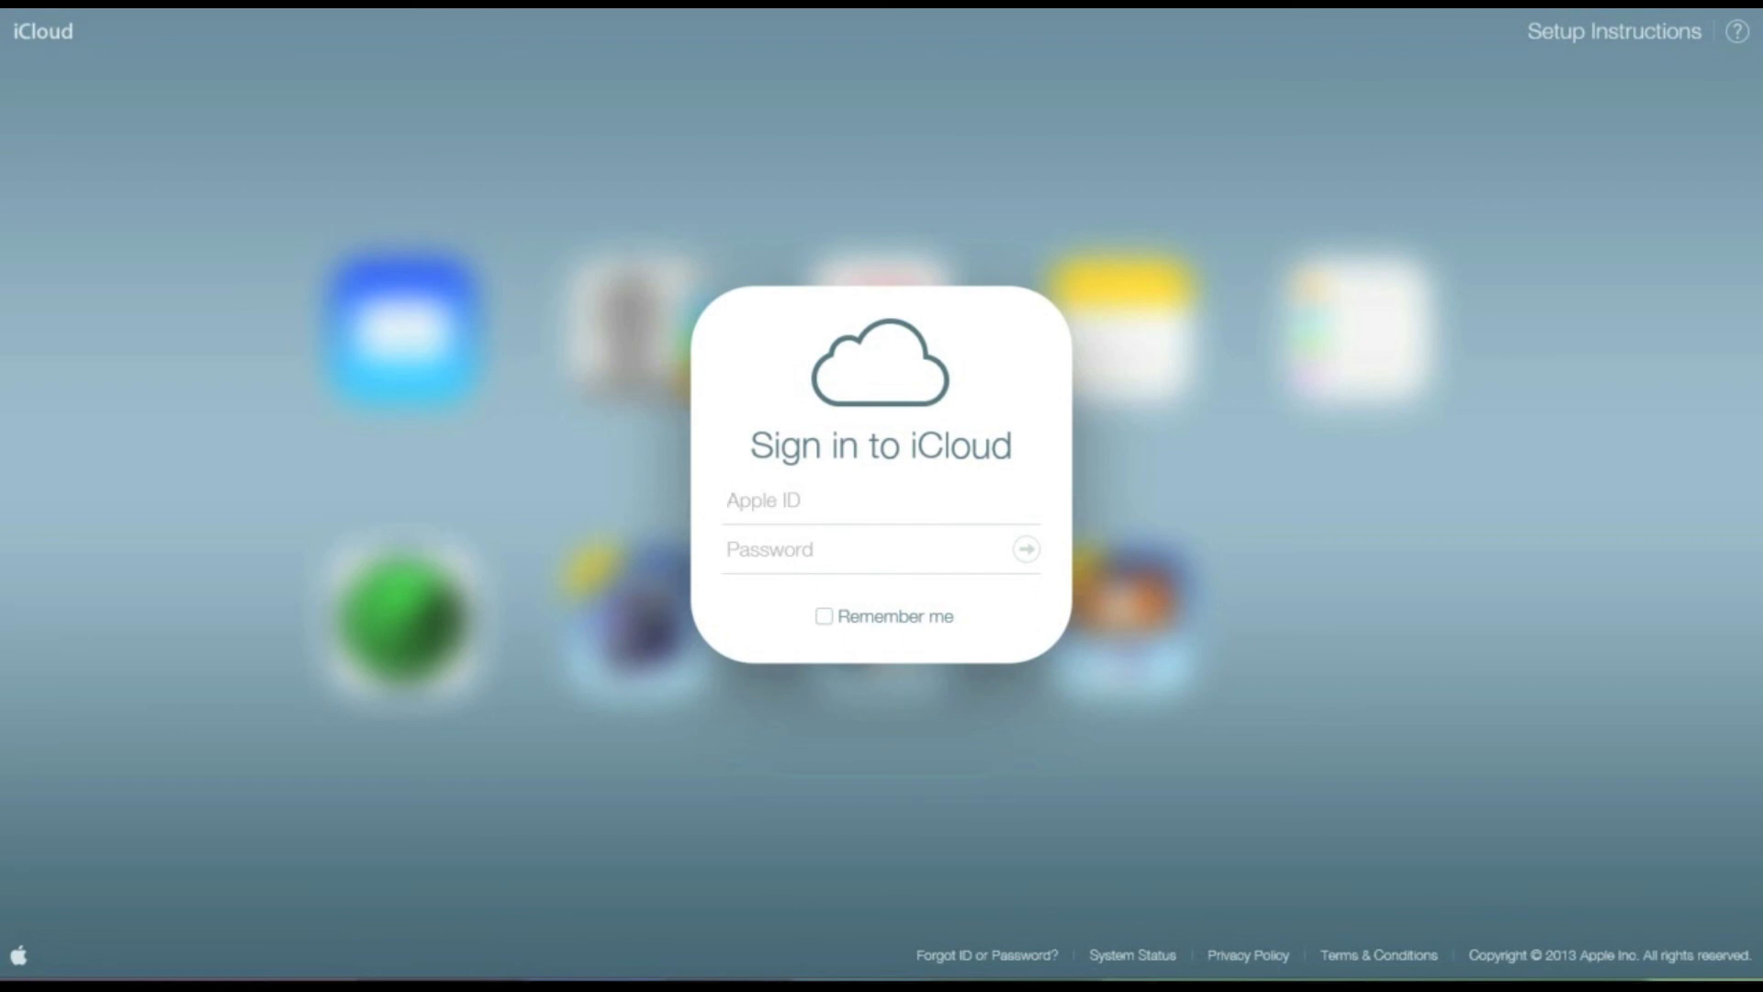
{"action": "left_click", "coordinate": [880, 500]}
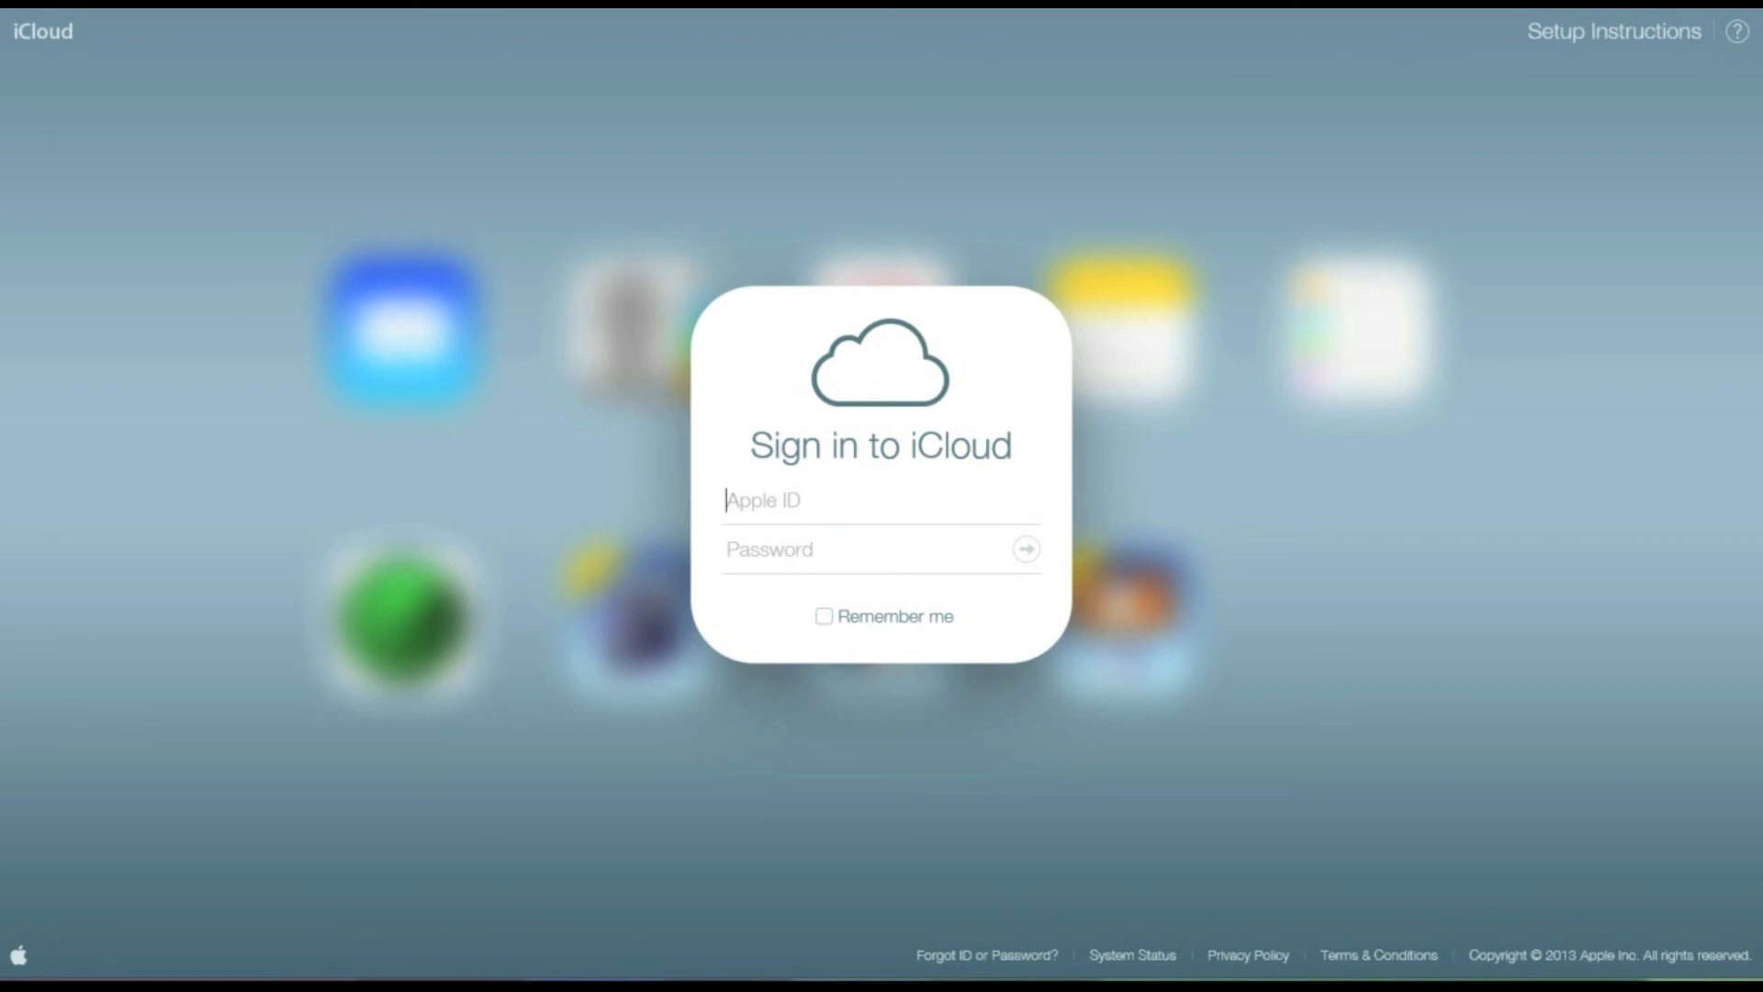